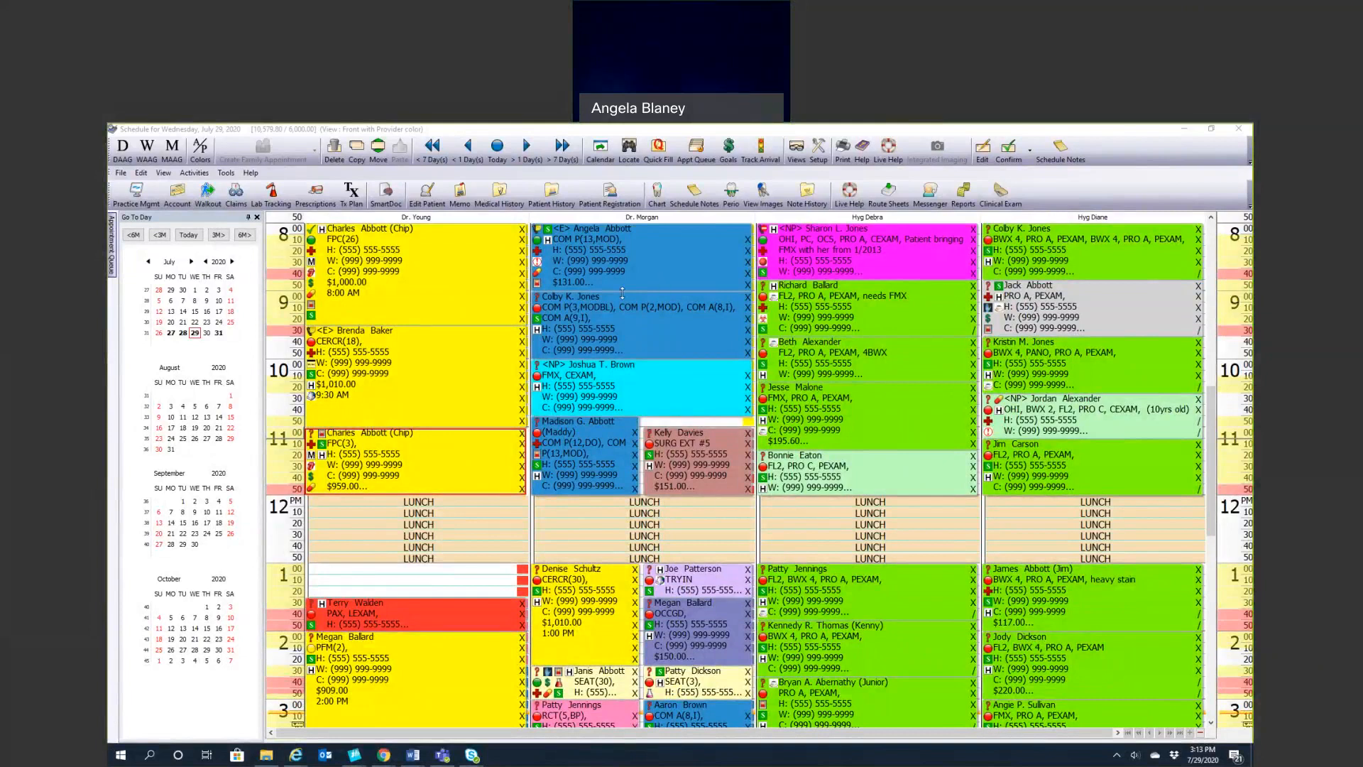
{"action": "mouse_move", "coordinate": [508, 328]}
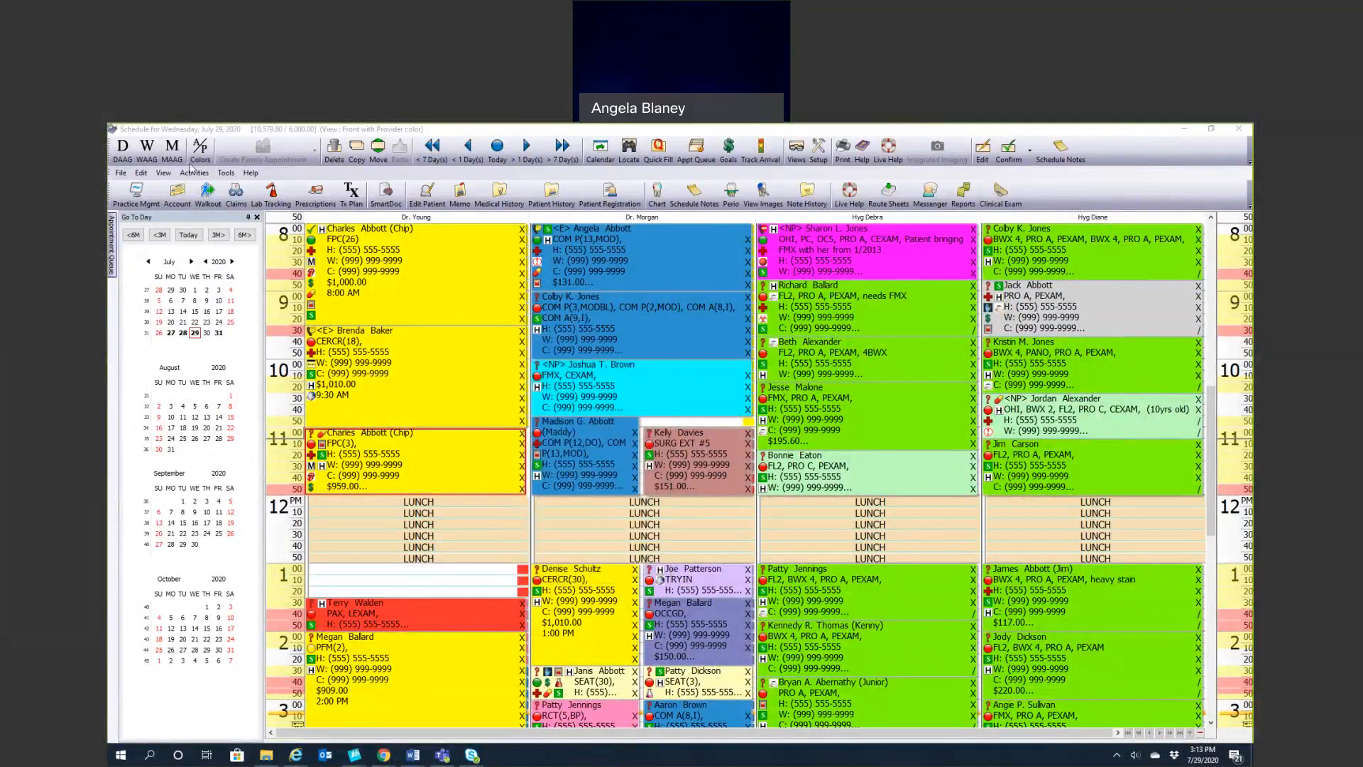
Toggle the schedule's Colors button so appointments display provider colours instead of appointment-type colours
{"action": "left_click", "coordinate": [201, 148]}
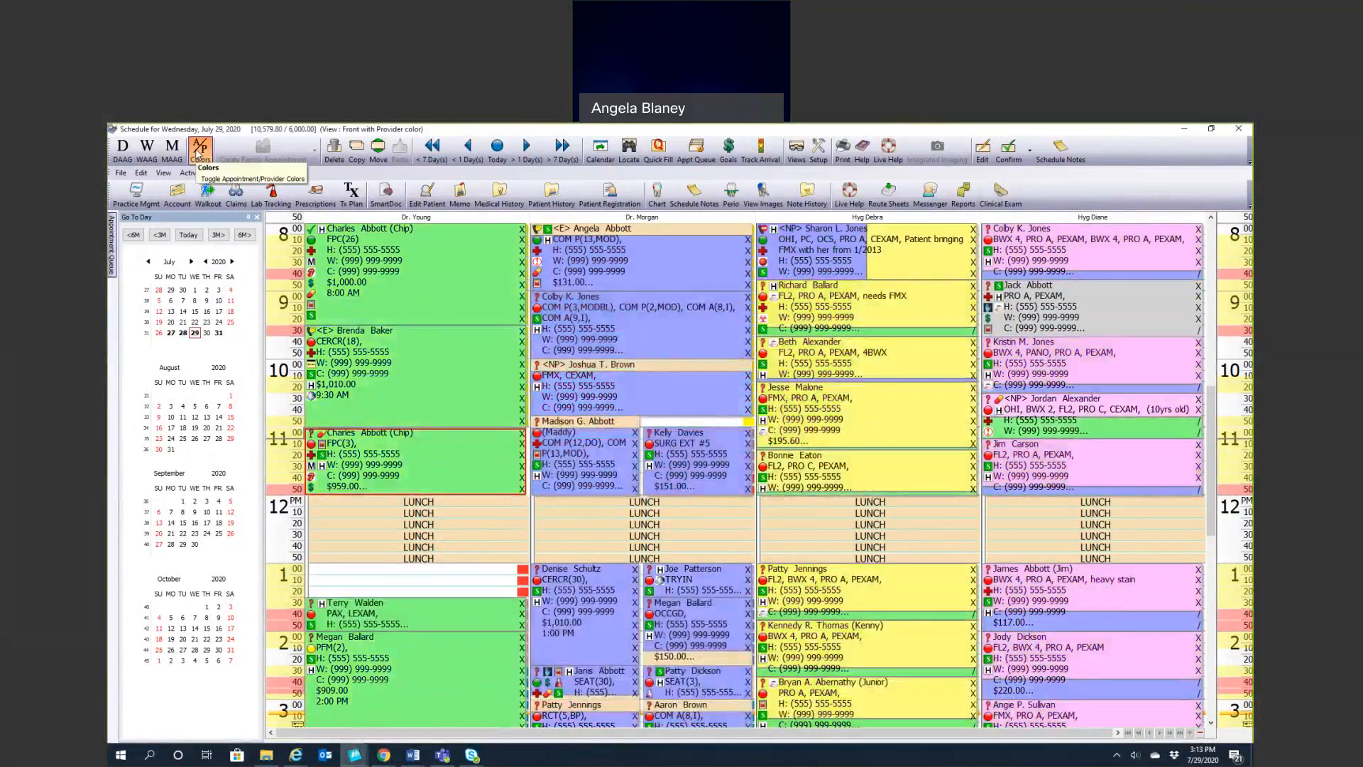
{"action": "left_click", "coordinate": [201, 149]}
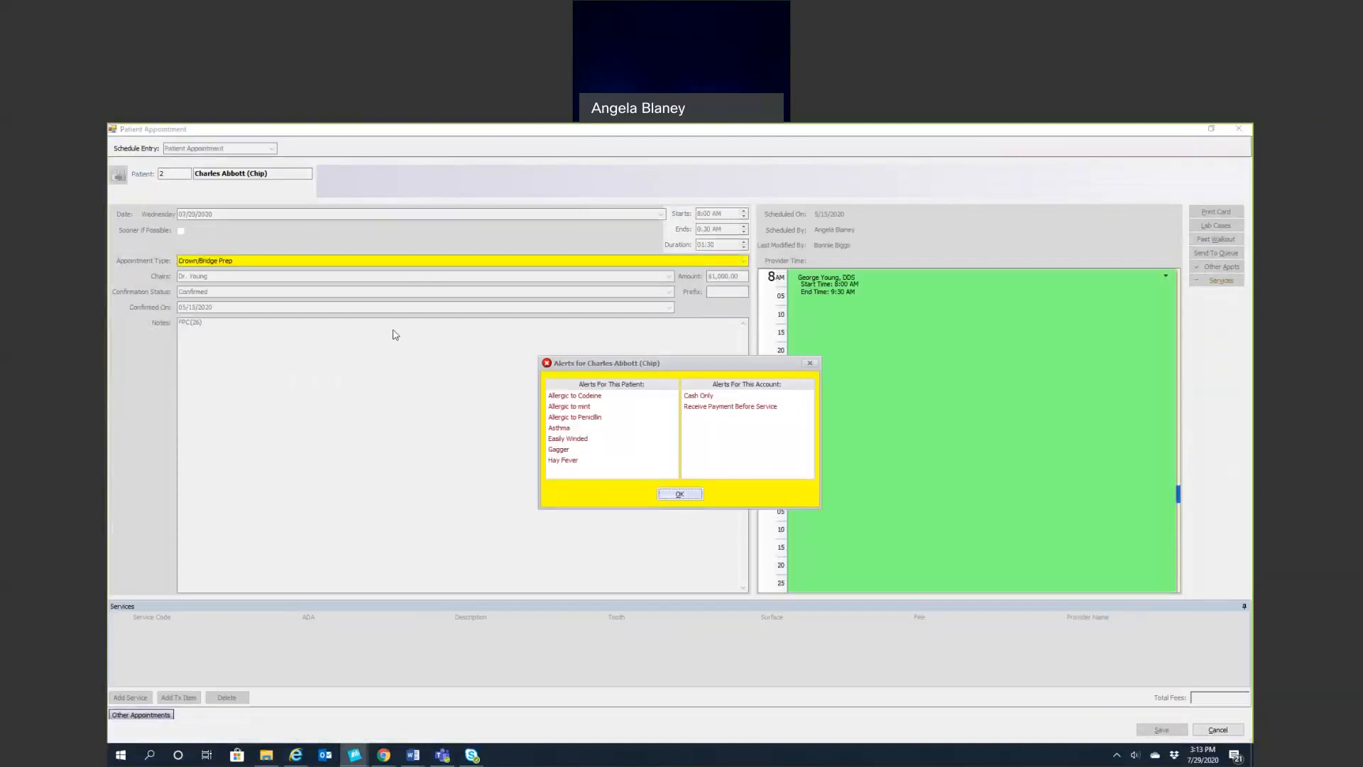
{"action": "left_click", "coordinate": [679, 494]}
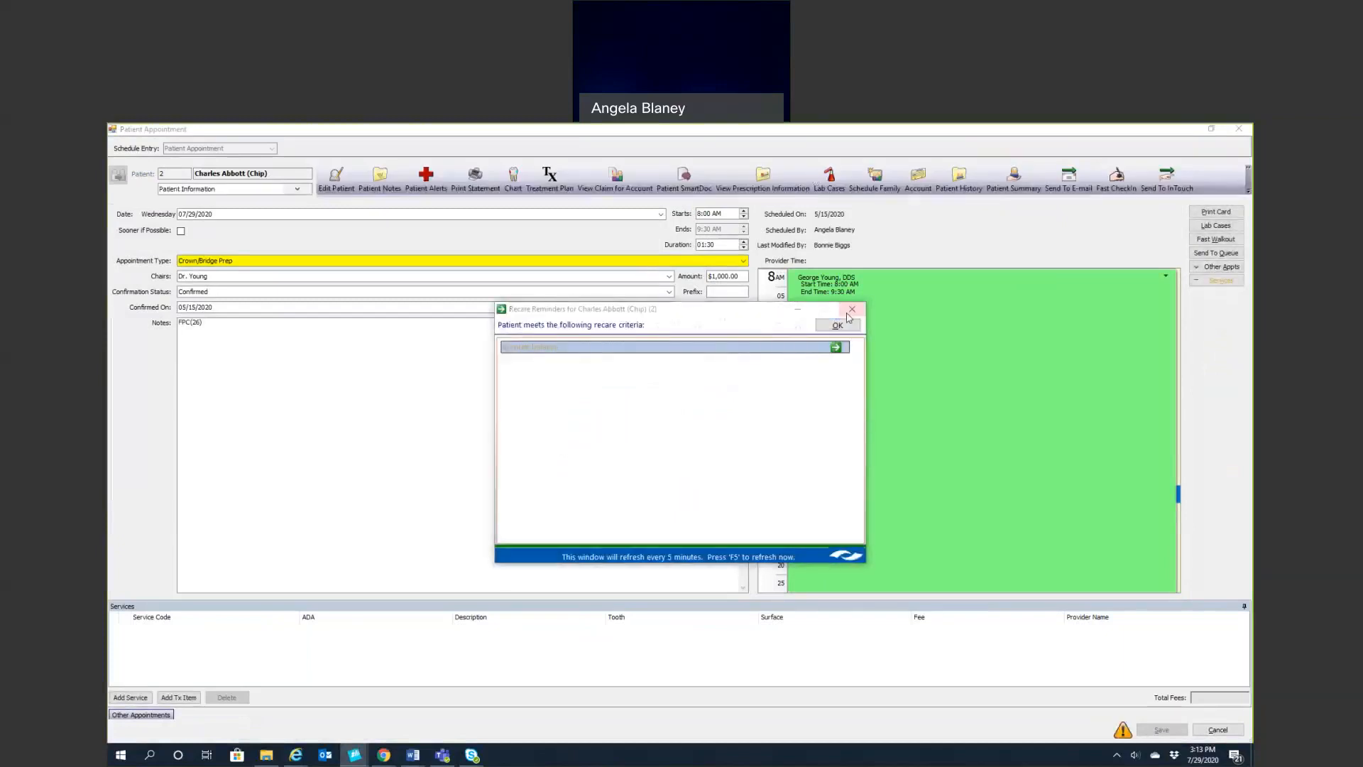
{"action": "left_click", "coordinate": [852, 309]}
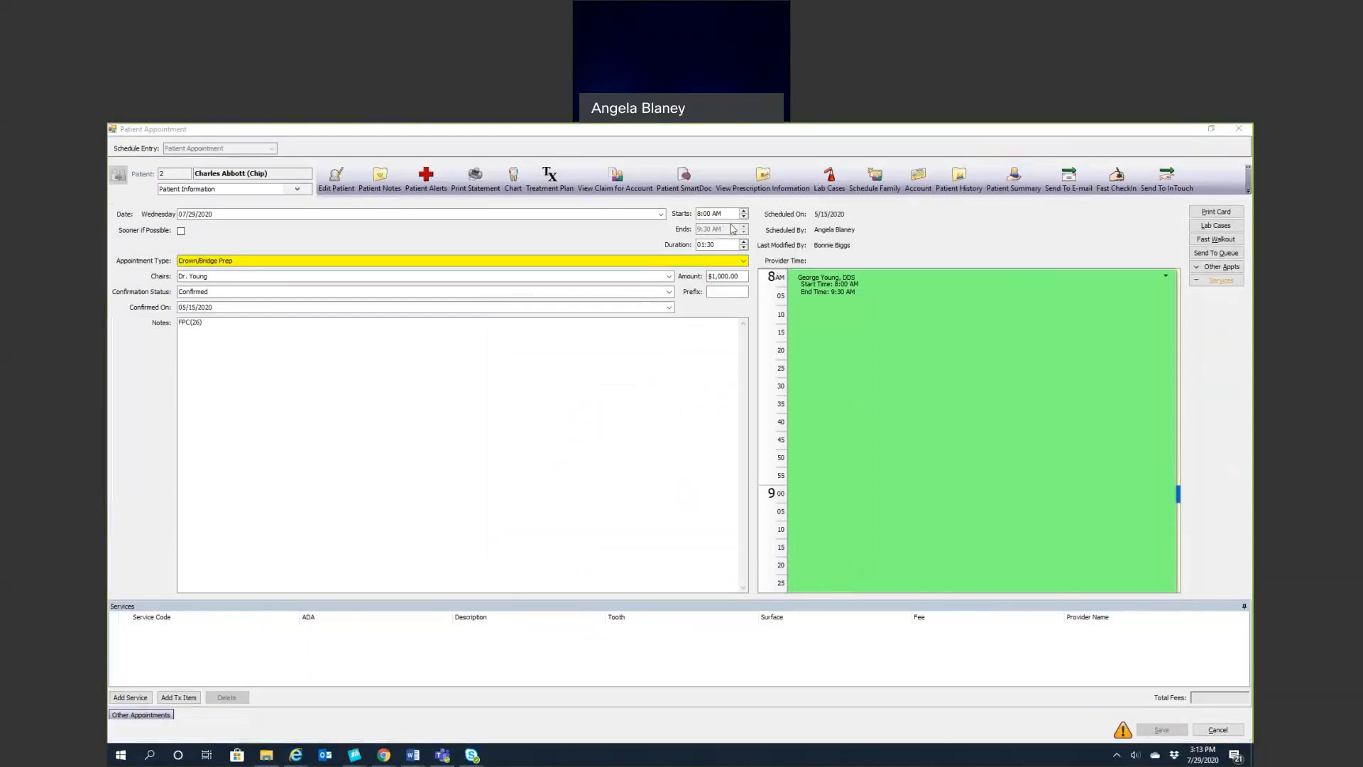
{"action": "mouse_move", "coordinate": [729, 241]}
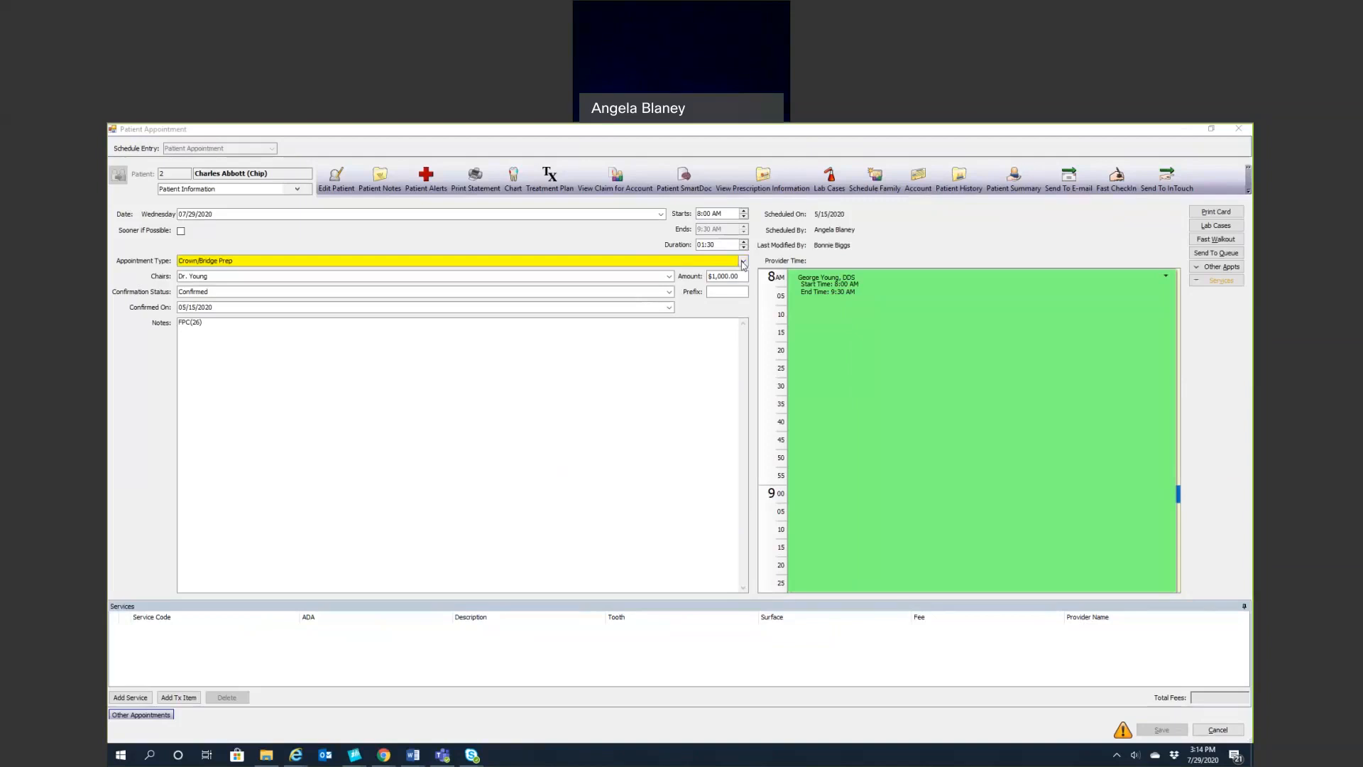
{"action": "left_click", "coordinate": [743, 261]}
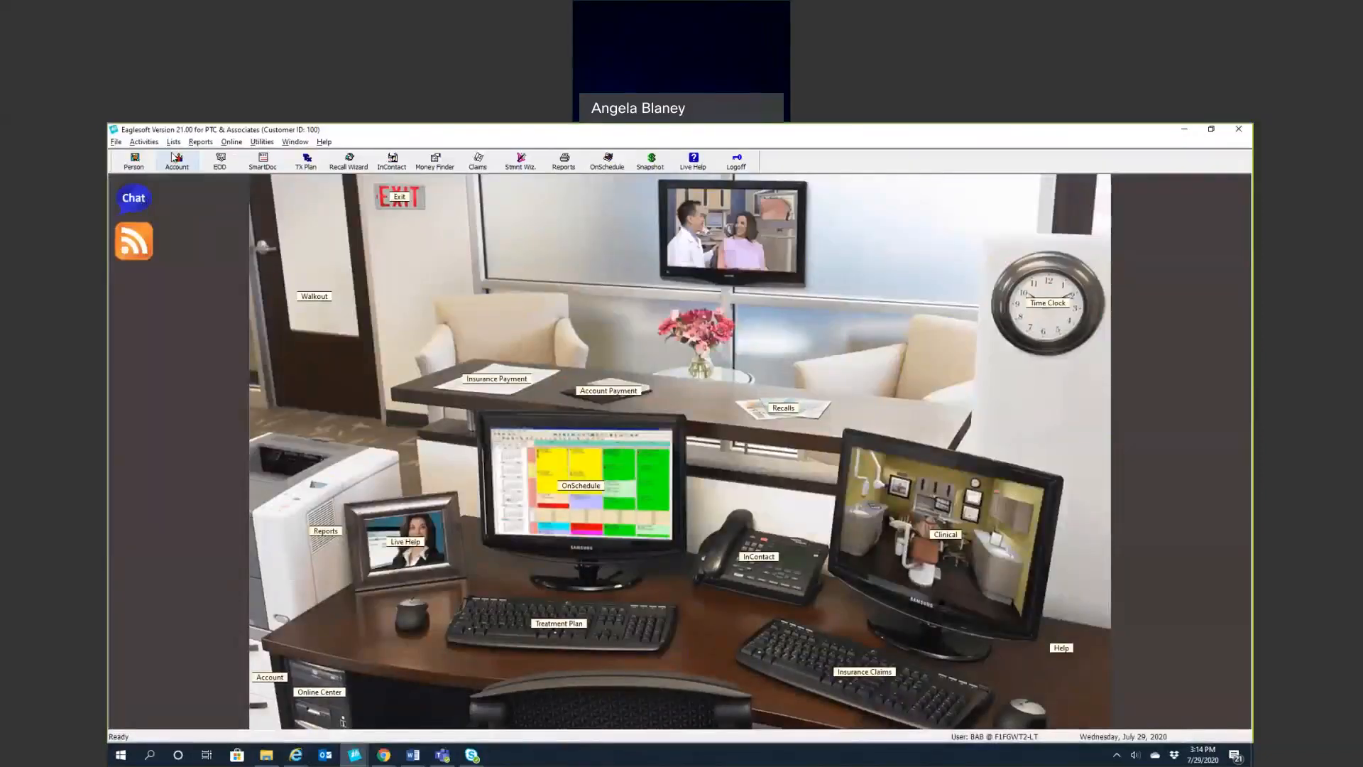
Open Lists > OnSchedule > Appointment Types and select Prophy Adult
{"action": "left_click", "coordinate": [174, 141]}
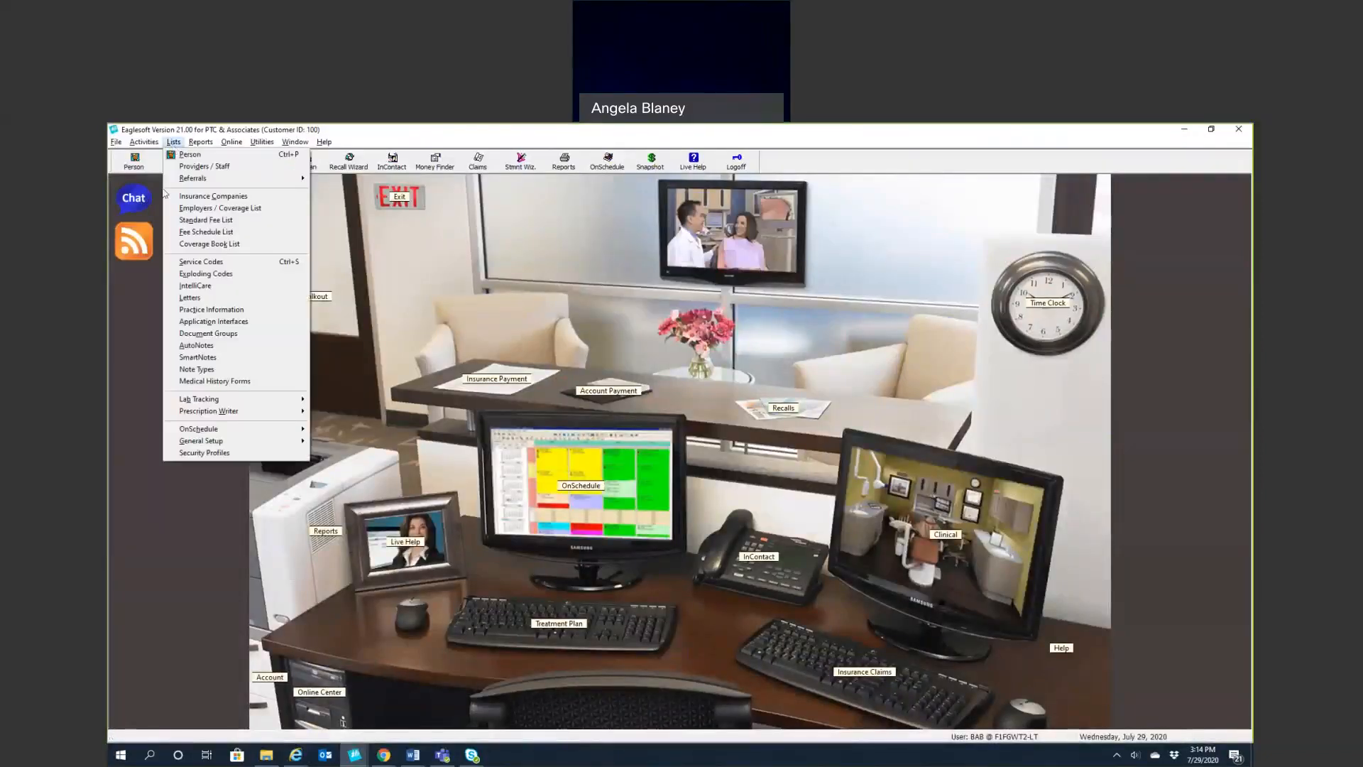
{"action": "mouse_move", "coordinate": [205, 429]}
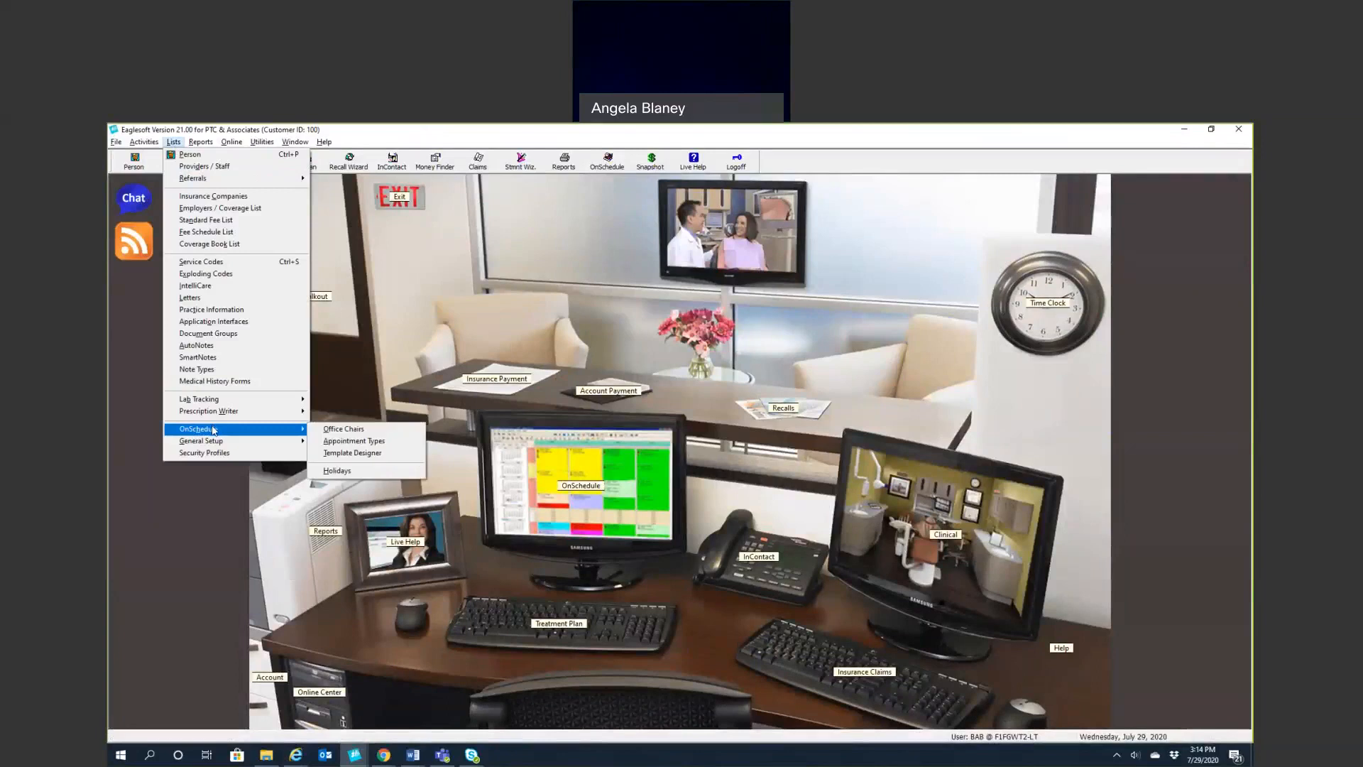
{"action": "left_click", "coordinate": [354, 440]}
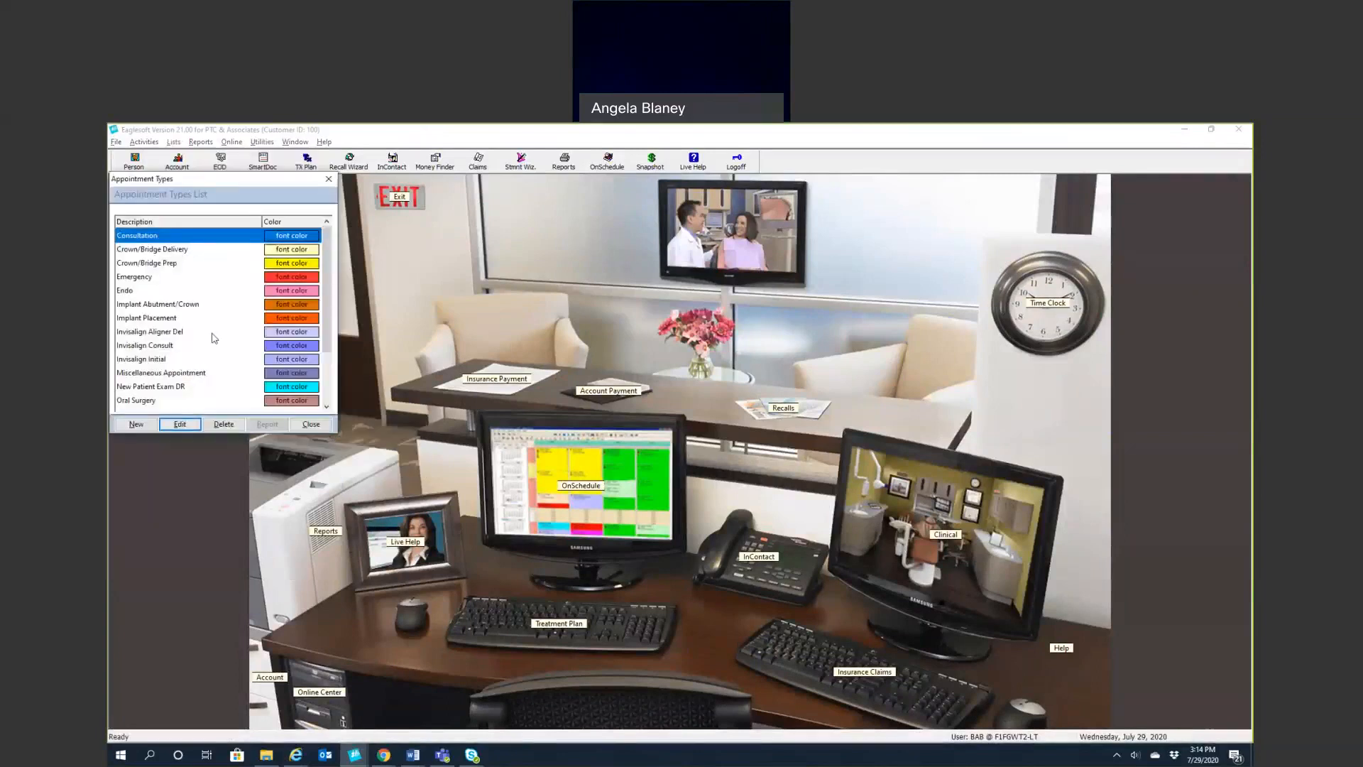
{"action": "mouse_move", "coordinate": [178, 281]}
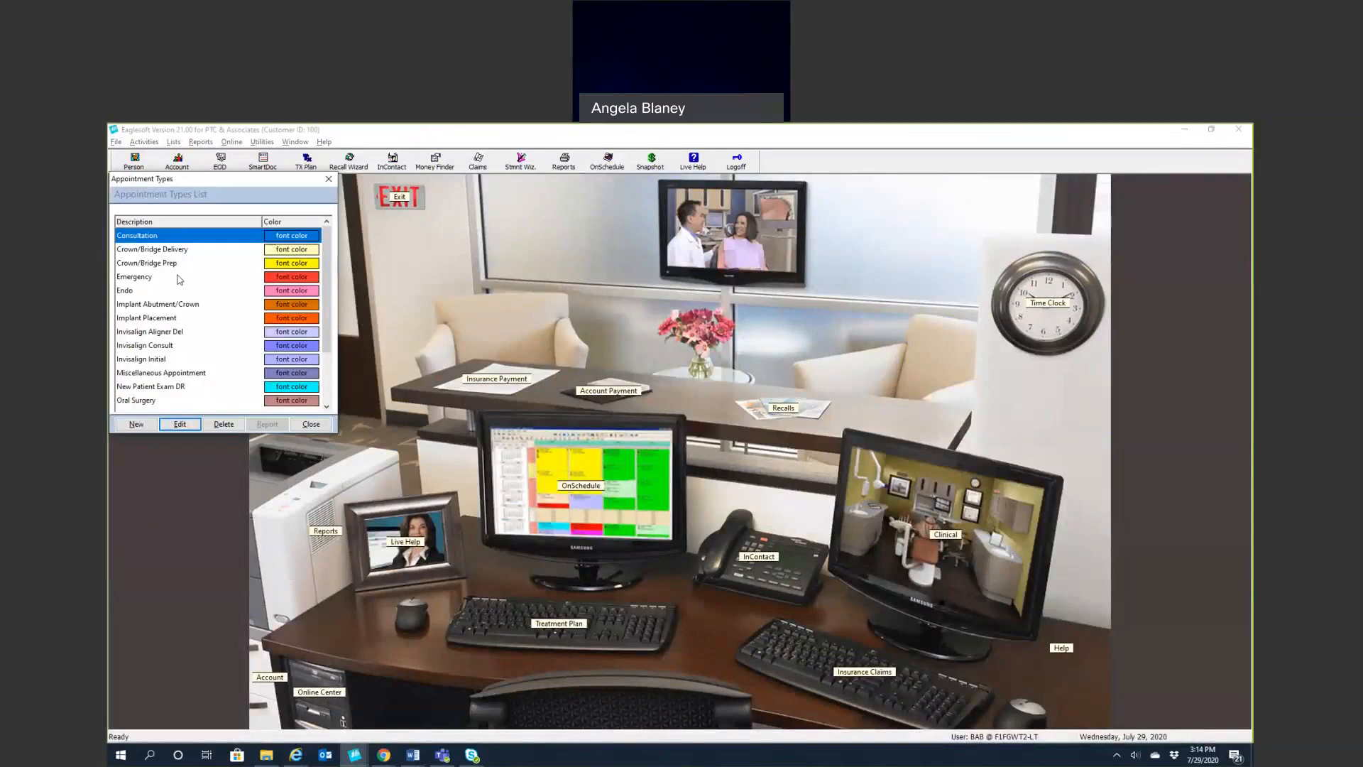
{"action": "mouse_move", "coordinate": [181, 278]}
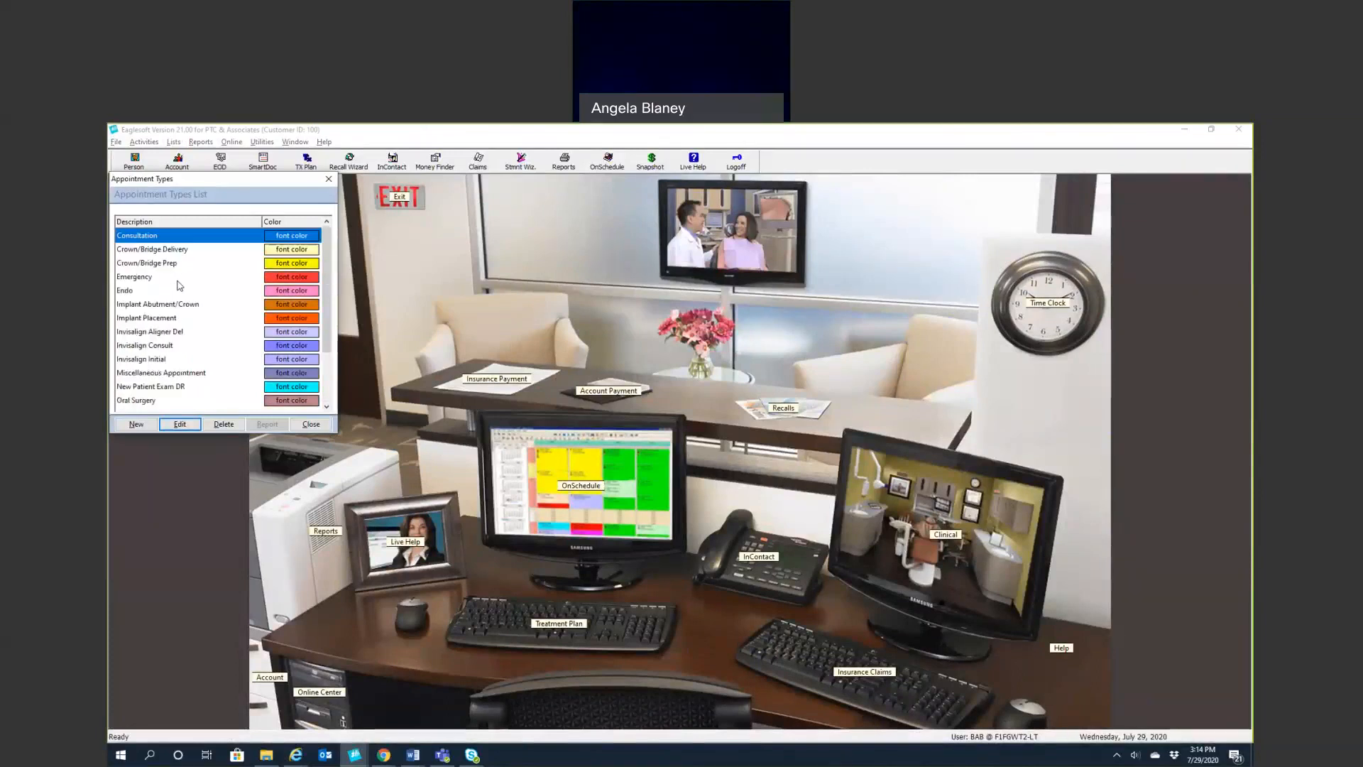
{"action": "scroll", "scroll_direction": "down", "scroll_amount": 3}
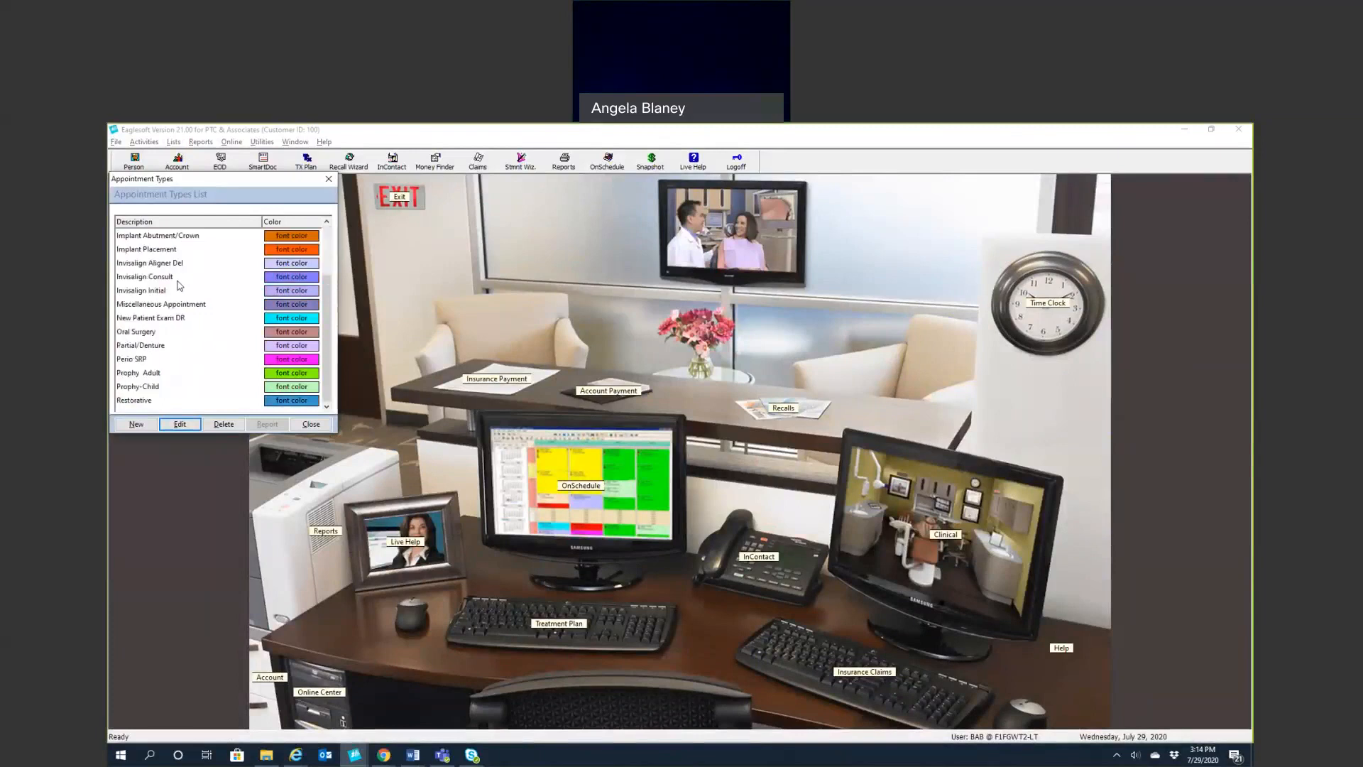
{"action": "left_click", "coordinate": [149, 373]}
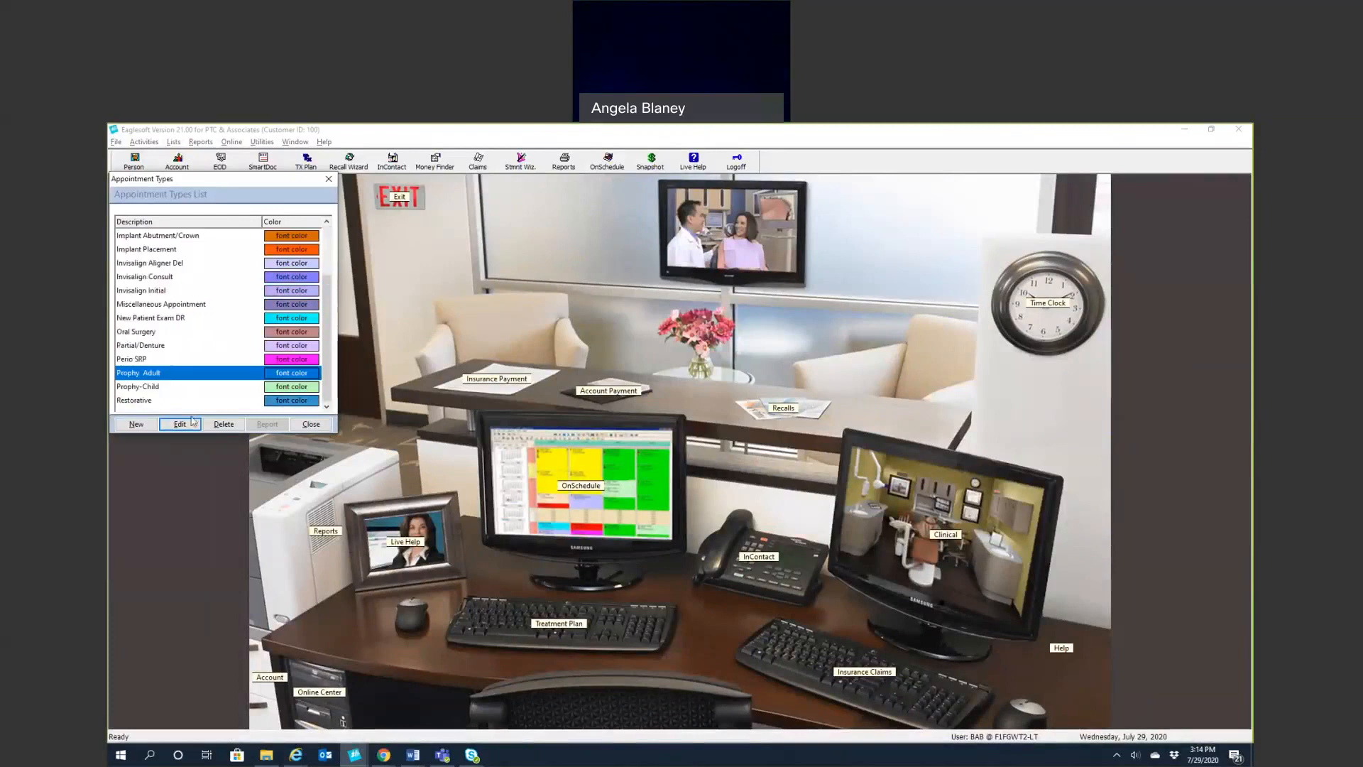
Review Prophy Adult's hygienist time units and green colour, save it, then select Prophy-Child
{"action": "left_click", "coordinate": [180, 424]}
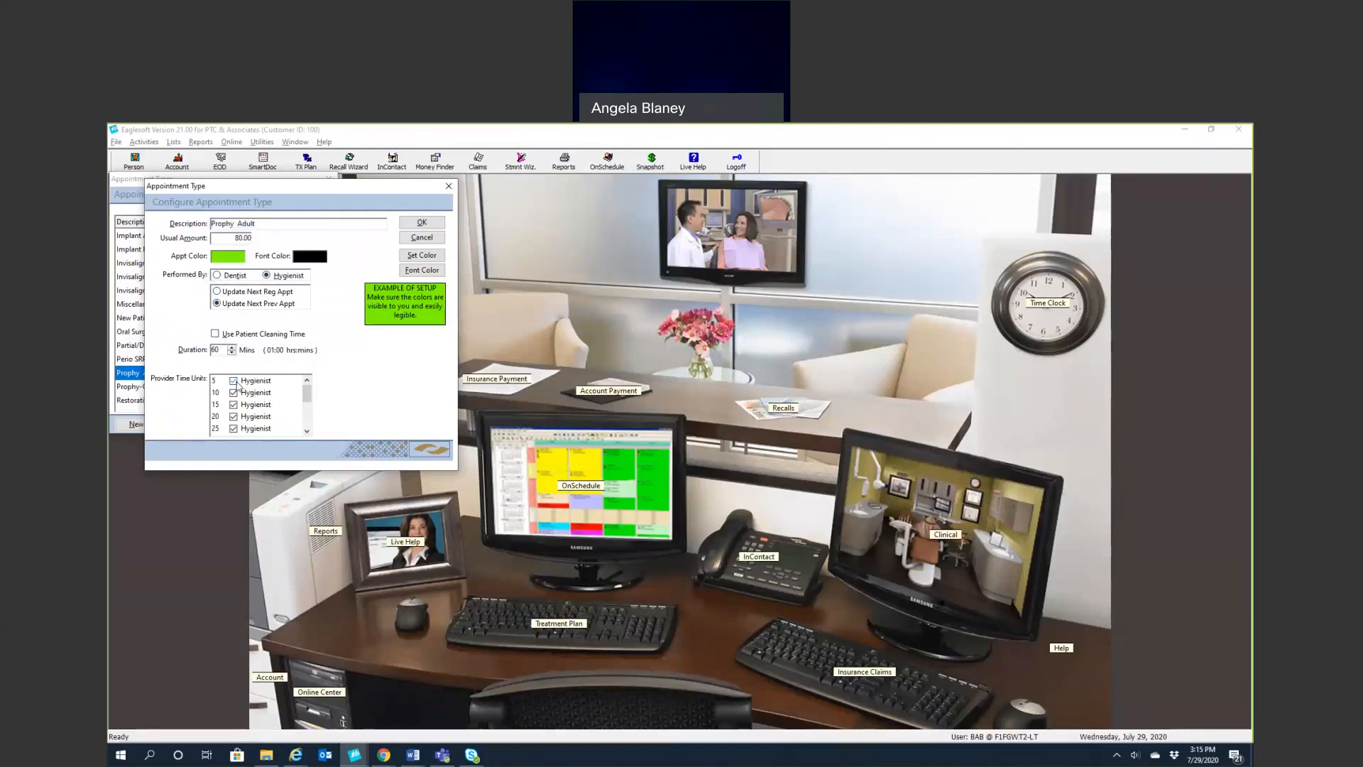
{"action": "scroll", "scroll_direction": "down", "scroll_amount": 3}
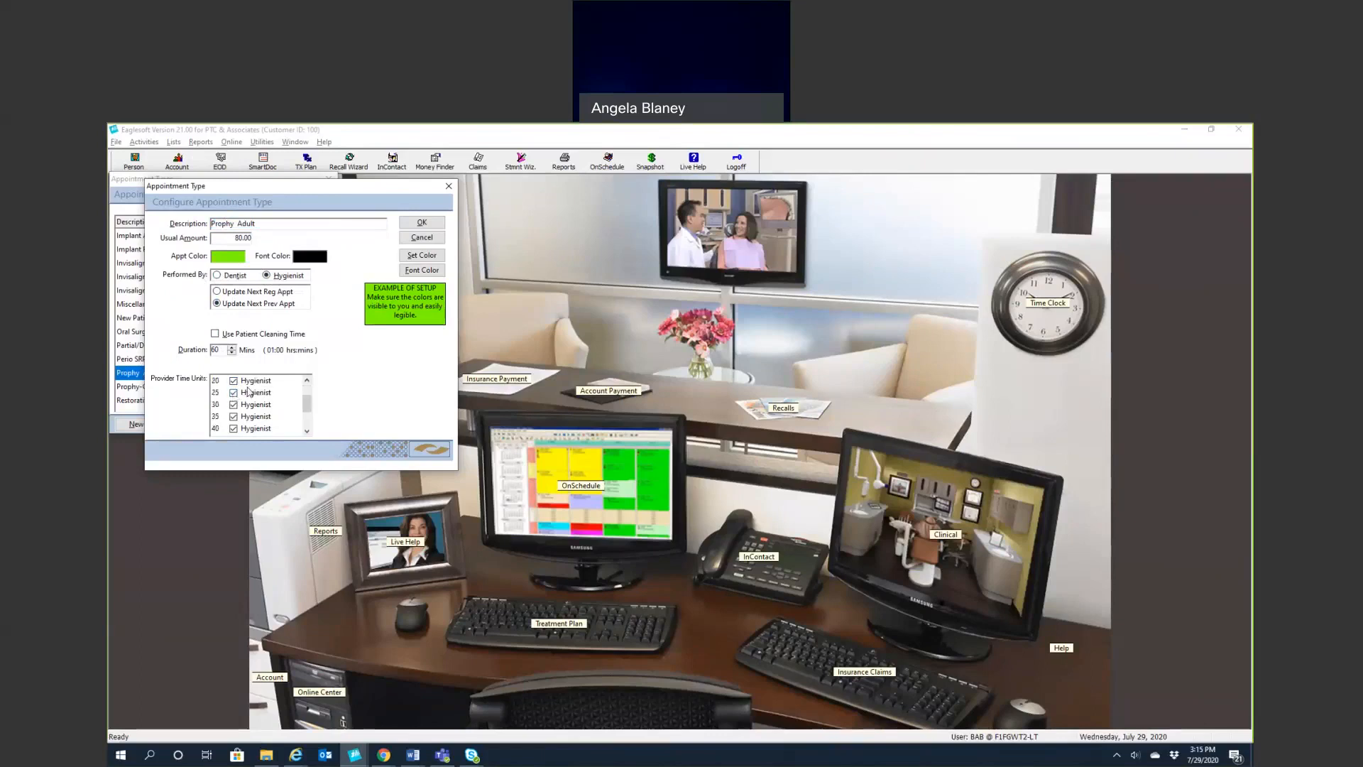
{"action": "scroll", "scroll_direction": "down", "scroll_amount": 3}
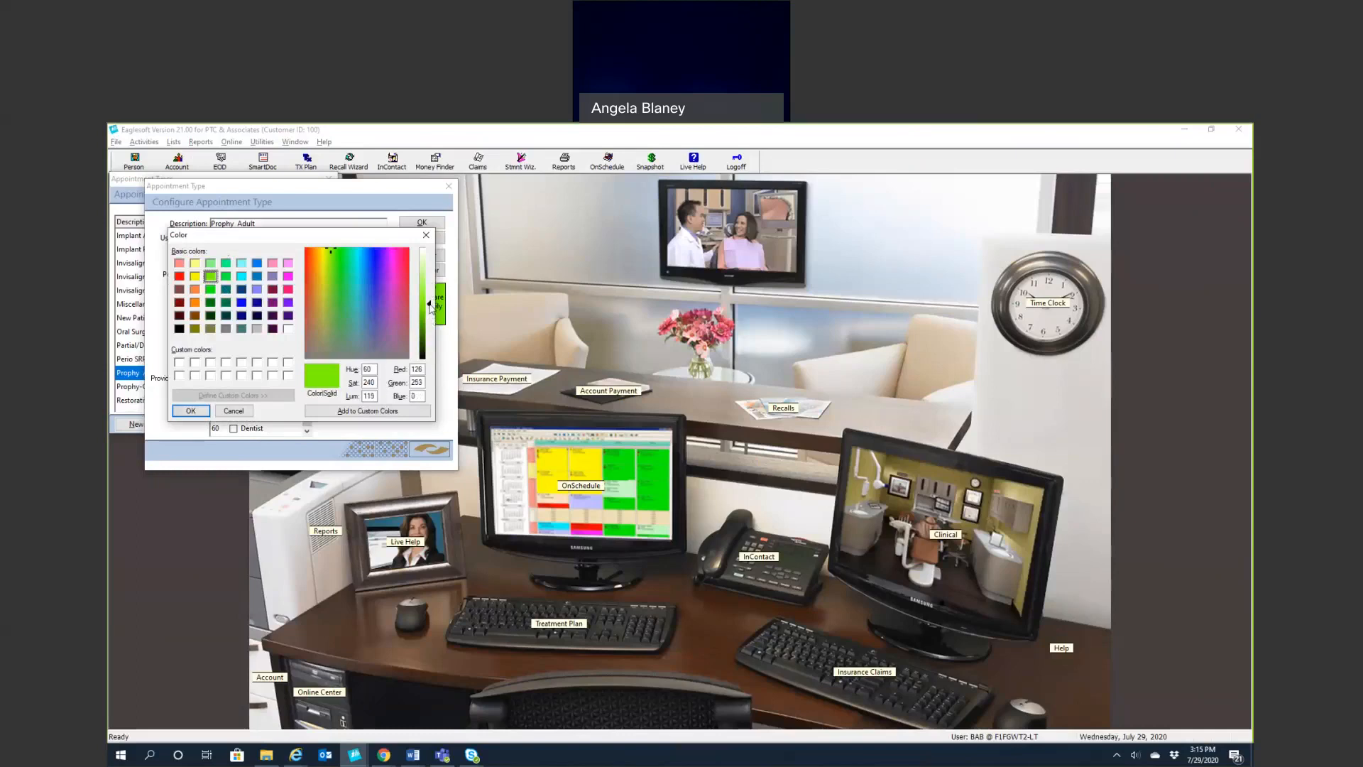
{"action": "left_click", "coordinate": [190, 411]}
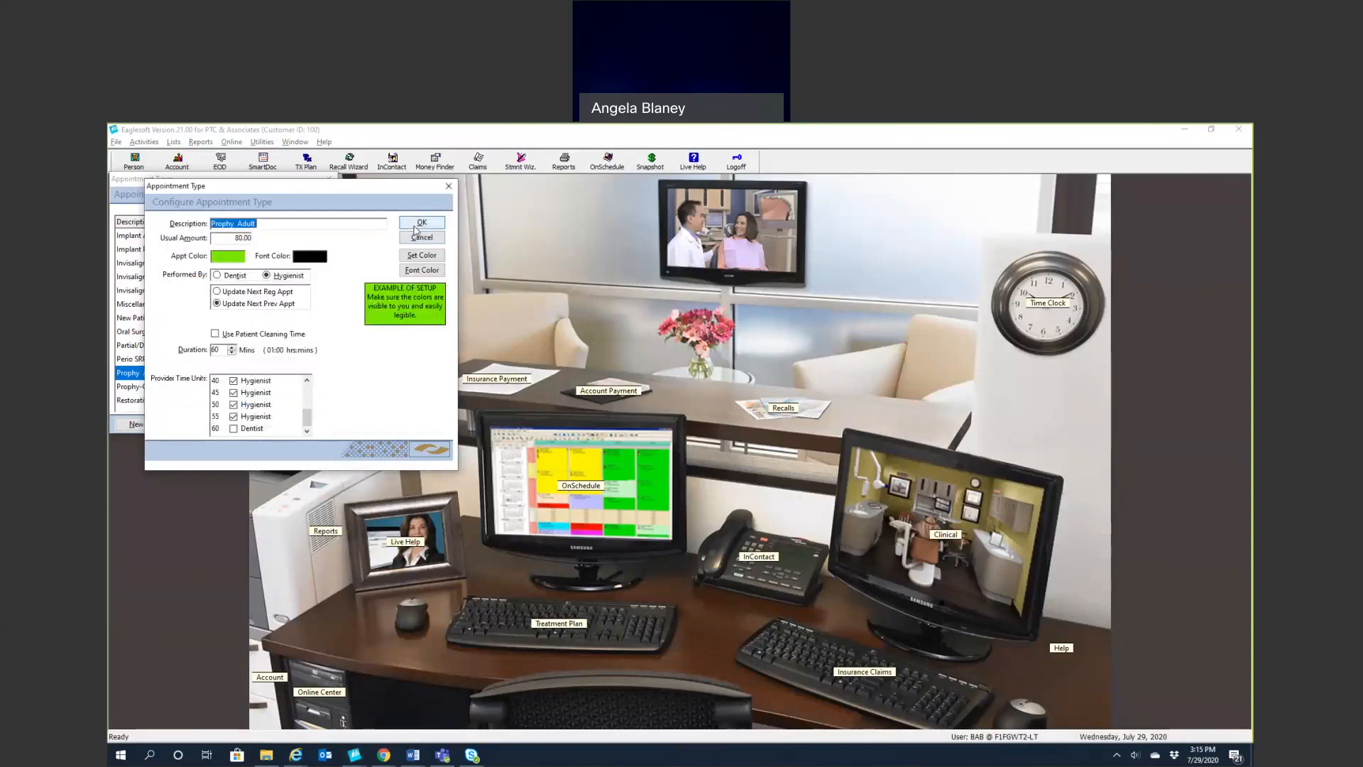
{"action": "left_click", "coordinate": [421, 222]}
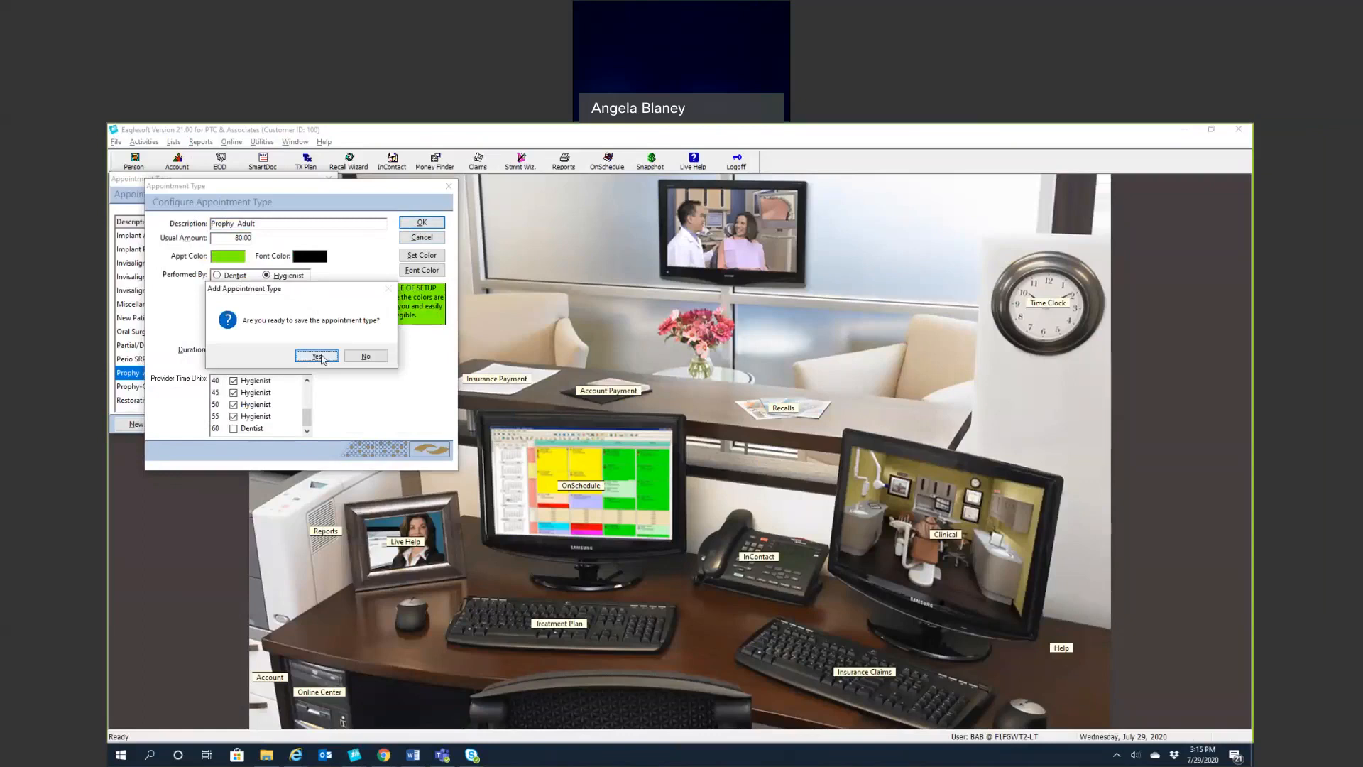
{"action": "left_click", "coordinate": [316, 356]}
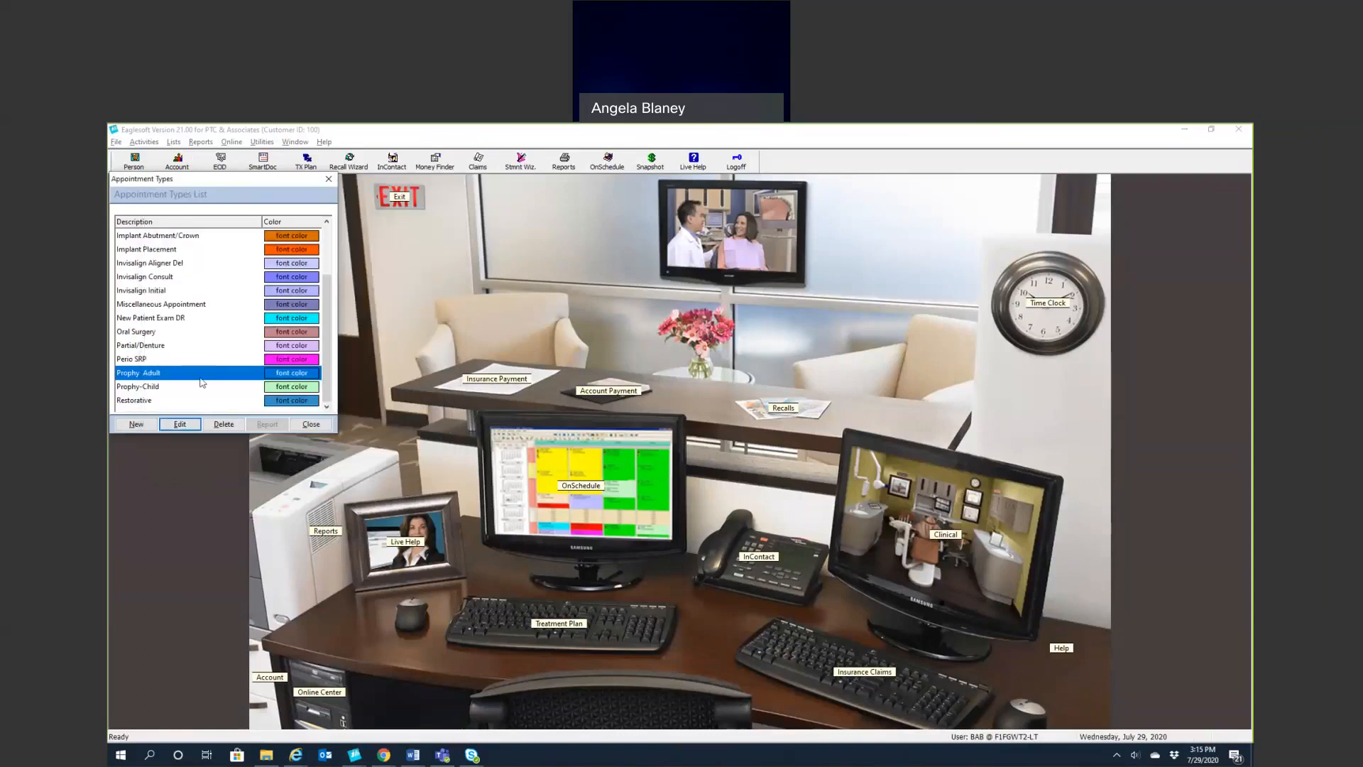
{"action": "left_click", "coordinate": [156, 386]}
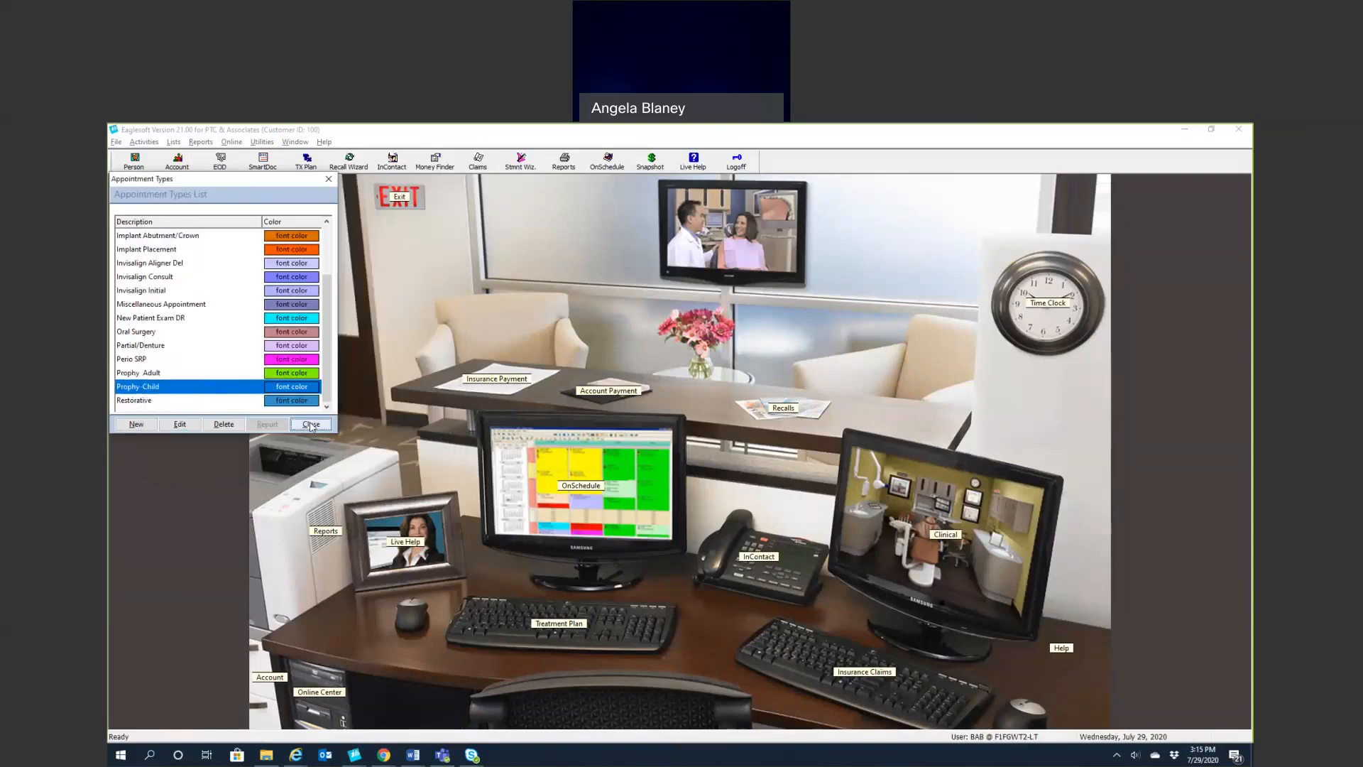
{"action": "left_click", "coordinate": [310, 424]}
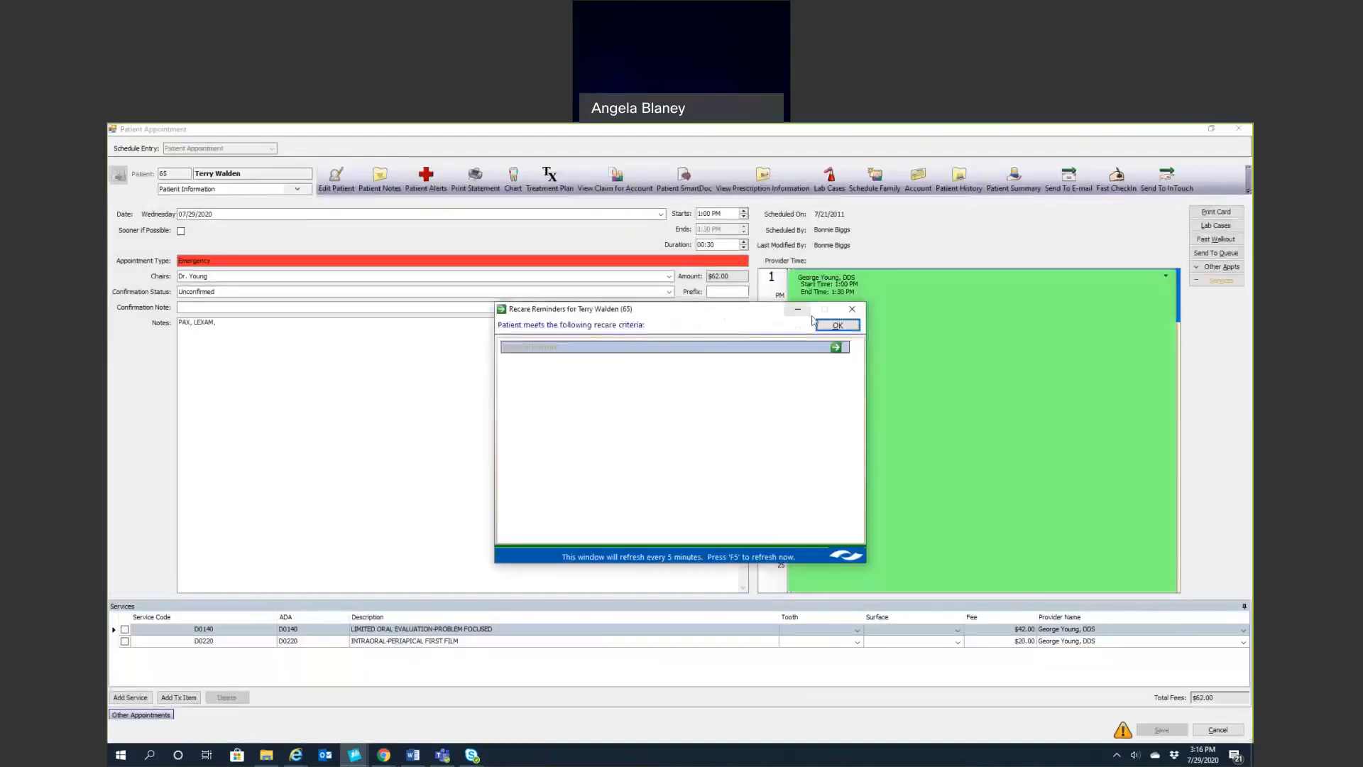
{"action": "left_click", "coordinate": [837, 325]}
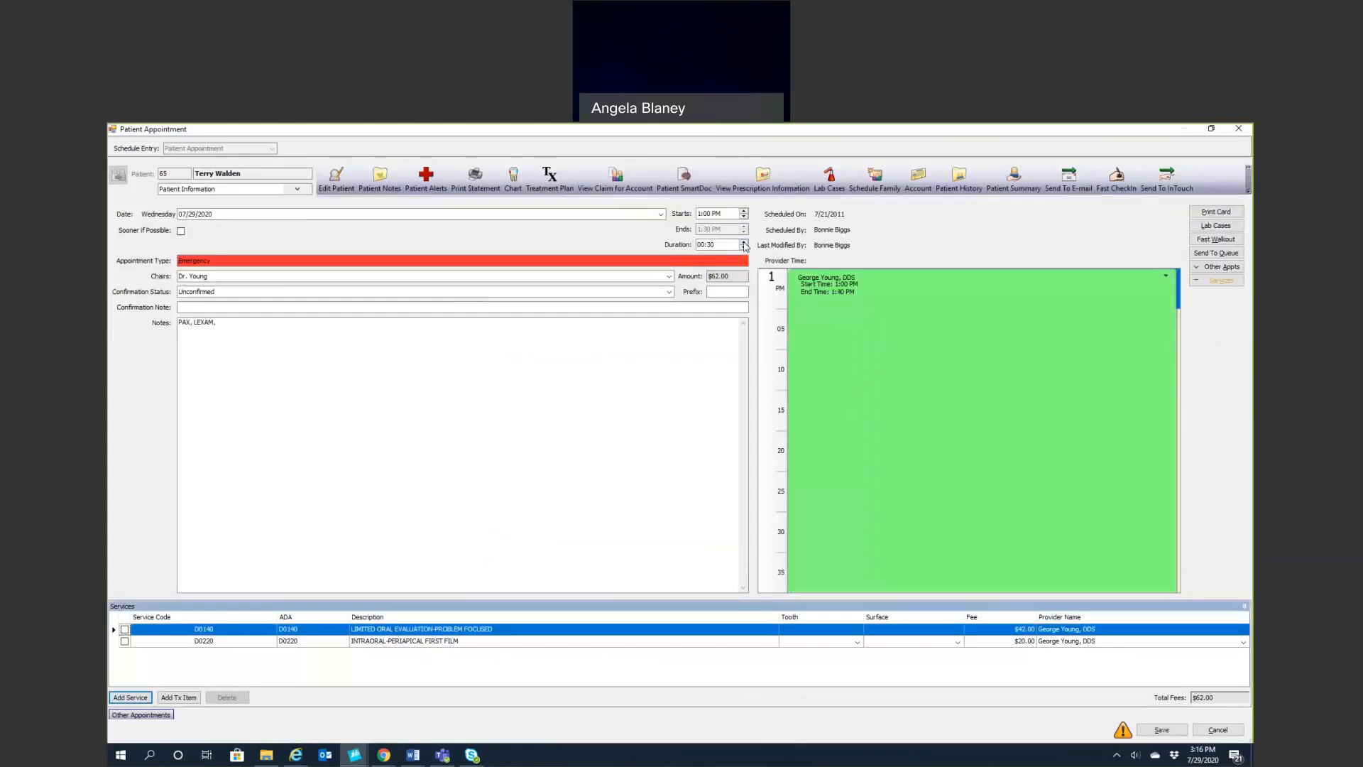
{"action": "left_click", "coordinate": [744, 241]}
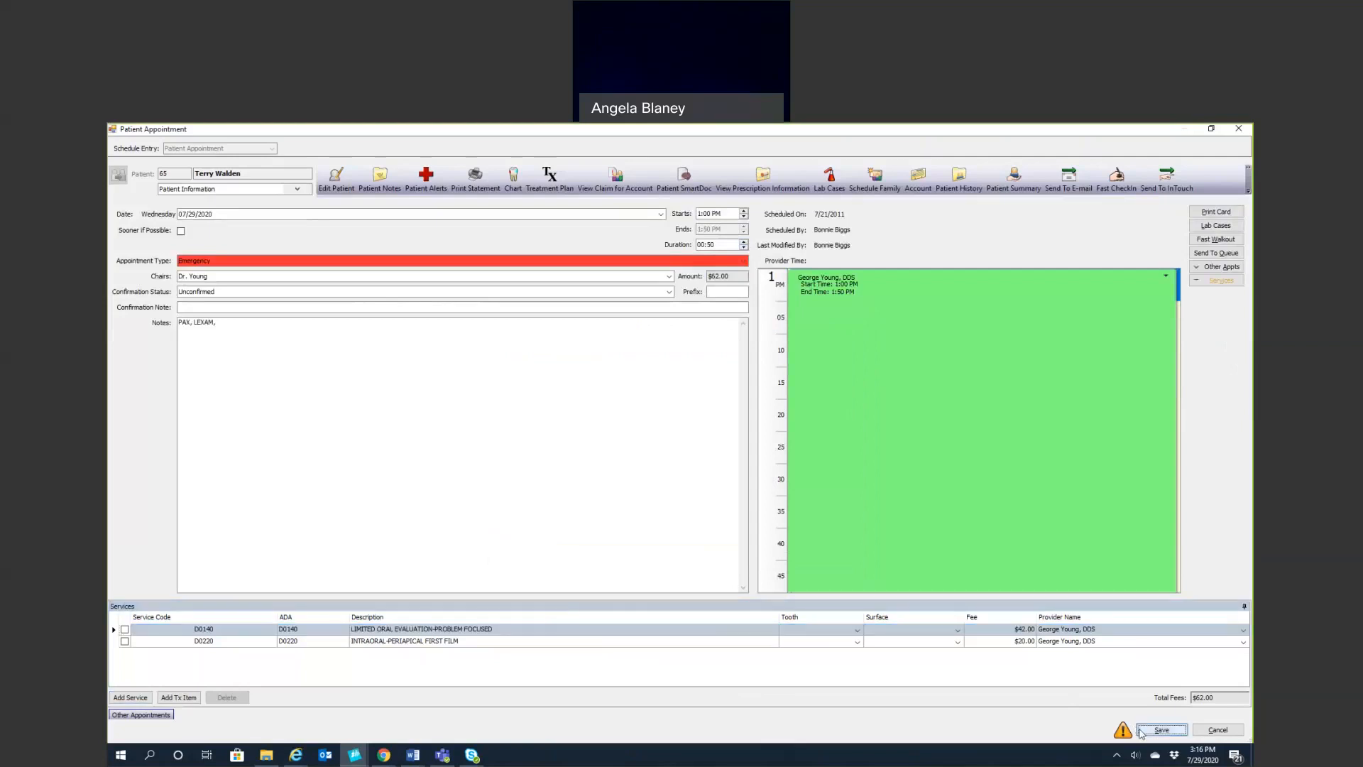
{"action": "left_click", "coordinate": [1165, 729]}
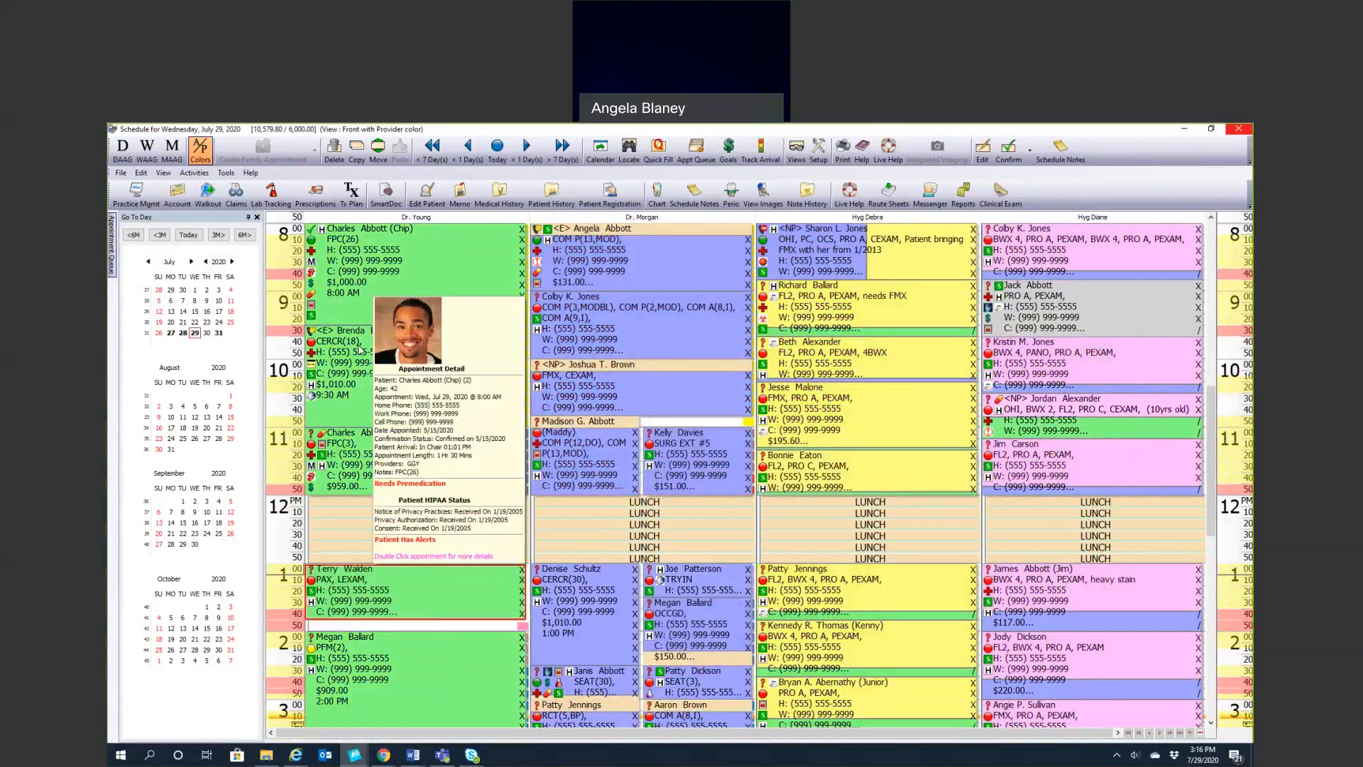
{"action": "mouse_move", "coordinate": [1021, 227]}
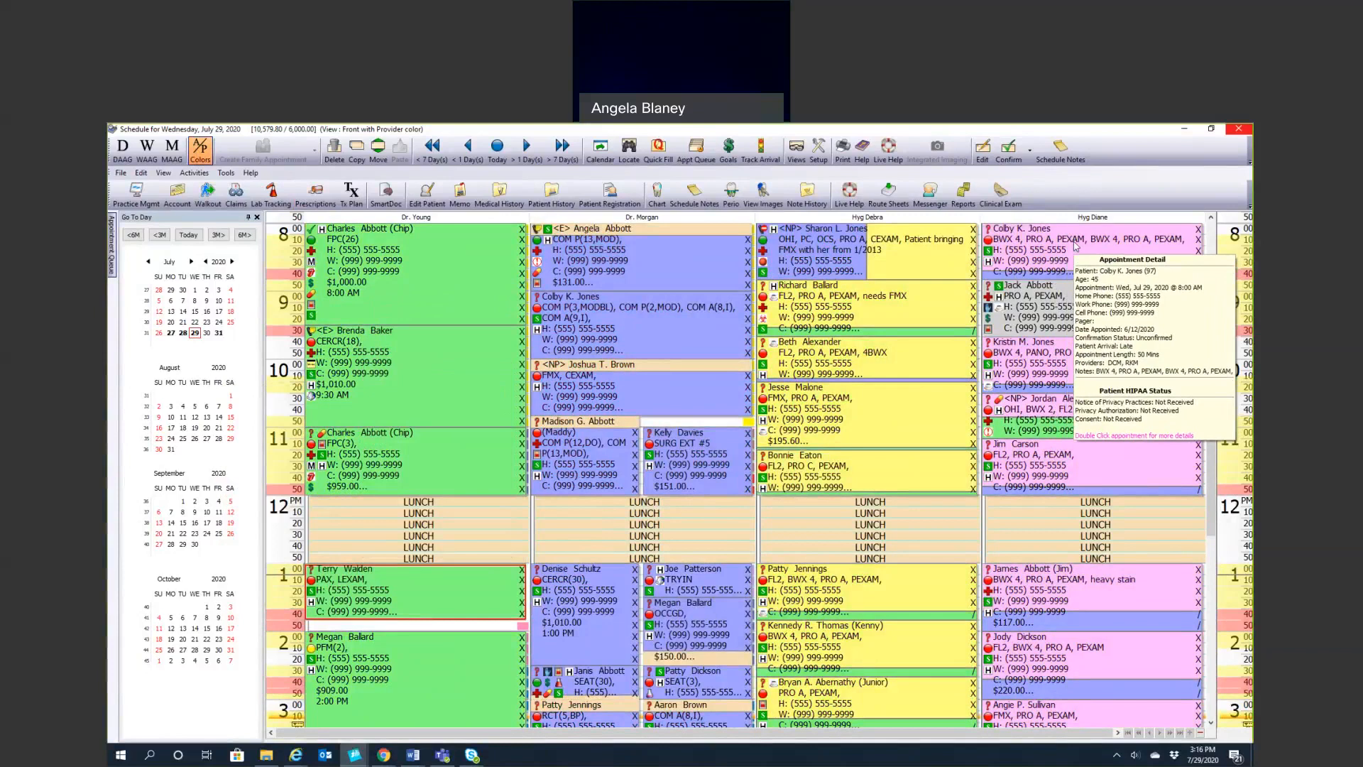
{"action": "mouse_move", "coordinate": [1023, 352]}
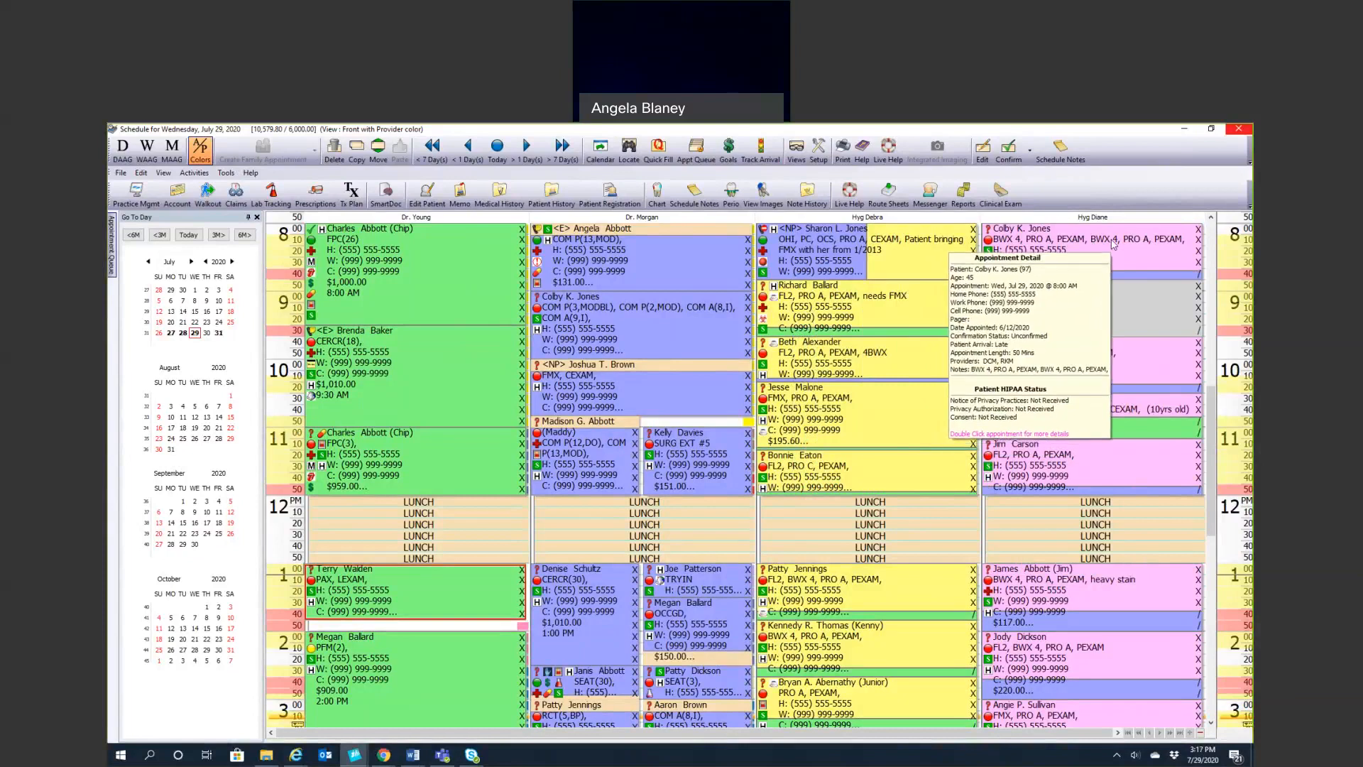
{"action": "mouse_move", "coordinate": [1128, 248]}
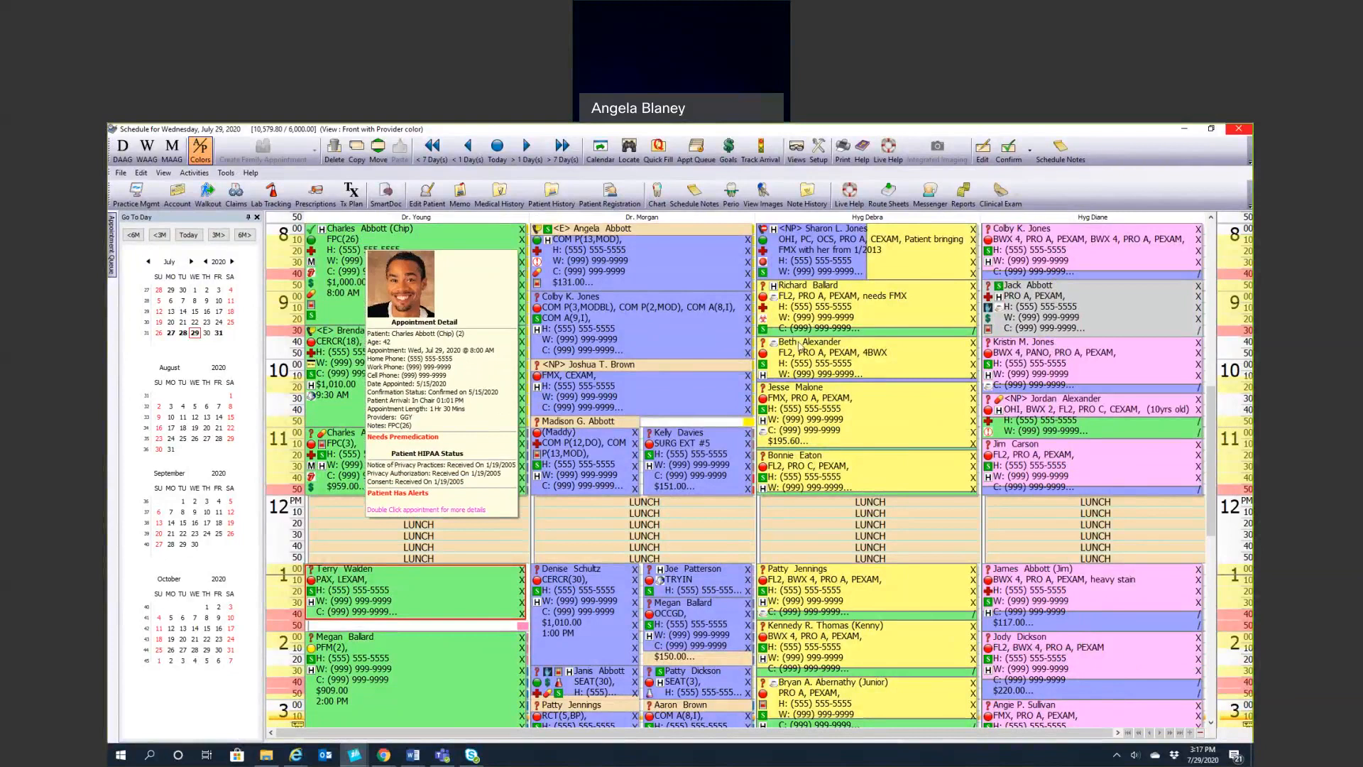
{"action": "mouse_move", "coordinate": [881, 338]}
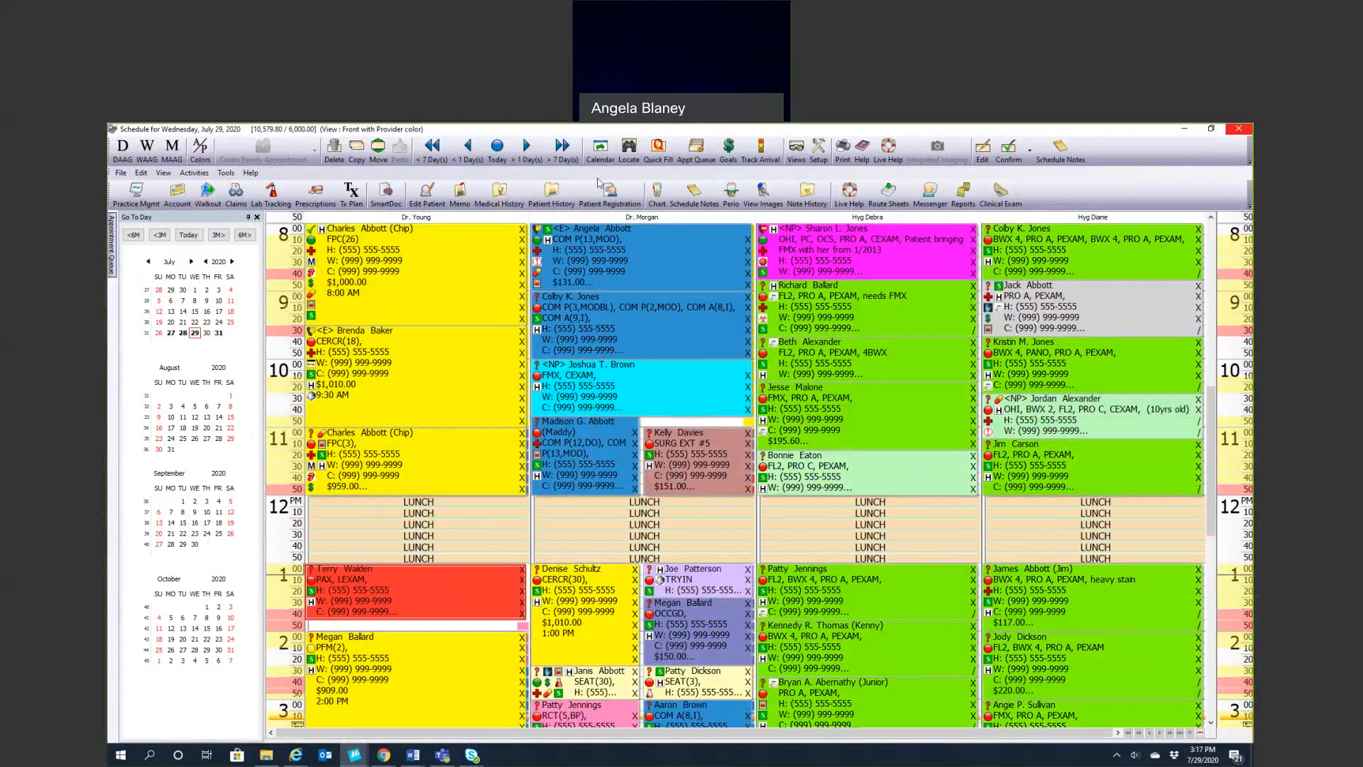
{"action": "mouse_move", "coordinate": [599, 145]}
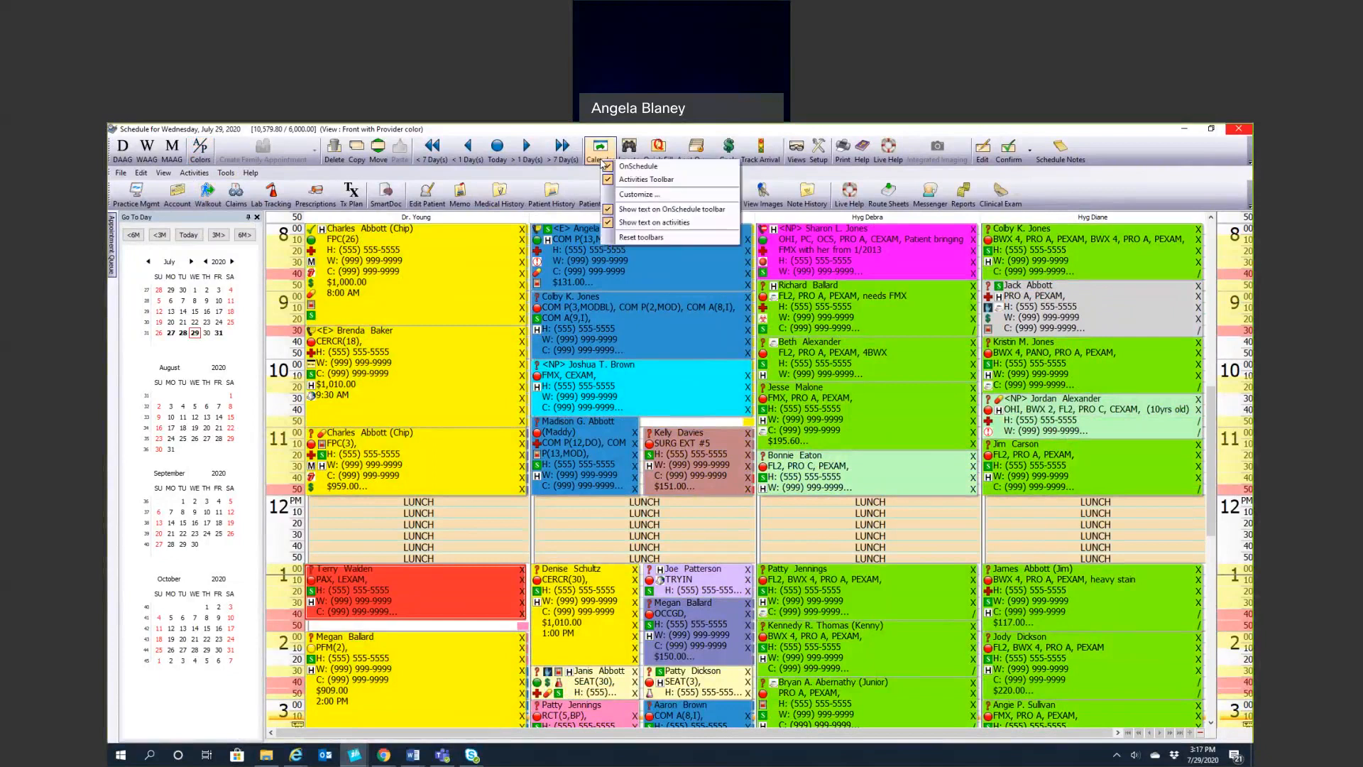
Show the schedule toolbar's display options list
{"action": "left_click", "coordinate": [599, 147]}
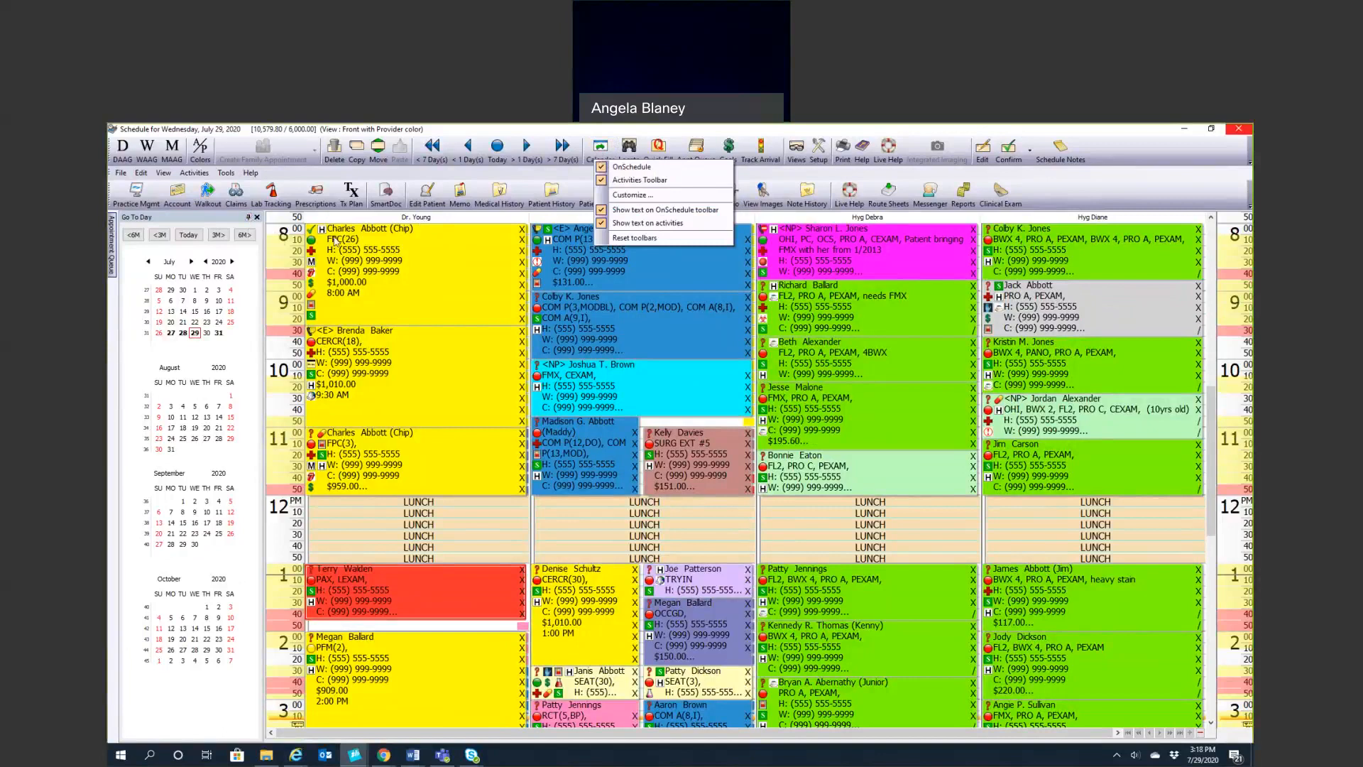
{"action": "mouse_move", "coordinate": [248, 217]}
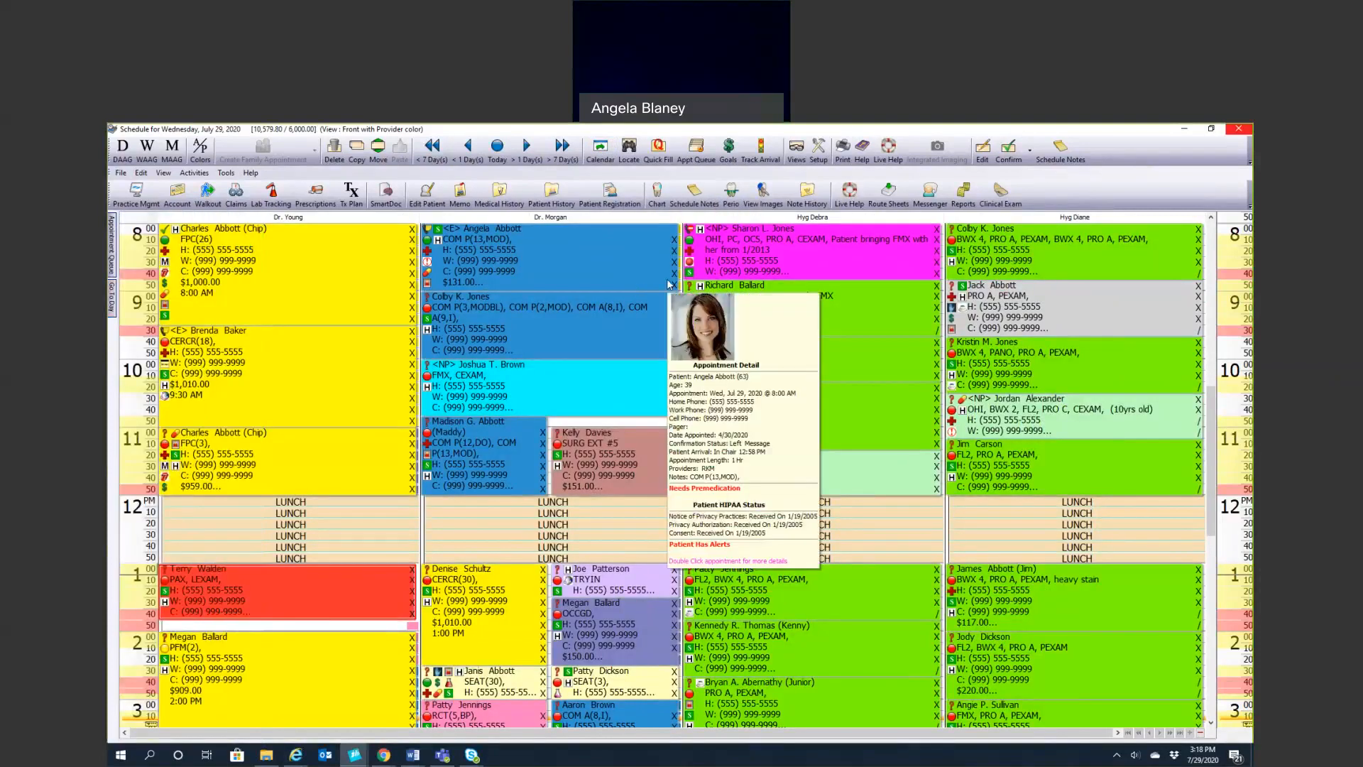
{"action": "mouse_move", "coordinate": [123, 289]}
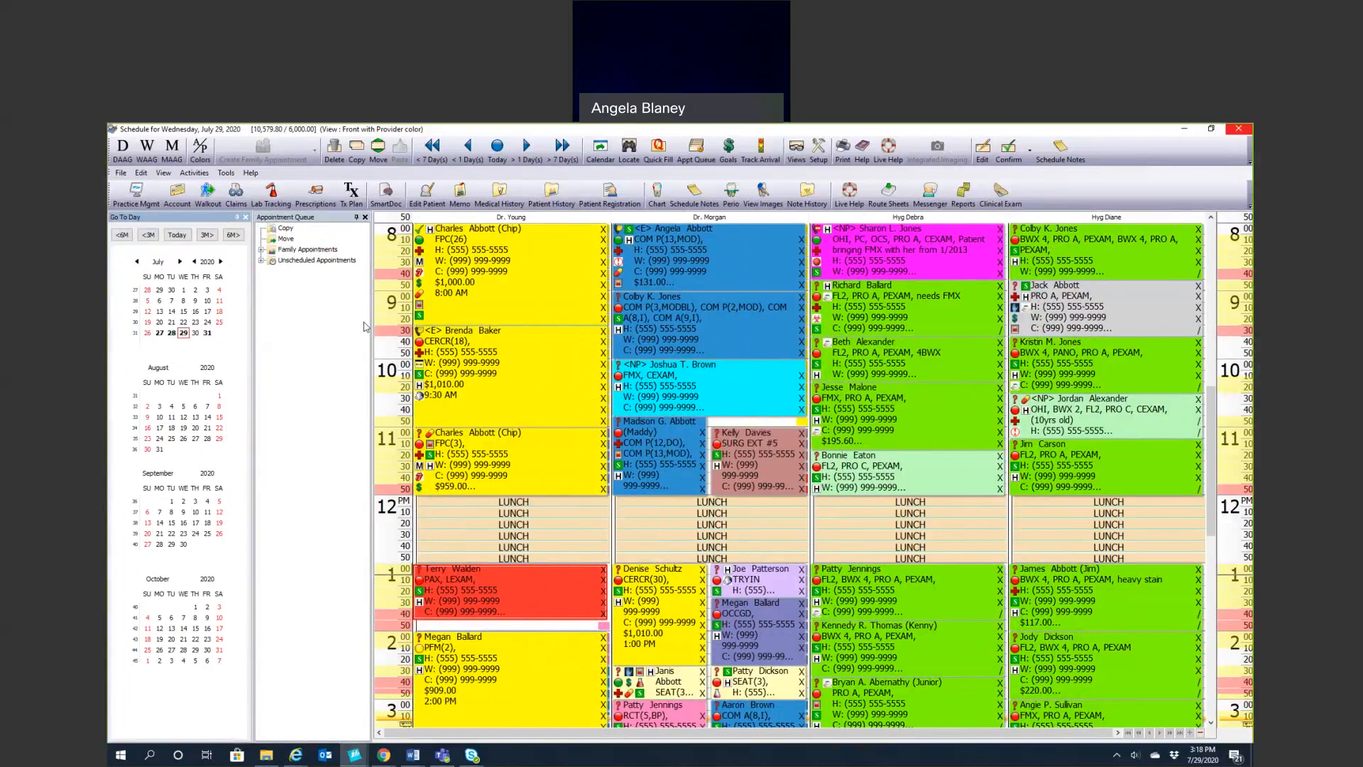
{"action": "mouse_move", "coordinate": [487, 374]}
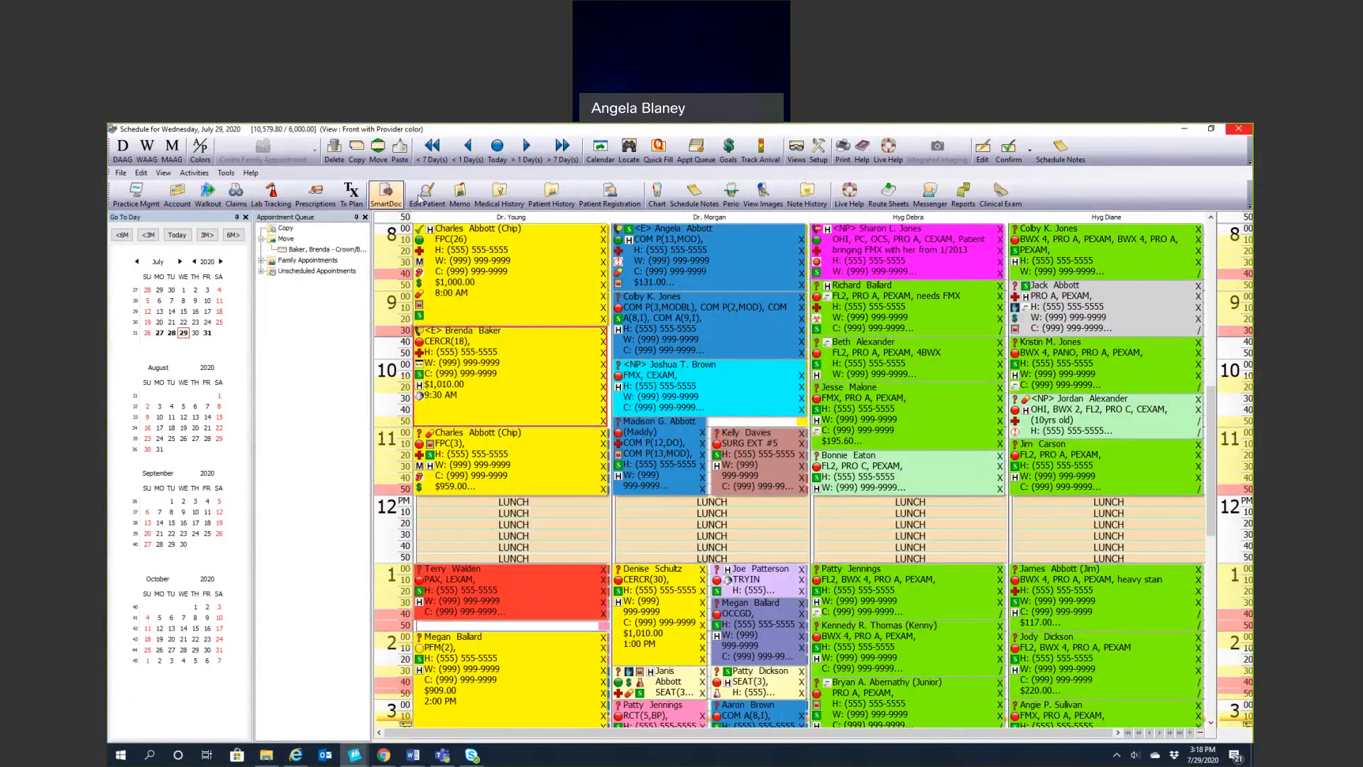
Switch the schedule to Thursday, July 30
{"action": "left_click", "coordinate": [527, 145]}
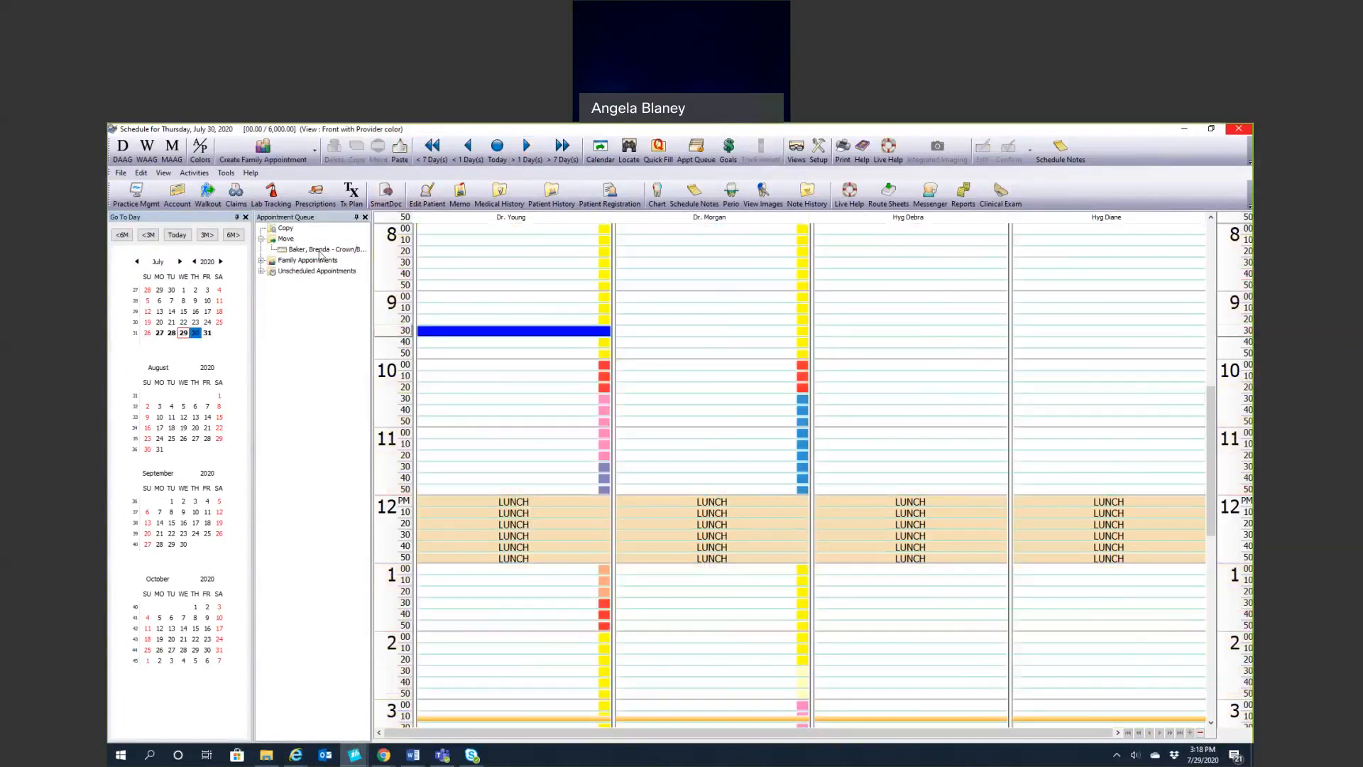
{"action": "left_click", "coordinate": [326, 249]}
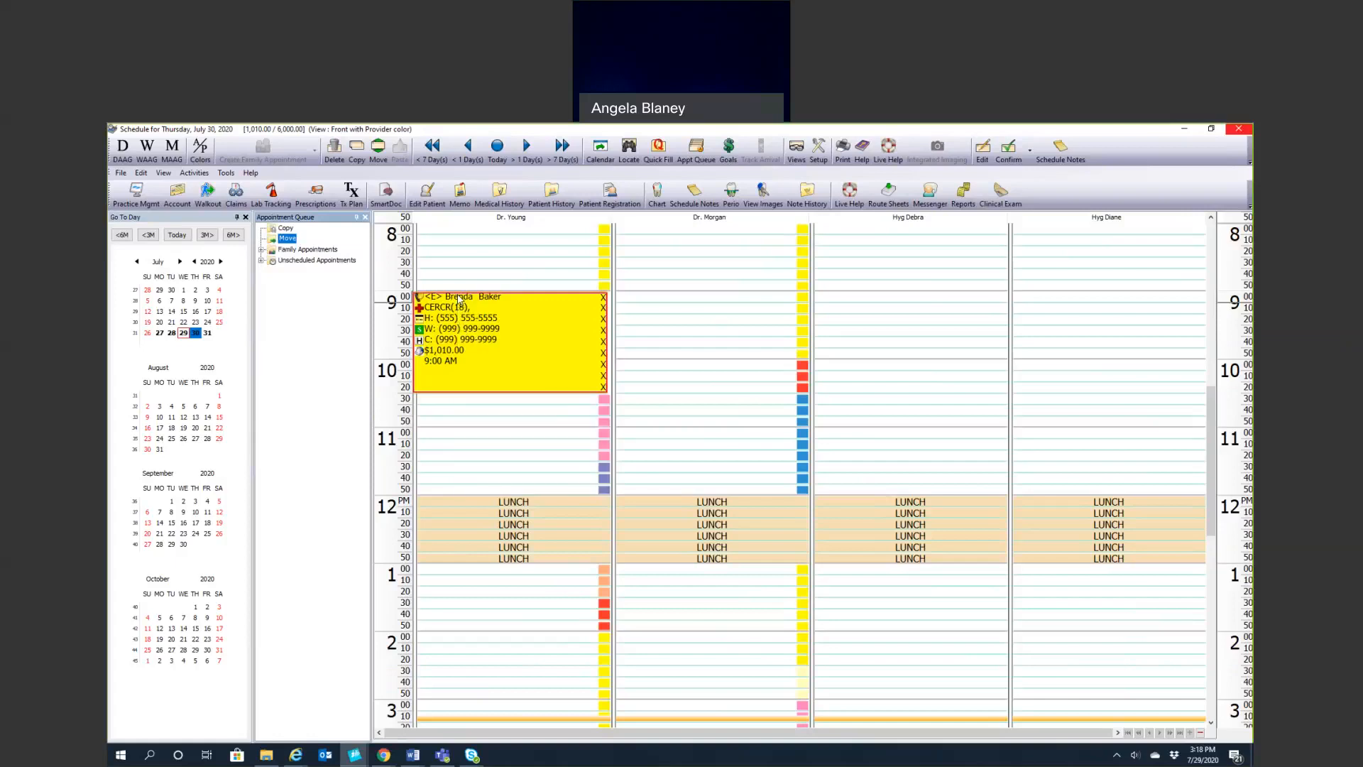
{"action": "mouse_move", "coordinate": [326, 270]}
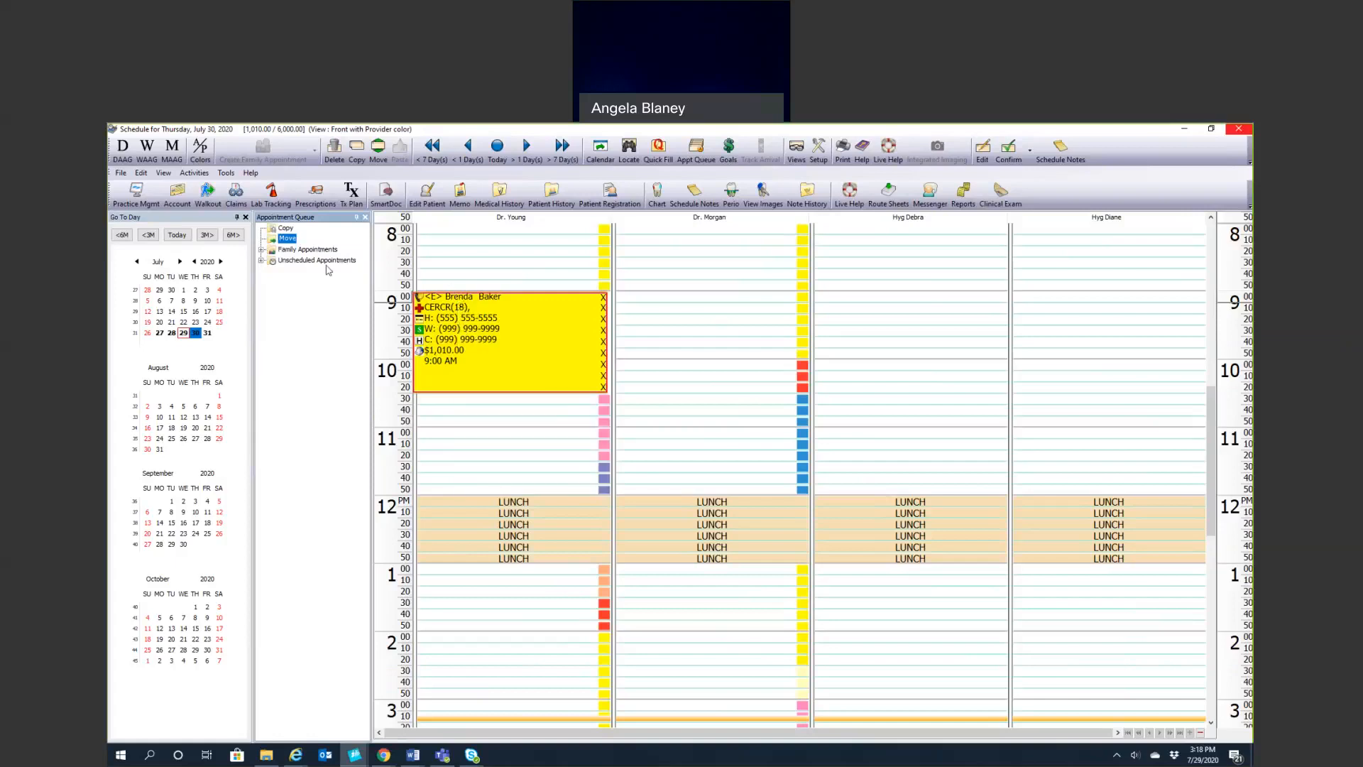
{"action": "mouse_move", "coordinate": [474, 239]}
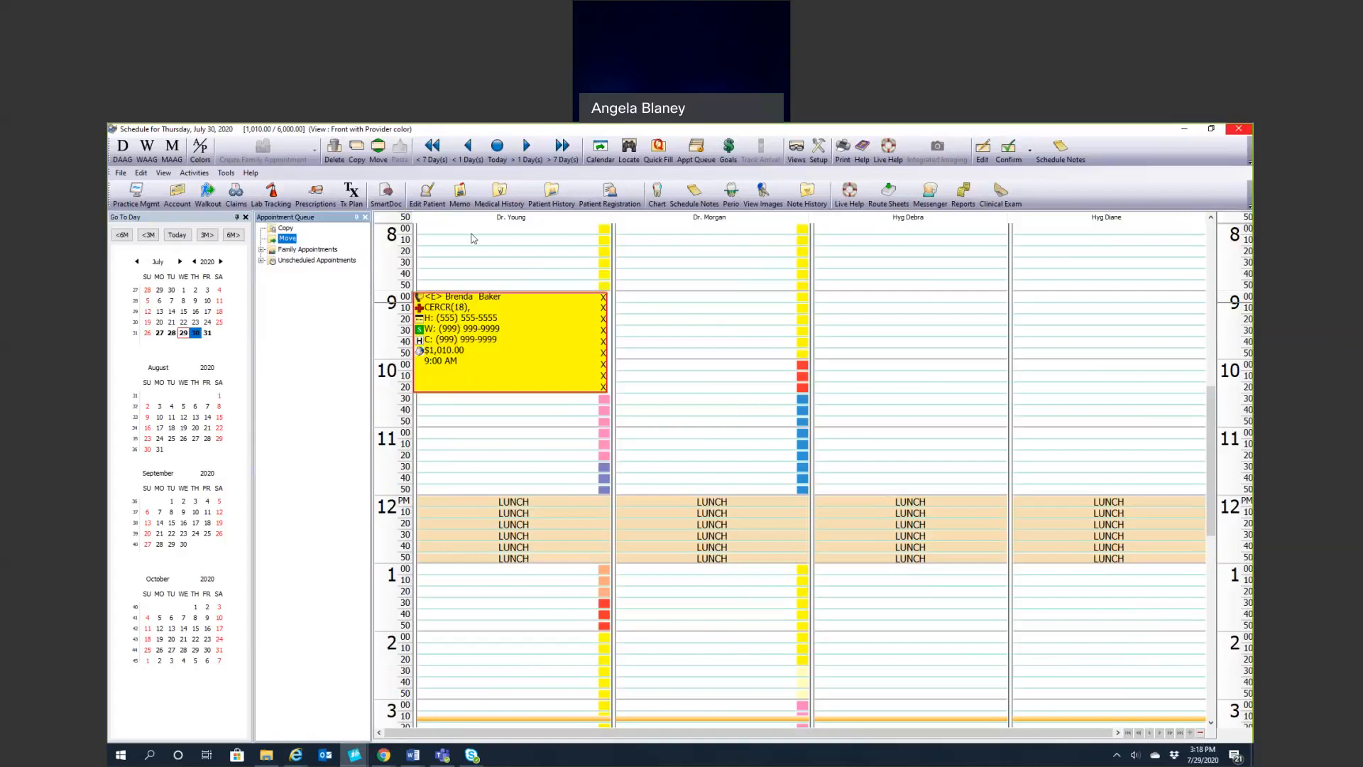
{"action": "mouse_move", "coordinate": [512, 239]}
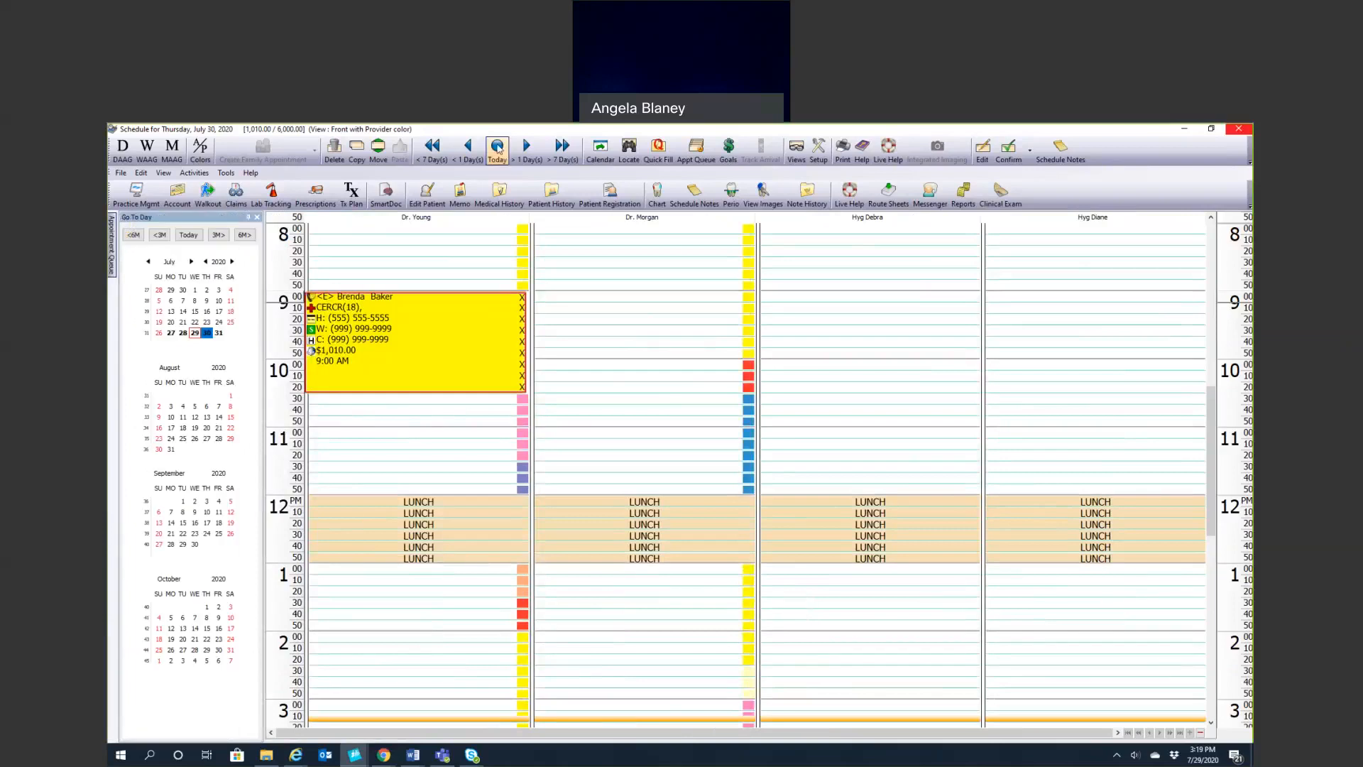
{"action": "mouse_move", "coordinate": [496, 146]}
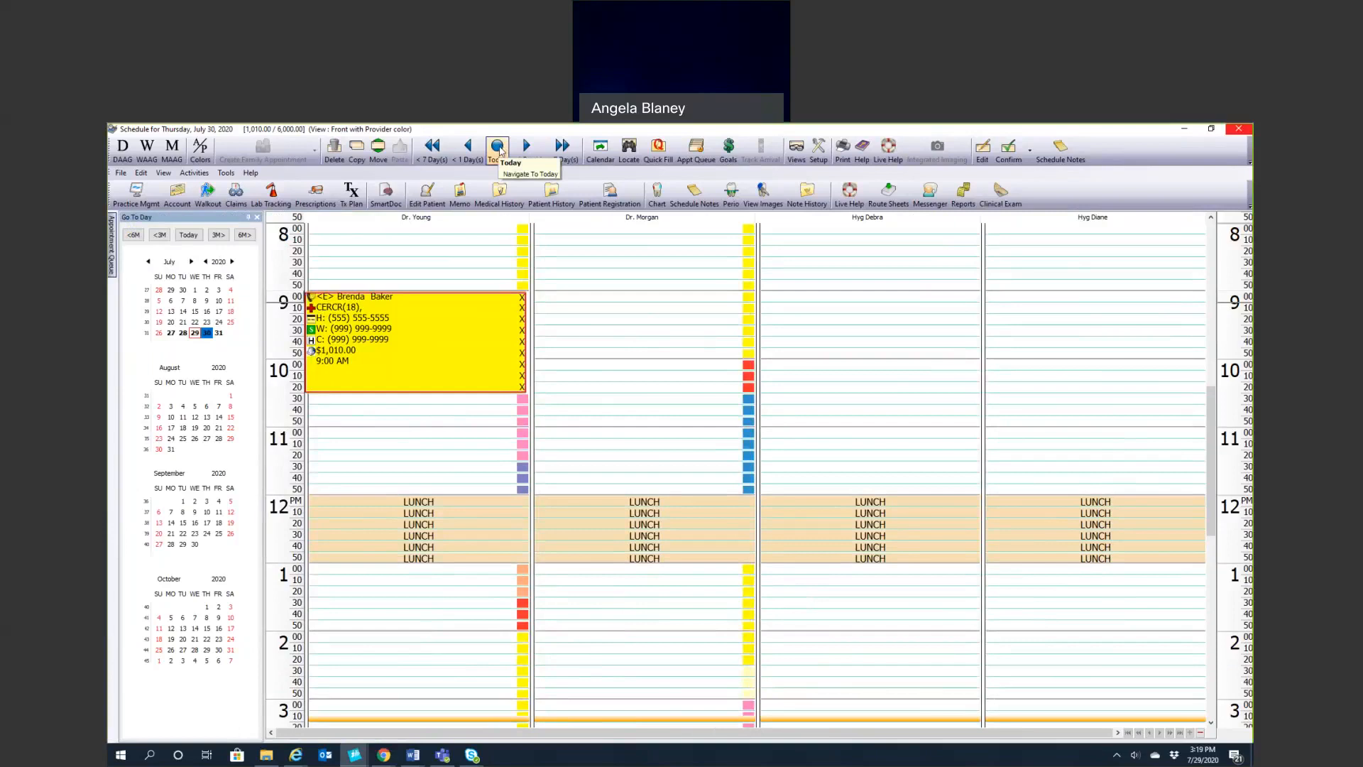
{"action": "left_click", "coordinate": [468, 147]}
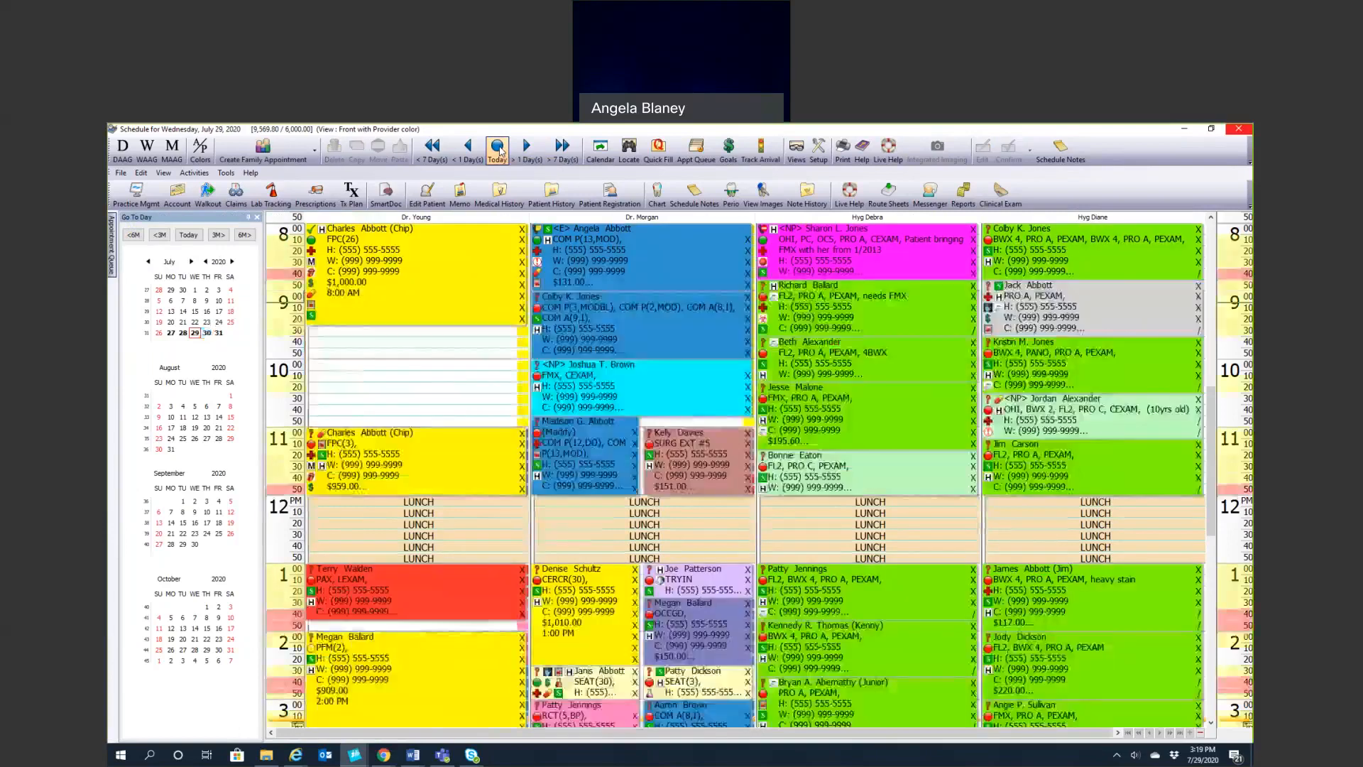
{"action": "left_click", "coordinate": [527, 145]}
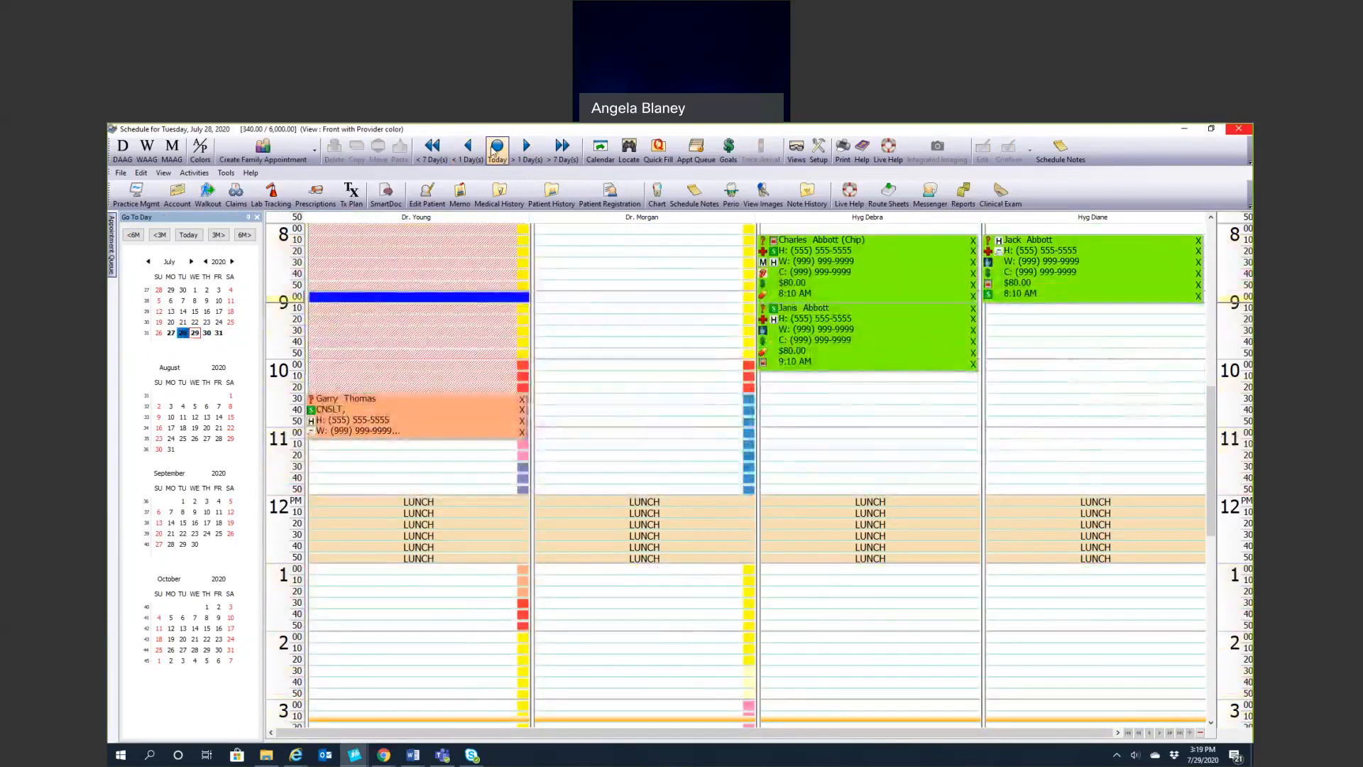
{"action": "left_click", "coordinate": [564, 147]}
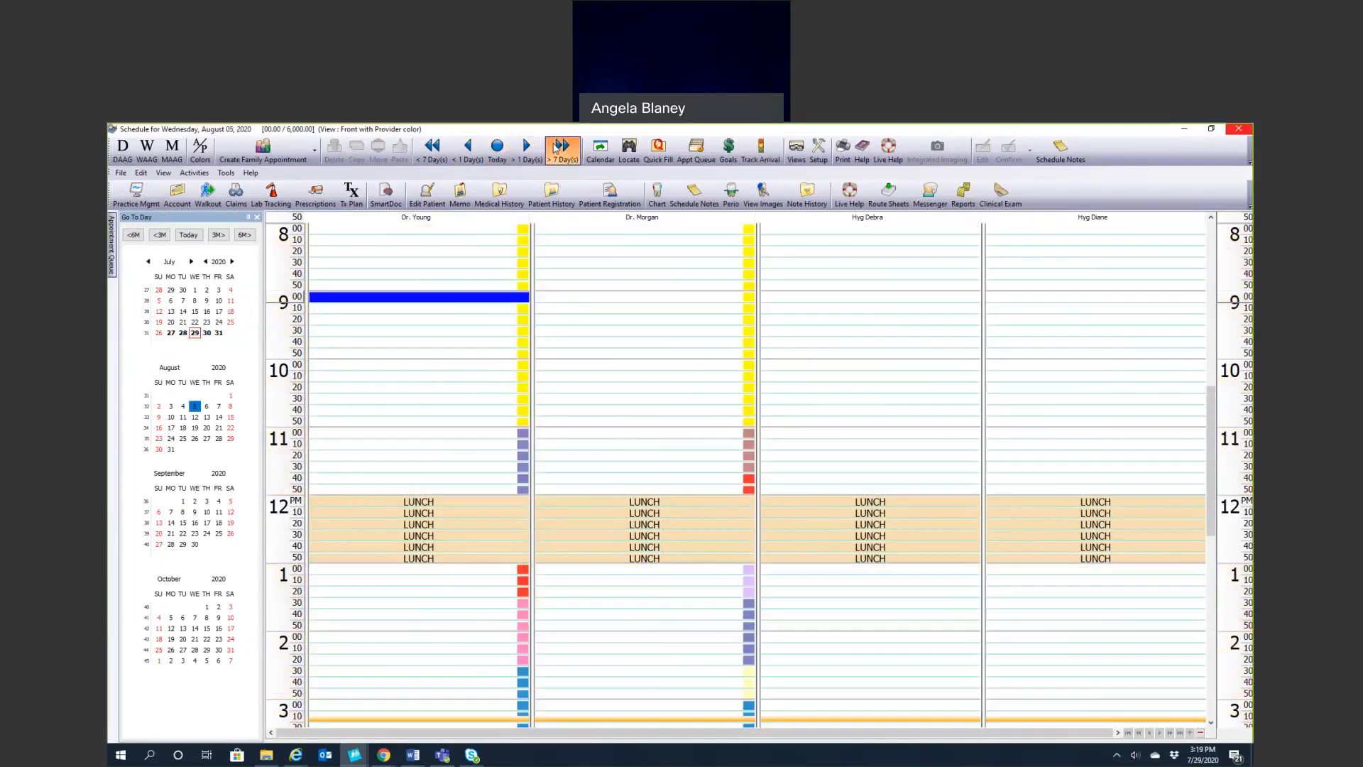
{"action": "left_click", "coordinate": [468, 145]}
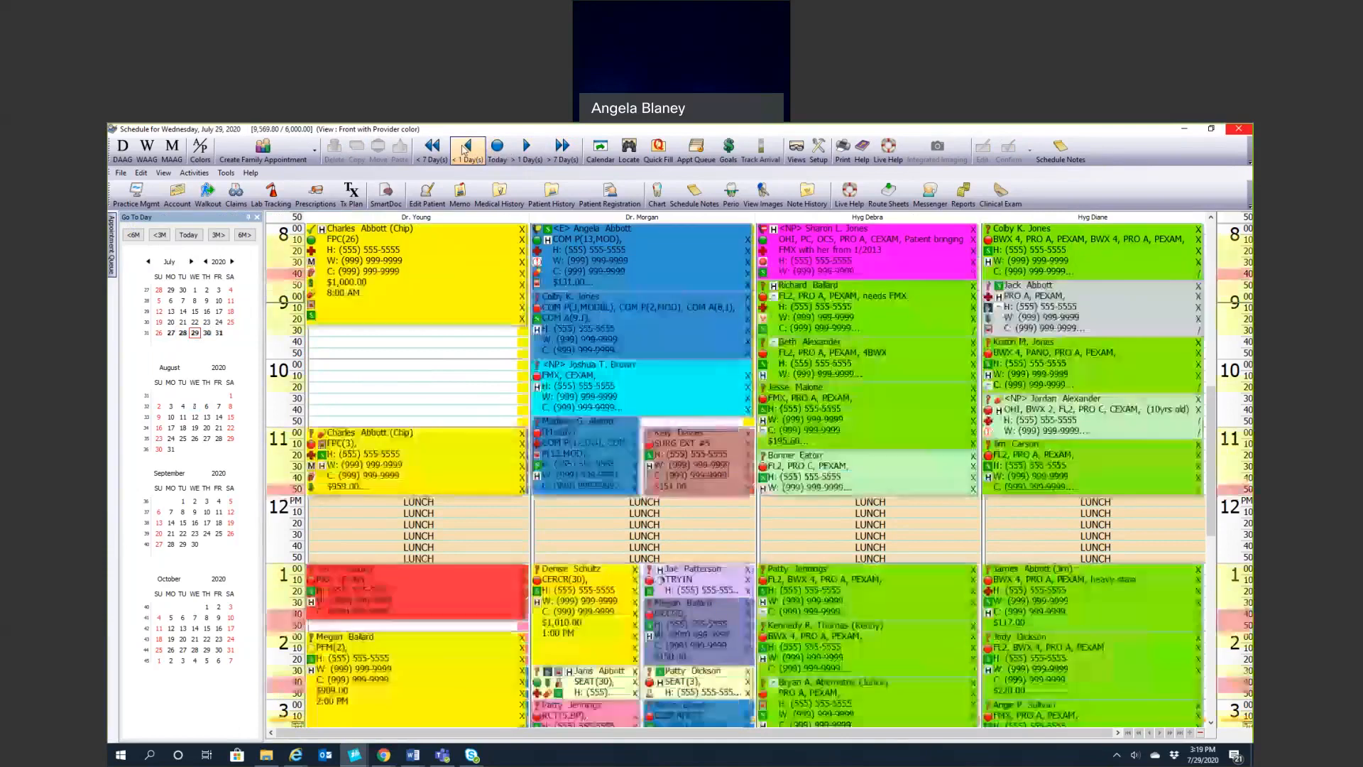
{"action": "left_click", "coordinate": [496, 147]}
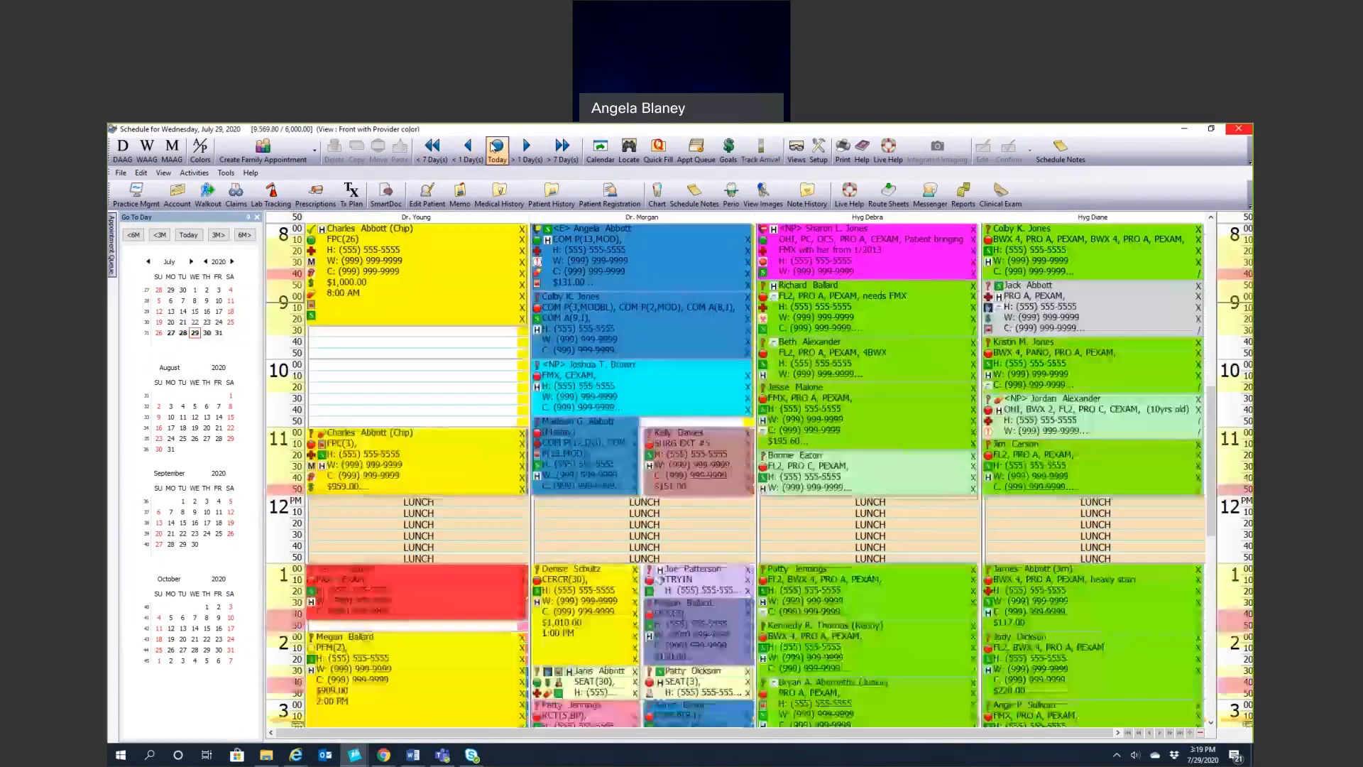
{"action": "left_click", "coordinate": [206, 333]}
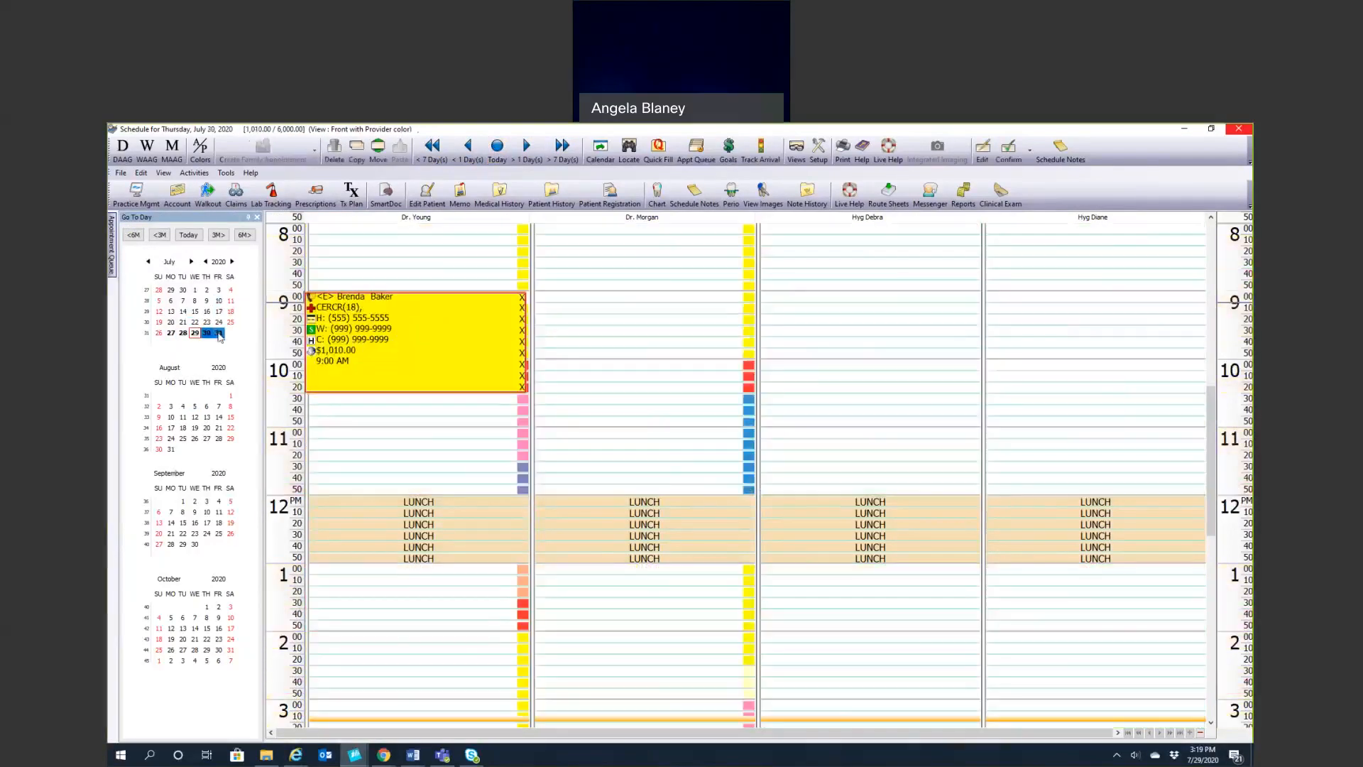
{"action": "left_click", "coordinate": [219, 332]}
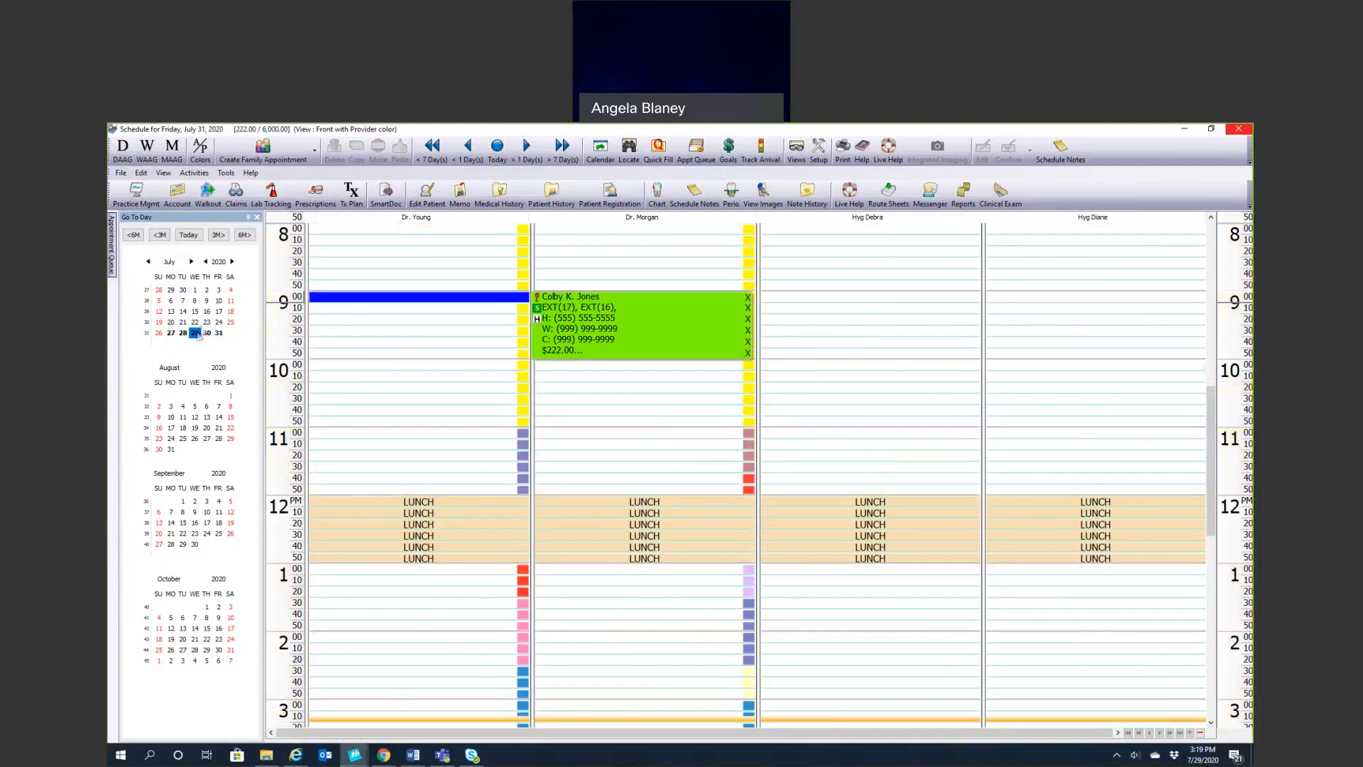
{"action": "left_click", "coordinate": [195, 332]}
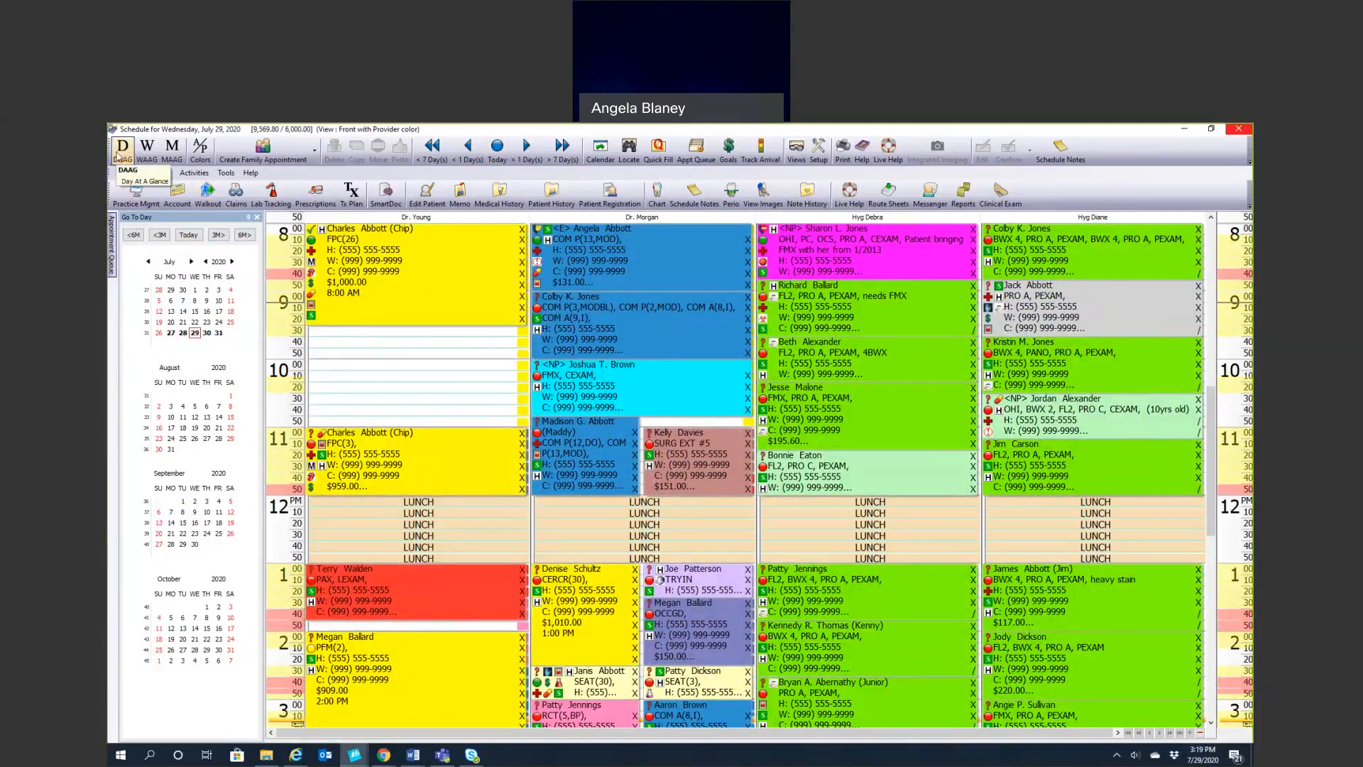
Show the July 27–31 week at a glance, then try the month-at-a-glance view
{"action": "left_click", "coordinate": [147, 149]}
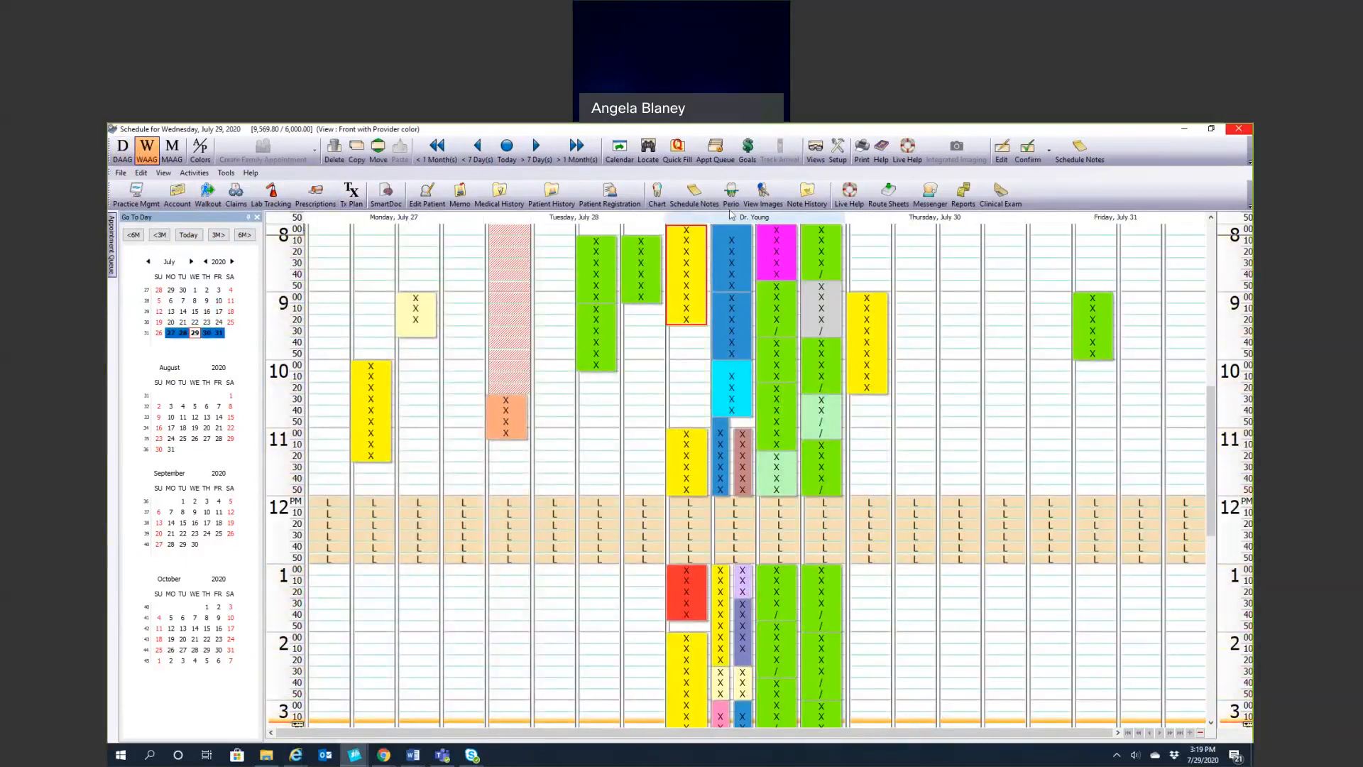
{"action": "mouse_move", "coordinate": [329, 330]}
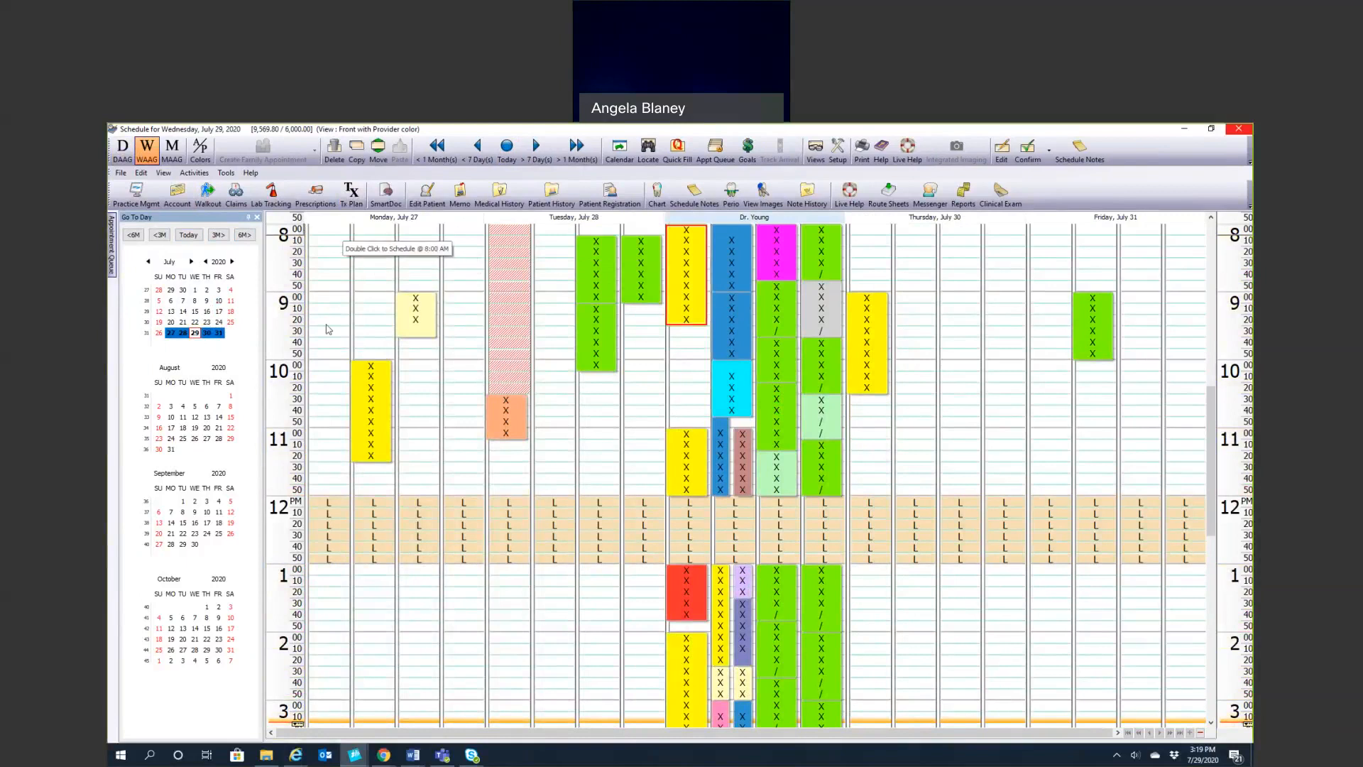
{"action": "mouse_move", "coordinate": [466, 349]}
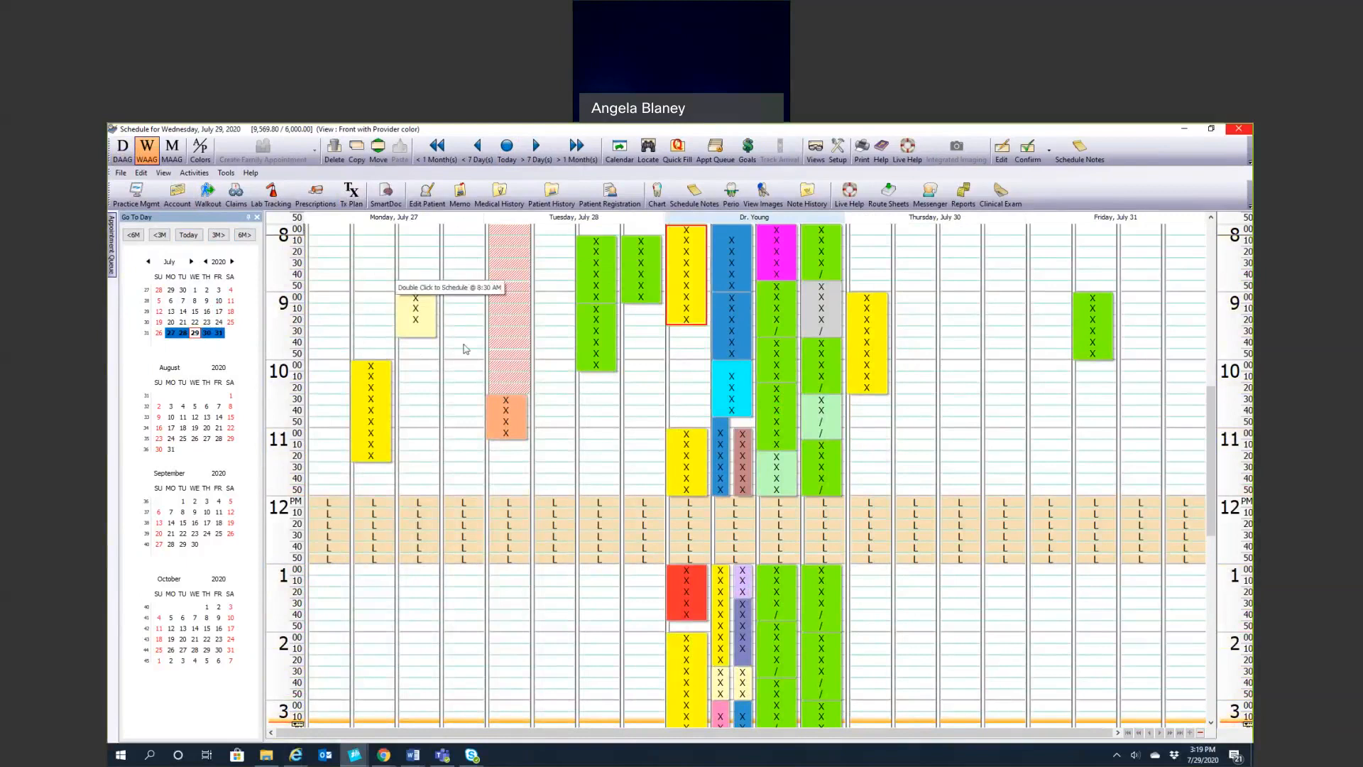
{"action": "mouse_move", "coordinate": [698, 357]}
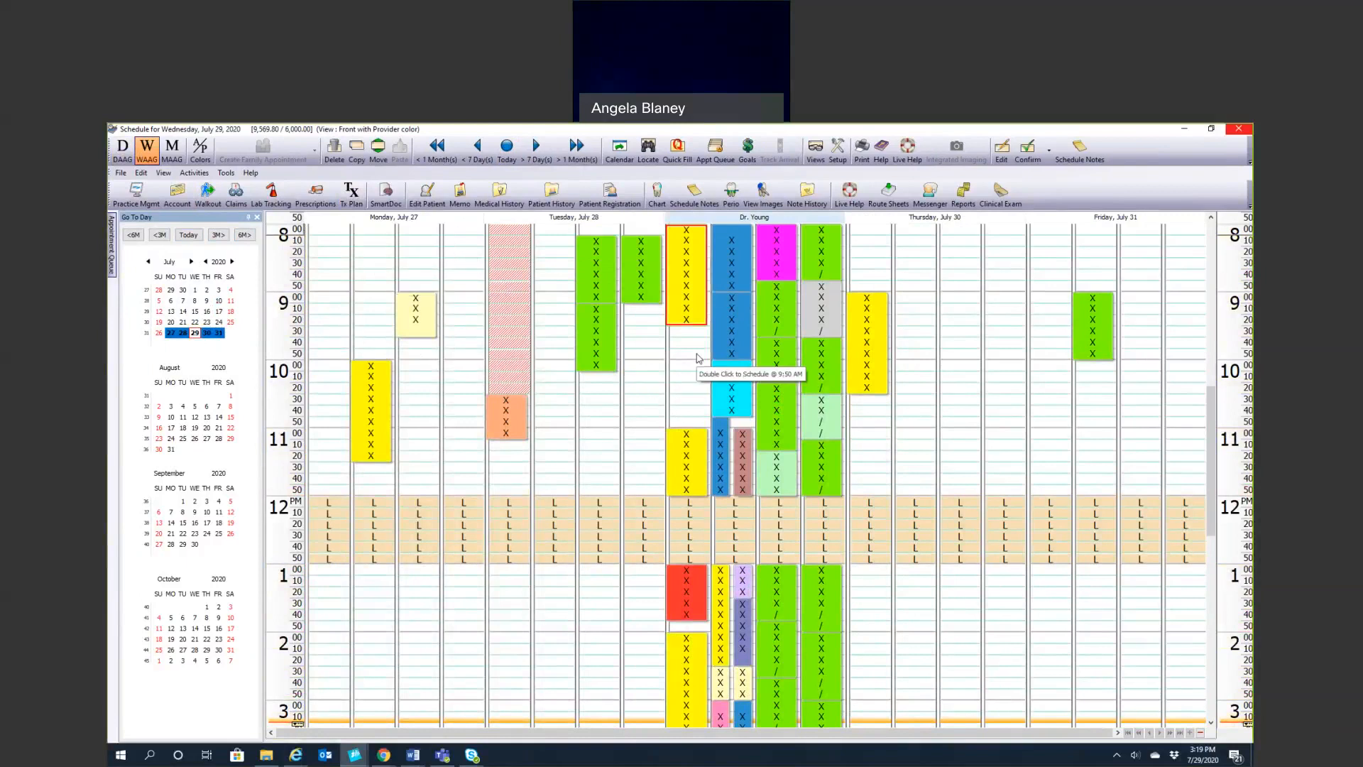
{"action": "left_click", "coordinate": [173, 149]}
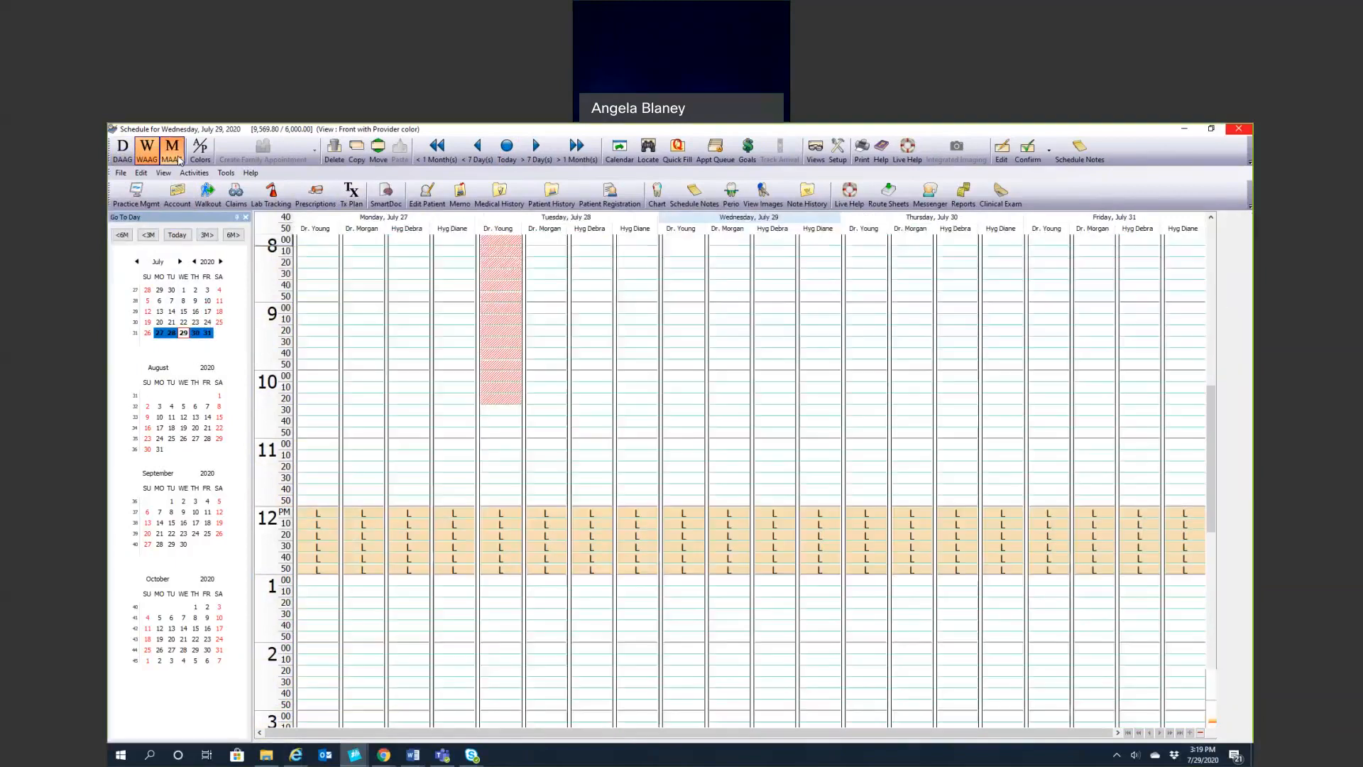
{"action": "left_click", "coordinate": [172, 147]}
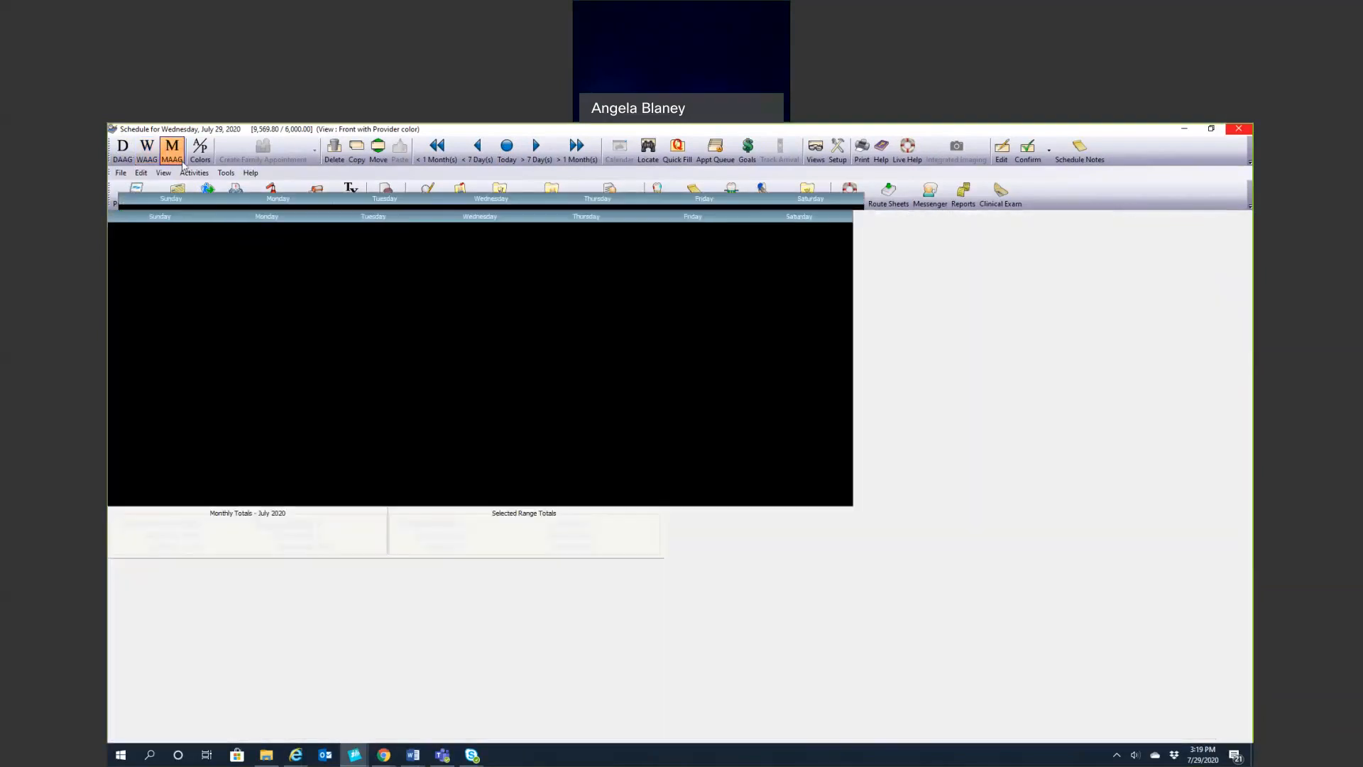
{"action": "left_click", "coordinate": [173, 147]}
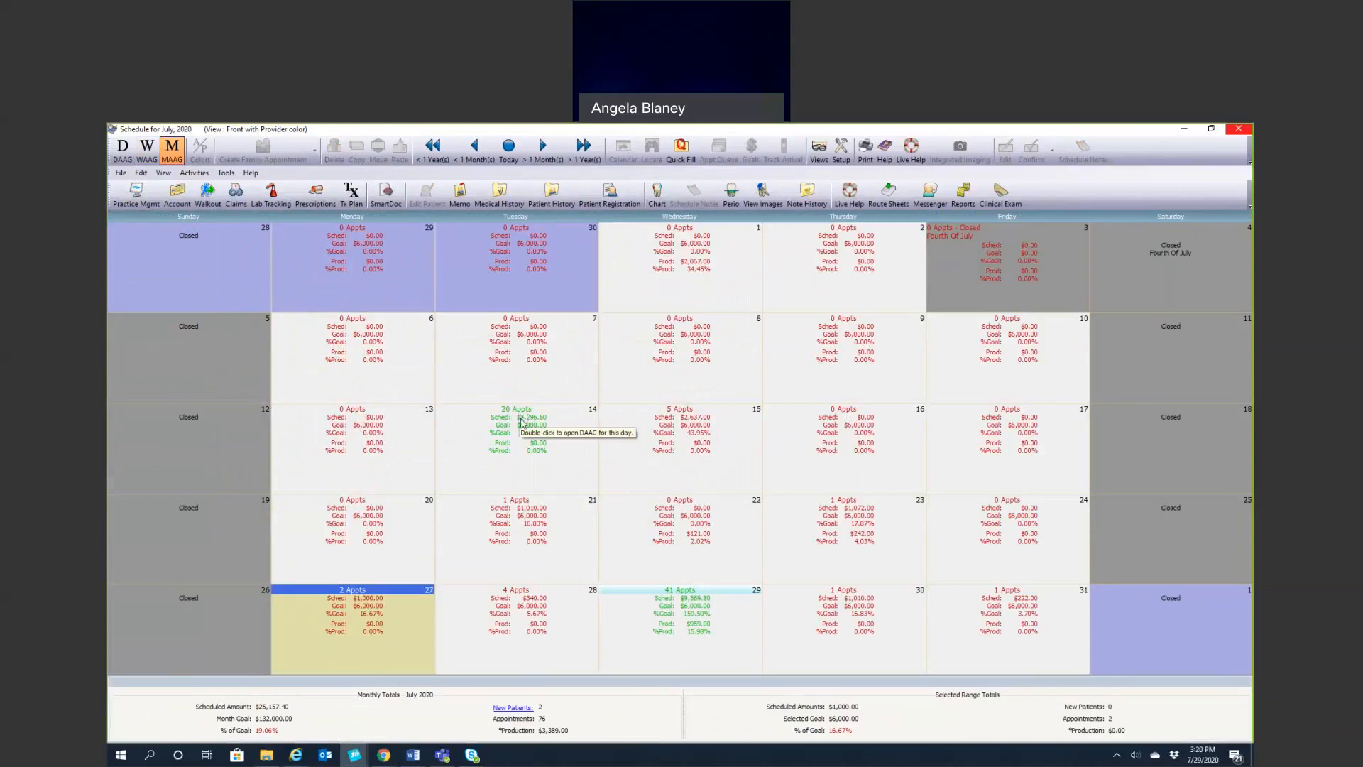
{"action": "mouse_move", "coordinate": [521, 423]}
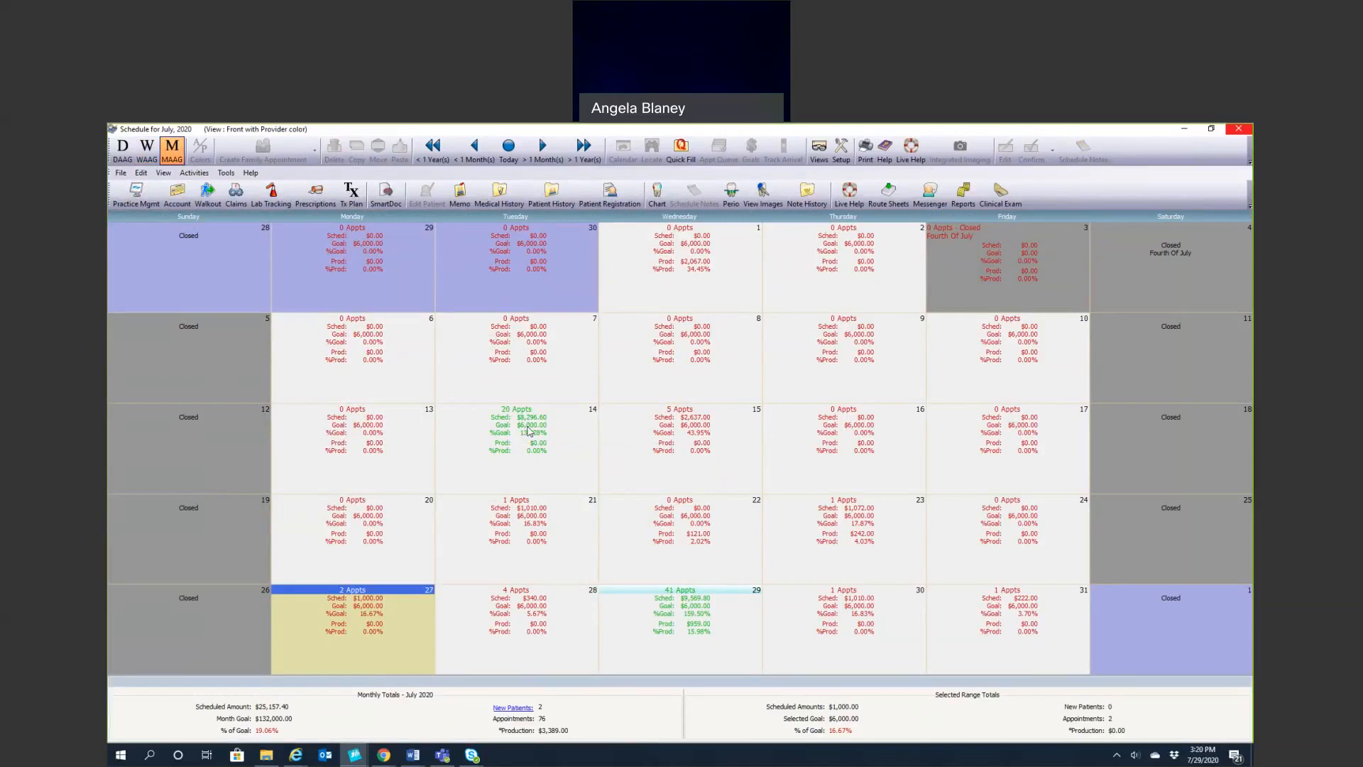
{"action": "mouse_move", "coordinate": [511, 429]}
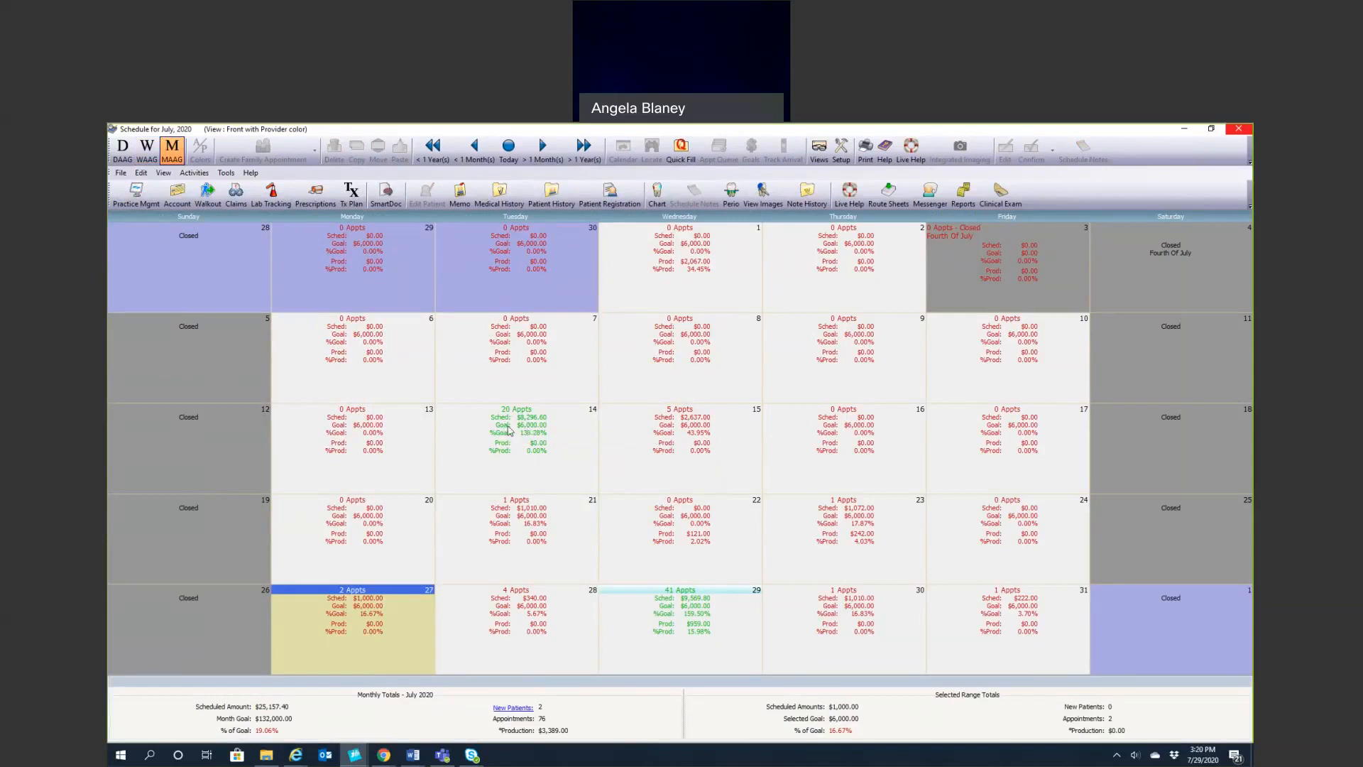
{"action": "mouse_move", "coordinate": [539, 448]}
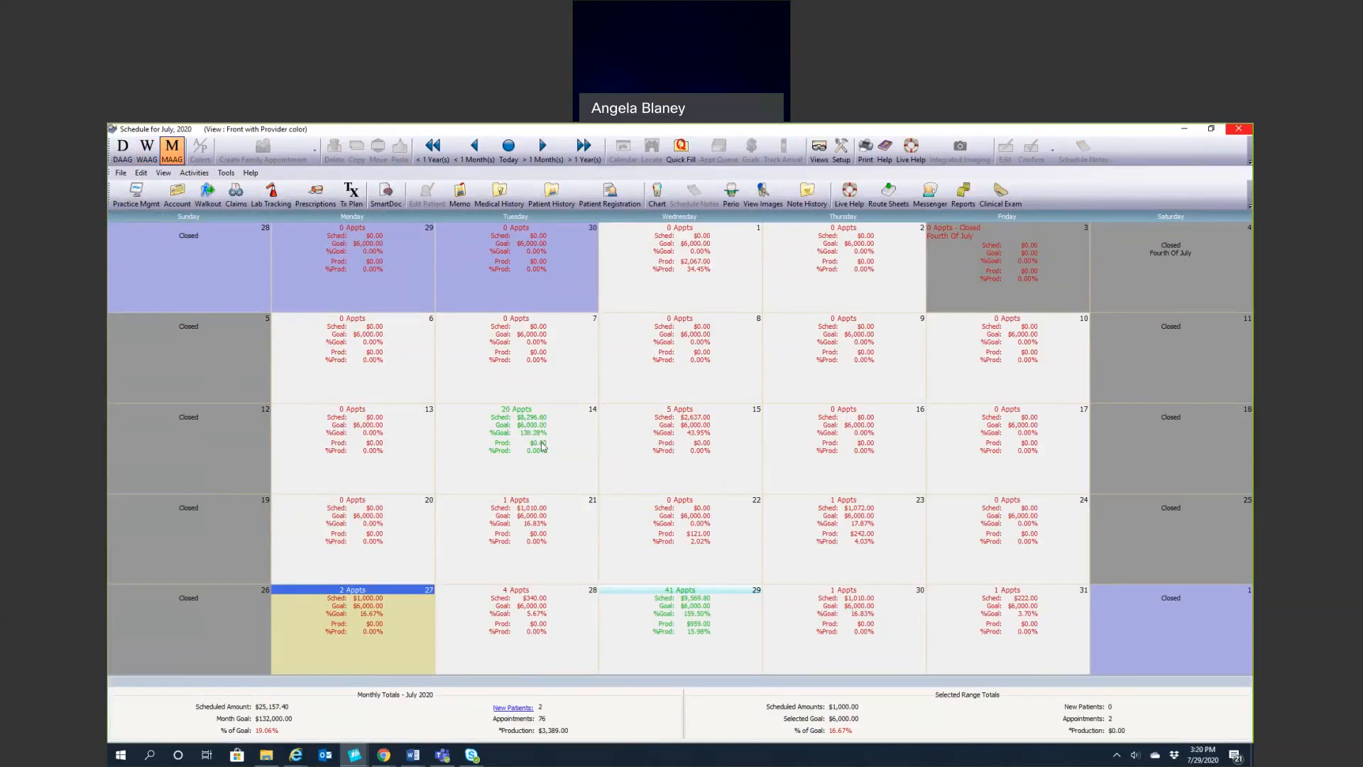
{"action": "mouse_move", "coordinate": [544, 456]}
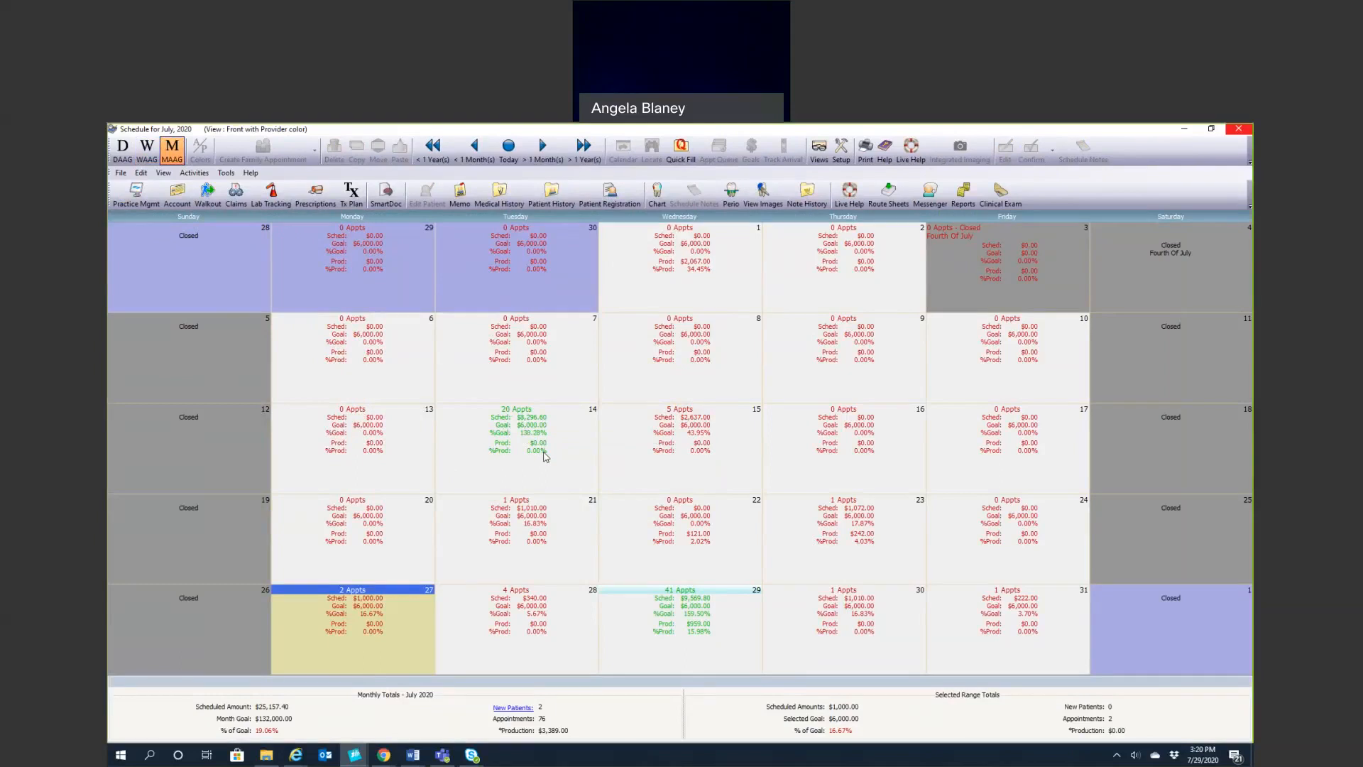
{"action": "mouse_move", "coordinate": [393, 705]}
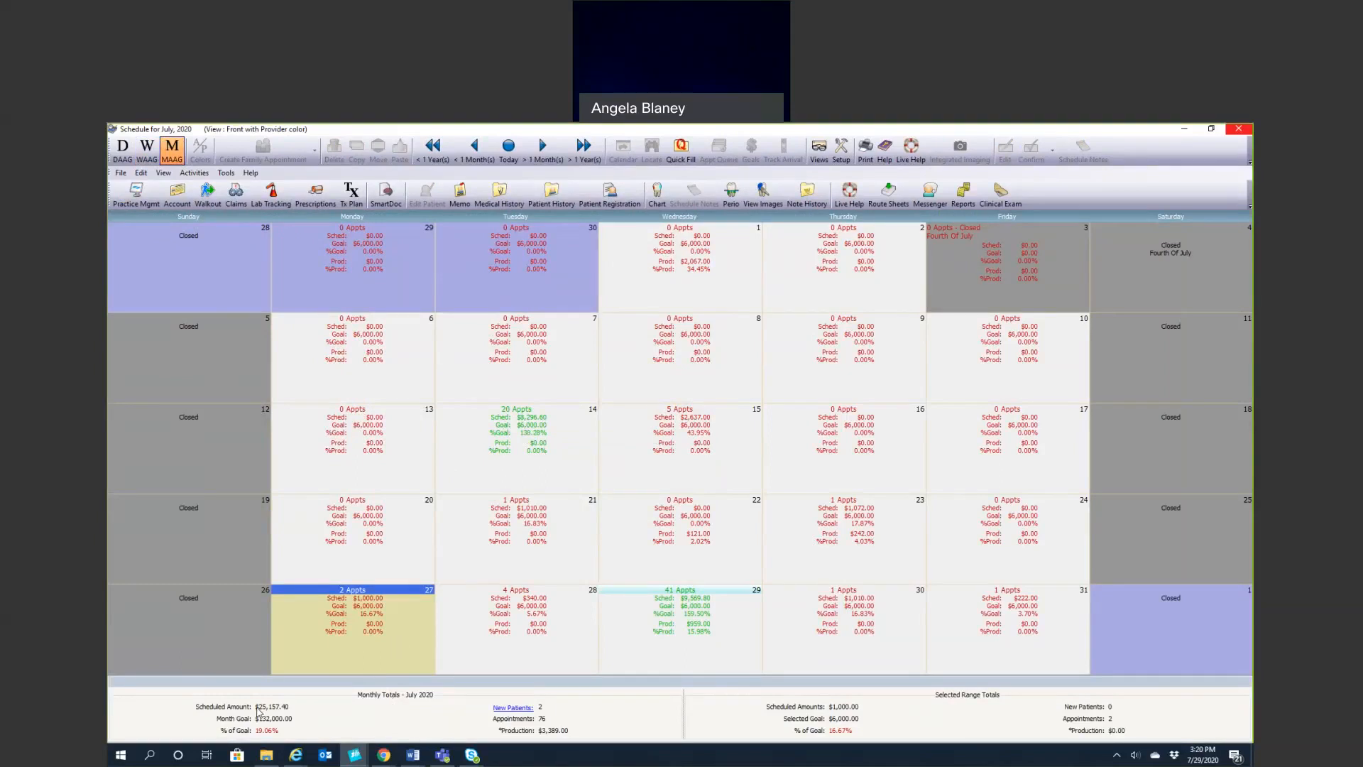
{"action": "mouse_move", "coordinate": [287, 725]}
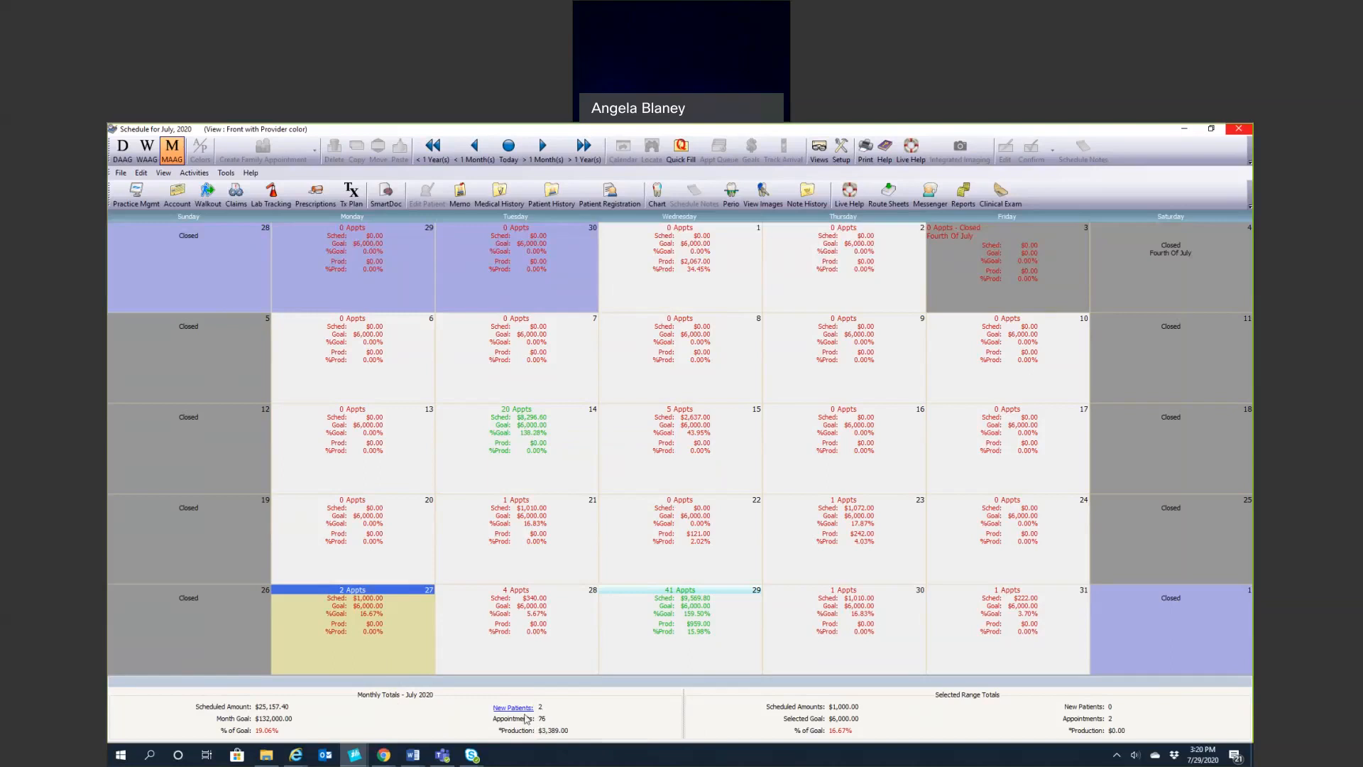
Review and close July's new-patient list, then show July 22 totals ($121 production)
{"action": "left_click", "coordinate": [509, 707]}
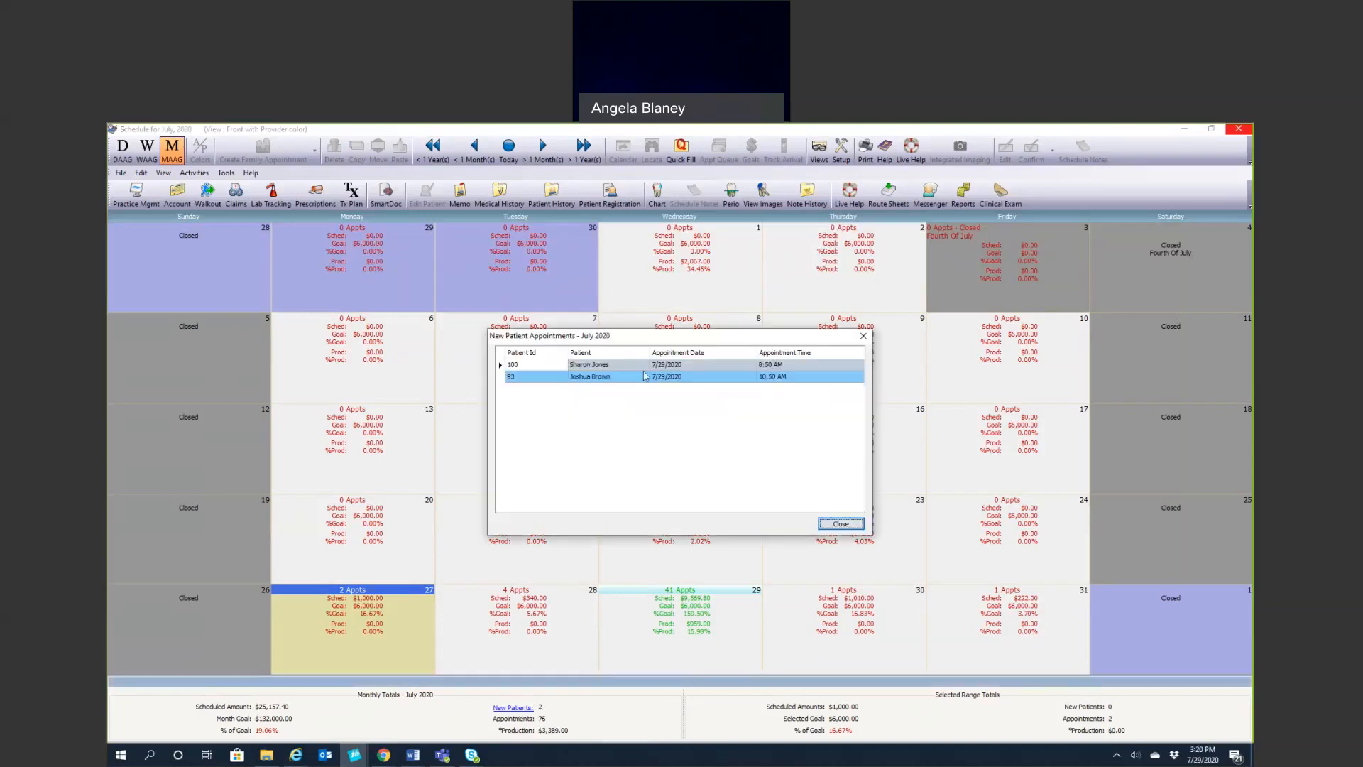
{"action": "left_click", "coordinate": [841, 523]}
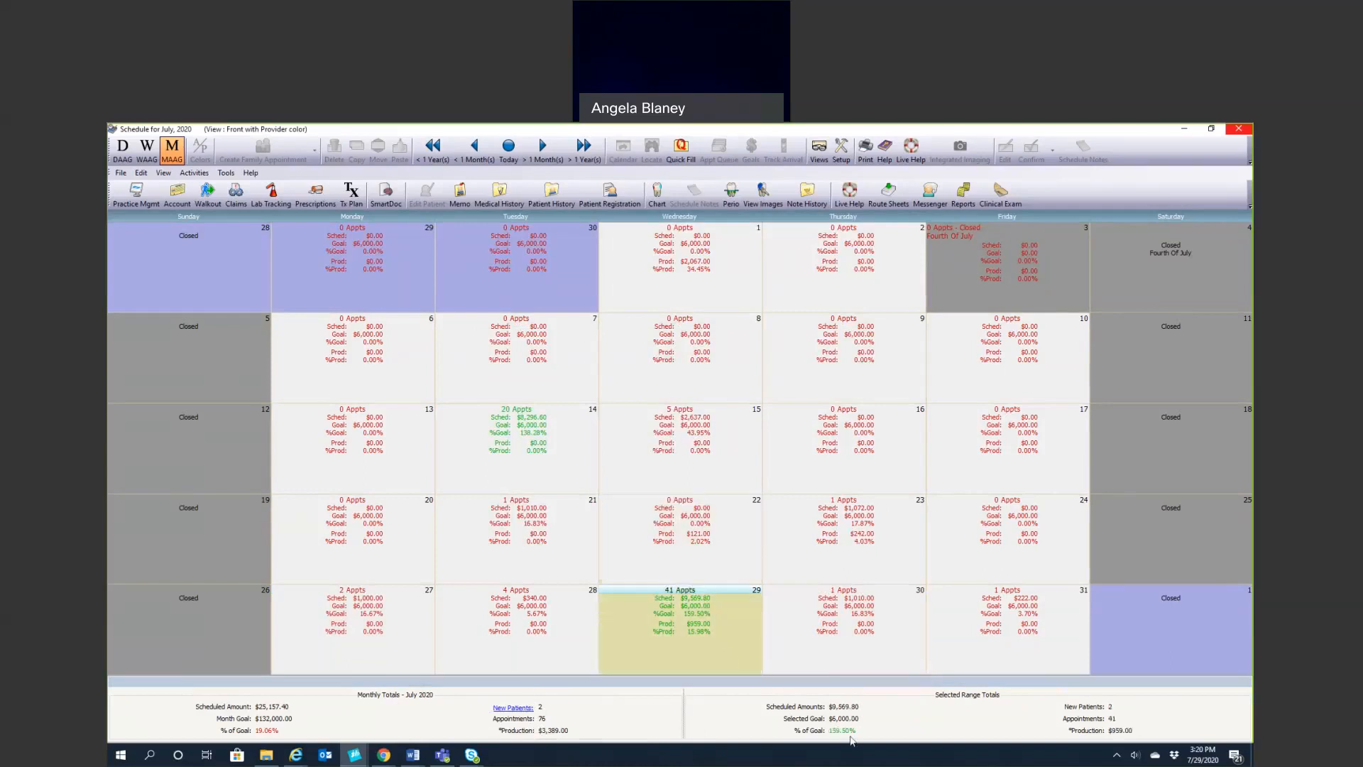
{"action": "mouse_move", "coordinate": [730, 618]}
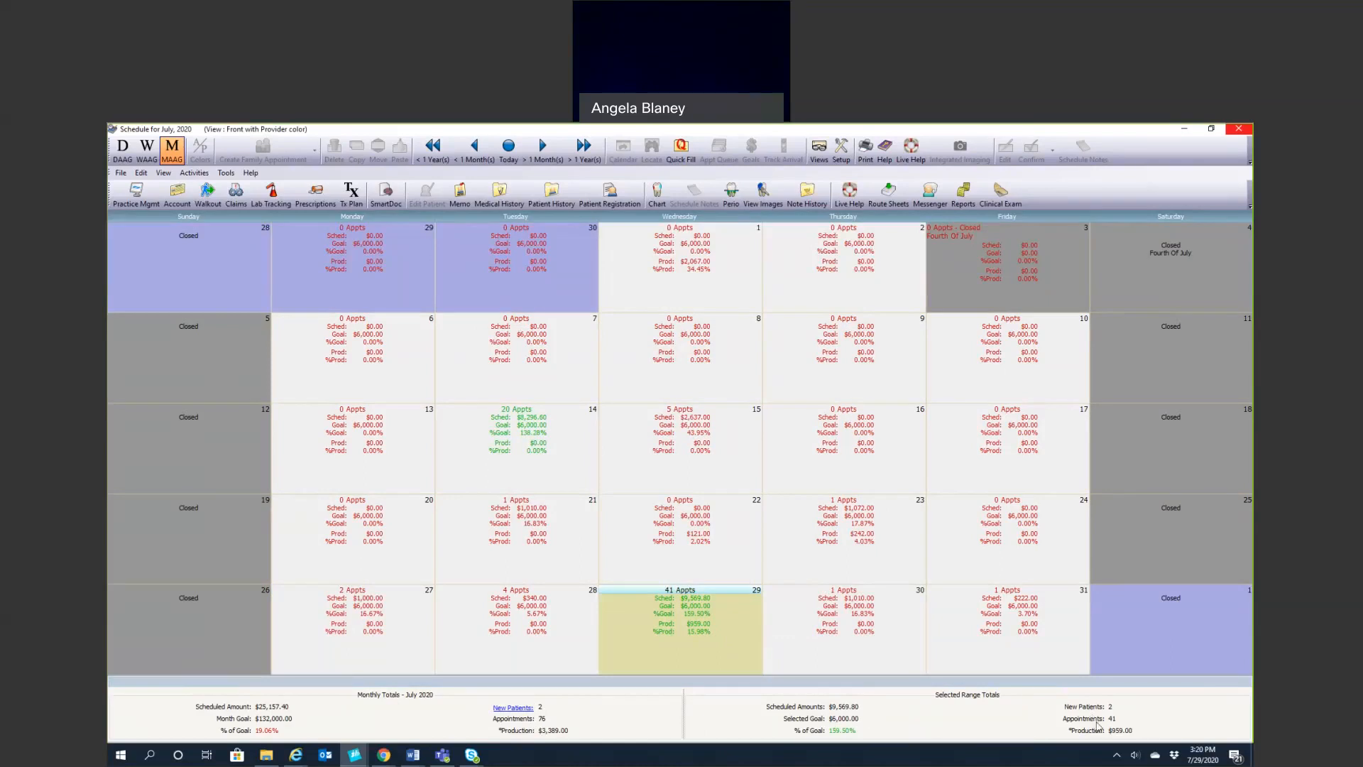
{"action": "left_click", "coordinate": [679, 537]}
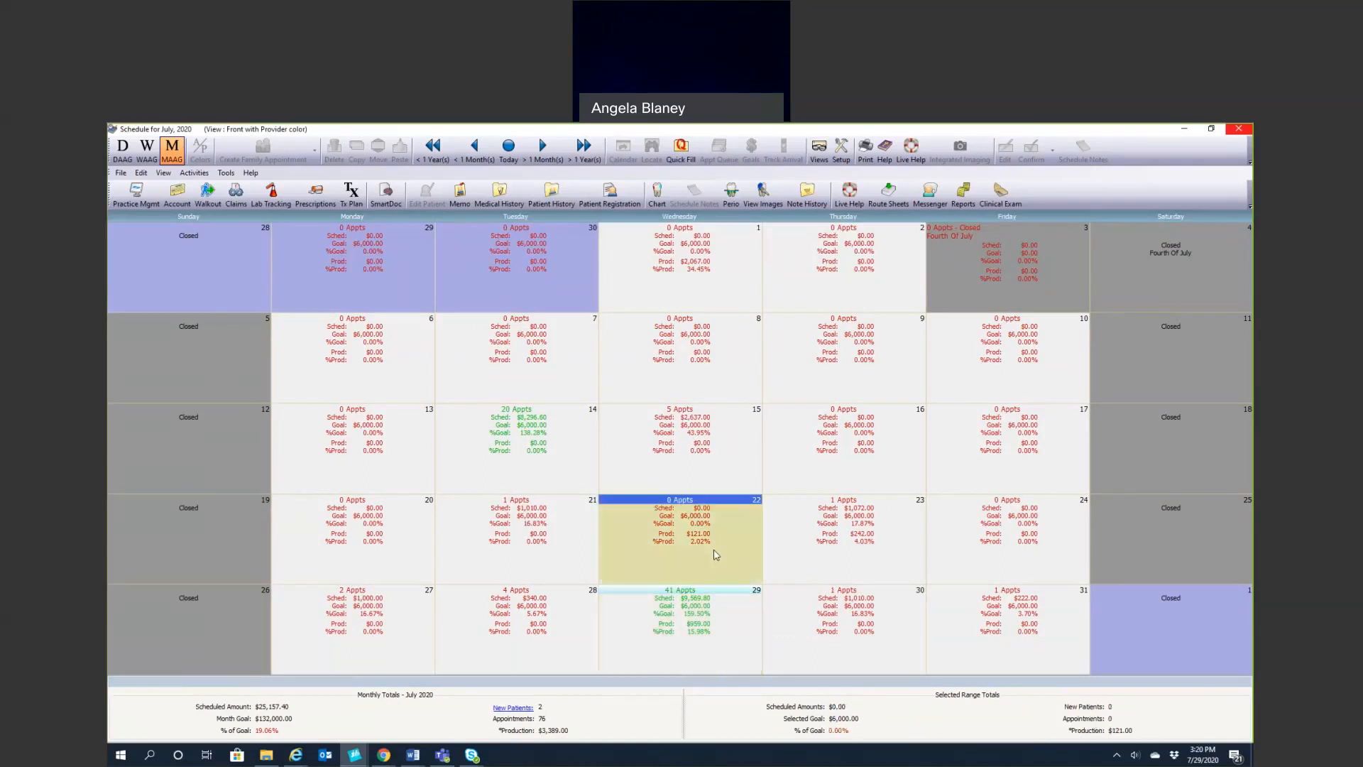
{"action": "mouse_move", "coordinate": [689, 626]}
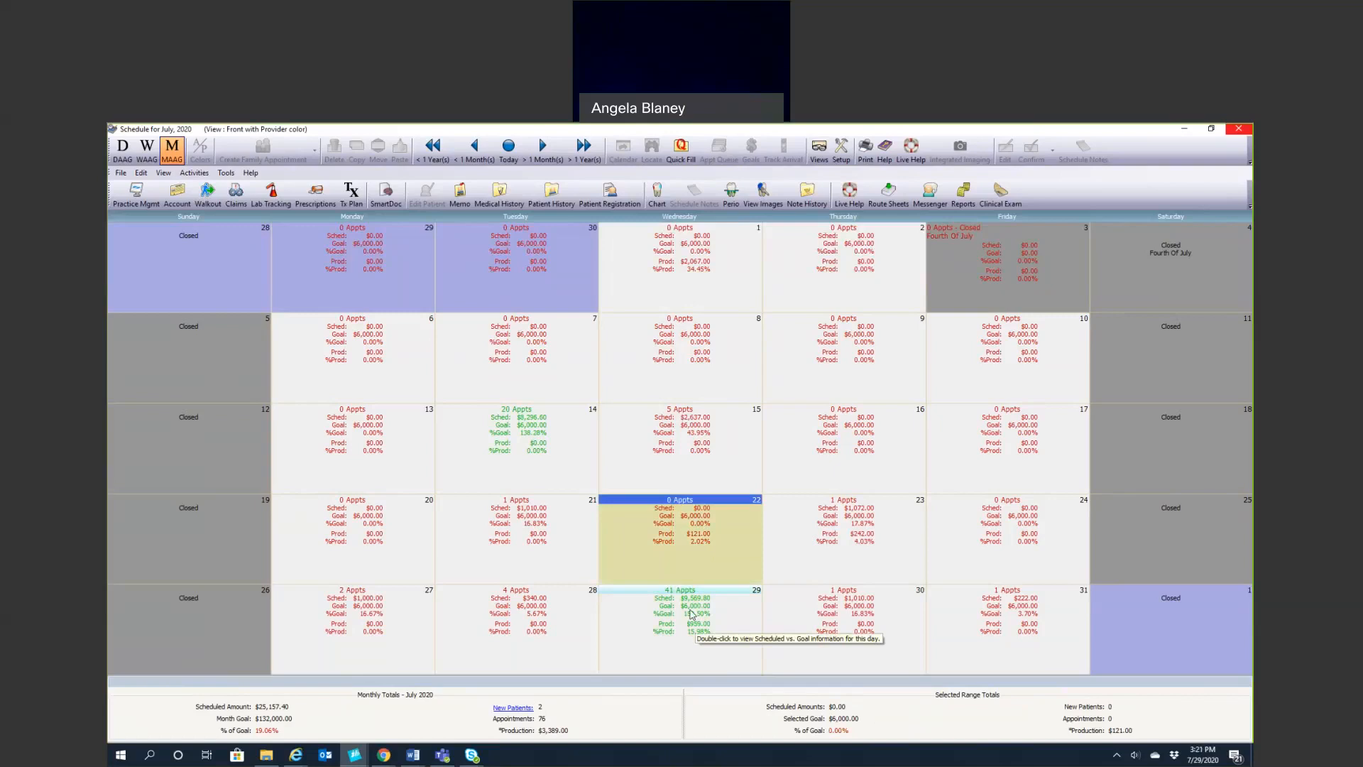
{"action": "mouse_move", "coordinate": [692, 448]}
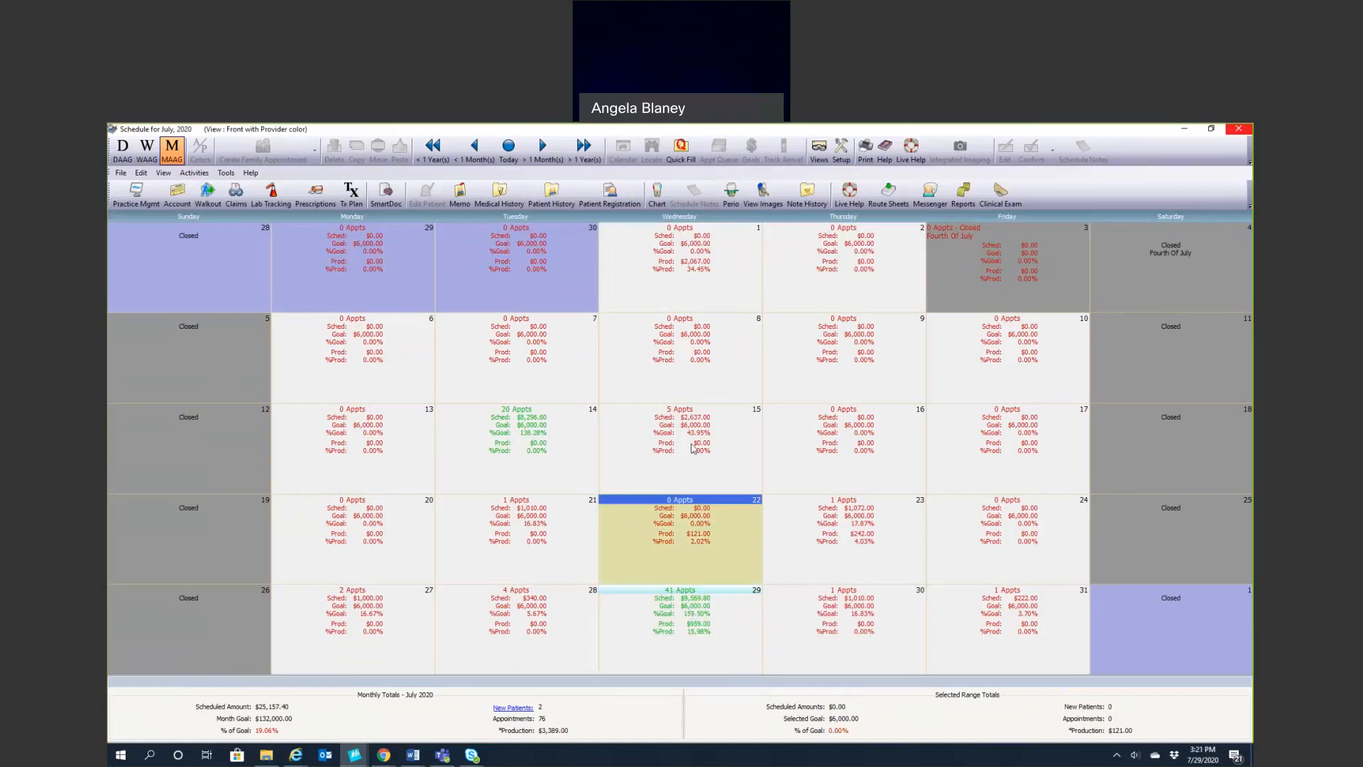
{"action": "mouse_move", "coordinate": [687, 446]}
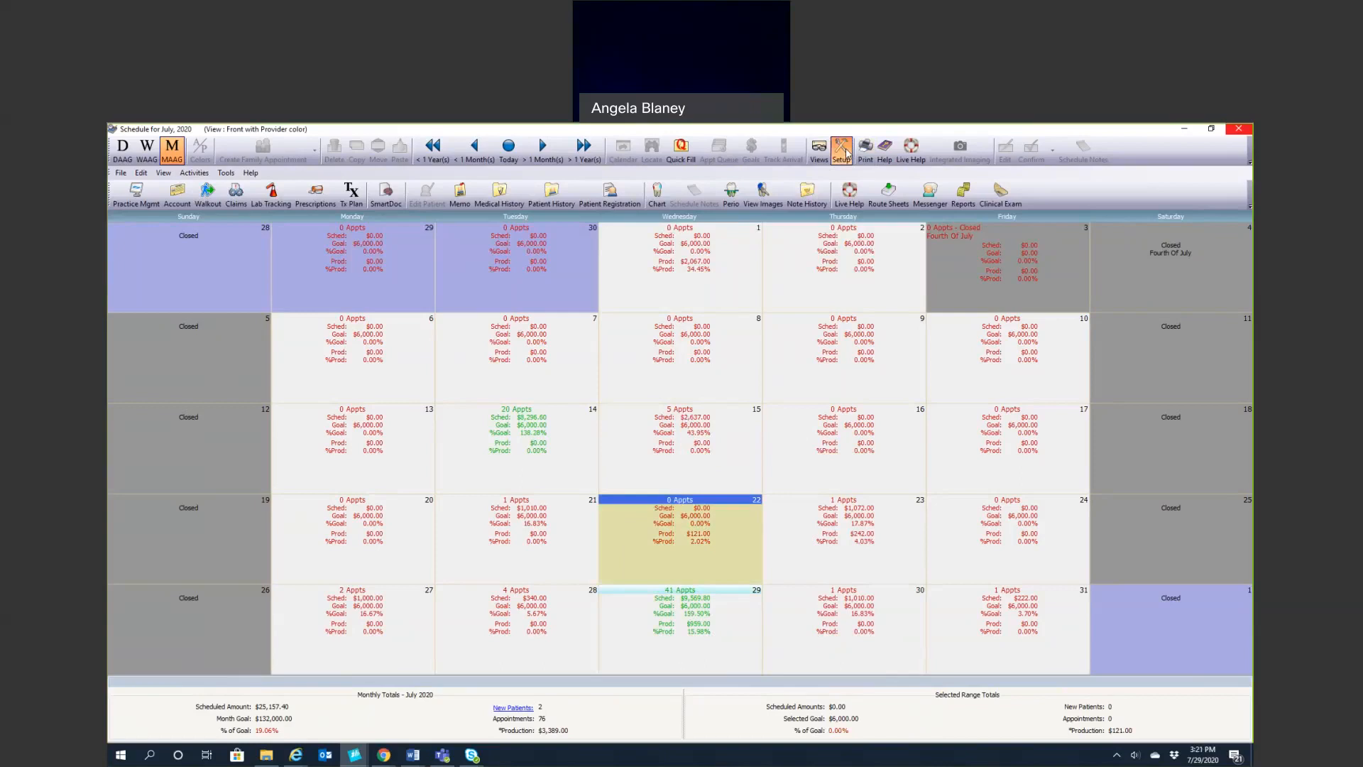
Review the Month At A Glance display preferences, then return to the July 29 day schedule
{"action": "left_click", "coordinate": [840, 149]}
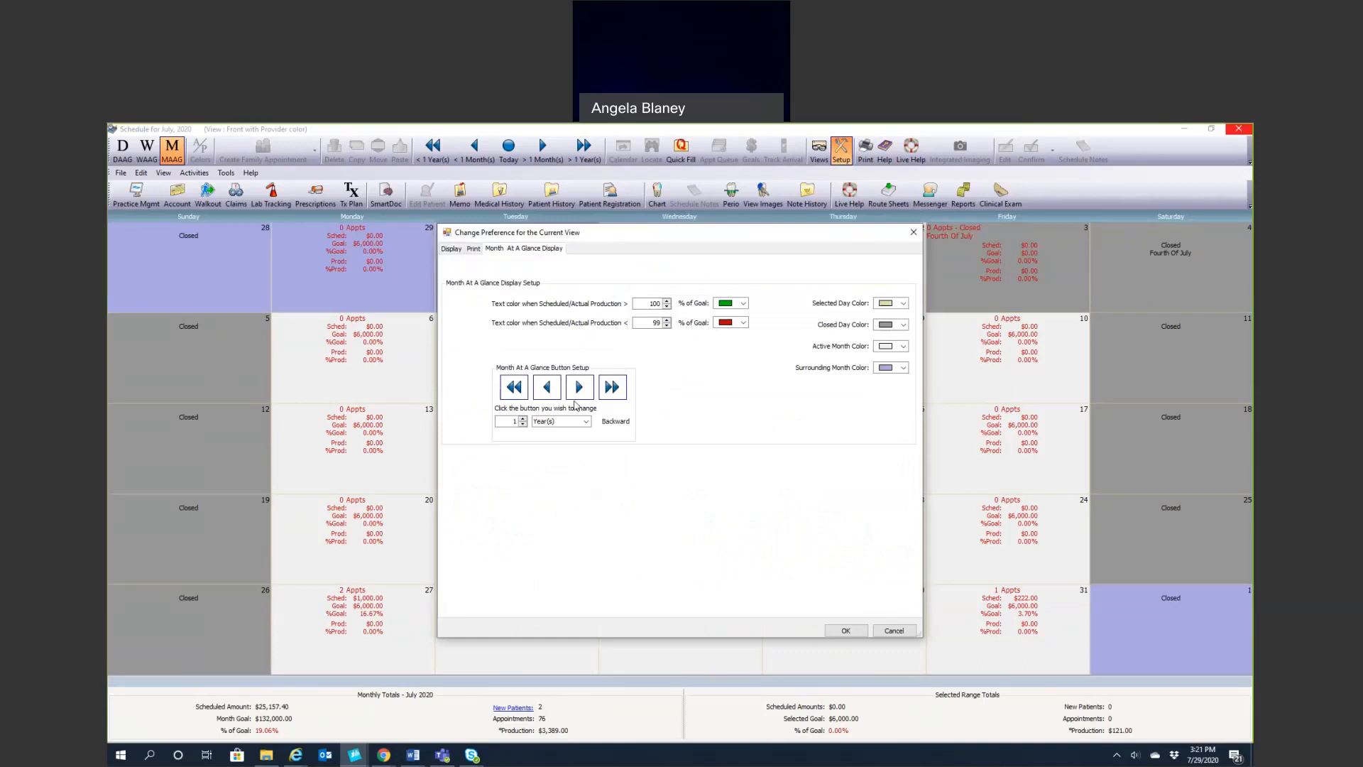
{"action": "left_click", "coordinate": [451, 248]}
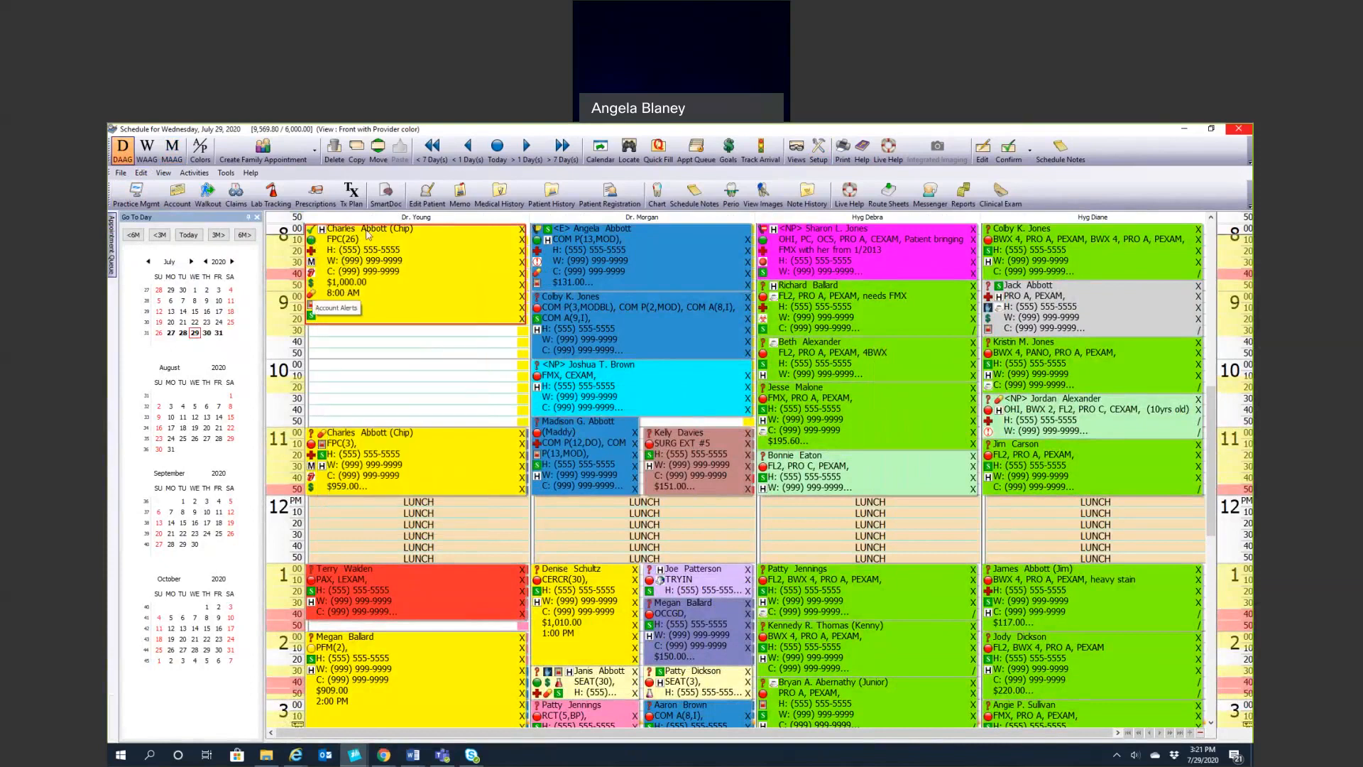
{"action": "mouse_move", "coordinate": [370, 234]}
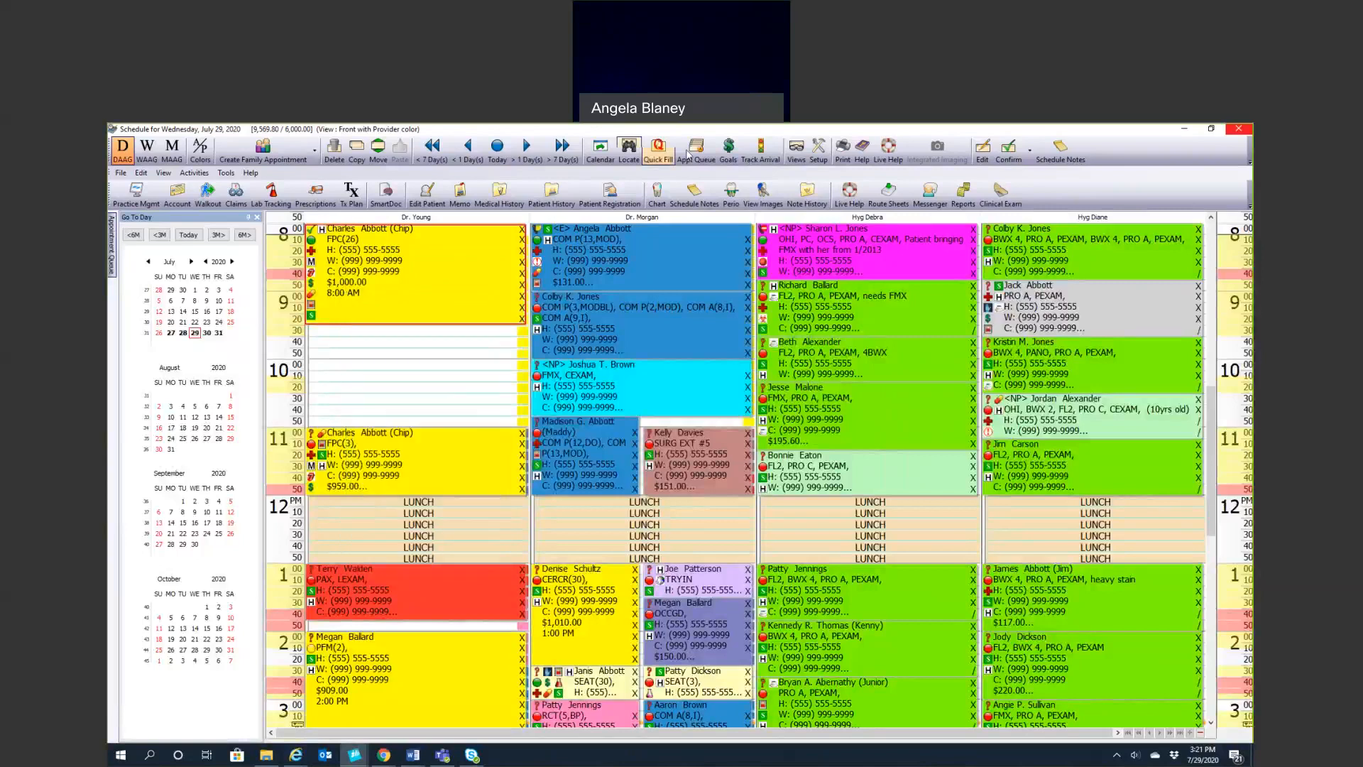
Insert the Appointment Patient Sex field at the start of the appointment layout
{"action": "left_click", "coordinate": [819, 149]}
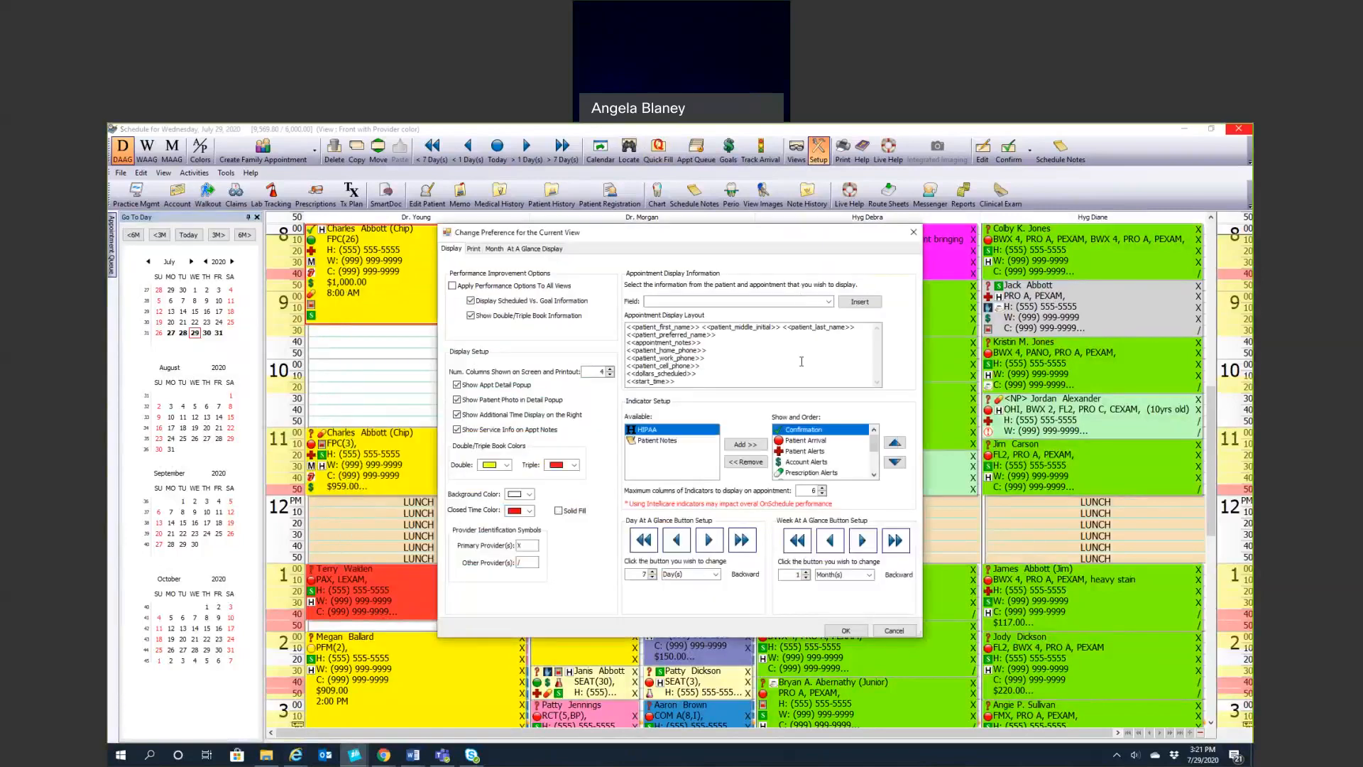
{"action": "mouse_move", "coordinate": [727, 387]}
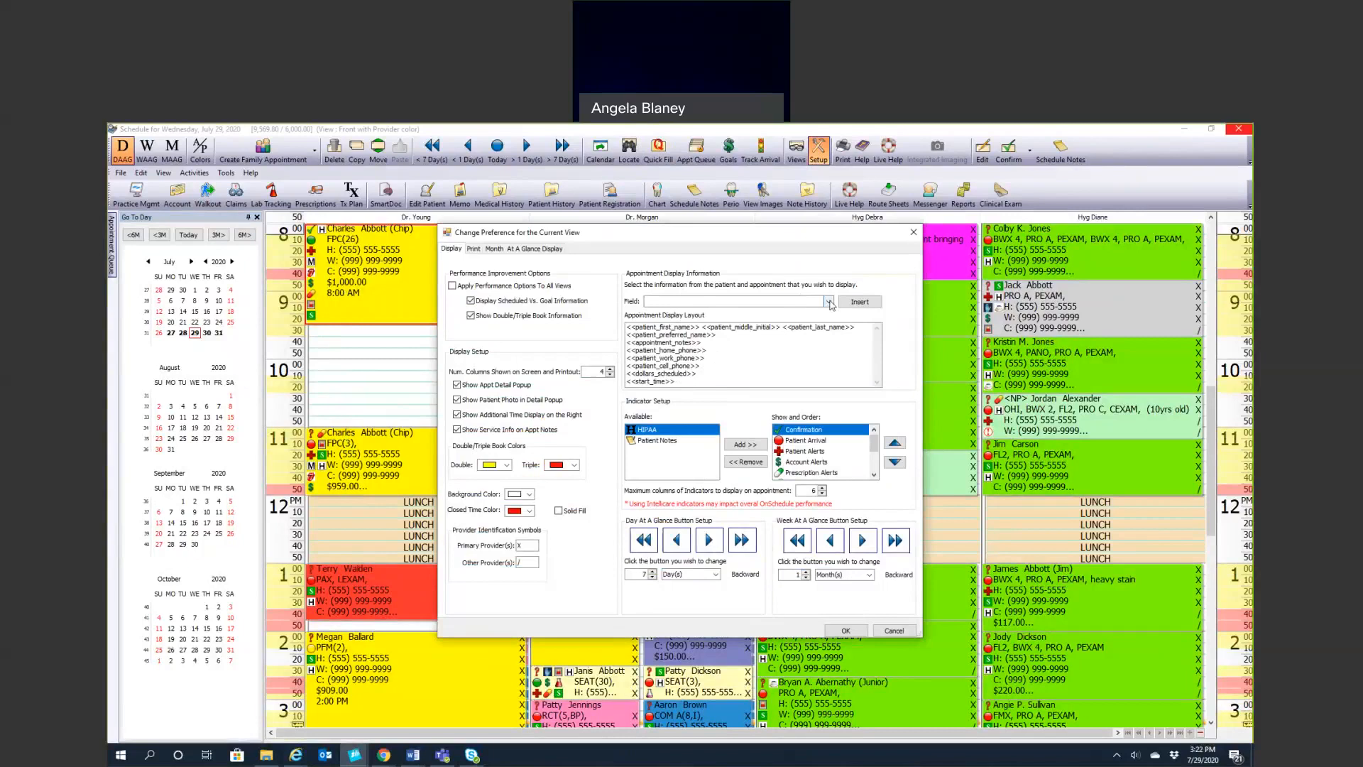
{"action": "left_click", "coordinate": [828, 301]}
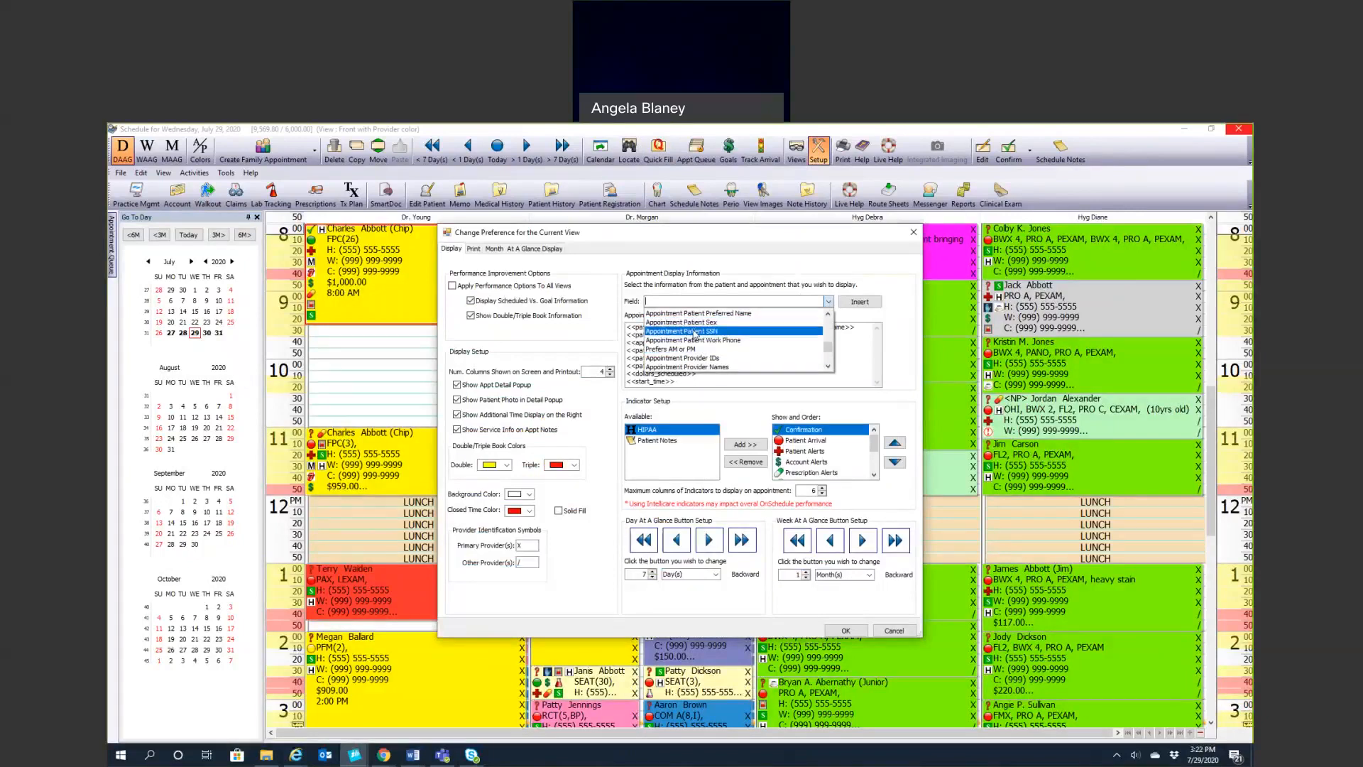
{"action": "left_click", "coordinate": [682, 322]}
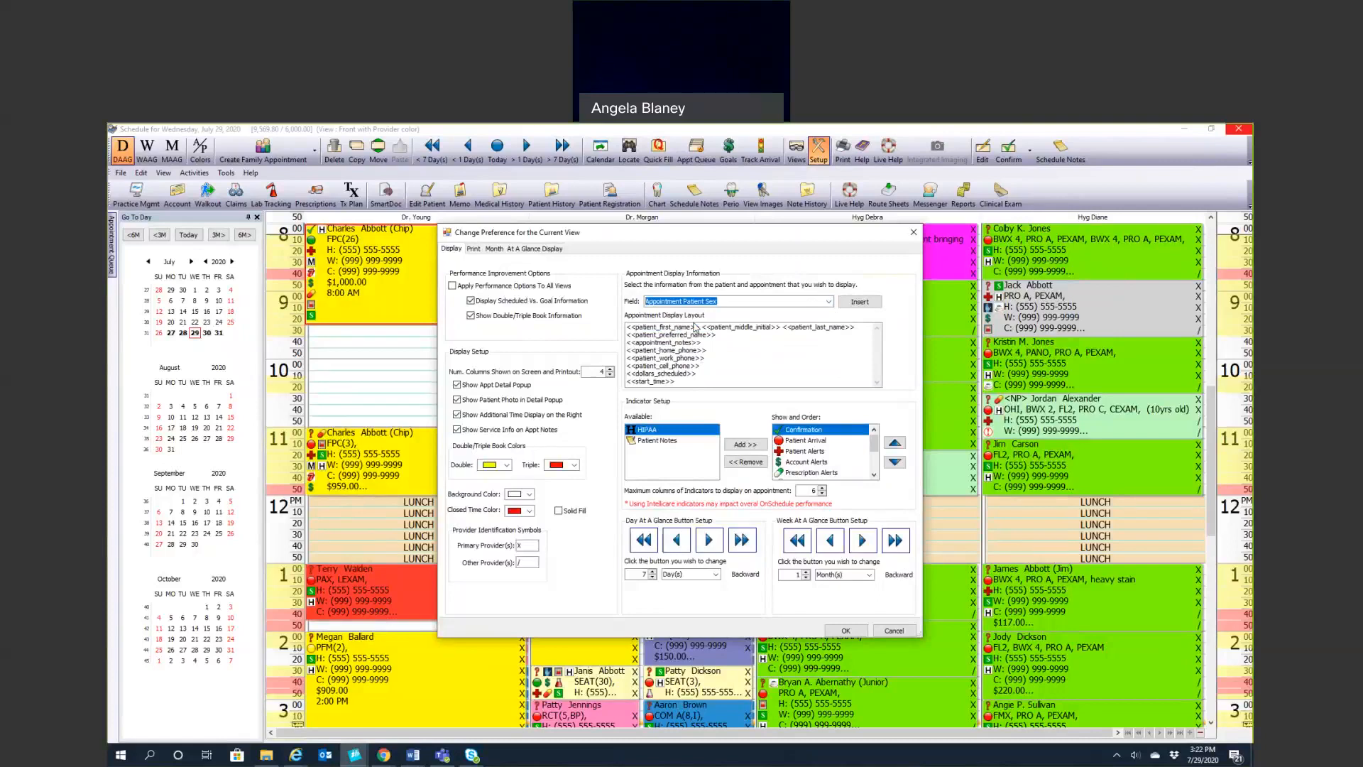
{"action": "left_click", "coordinate": [860, 302]}
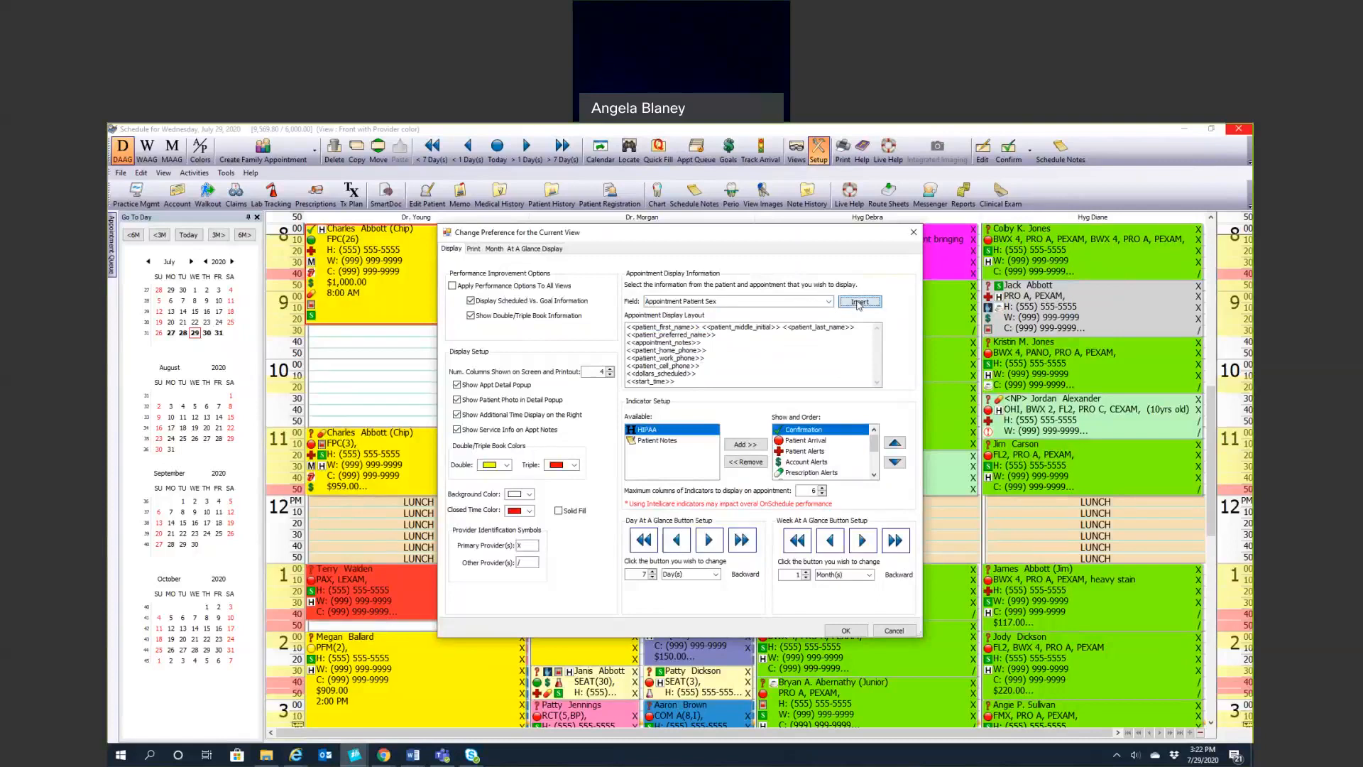
{"action": "left_click", "coordinate": [859, 301]}
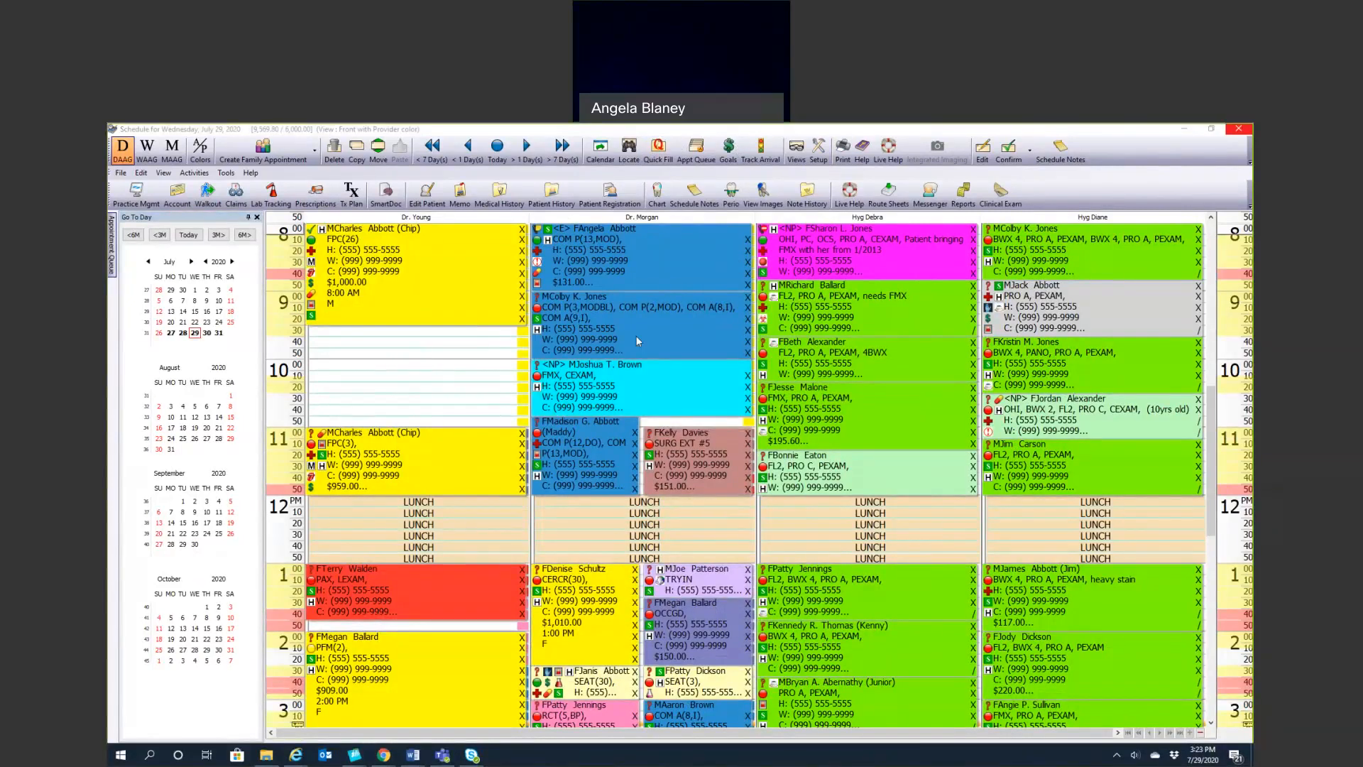
{"action": "mouse_move", "coordinate": [330, 306]}
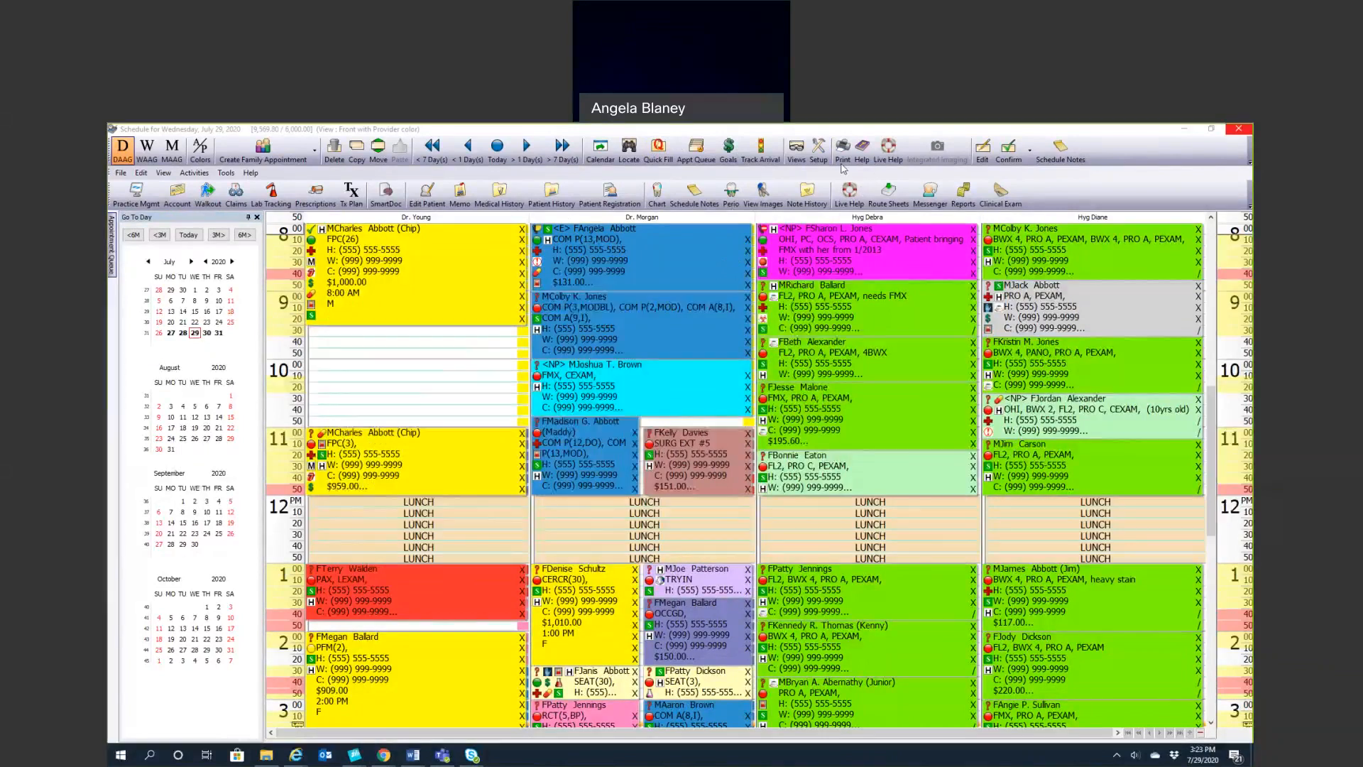
Reopen Change Preference for the Current View for the day schedule
{"action": "left_click", "coordinate": [818, 146]}
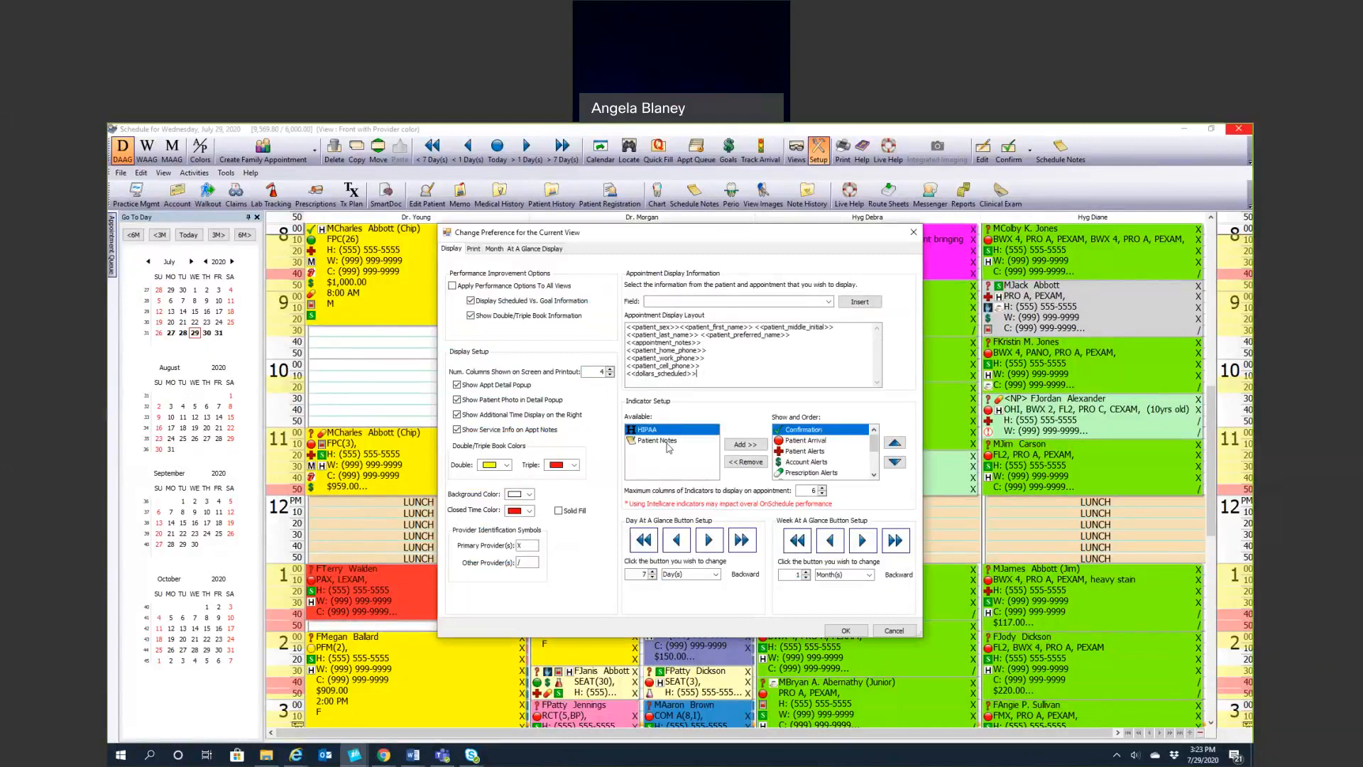
{"action": "mouse_move", "coordinate": [732, 507]}
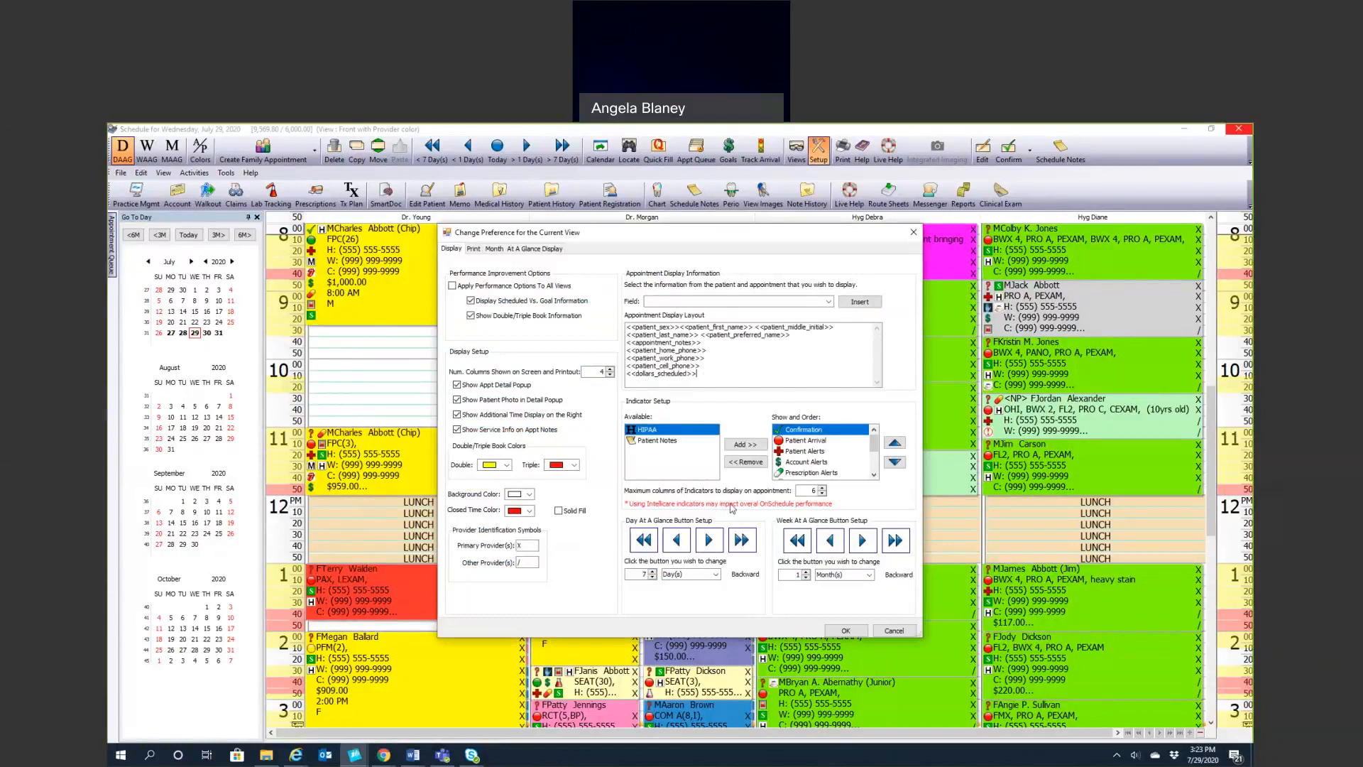
Pick the Patient Notes indicator, set landscape printing with print preview toggled, then close preferences
{"action": "left_click", "coordinate": [657, 440]}
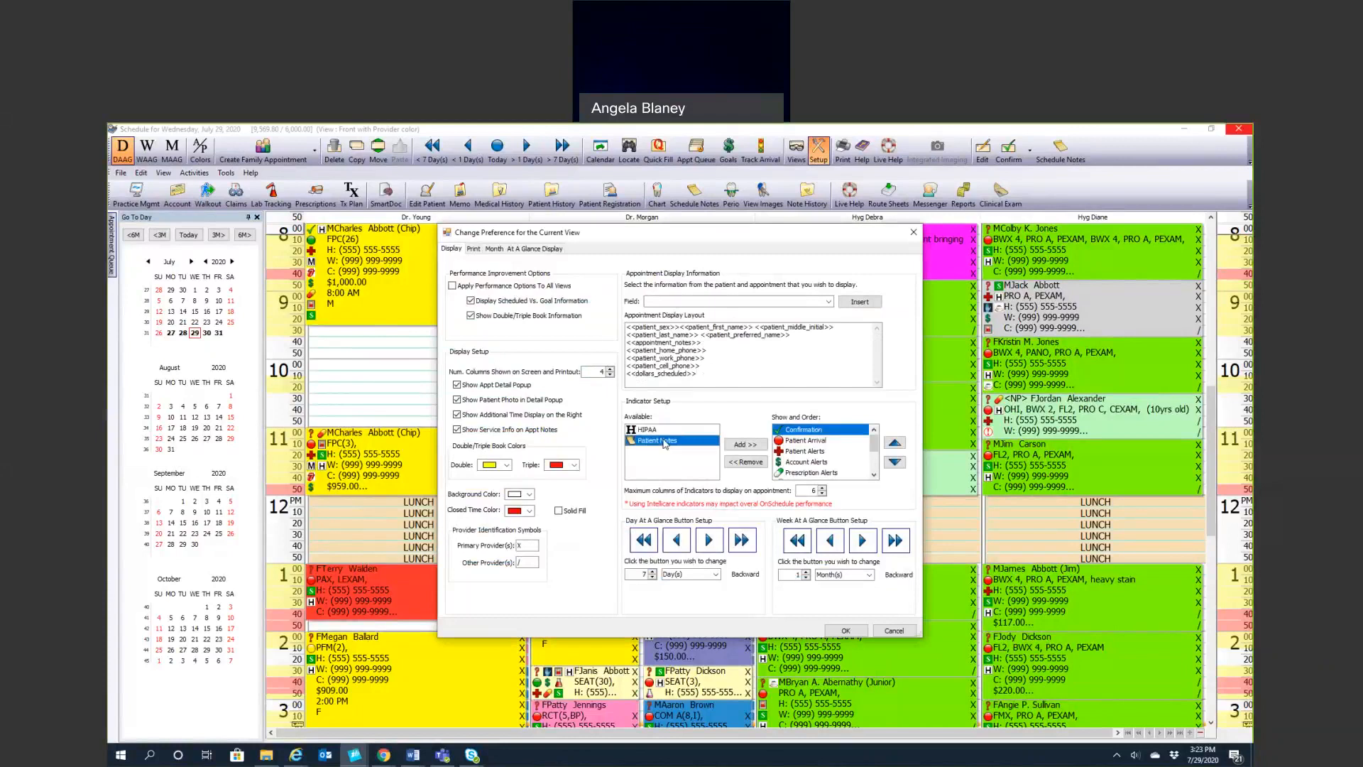
{"action": "left_click", "coordinate": [805, 461]}
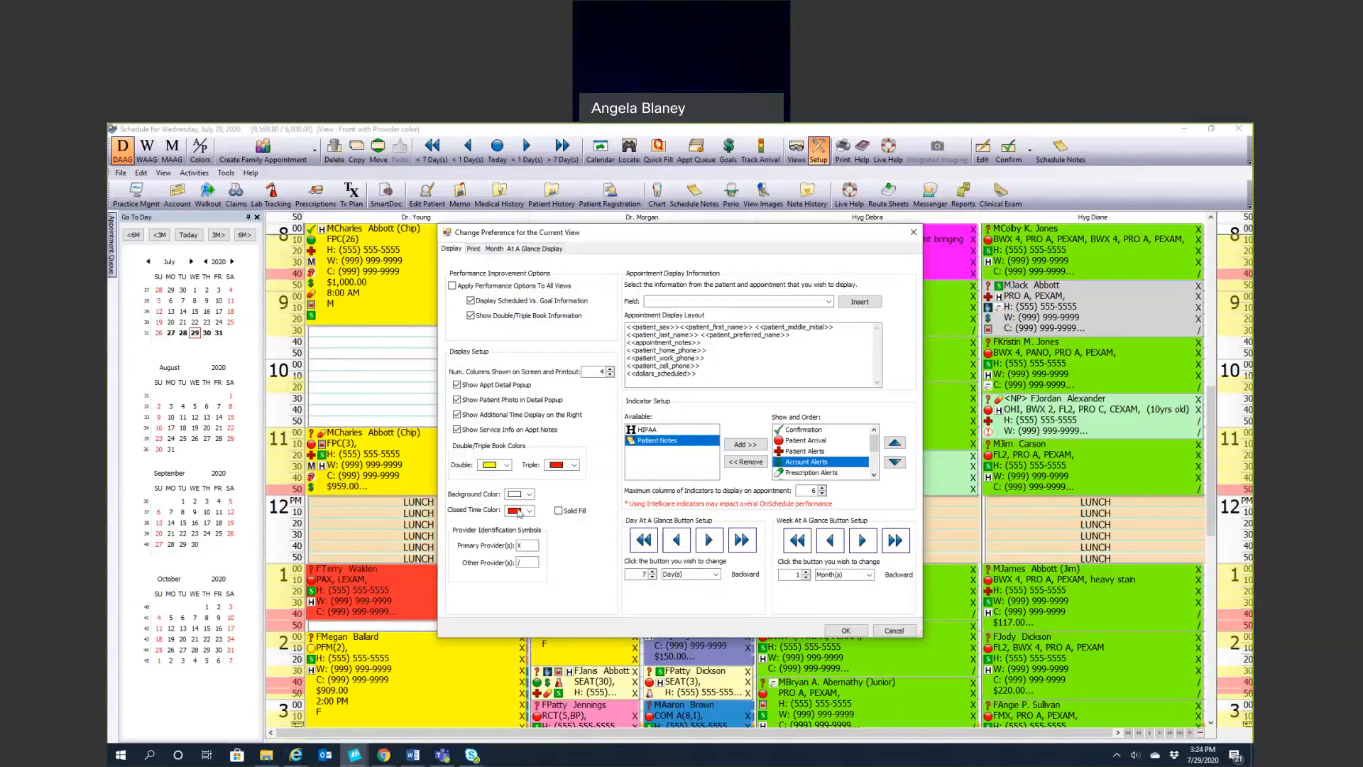
{"action": "mouse_move", "coordinate": [528, 516]}
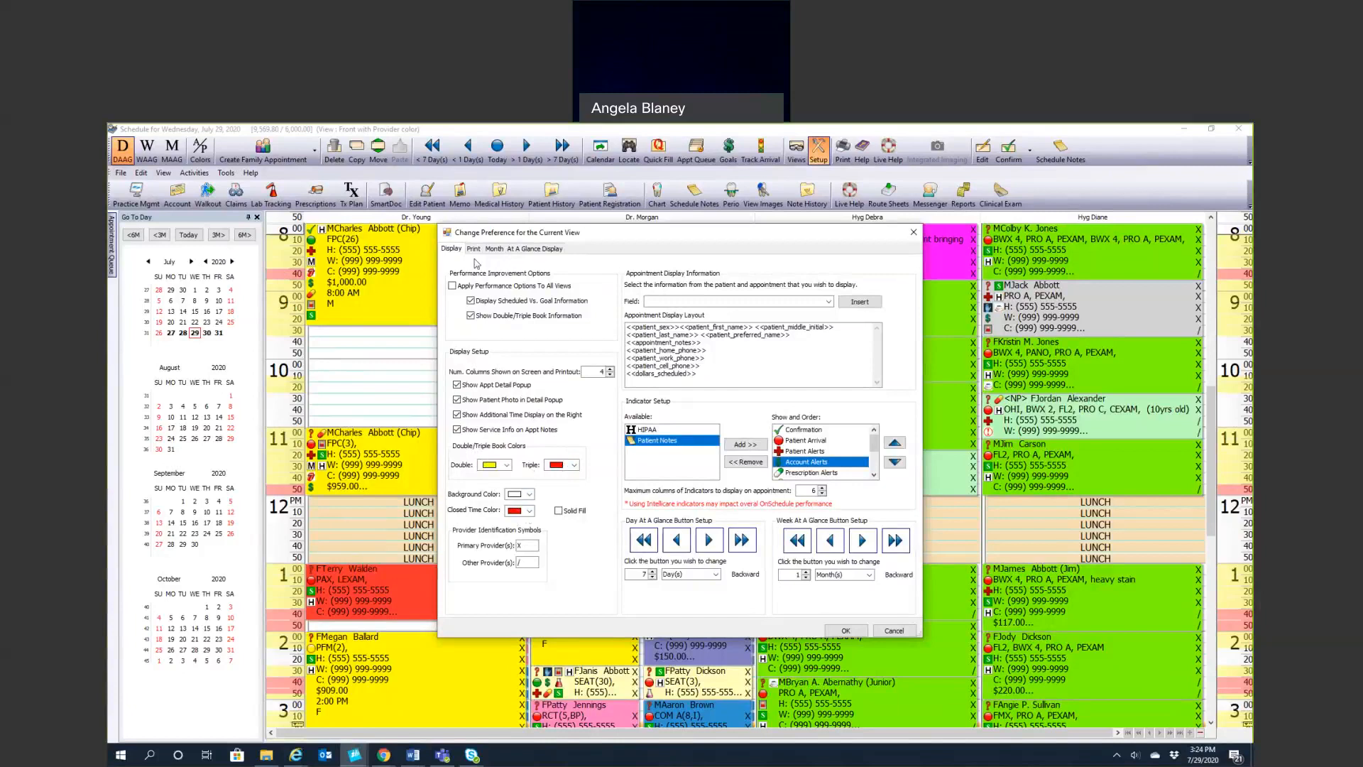
{"action": "left_click", "coordinate": [473, 247]}
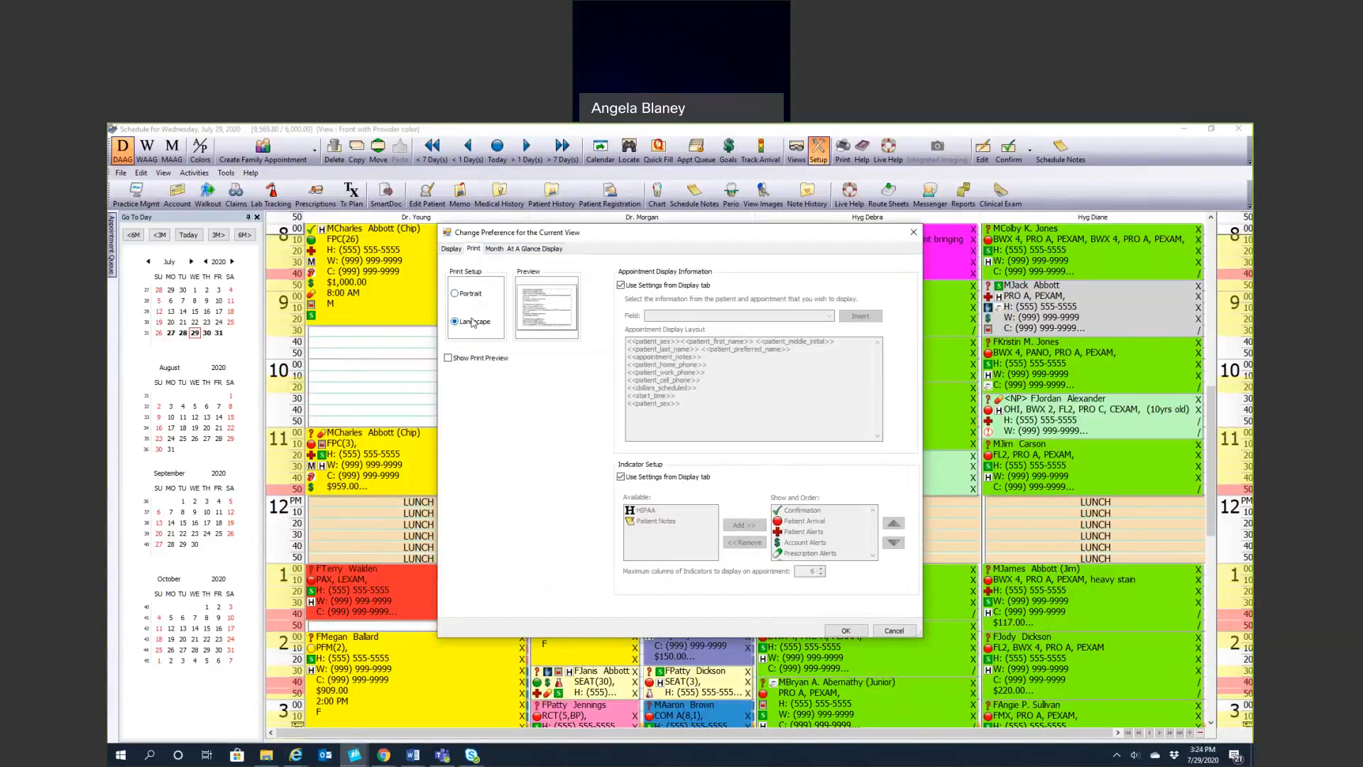
{"action": "left_click", "coordinate": [448, 358]}
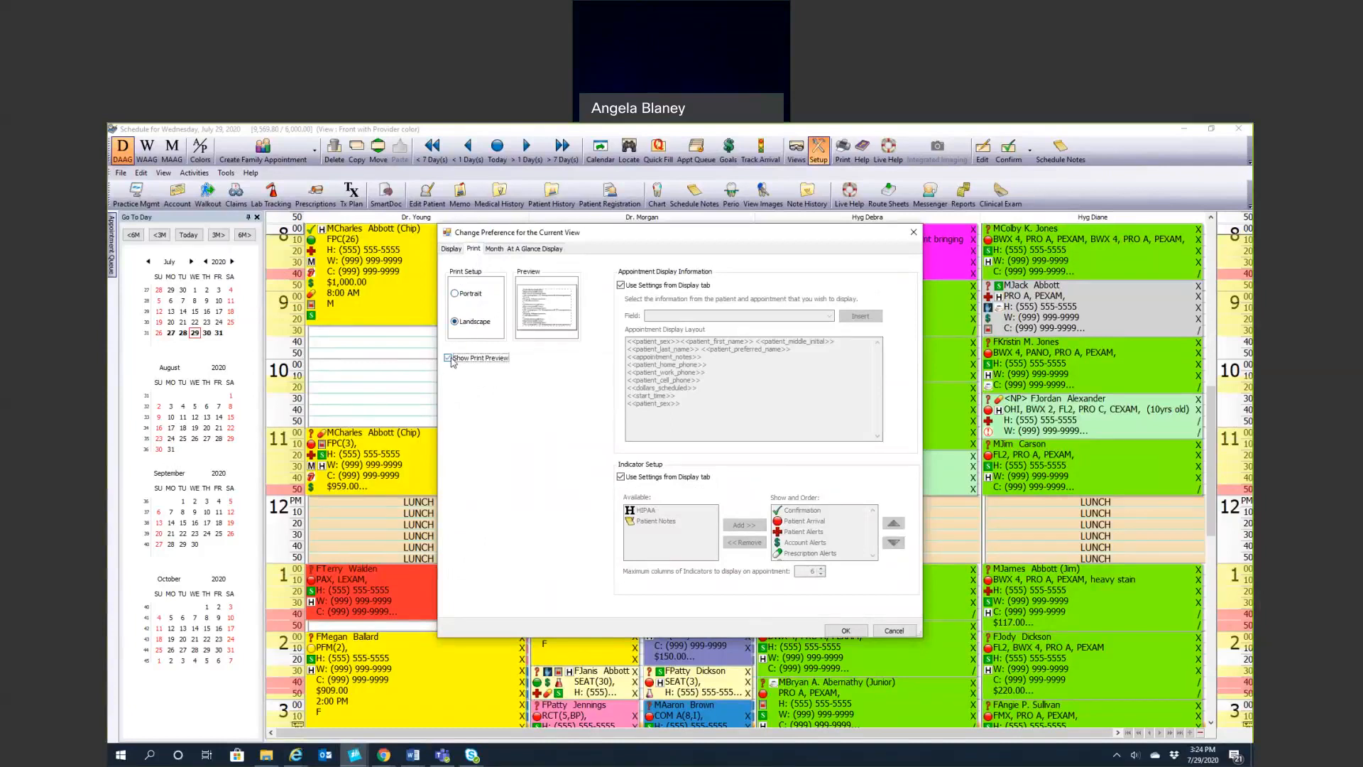
{"action": "left_click", "coordinate": [845, 630]}
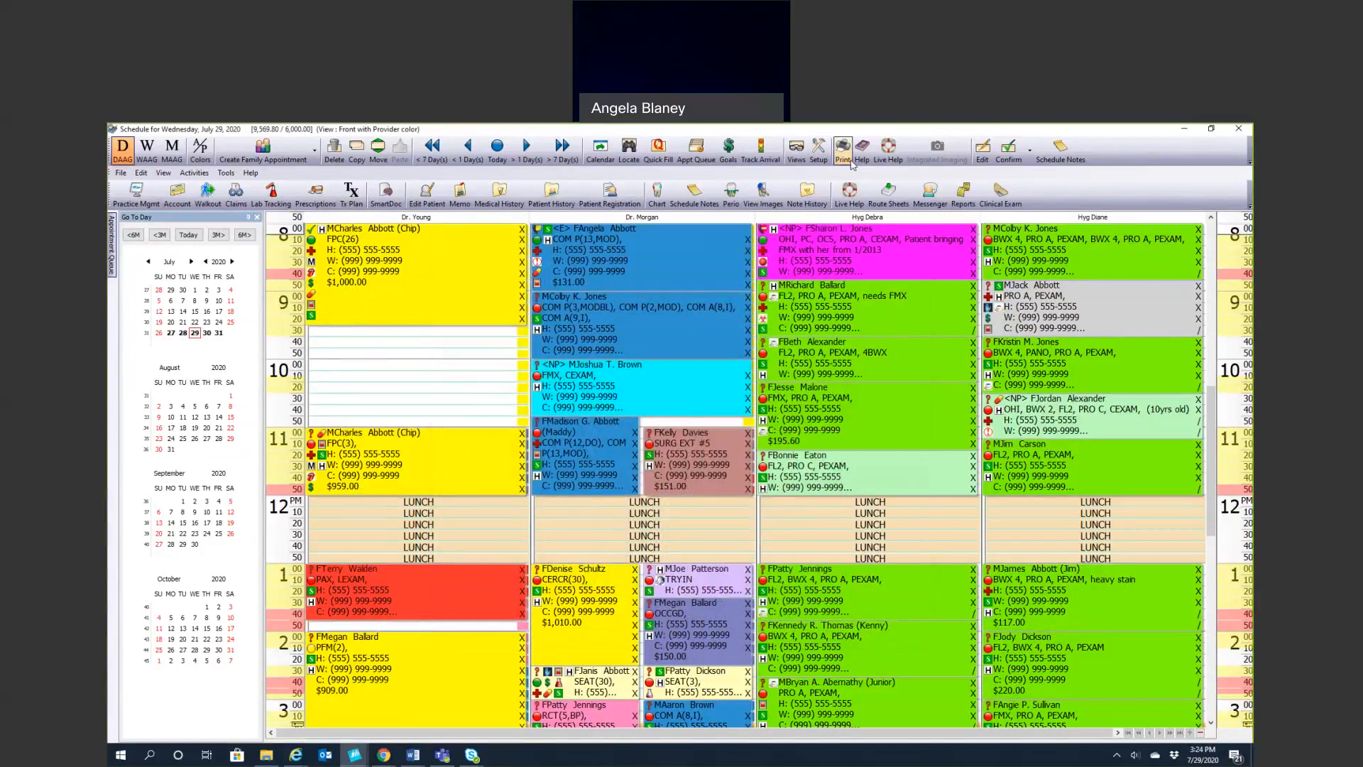
{"action": "left_click", "coordinate": [819, 146]}
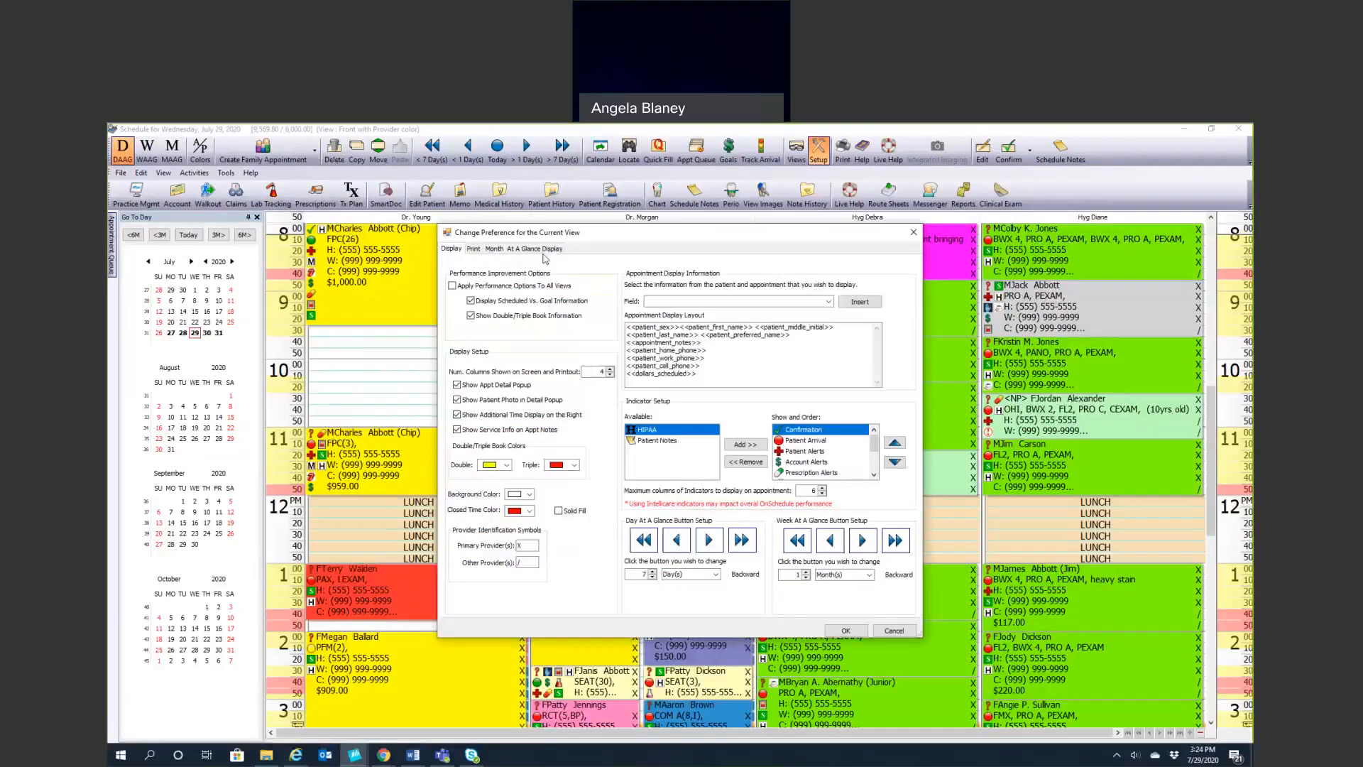
{"action": "left_click", "coordinate": [524, 249]}
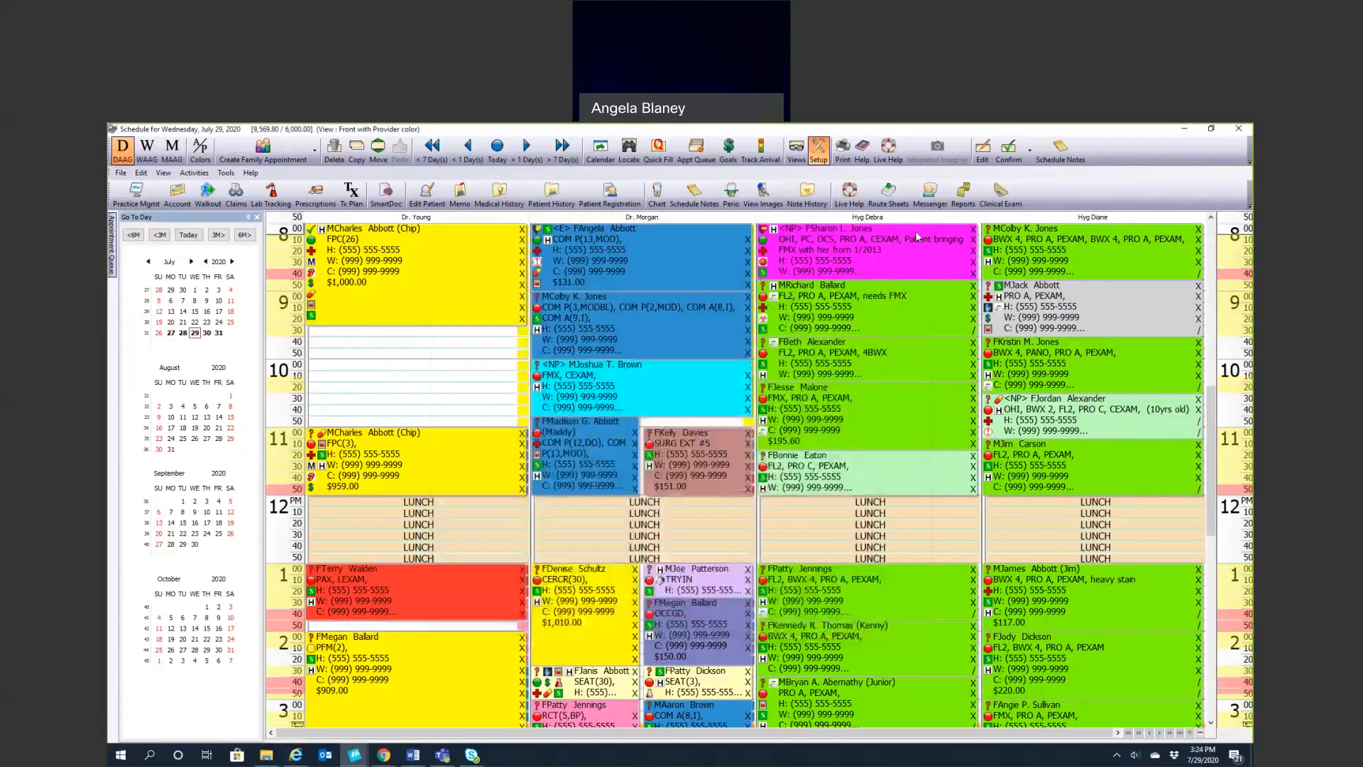
{"action": "mouse_move", "coordinate": [919, 252]}
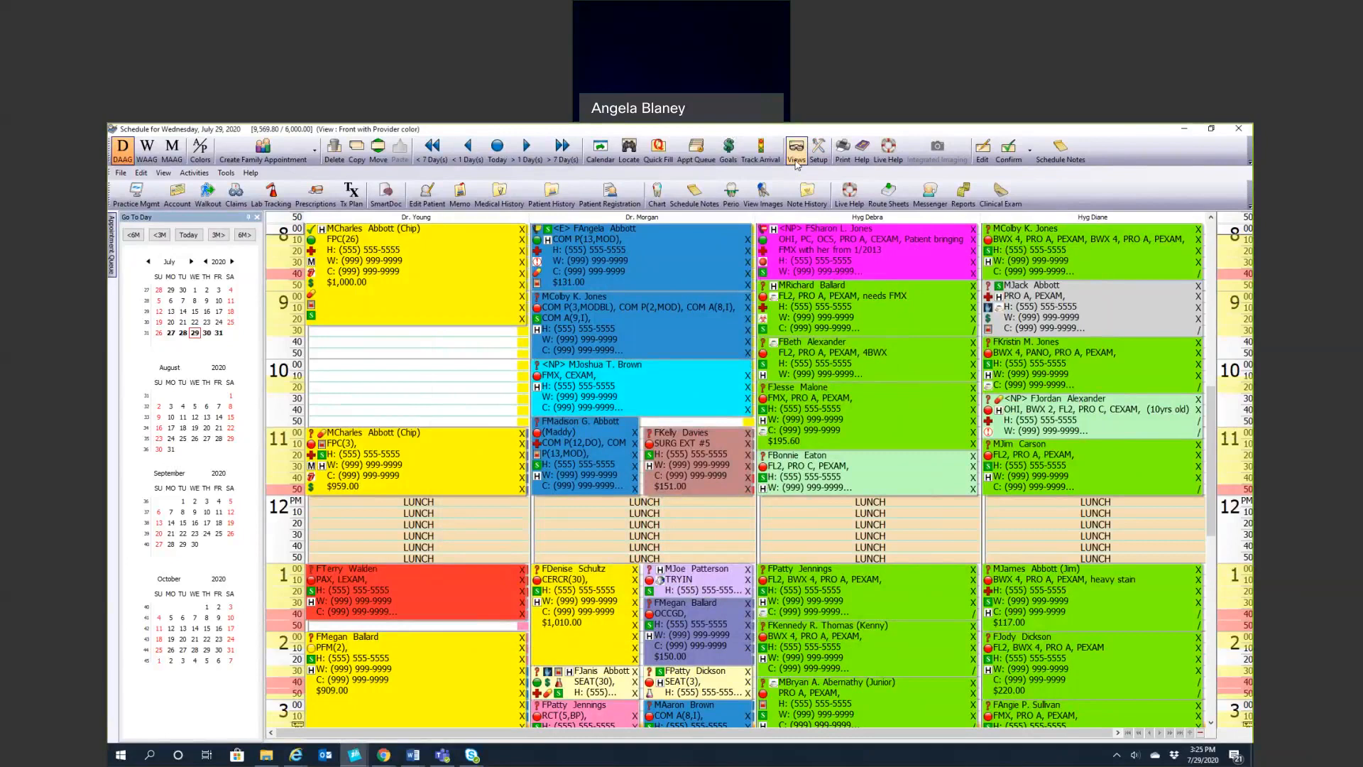
Switch to the Hygiene_Only view, then Front Office, and bring up Dr. Young's column options
{"action": "left_click", "coordinate": [796, 149]}
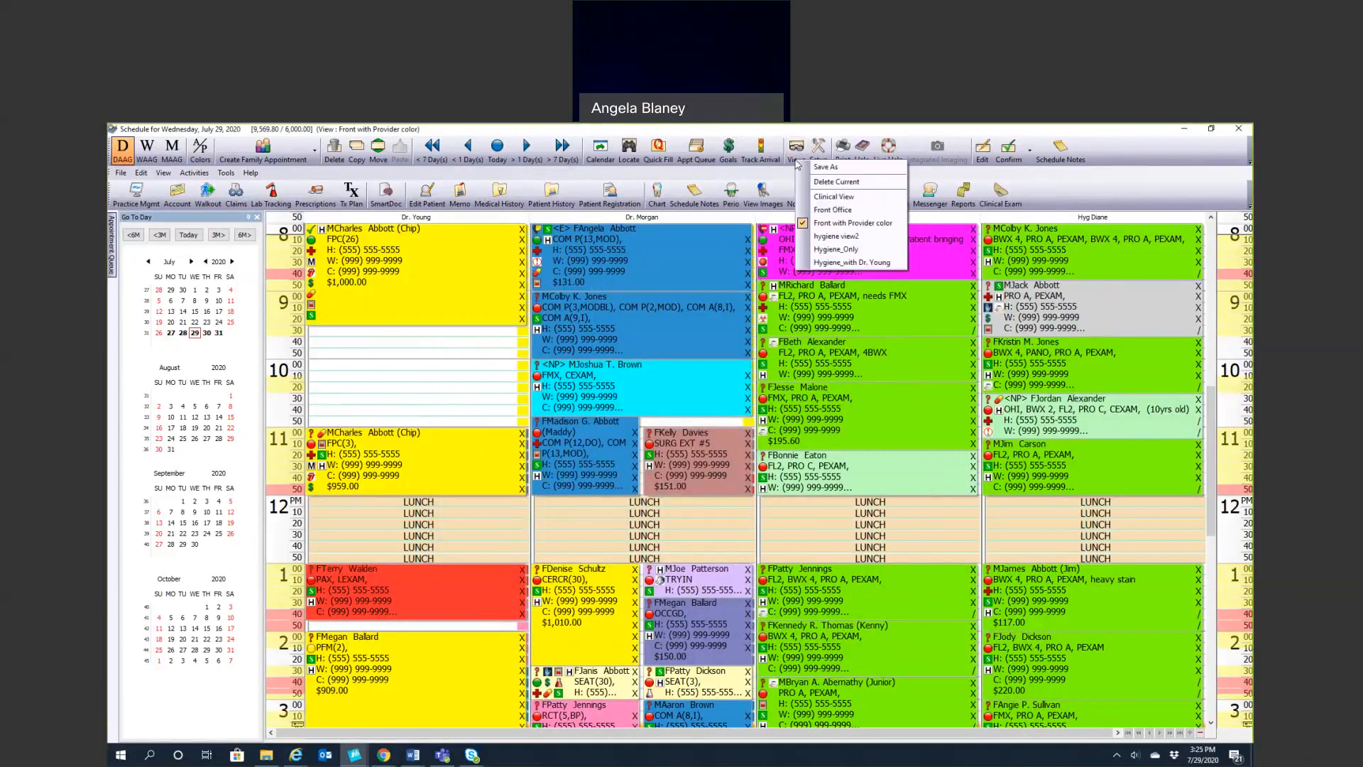
{"action": "mouse_move", "coordinate": [825, 166]}
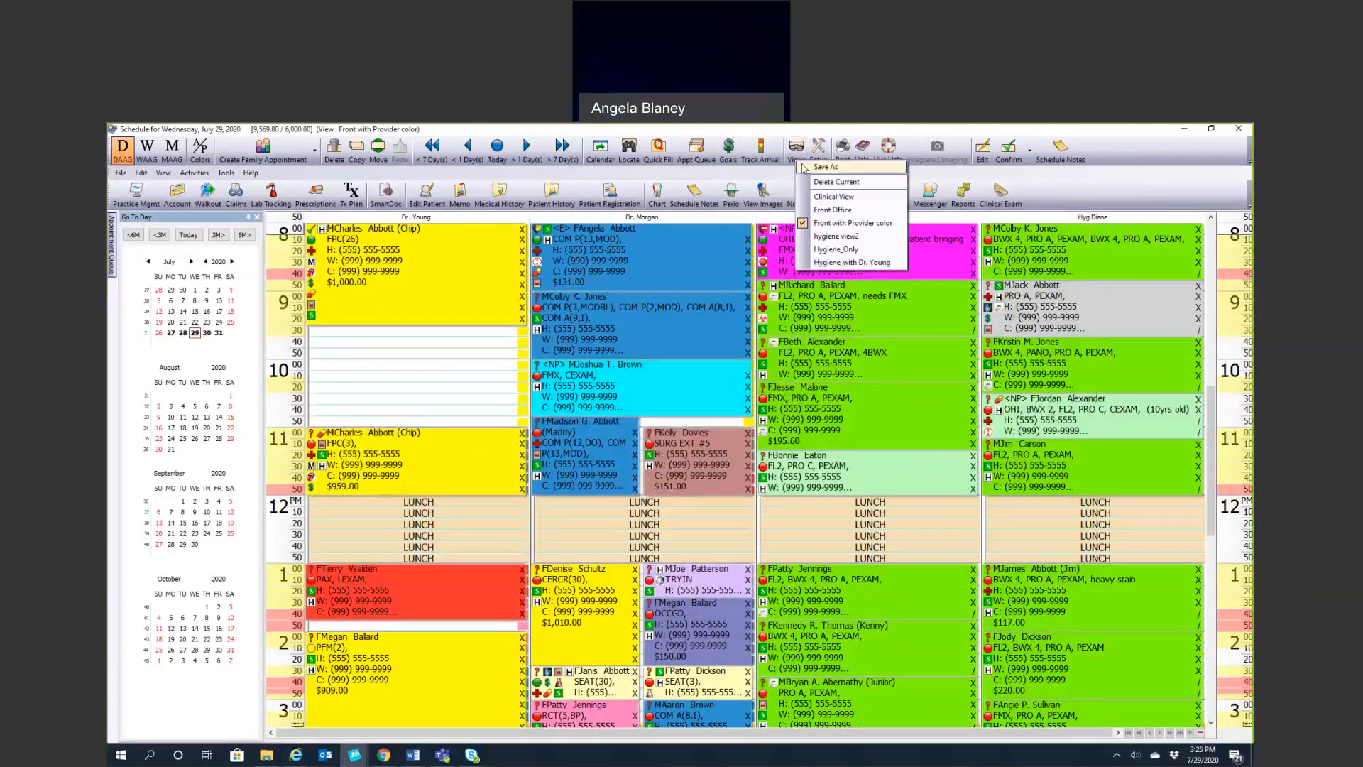
{"action": "left_click", "coordinate": [835, 249]}
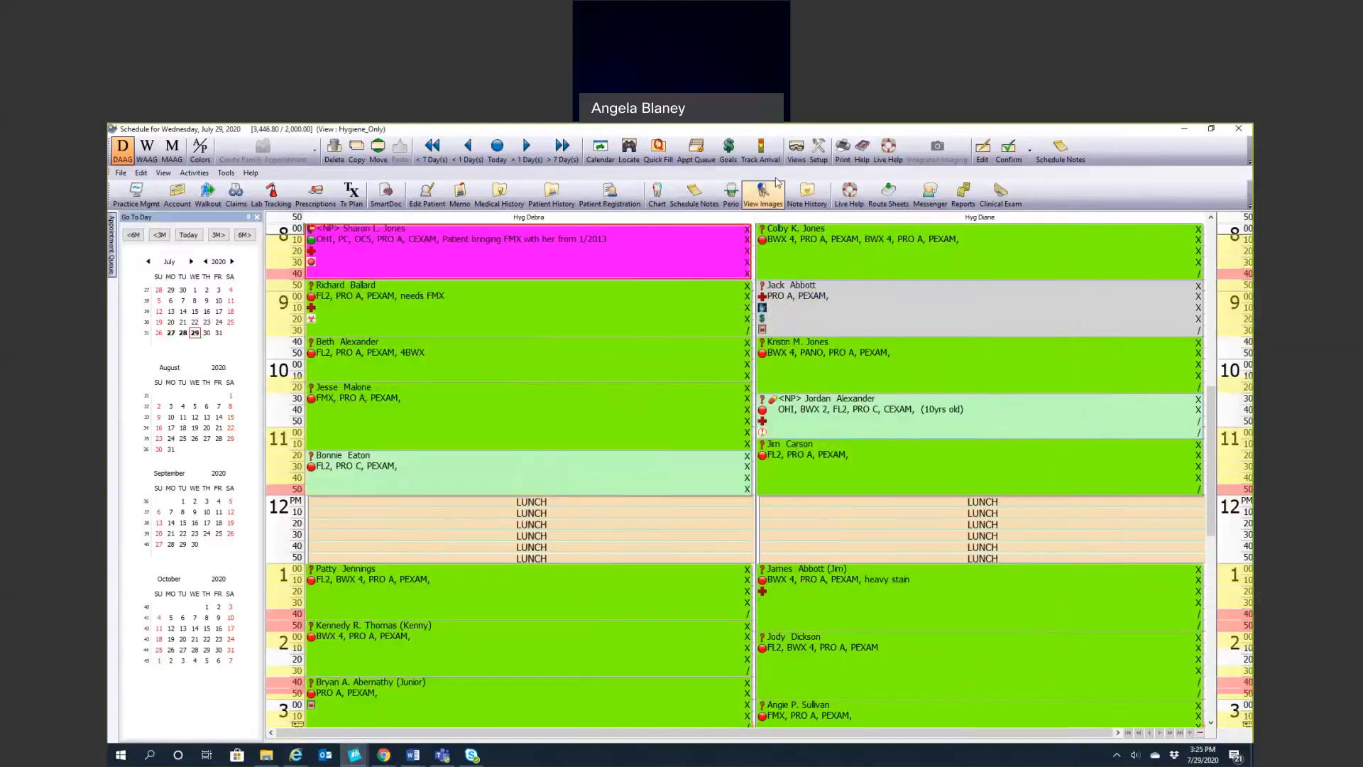
{"action": "left_click", "coordinate": [796, 145]}
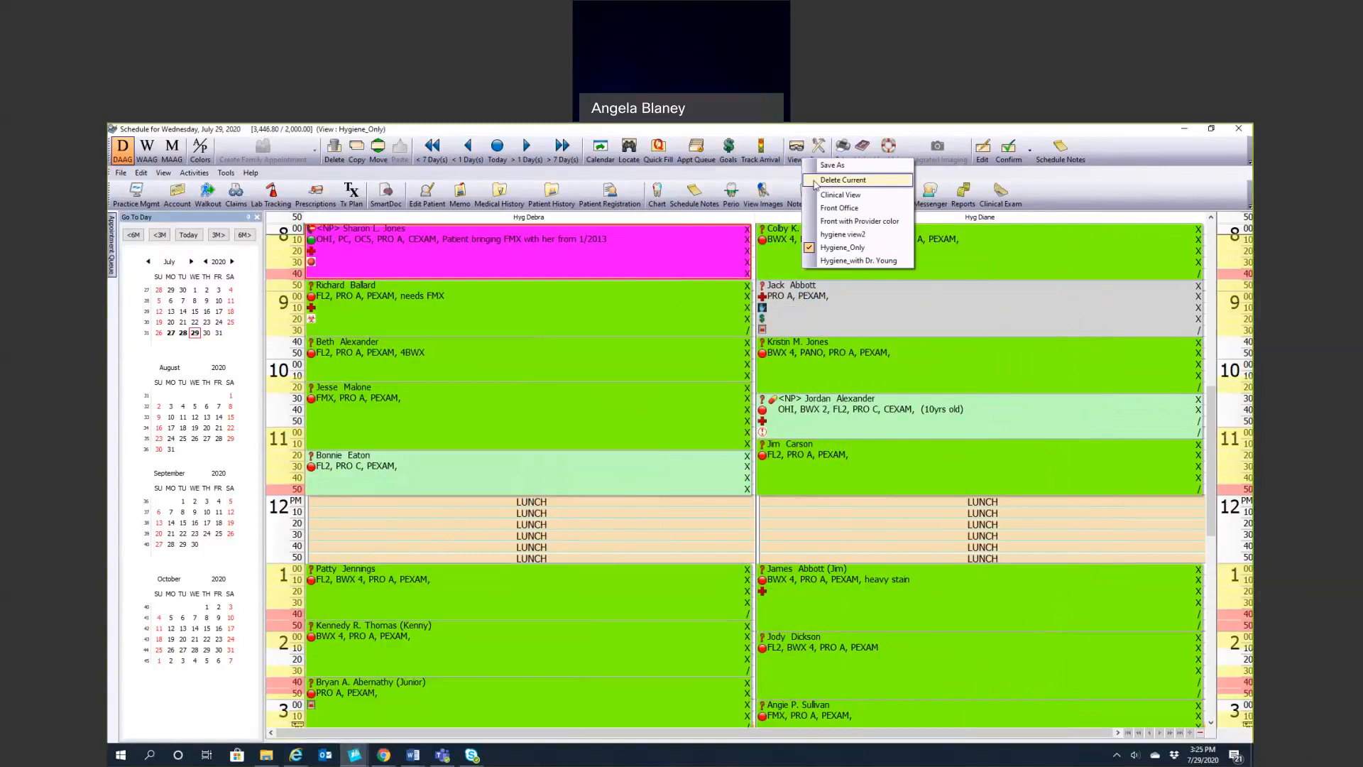
{"action": "mouse_move", "coordinate": [841, 194]}
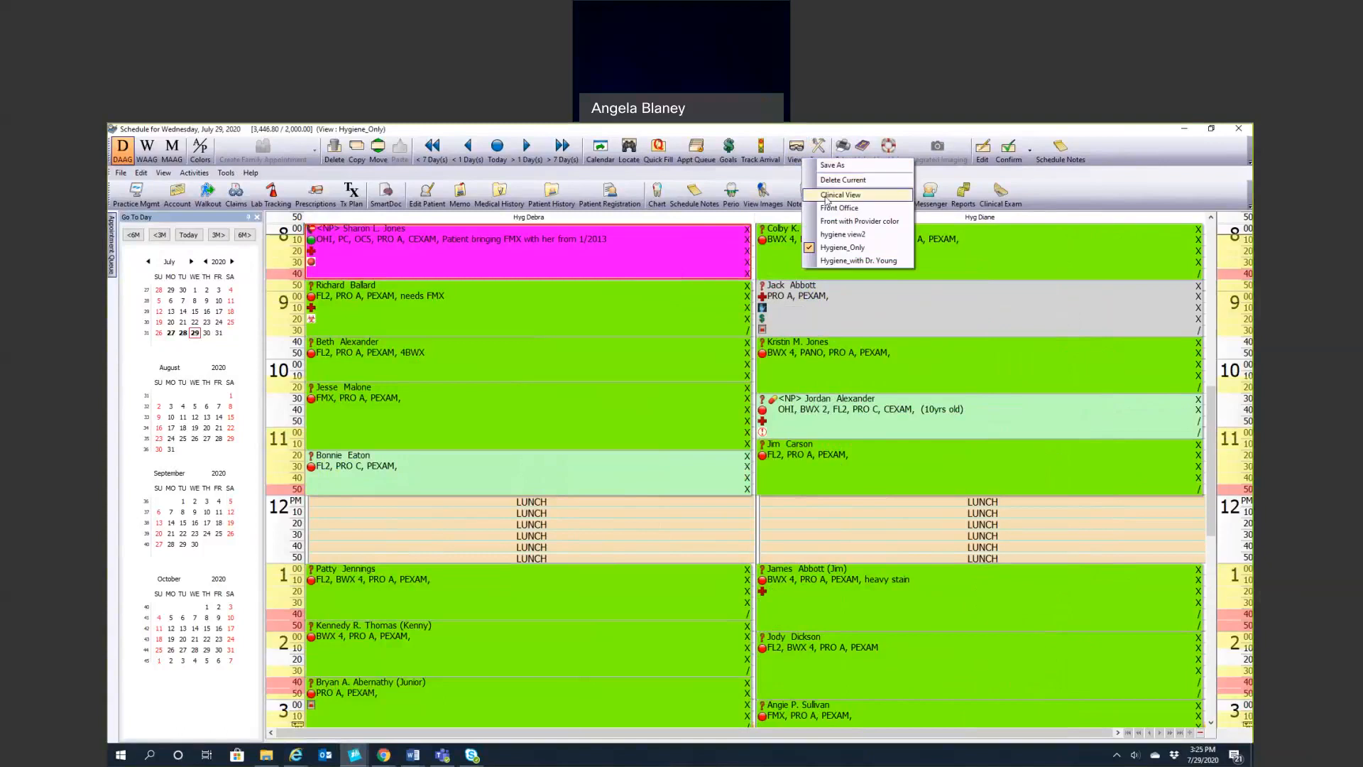
{"action": "left_click", "coordinate": [840, 207]}
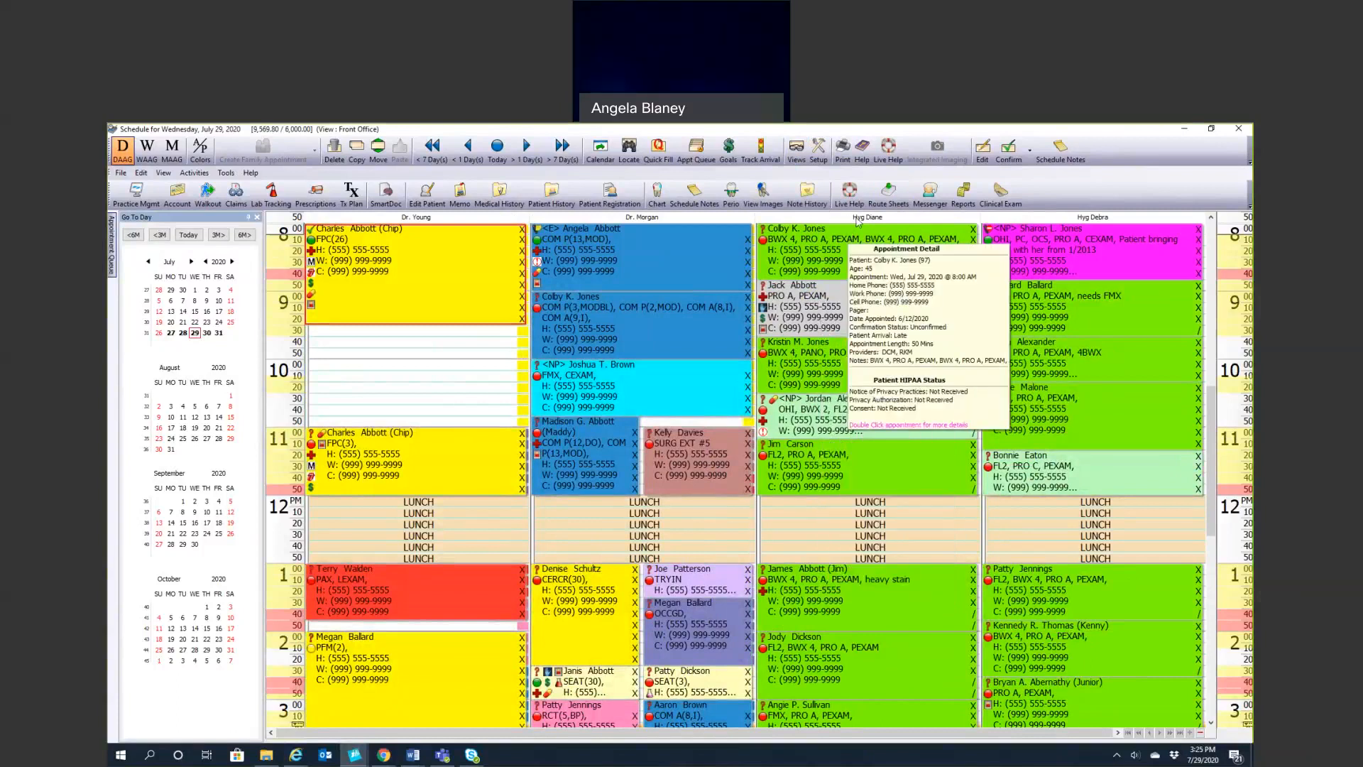
{"action": "mouse_move", "coordinate": [582, 228]}
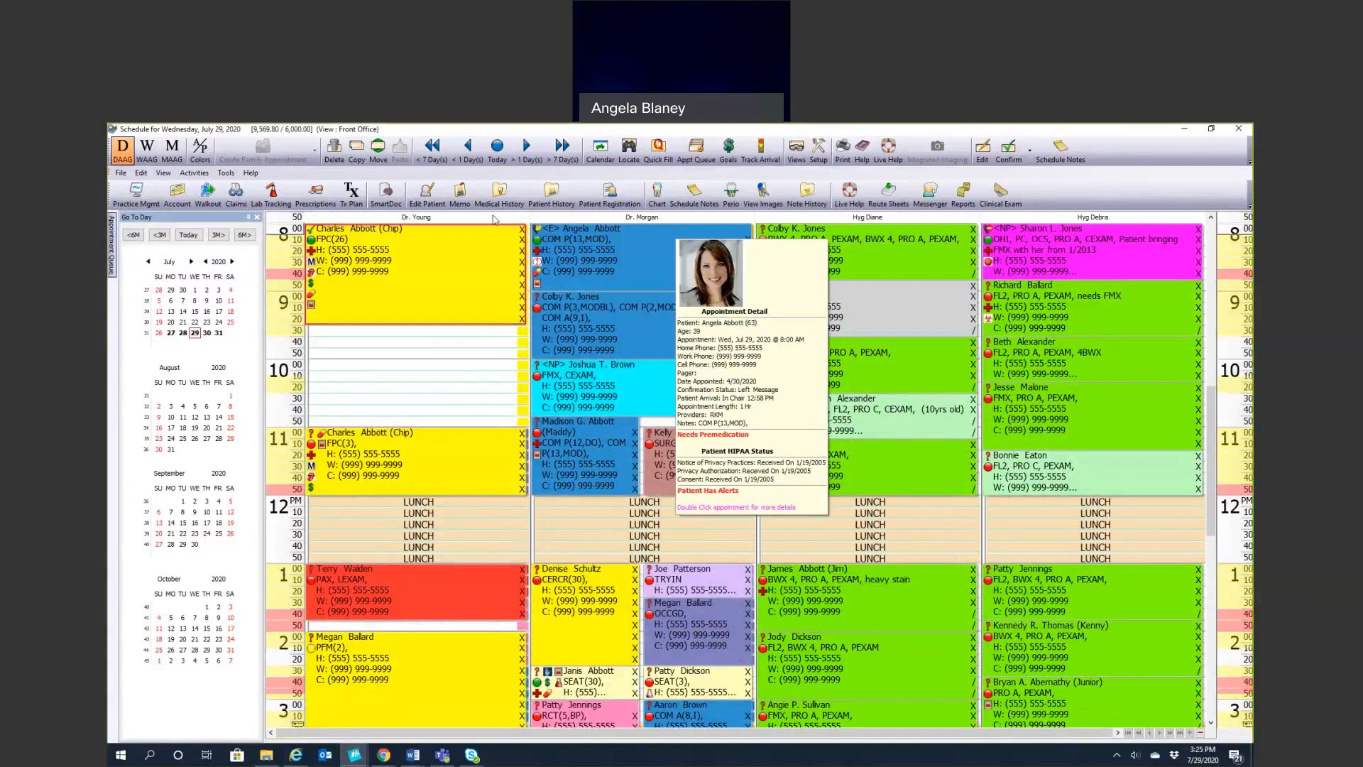
{"action": "right_click", "coordinate": [505, 225]}
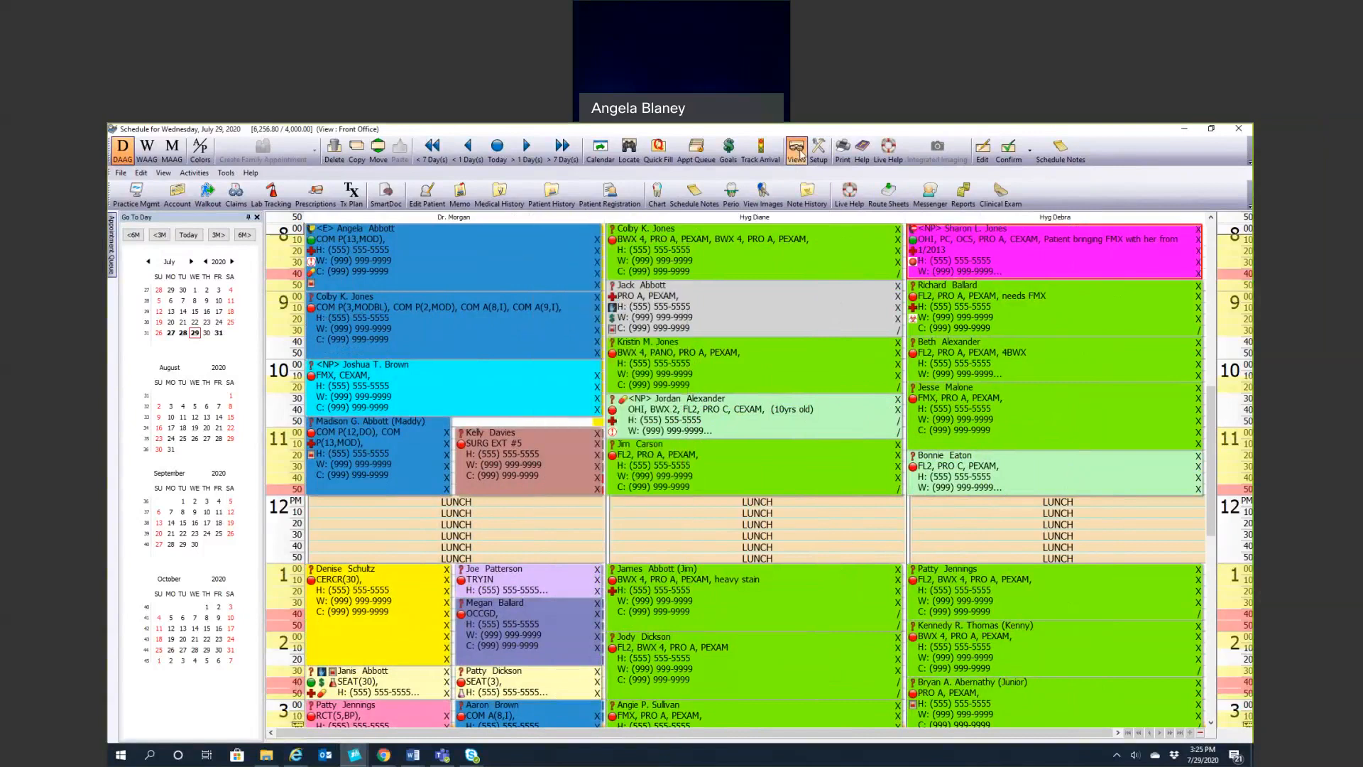
Save the layout as the new view 'Dr. Morgan/hygiene' and display it
{"action": "left_click", "coordinate": [796, 146]}
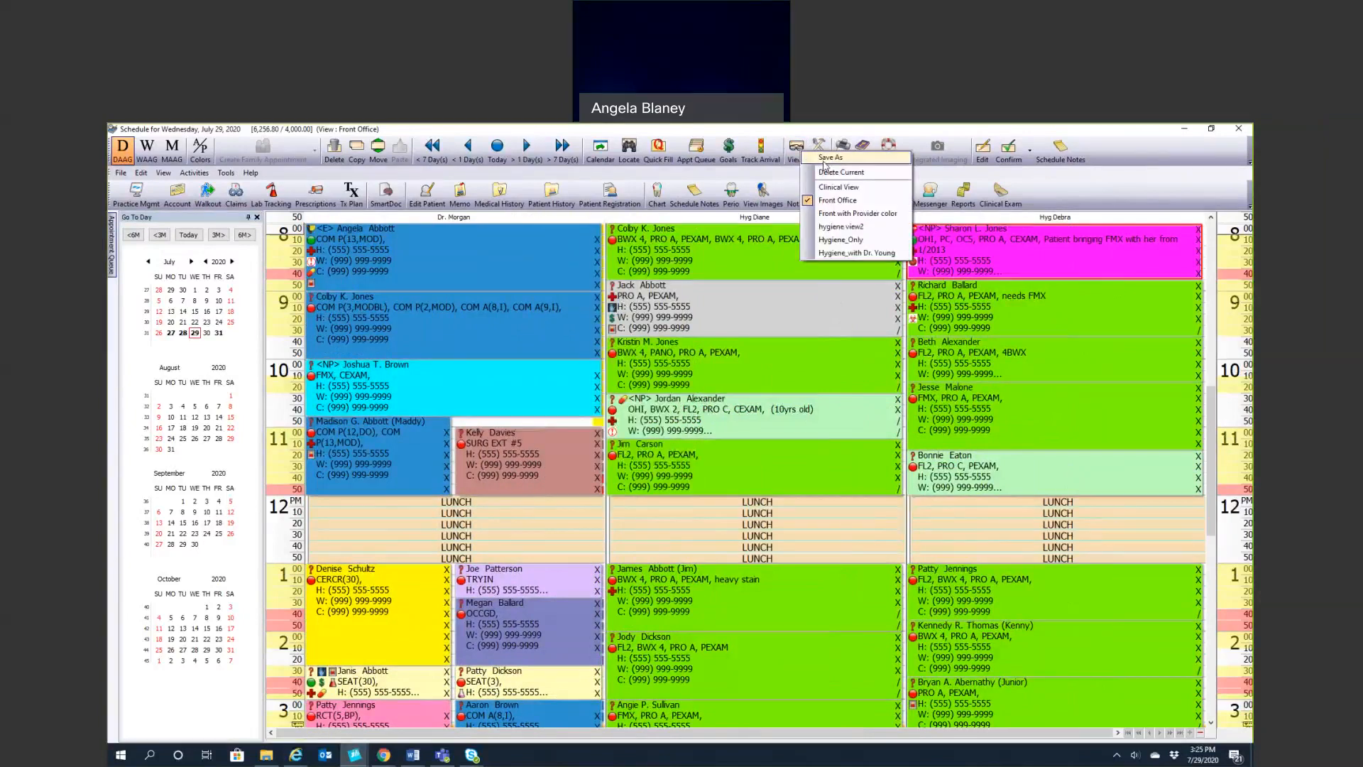
{"action": "left_click", "coordinate": [831, 157]}
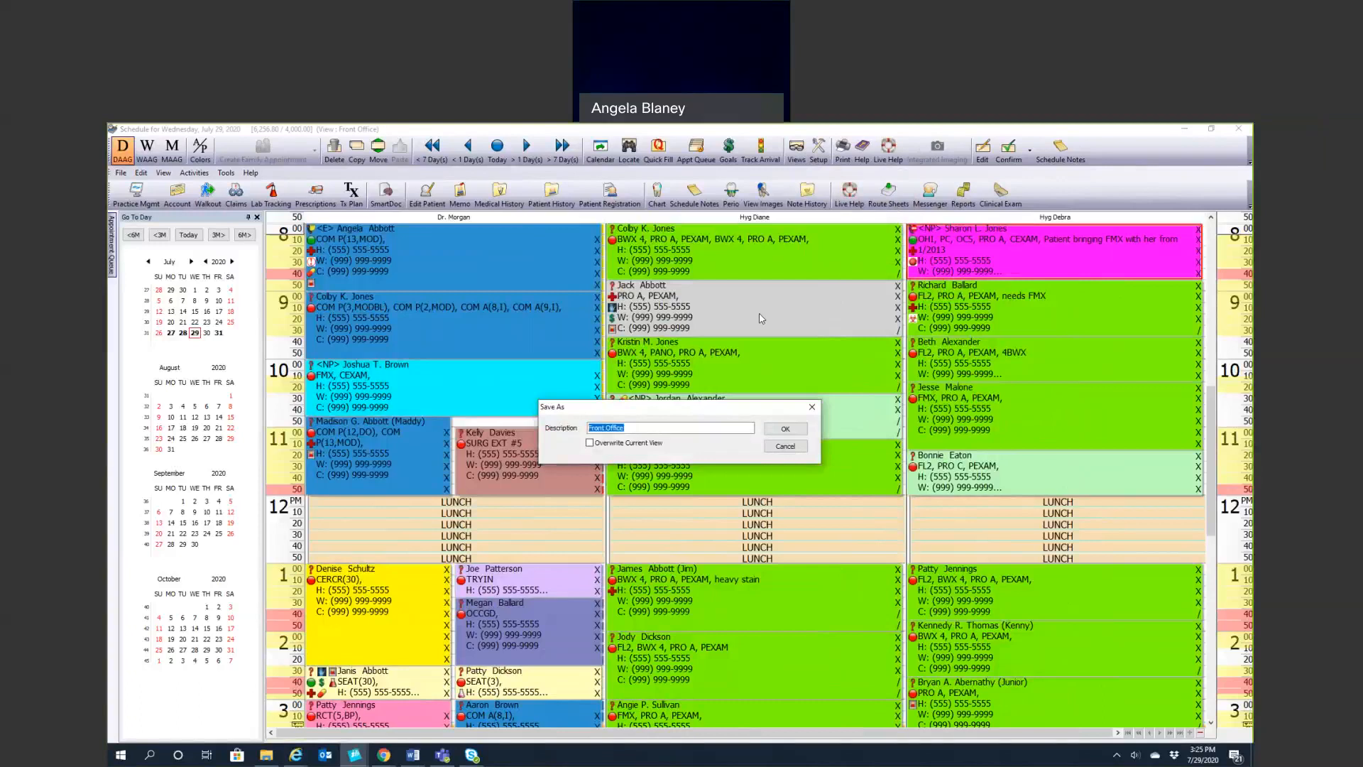
{"action": "type", "text": "Dr. Morgan"}
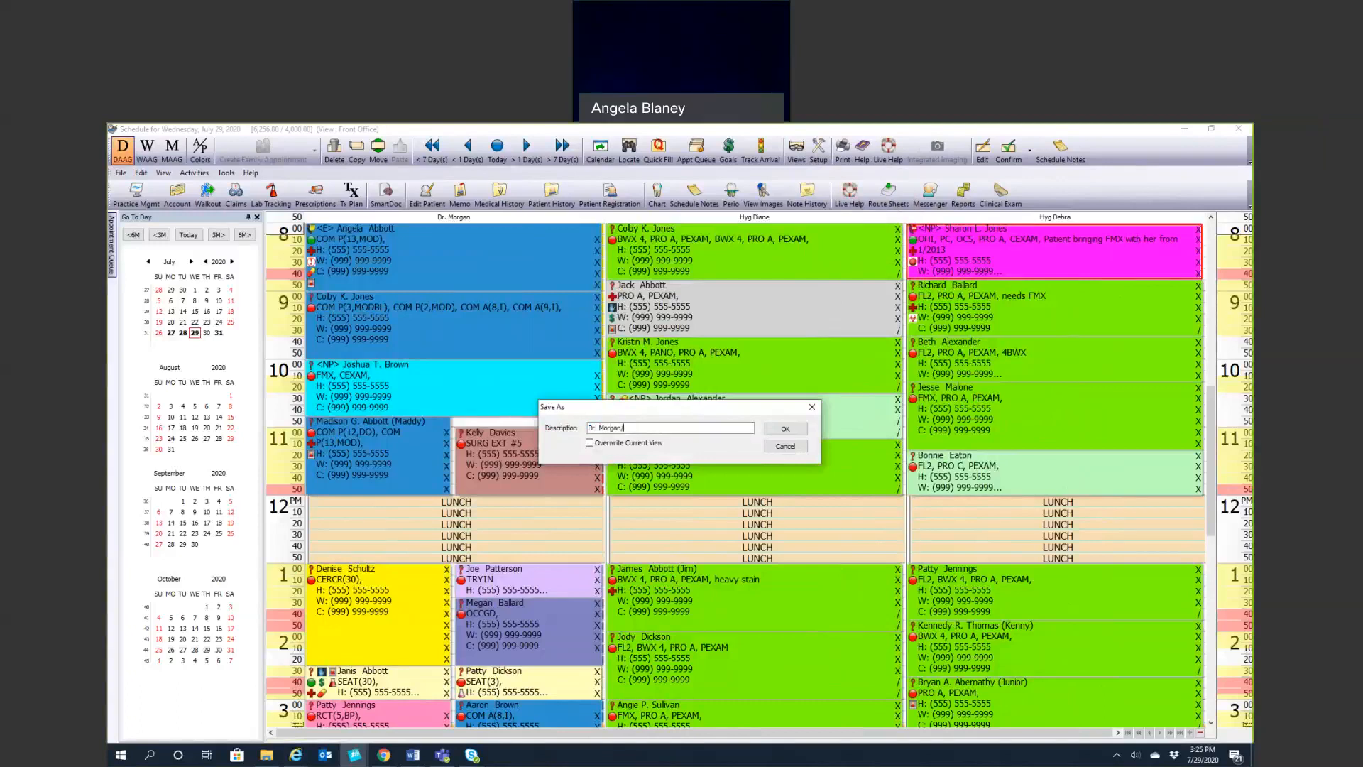
{"action": "type", "text": "/hygiene"}
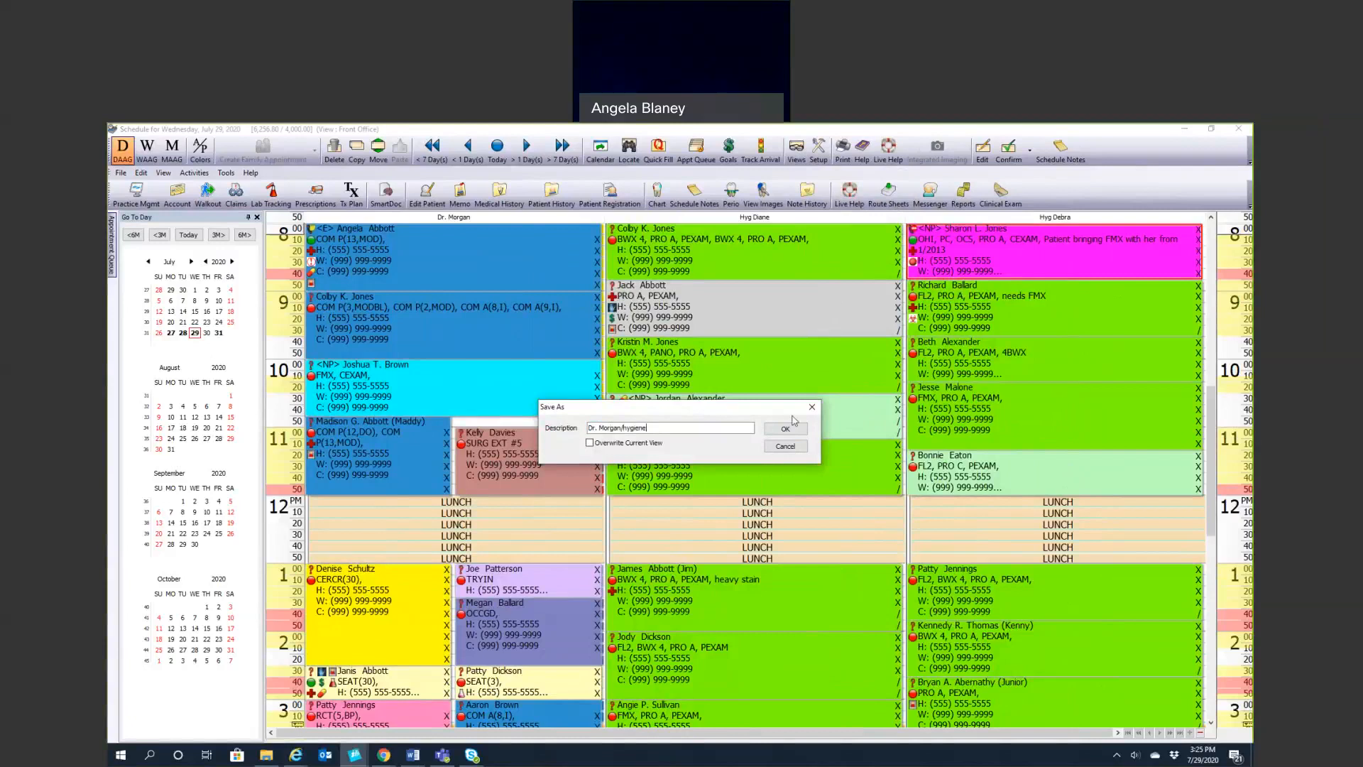
{"action": "left_click", "coordinate": [786, 428]}
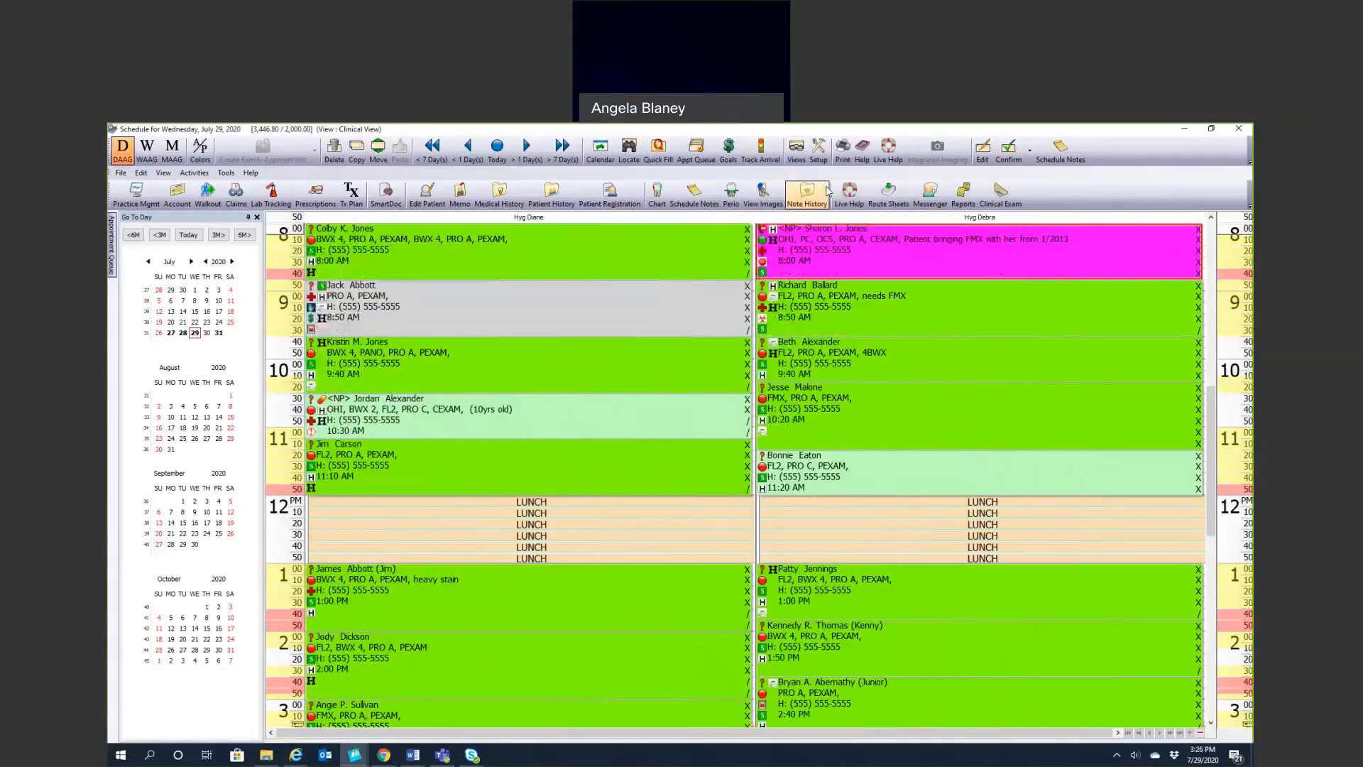
{"action": "left_click", "coordinate": [796, 145]}
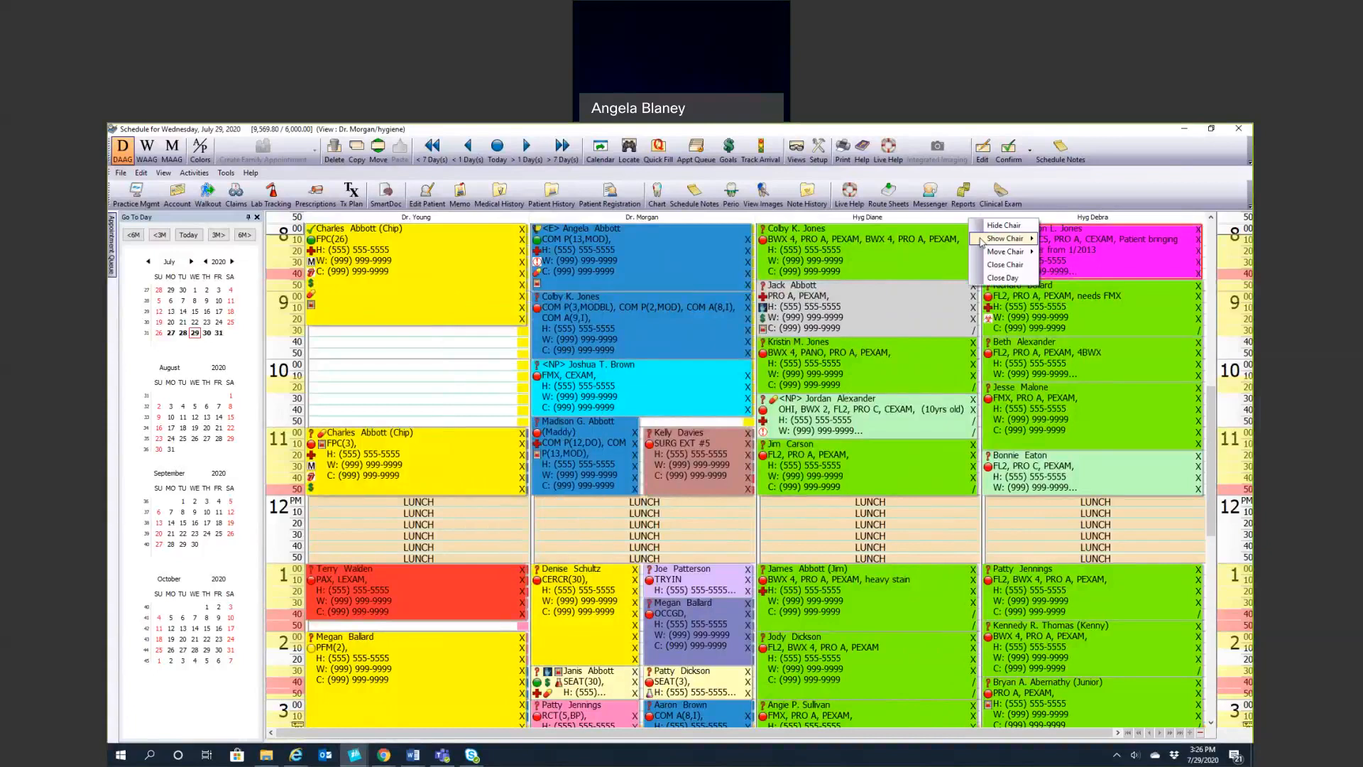
{"action": "mouse_move", "coordinate": [1005, 238]}
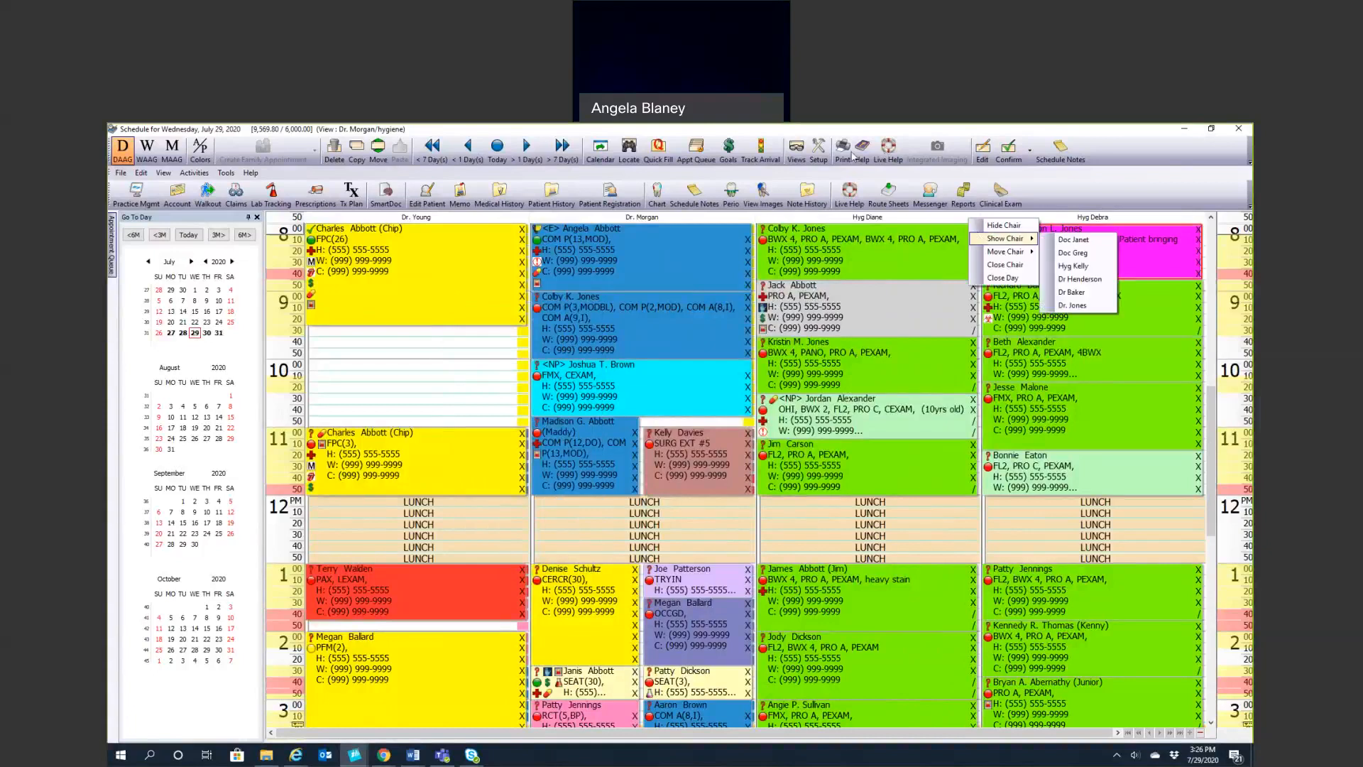
{"action": "left_click", "coordinate": [818, 148]}
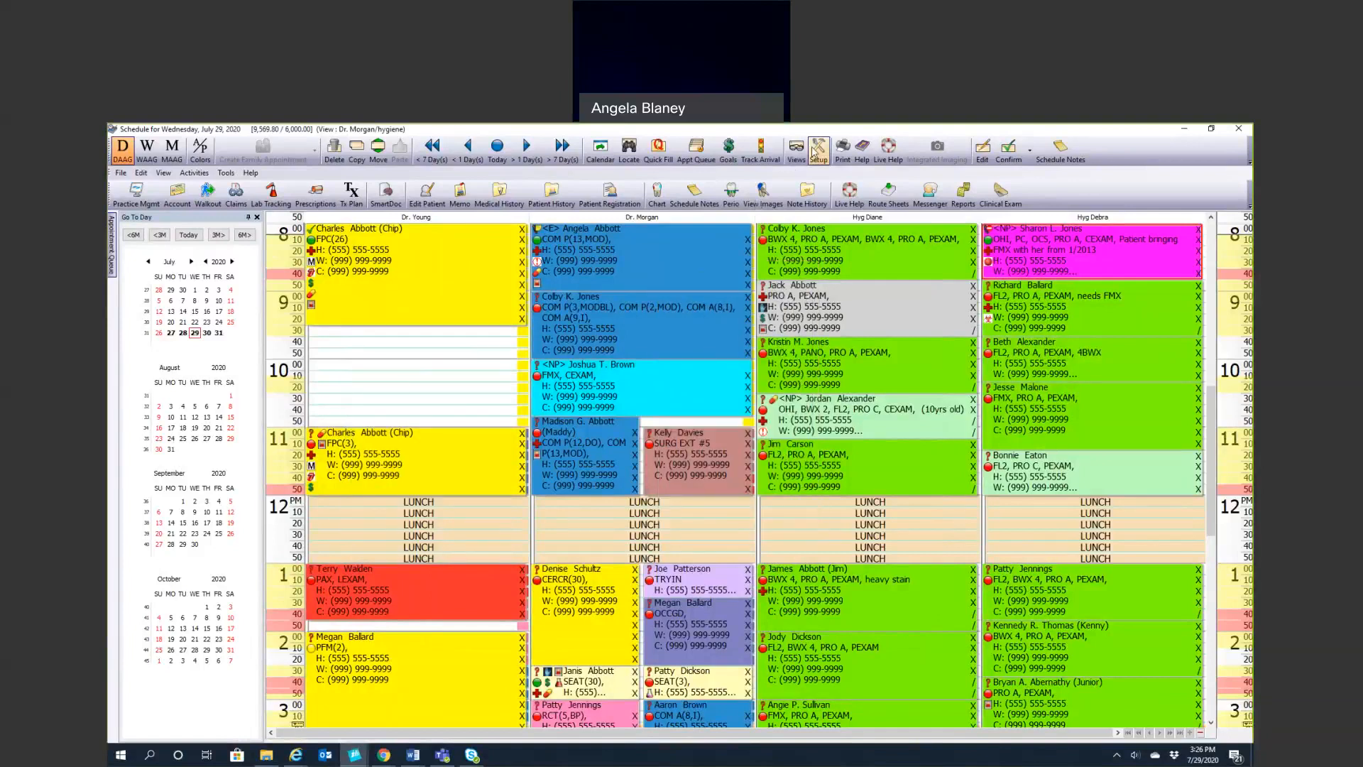
{"action": "left_click", "coordinate": [819, 146]}
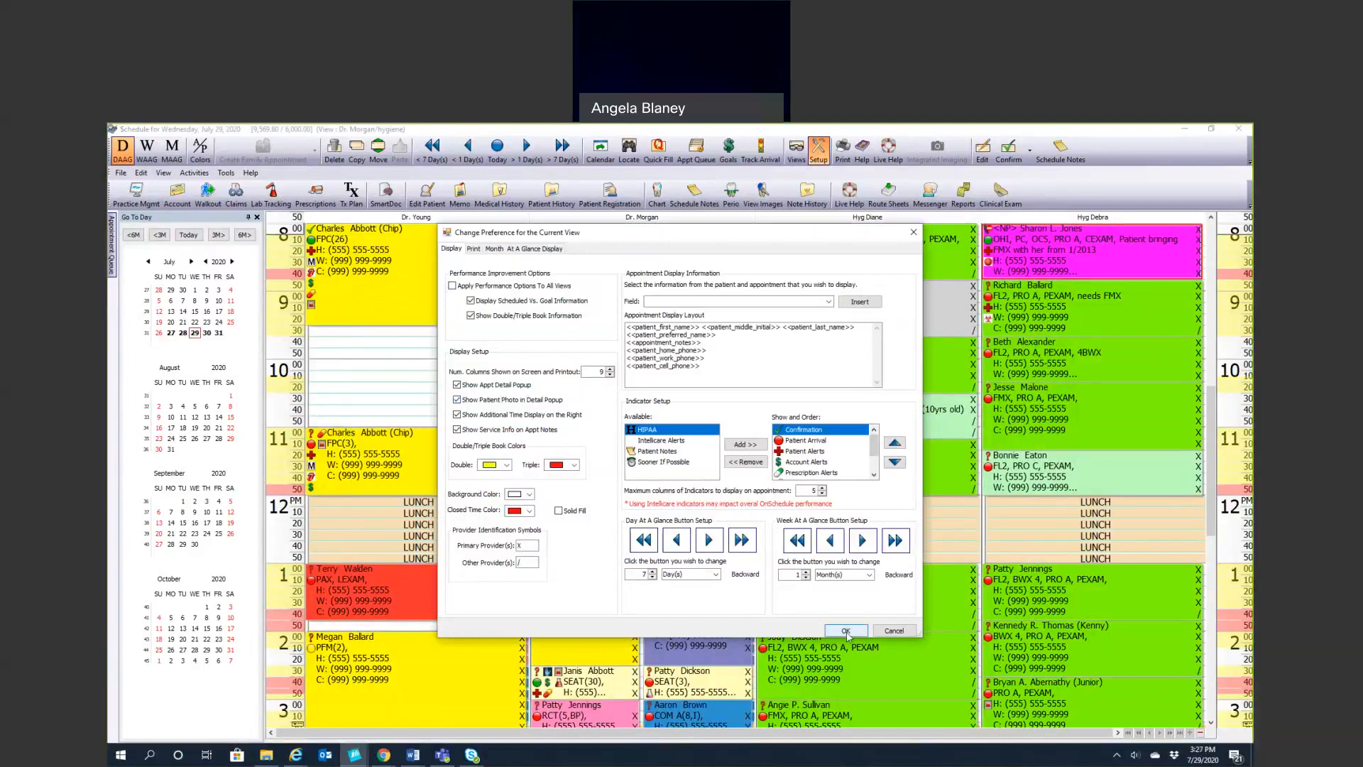
{"action": "left_click", "coordinate": [846, 631]}
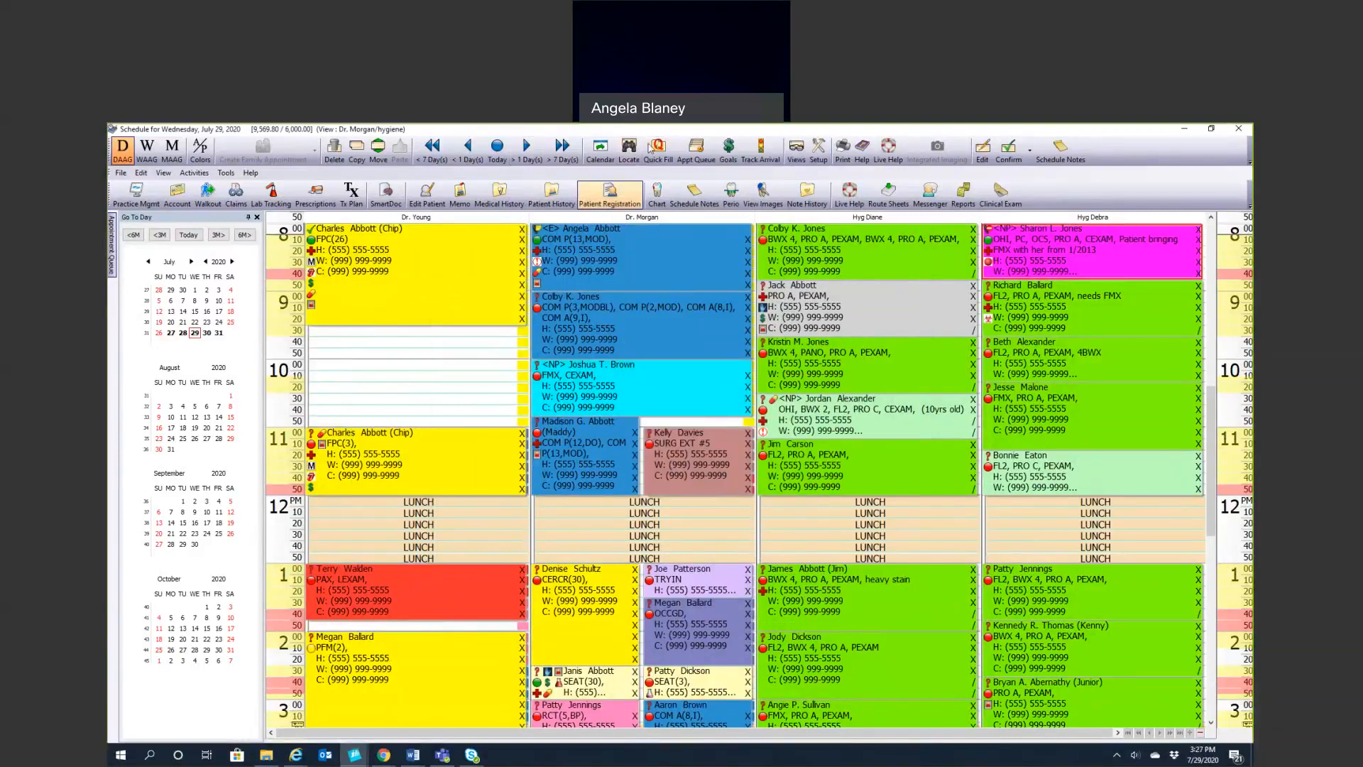
{"action": "mouse_move", "coordinate": [795, 212]}
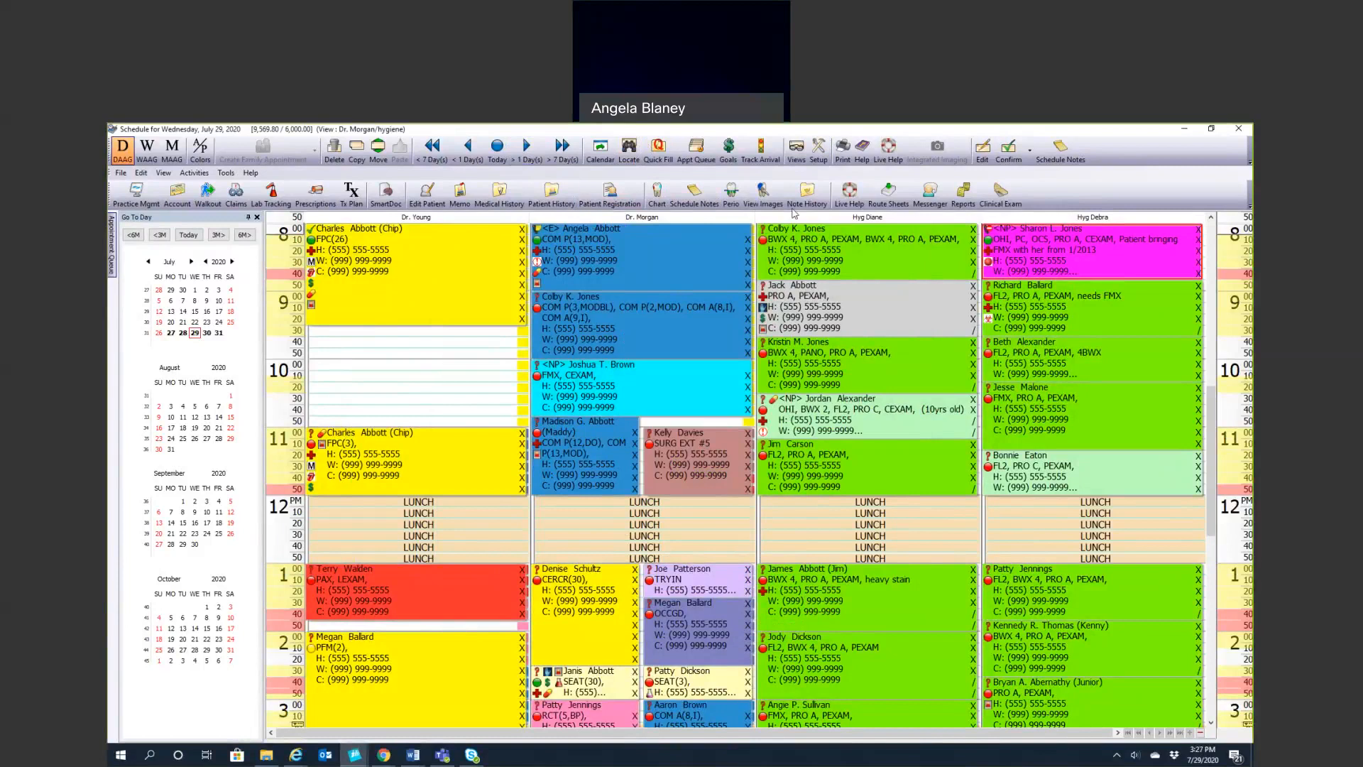
Search appointments for patient 'abb' (Abbott) and dismiss the patient alerts
{"action": "left_click", "coordinate": [628, 146]}
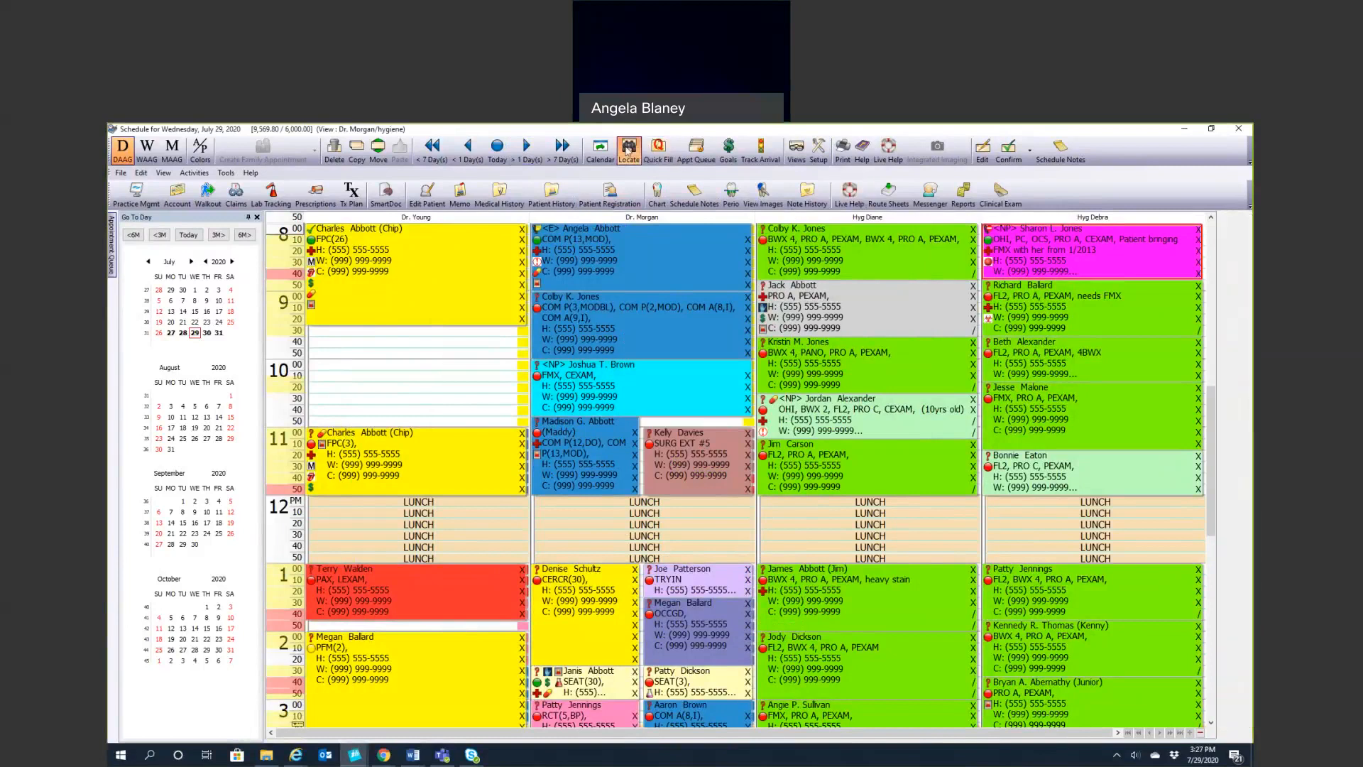
{"action": "left_click", "coordinate": [628, 145]}
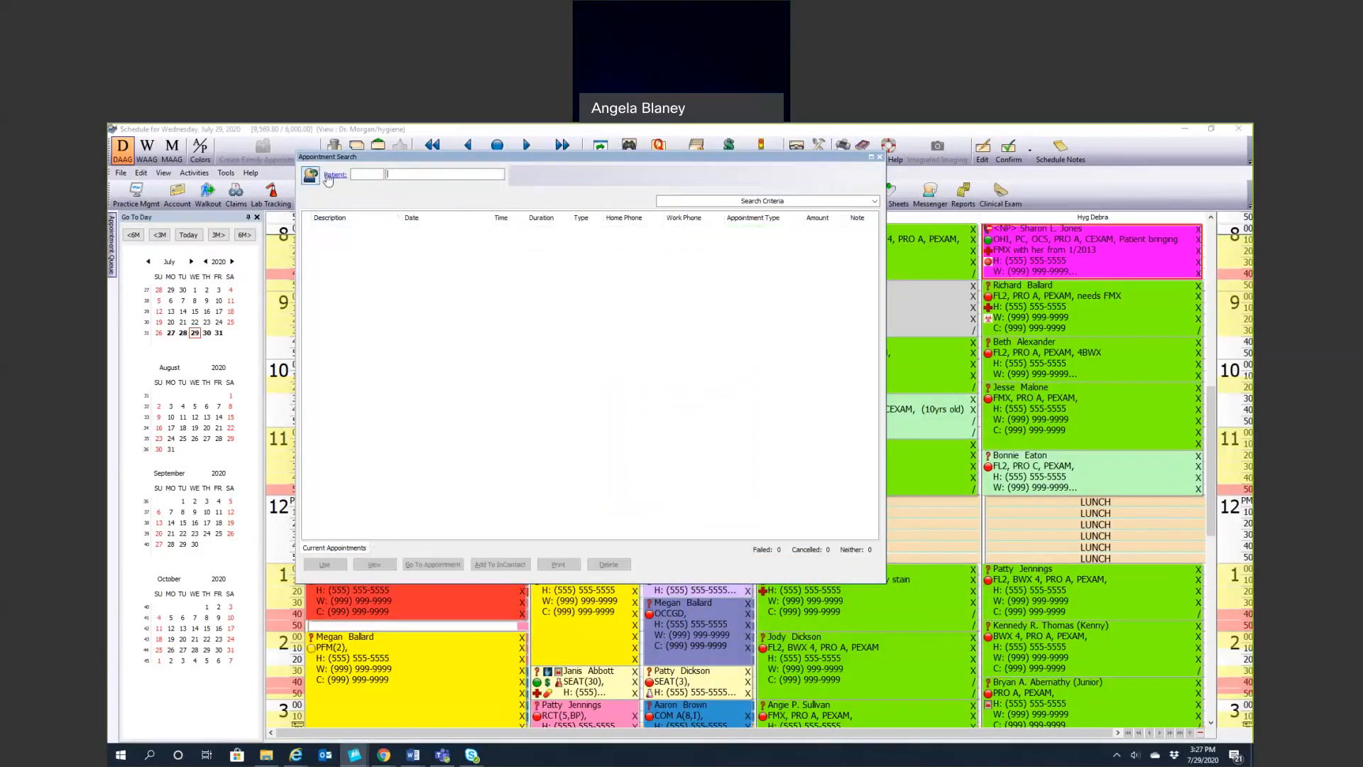
{"action": "type", "text": "abb"}
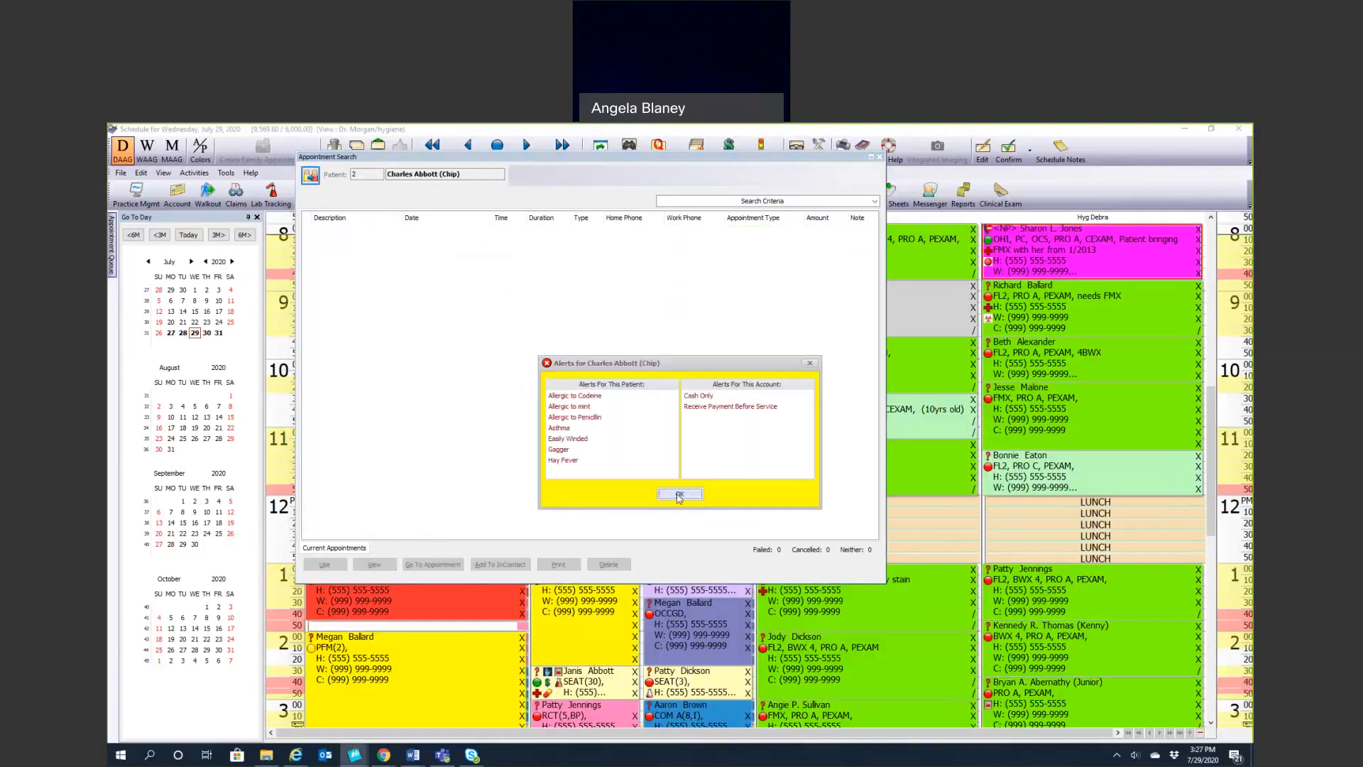
{"action": "left_click", "coordinate": [680, 495]}
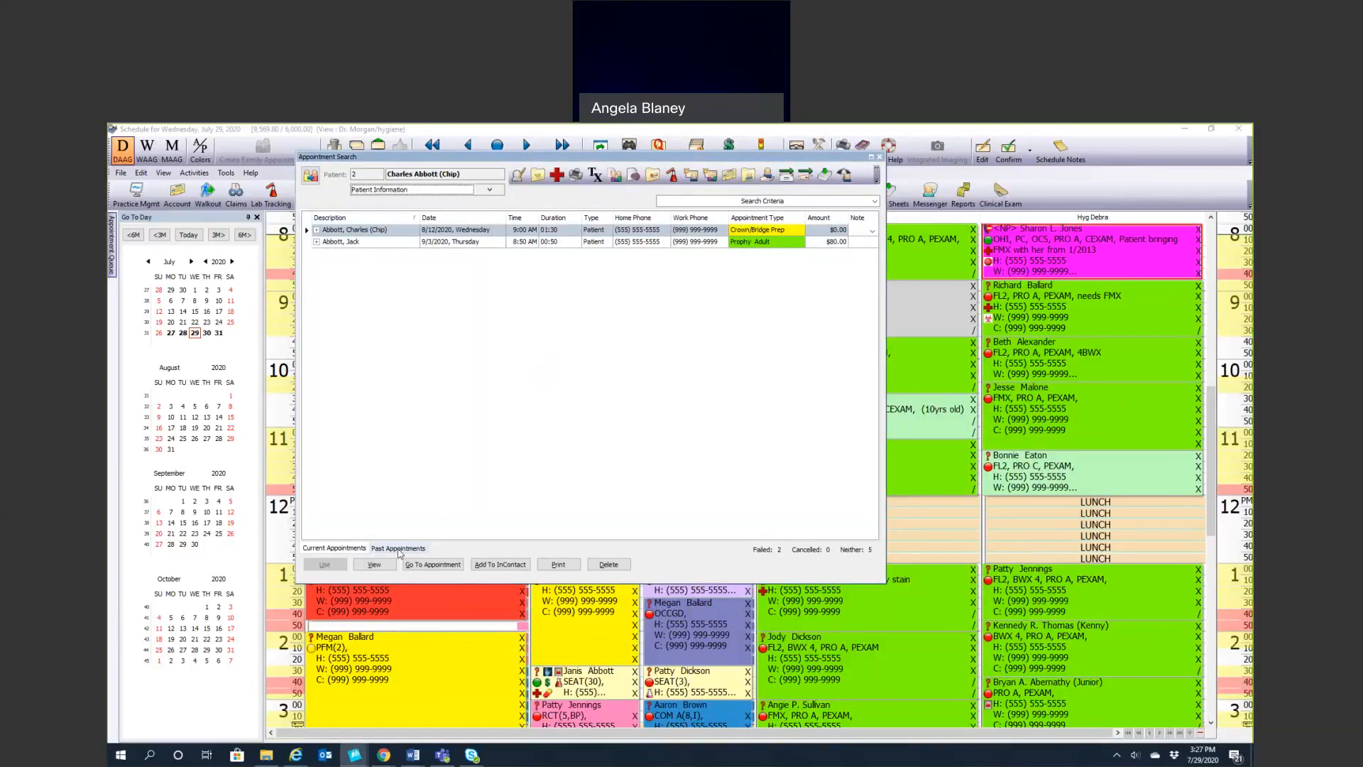
{"action": "left_click", "coordinate": [398, 548]}
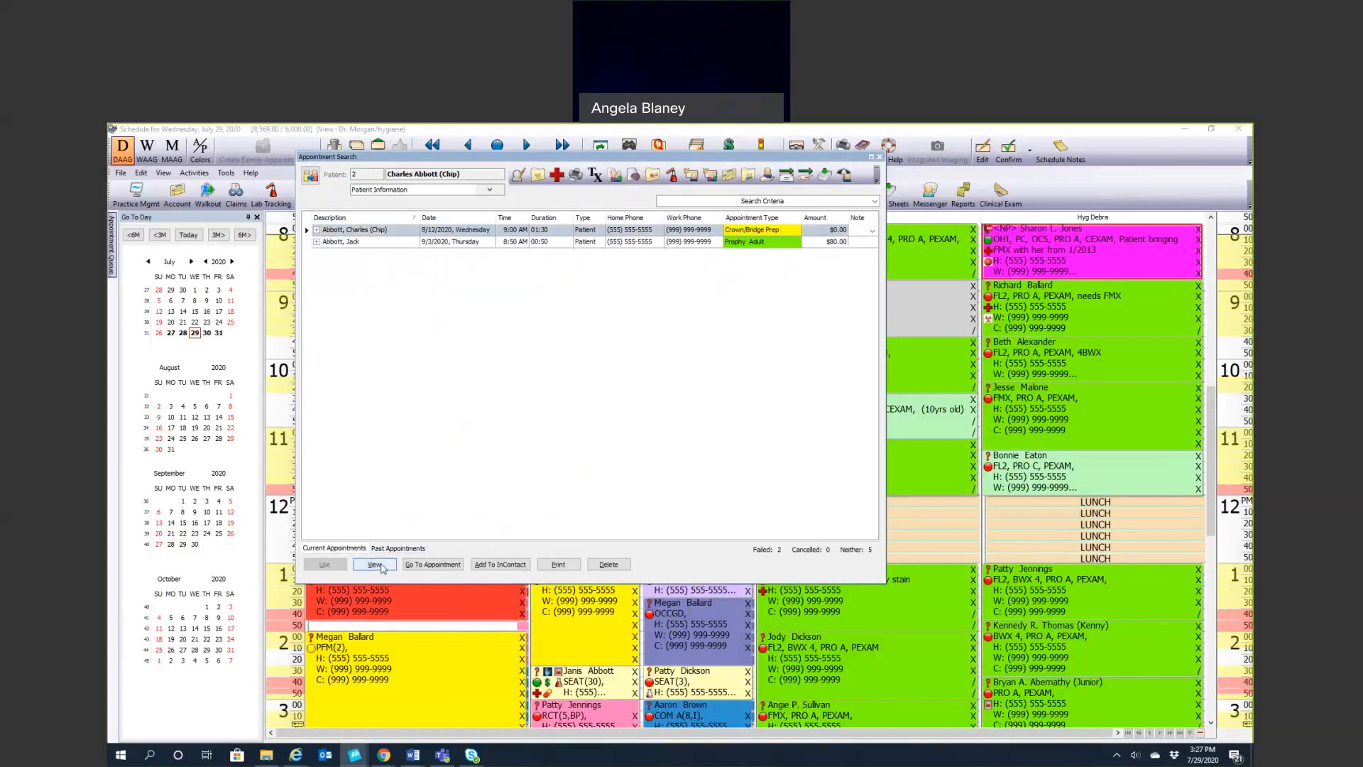
{"action": "left_click", "coordinate": [374, 565]}
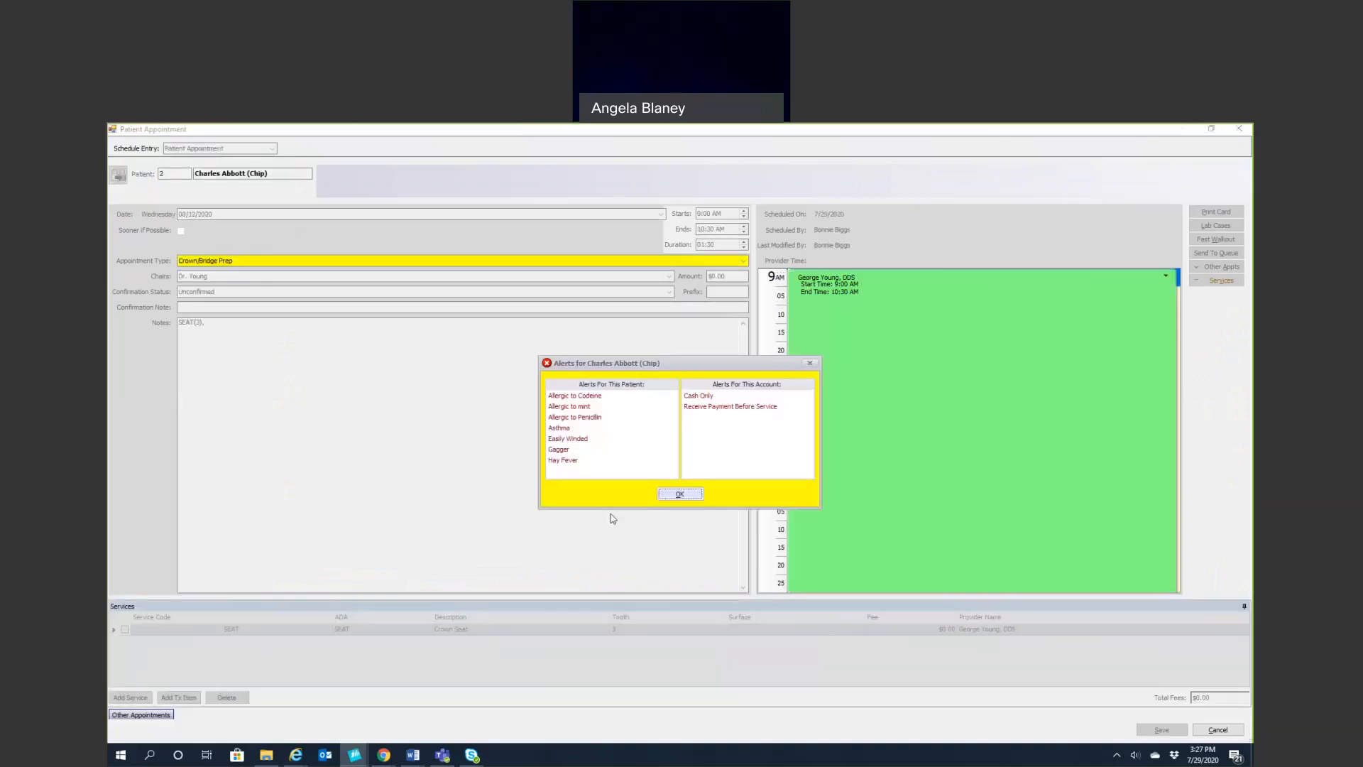
{"action": "left_click", "coordinate": [680, 493]}
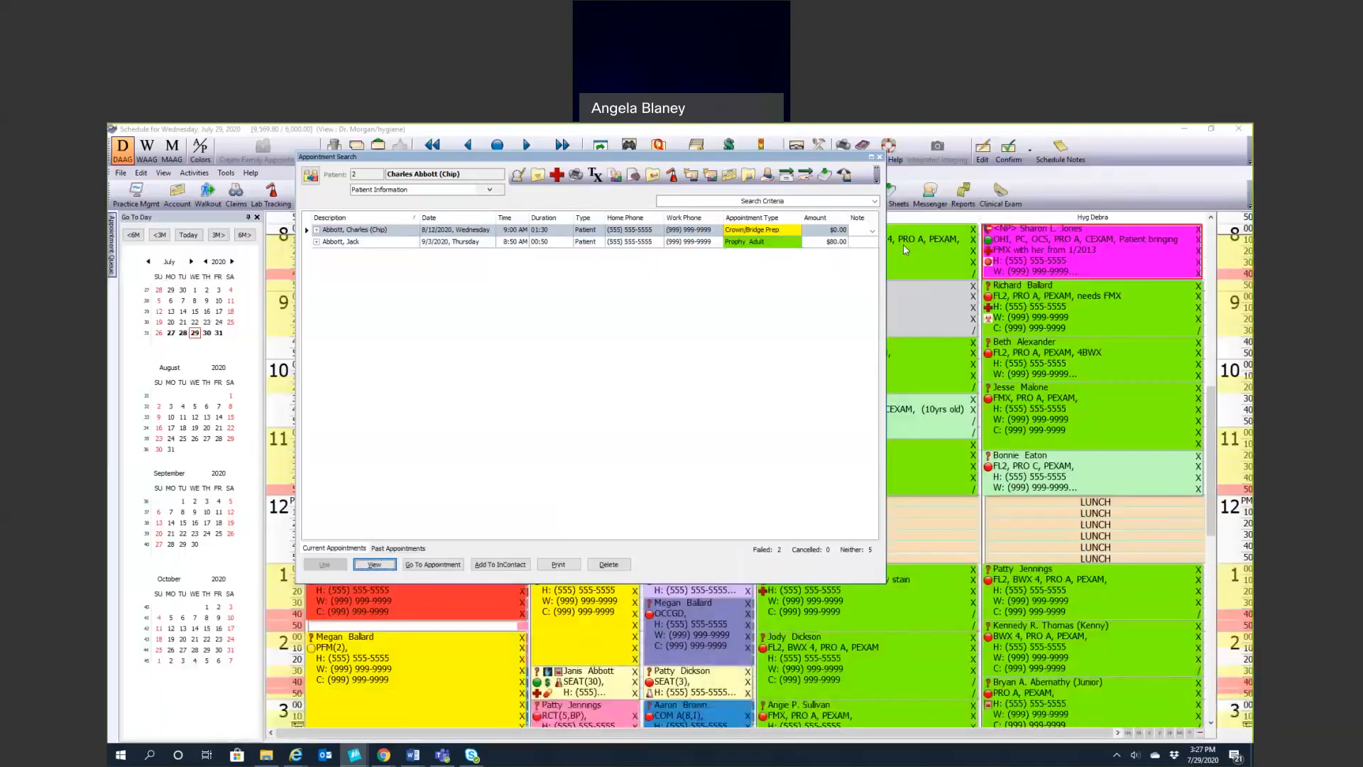
{"action": "mouse_move", "coordinate": [610, 565]}
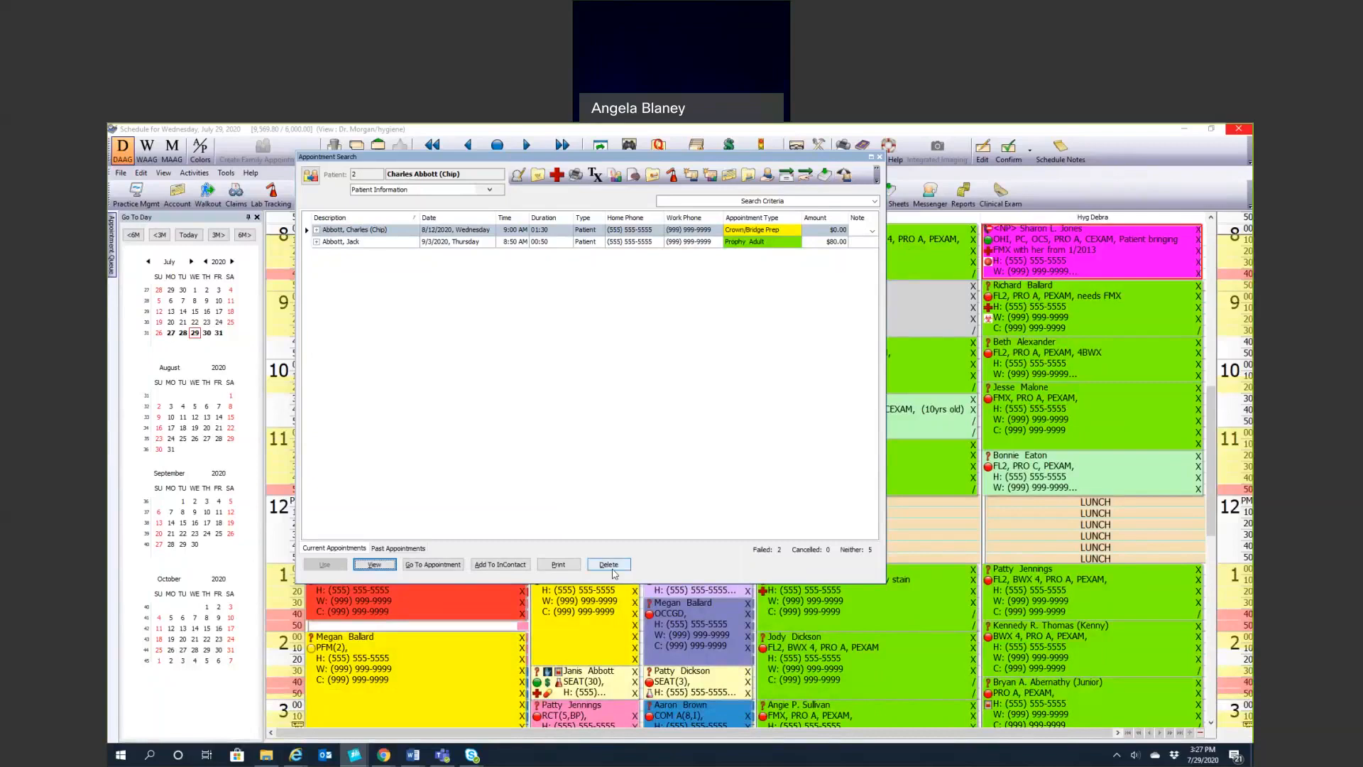
{"action": "mouse_move", "coordinate": [609, 564]}
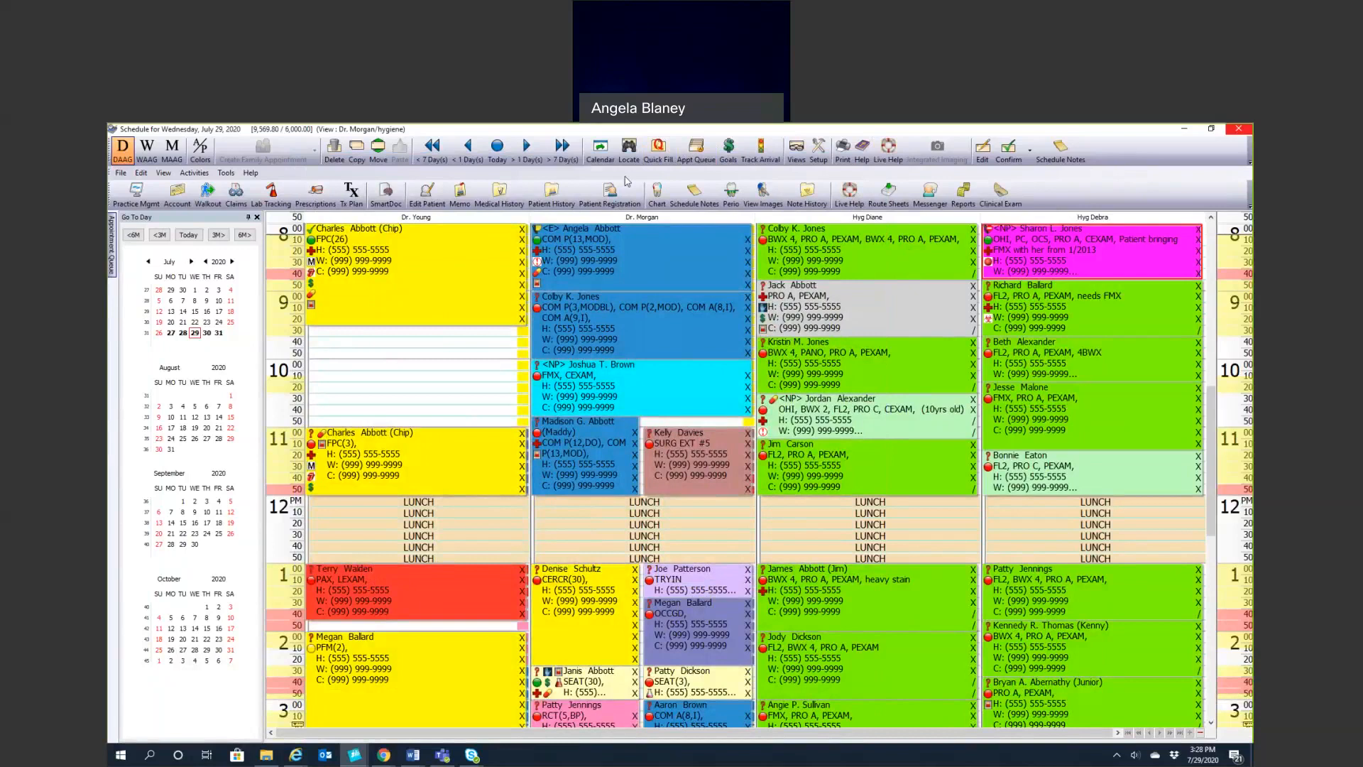
{"action": "mouse_move", "coordinate": [477, 377]}
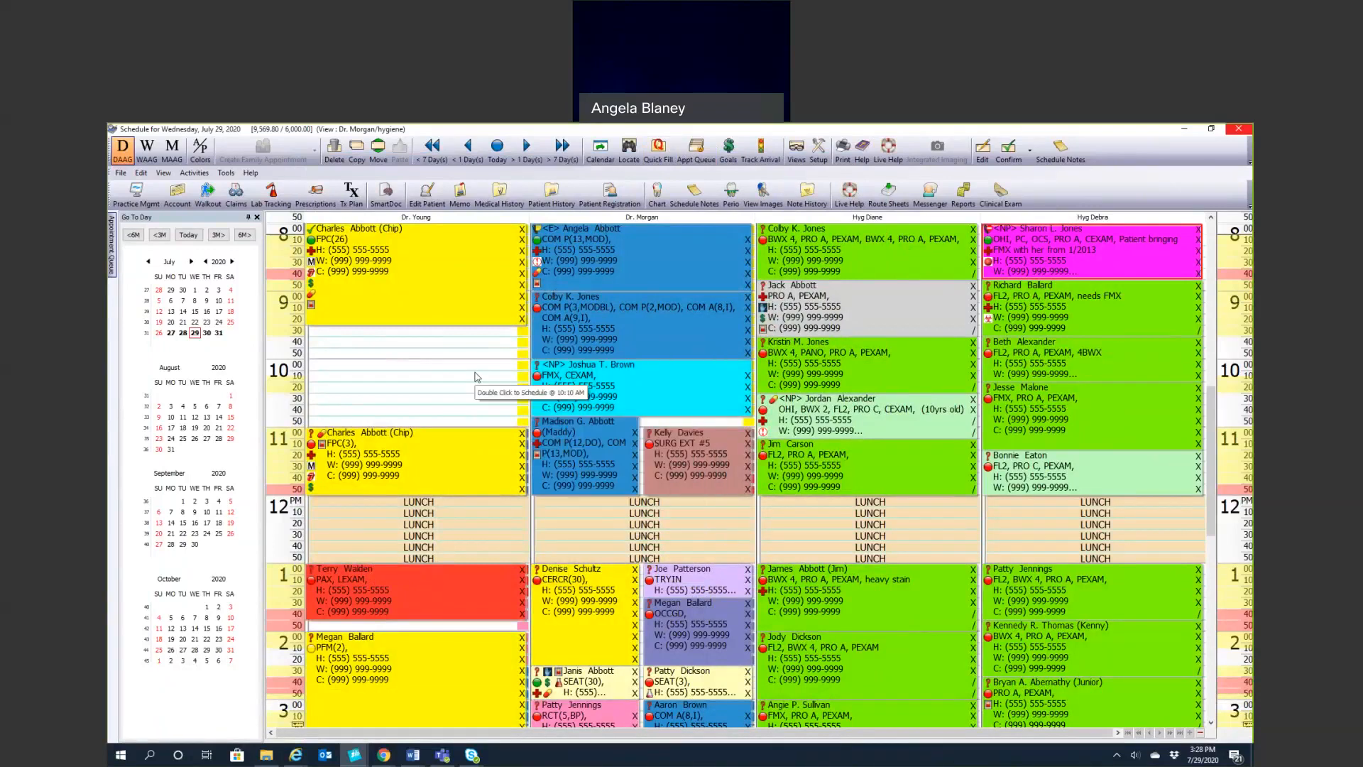
{"action": "mouse_move", "coordinate": [455, 309]}
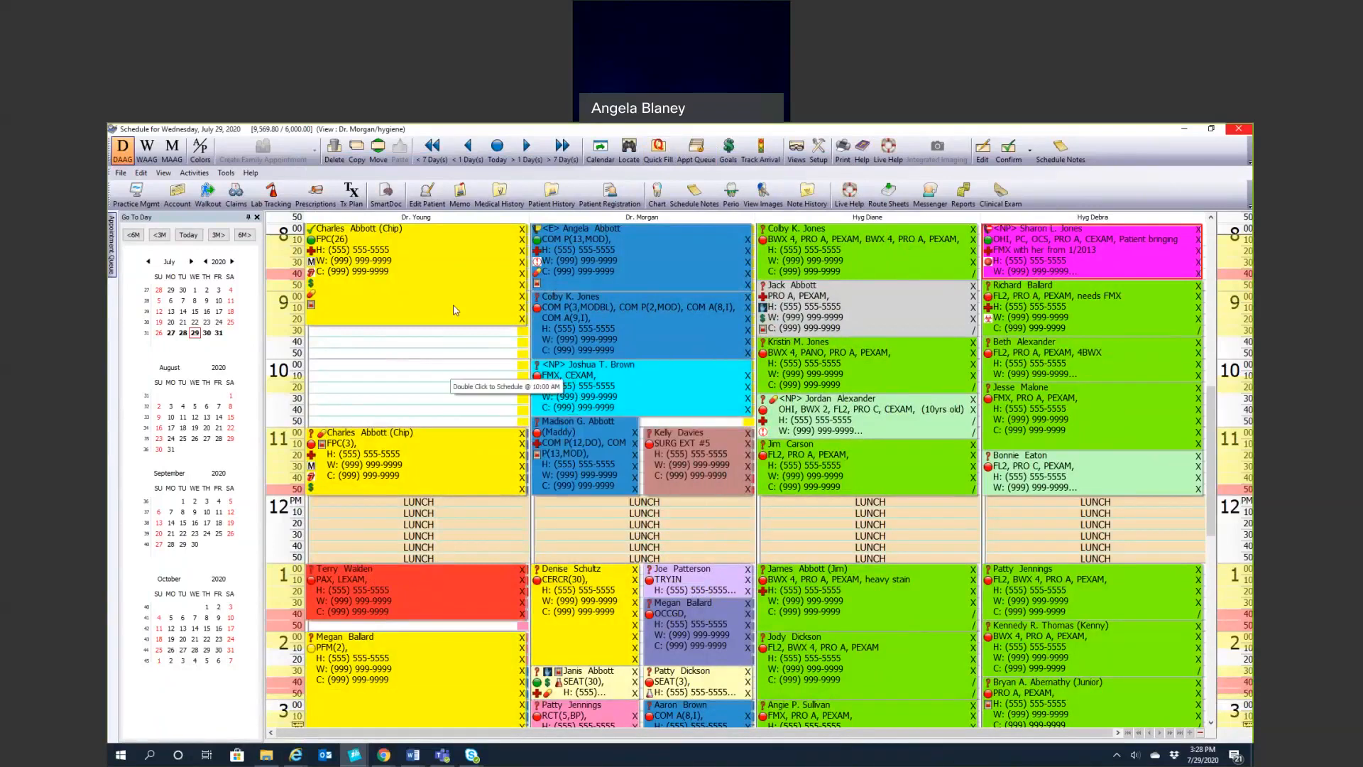
{"action": "mouse_move", "coordinate": [373, 453]}
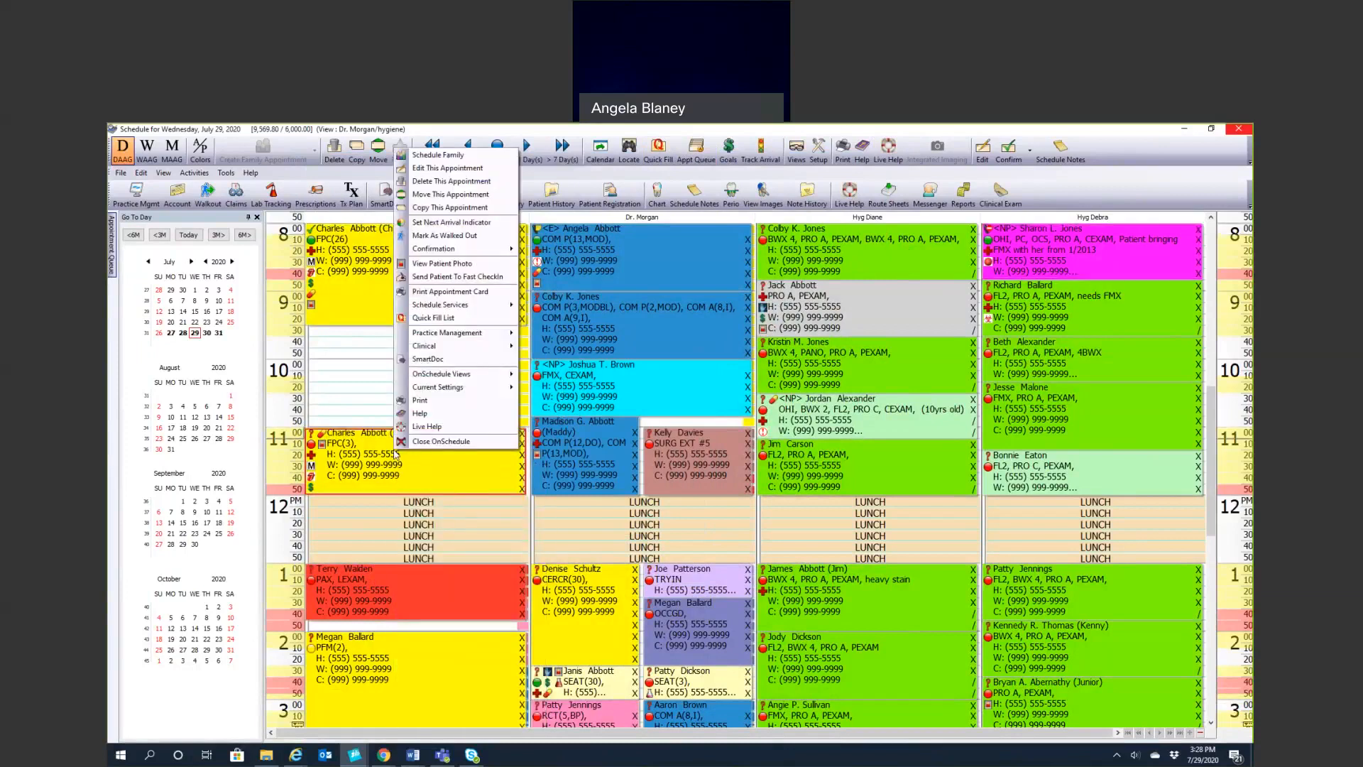
{"action": "mouse_move", "coordinate": [441, 441]}
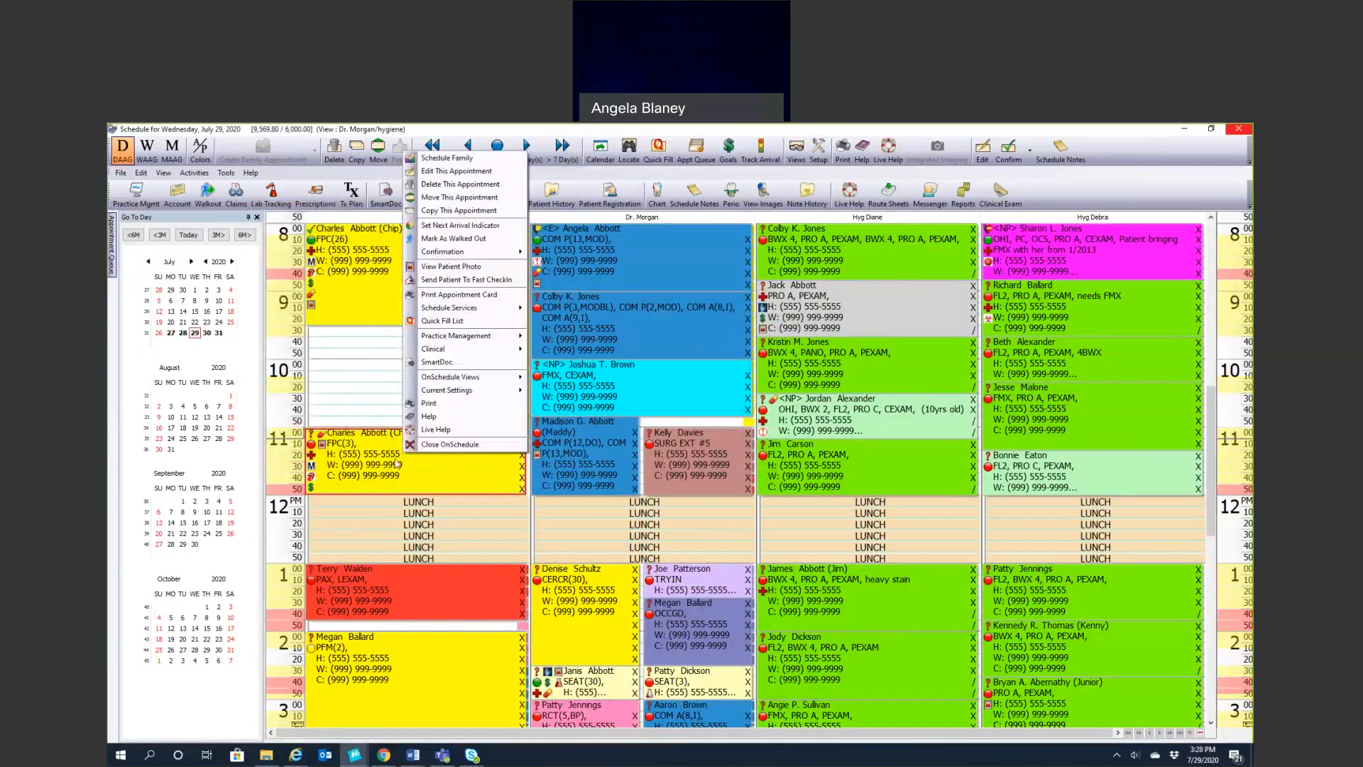
{"action": "left_click", "coordinate": [333, 147]}
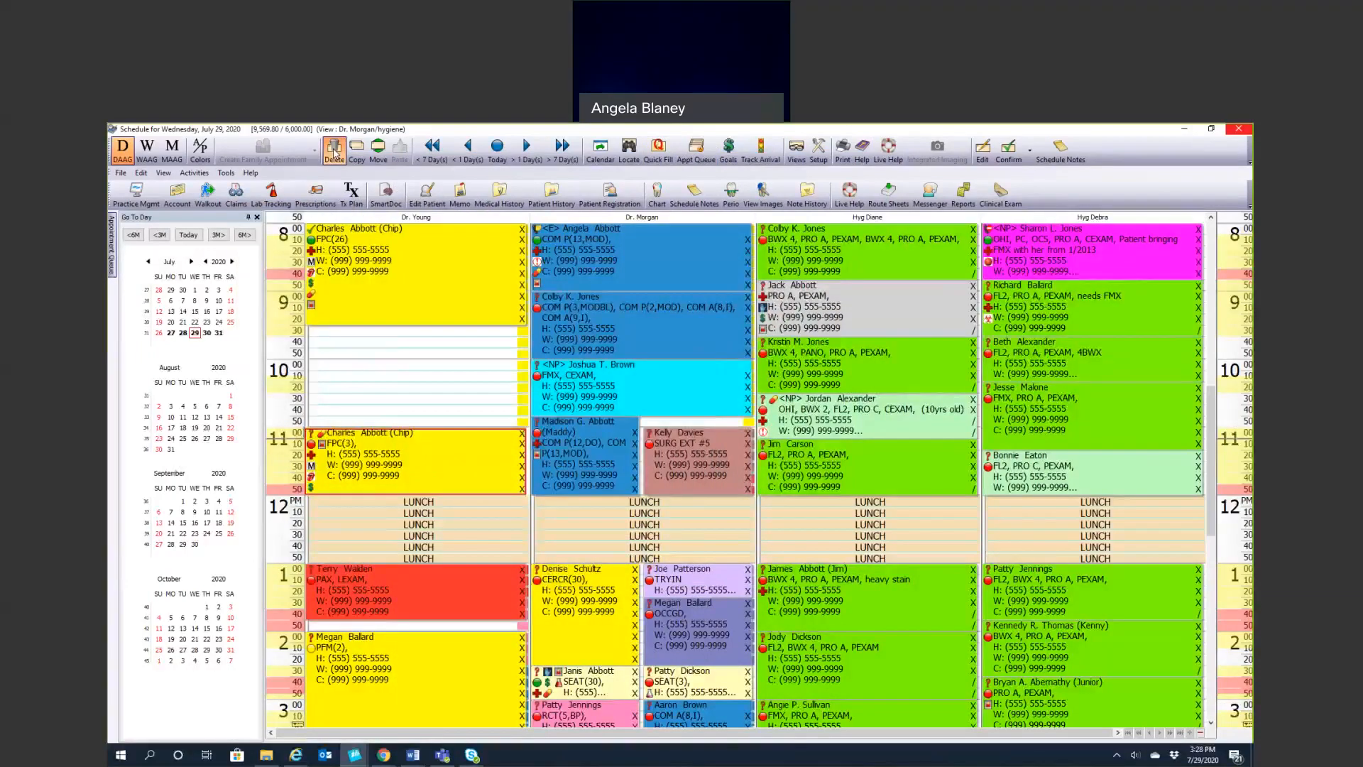
{"action": "left_click", "coordinate": [334, 147]}
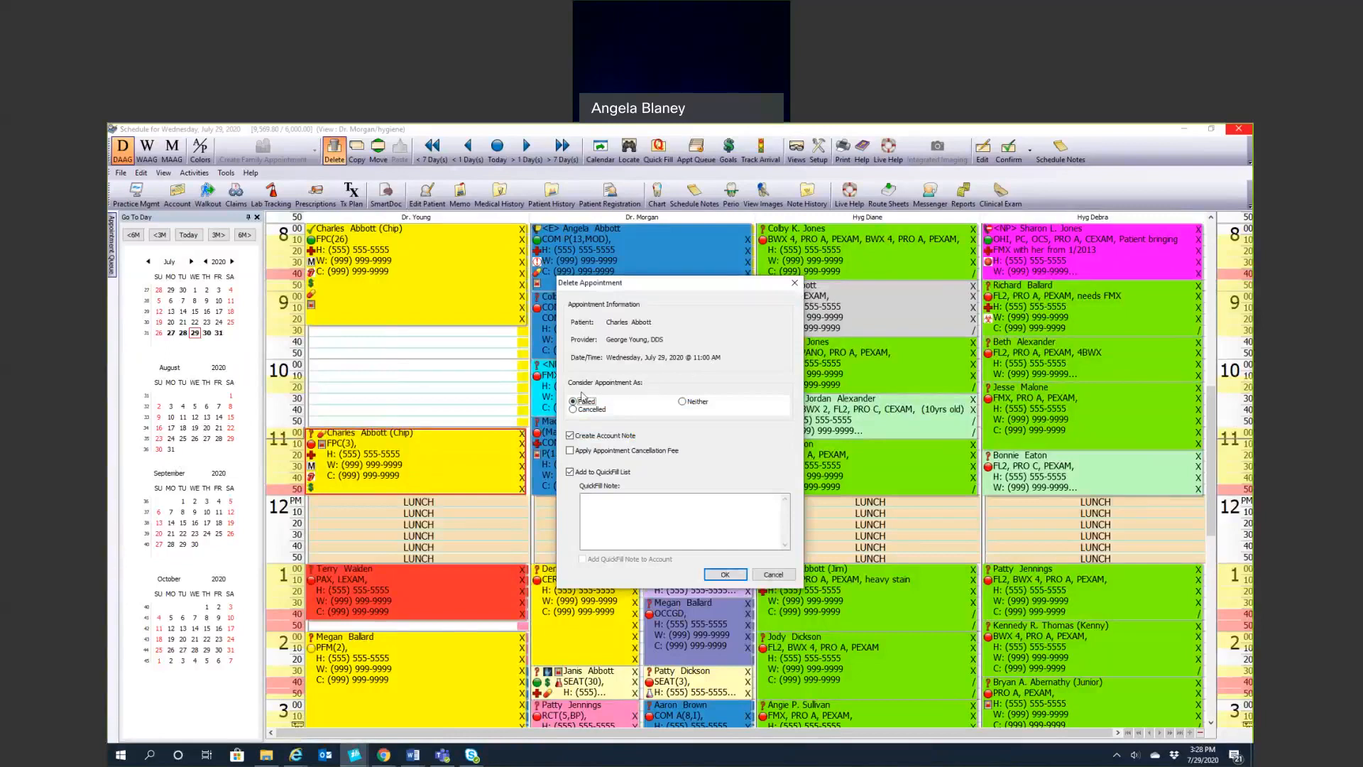
{"action": "mouse_move", "coordinate": [631, 390]}
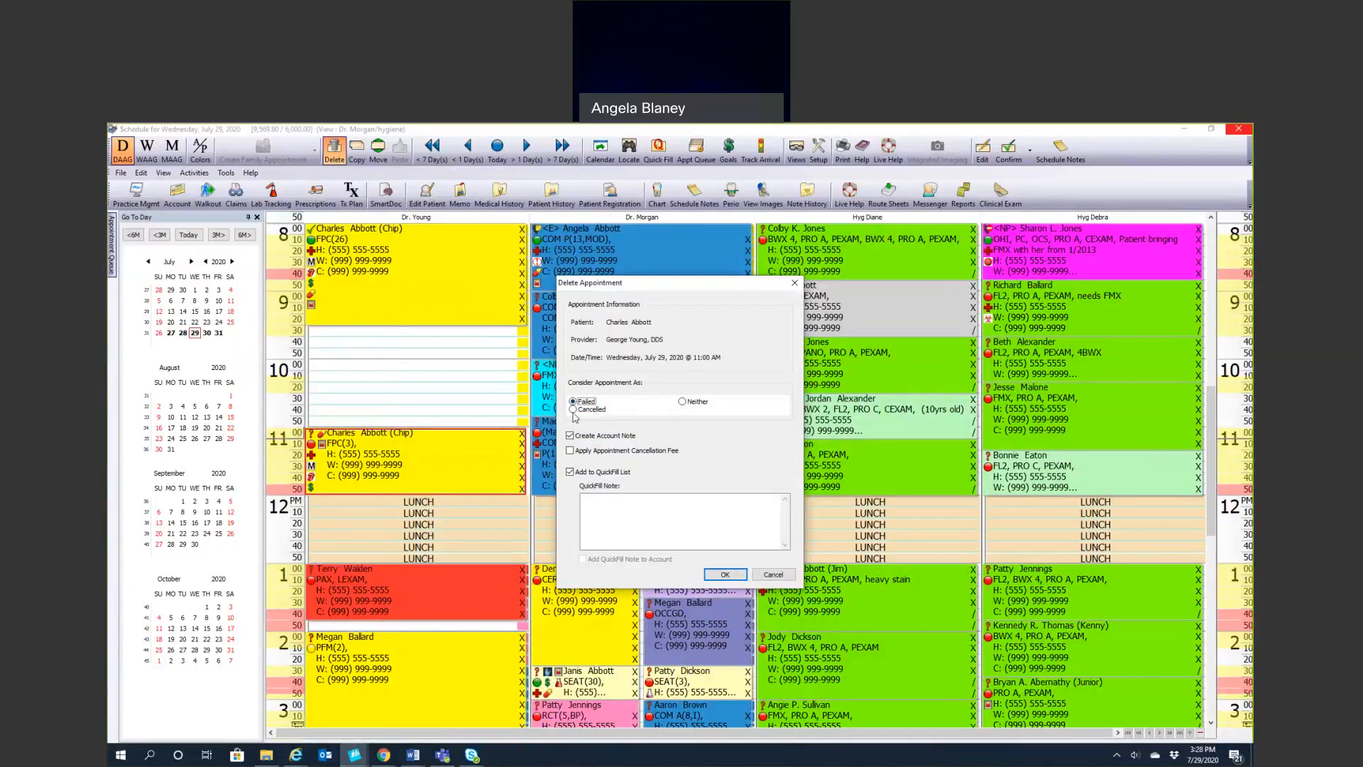
Mark the appointment as Cancelled and set the Quick Fill list options
{"action": "left_click", "coordinate": [573, 409]}
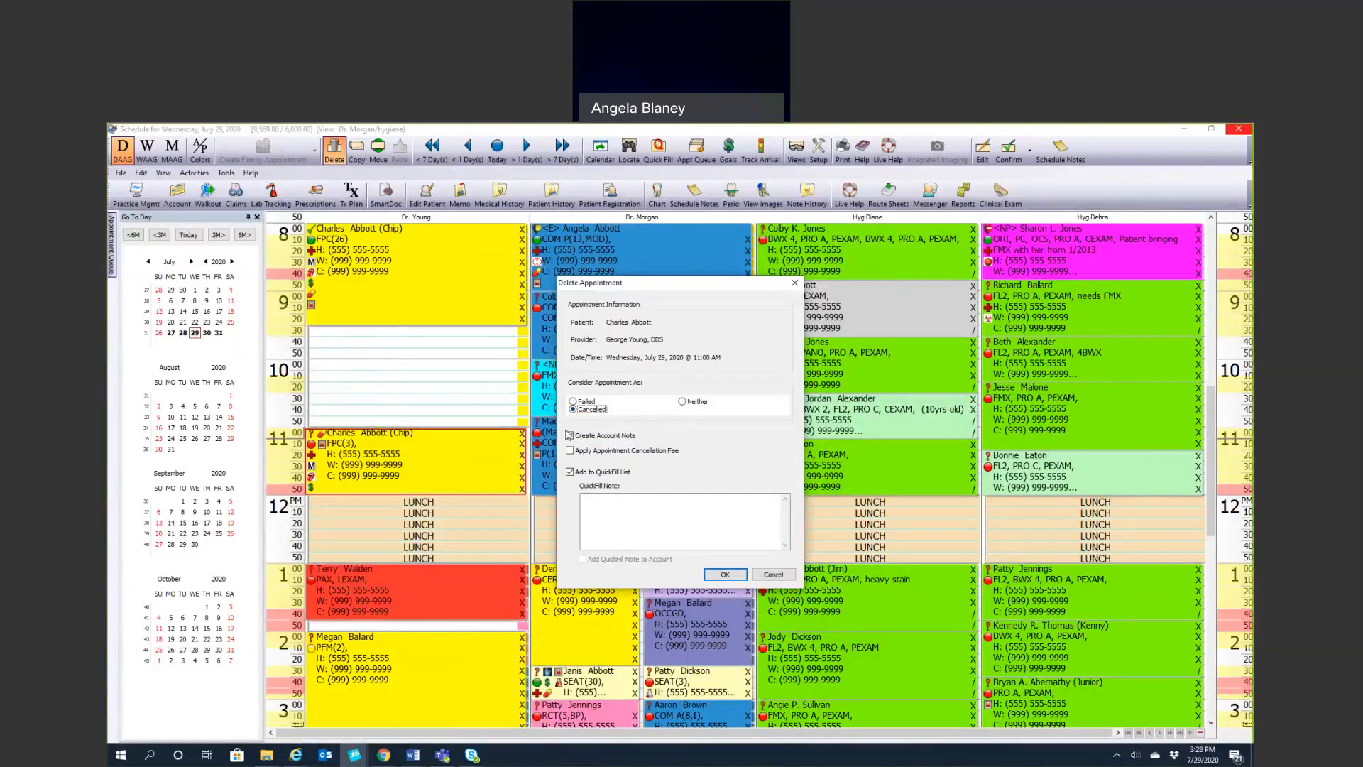
{"action": "left_click", "coordinate": [569, 435]}
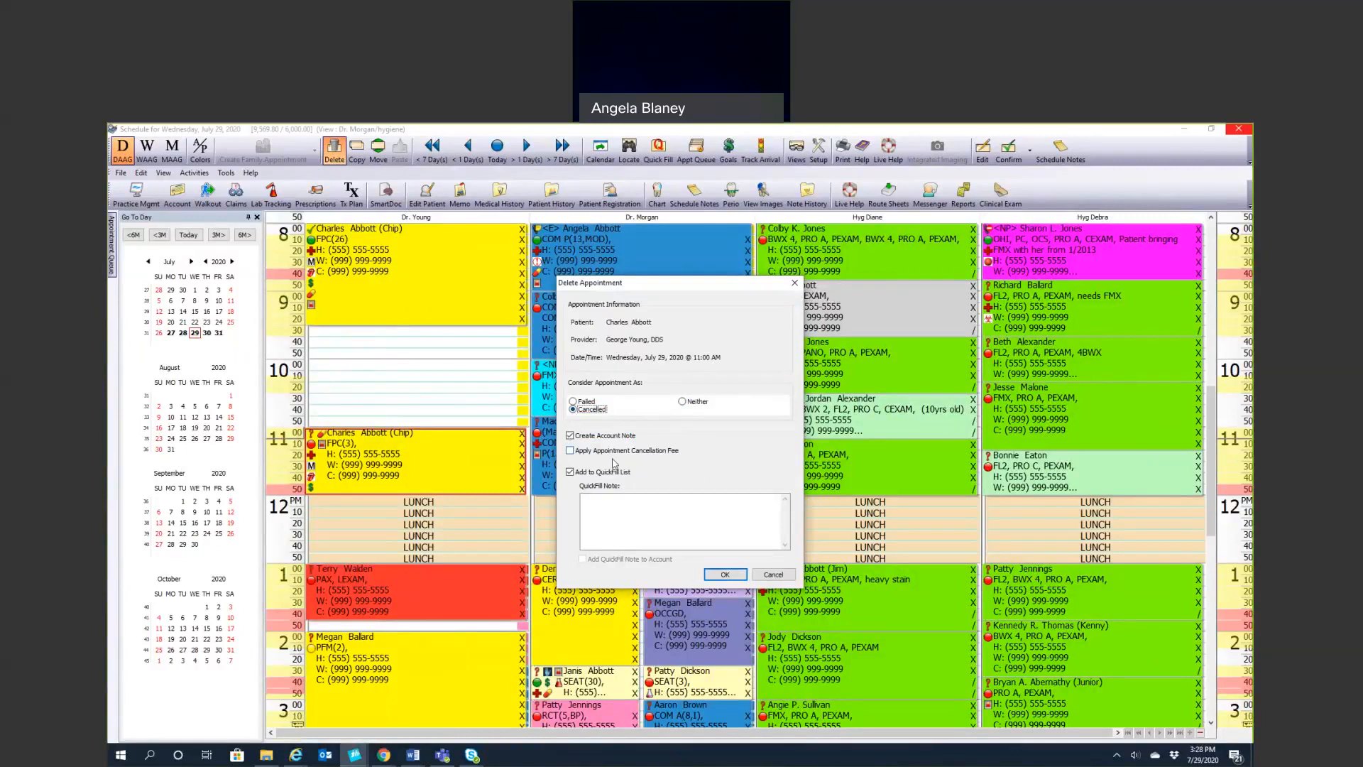
{"action": "left_click", "coordinate": [569, 450]}
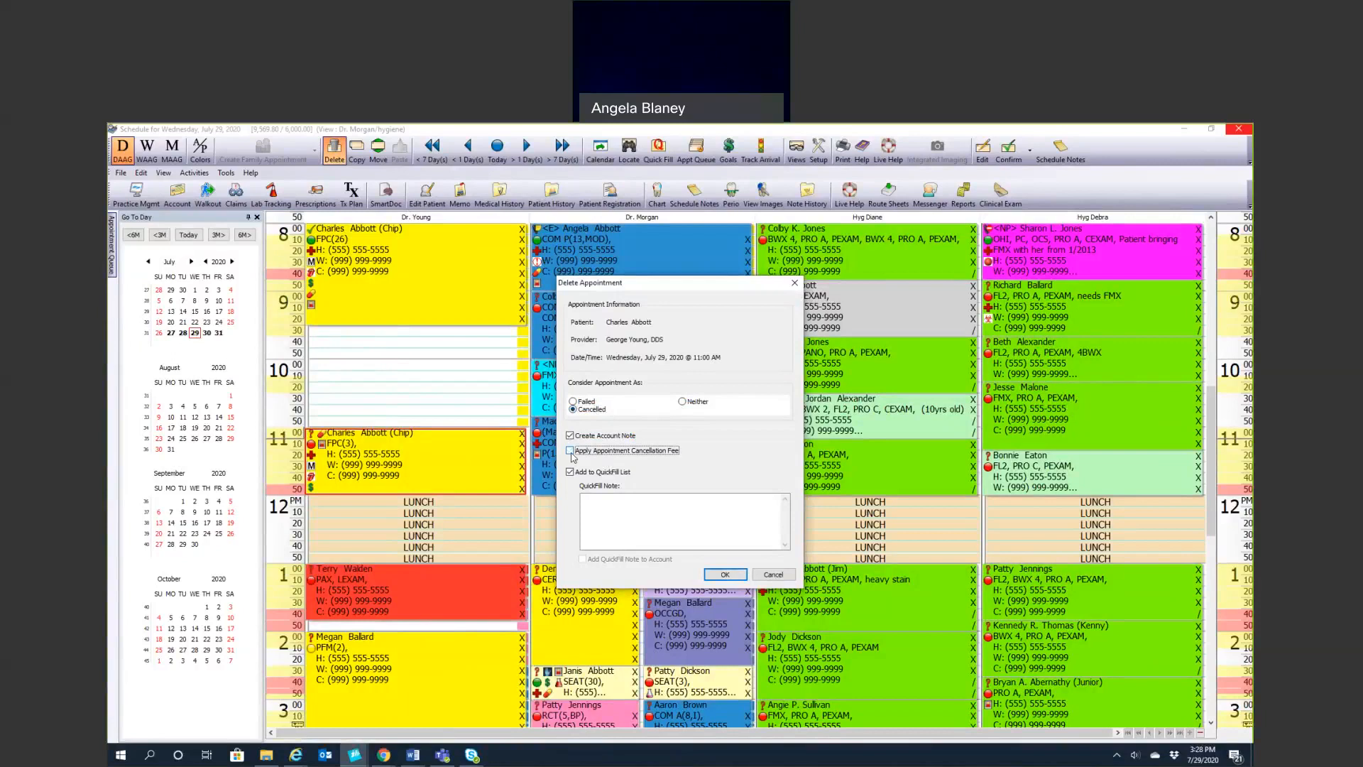
{"action": "left_click", "coordinate": [570, 450]}
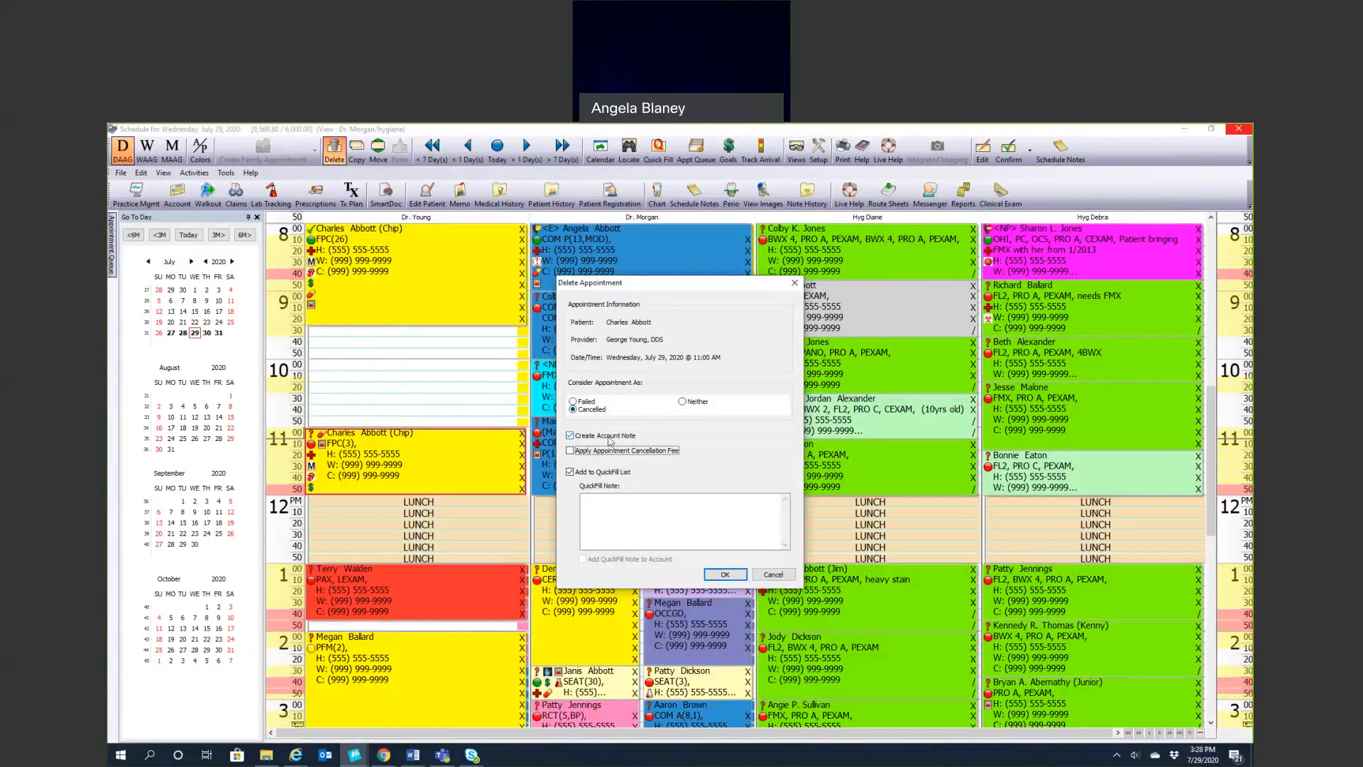
{"action": "left_click", "coordinate": [573, 409]}
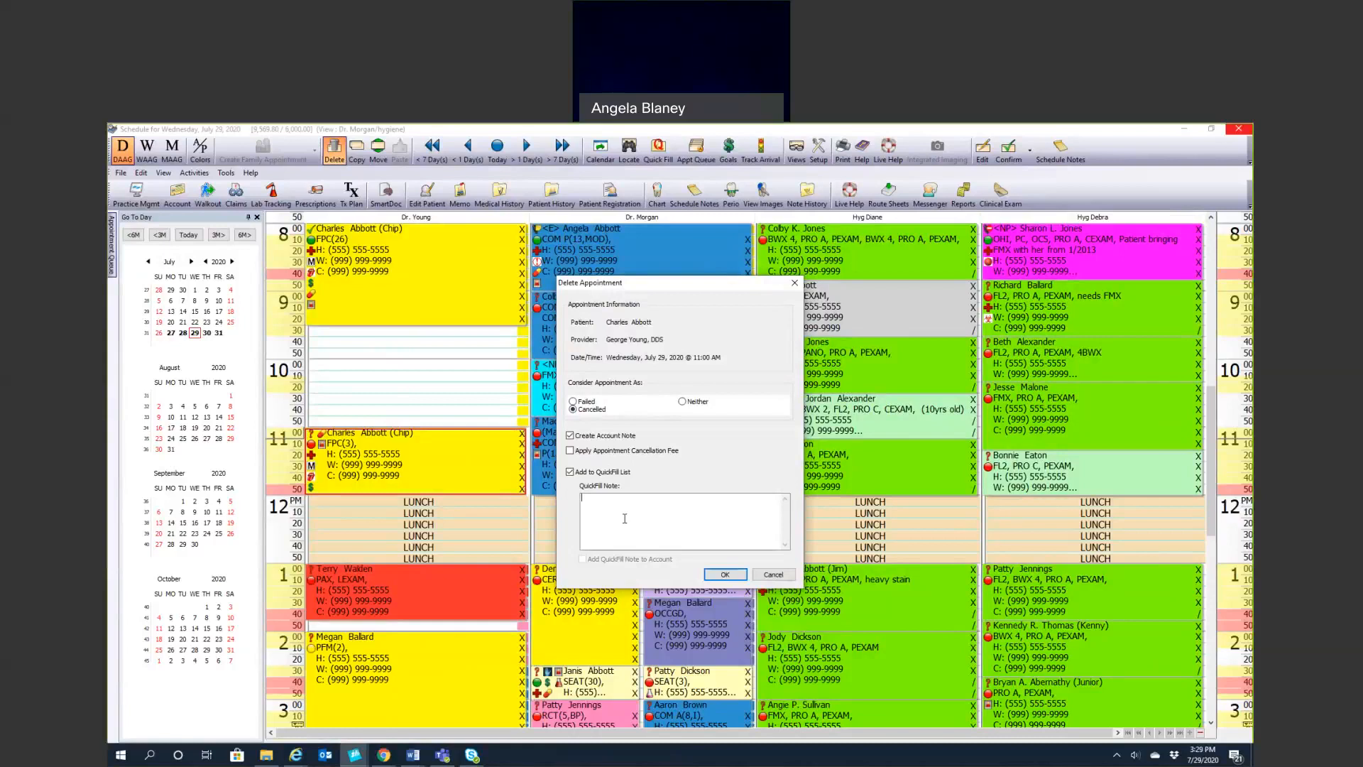
Enter a Quick Fill note that the patient has the flu and will call back, then confirm
{"action": "type", "text": "P"}
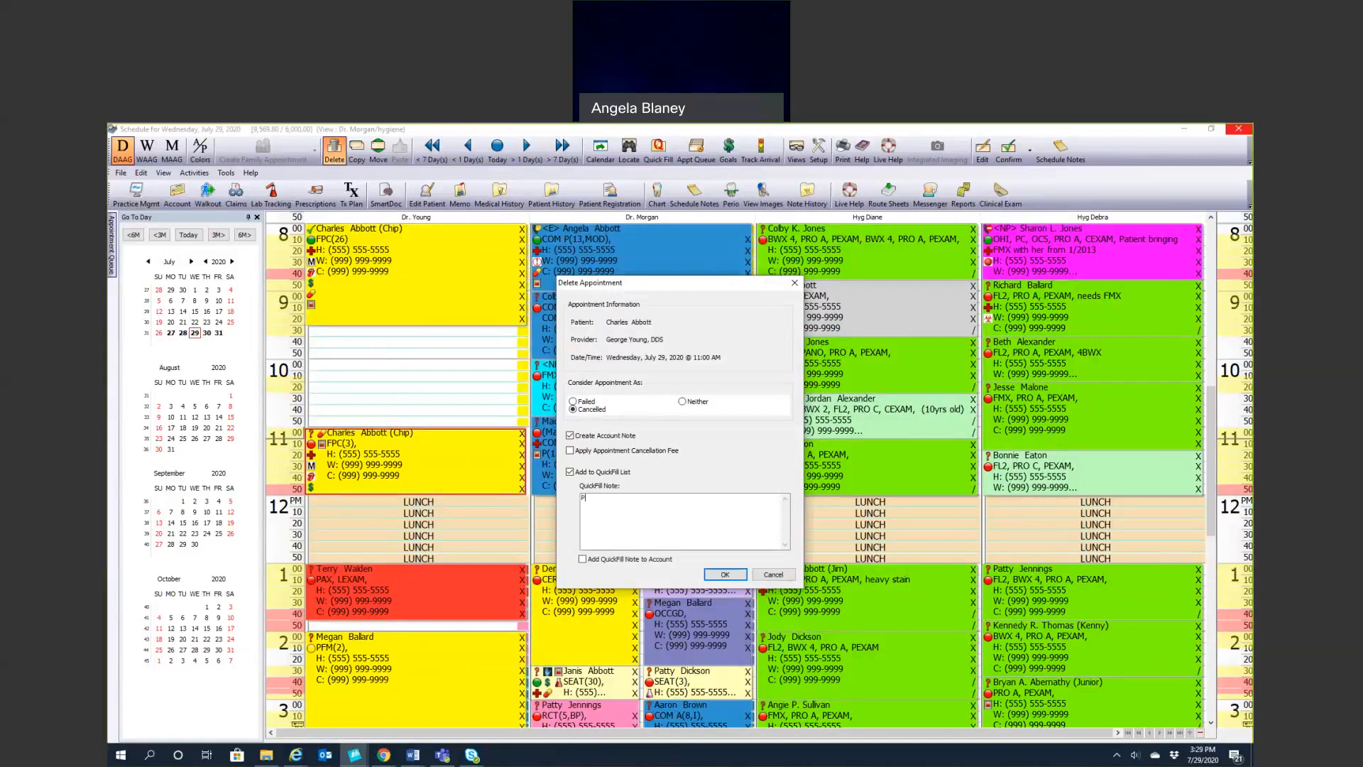
{"action": "type", "text": "t has the flu. w"}
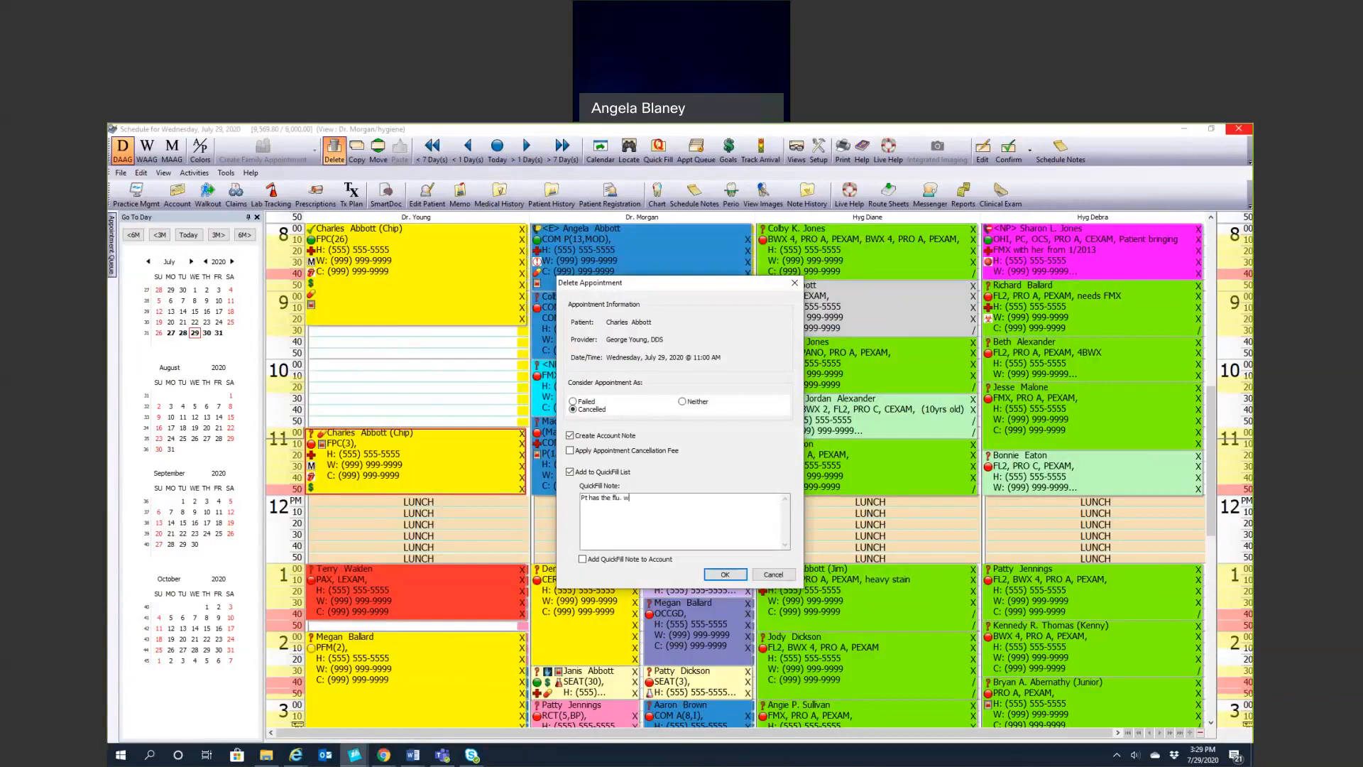
{"action": "type", "text": "ill call back to reschedule."}
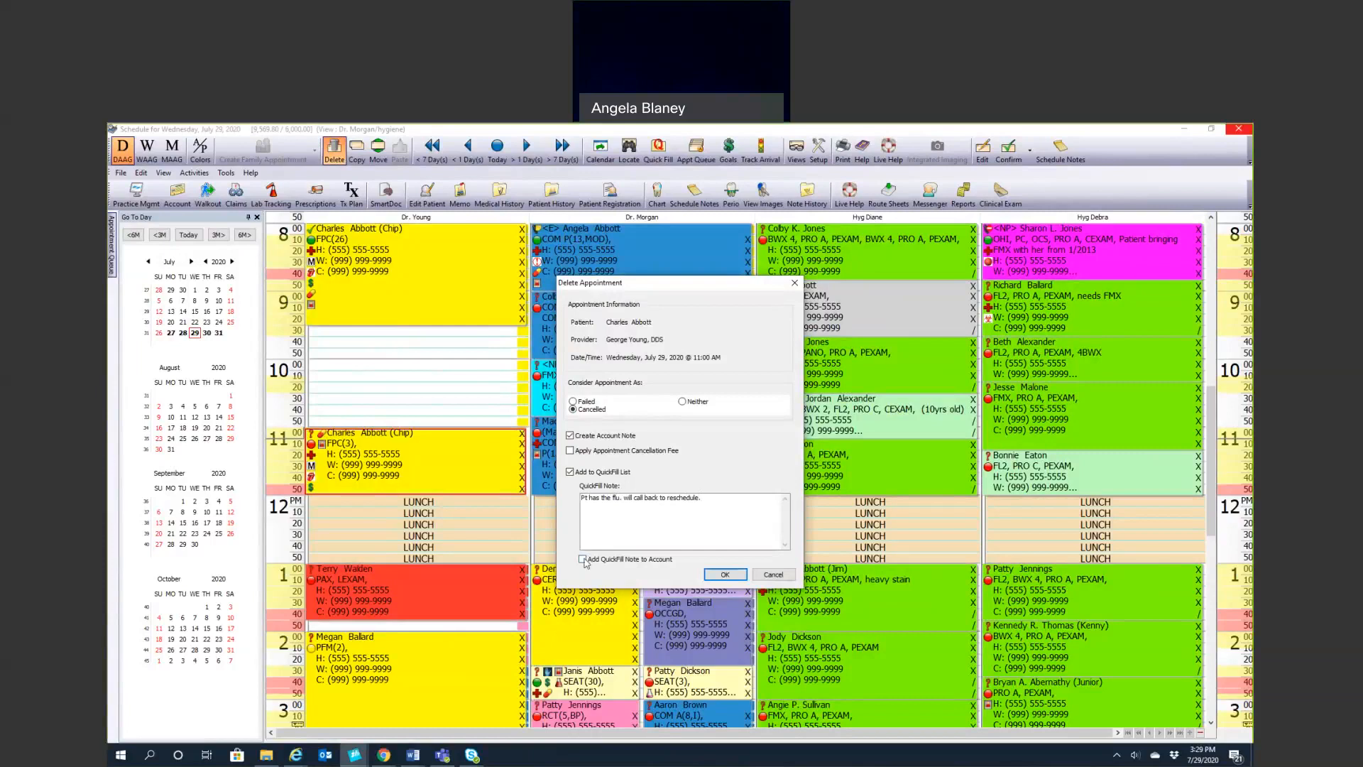
{"action": "left_click", "coordinate": [579, 559]}
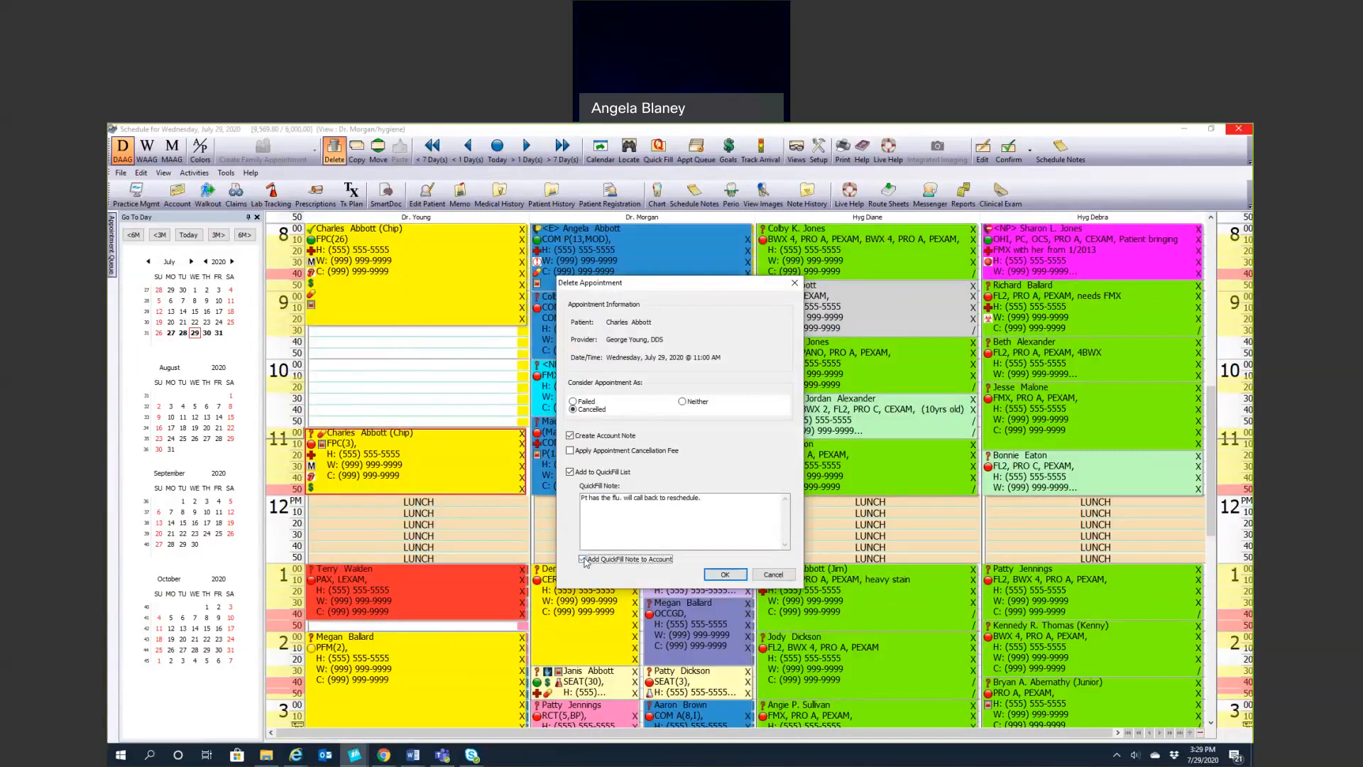
{"action": "left_click", "coordinate": [726, 574]}
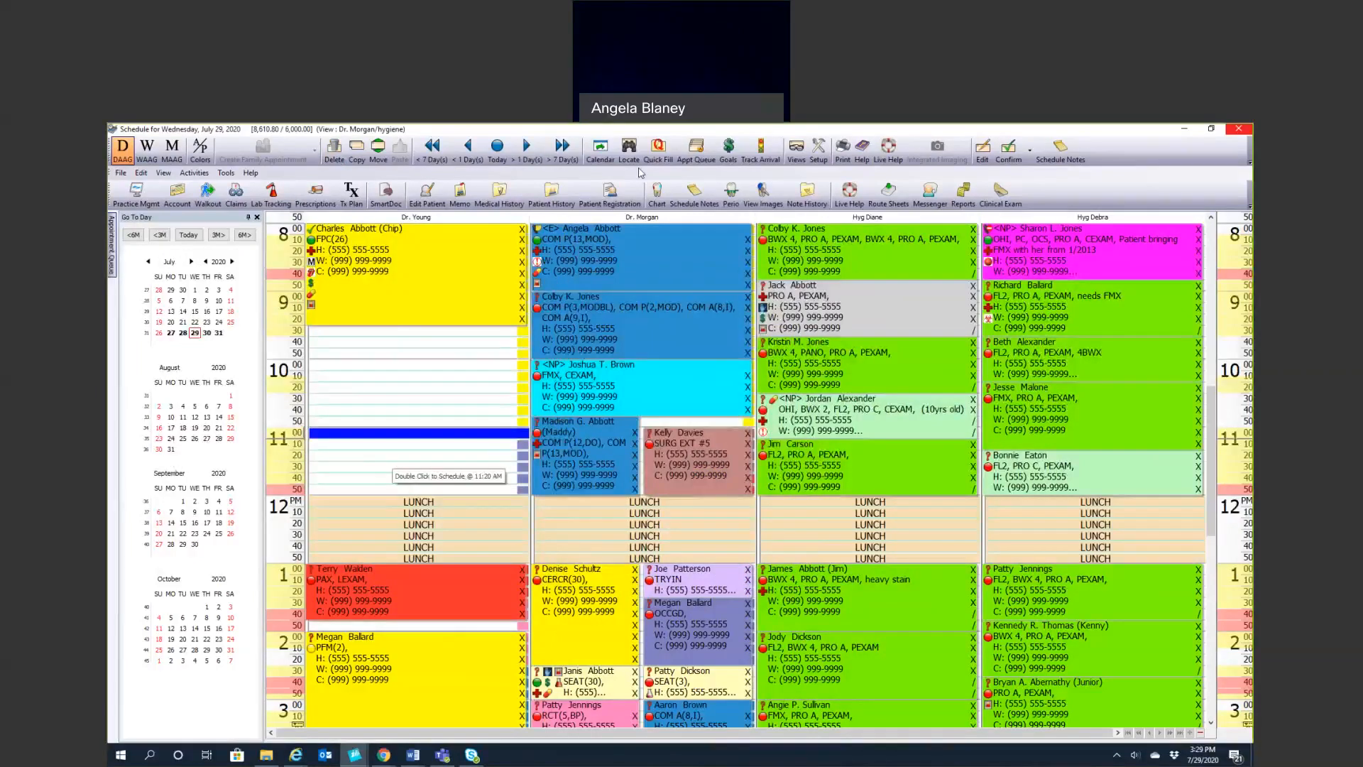
{"action": "left_click", "coordinate": [657, 144]}
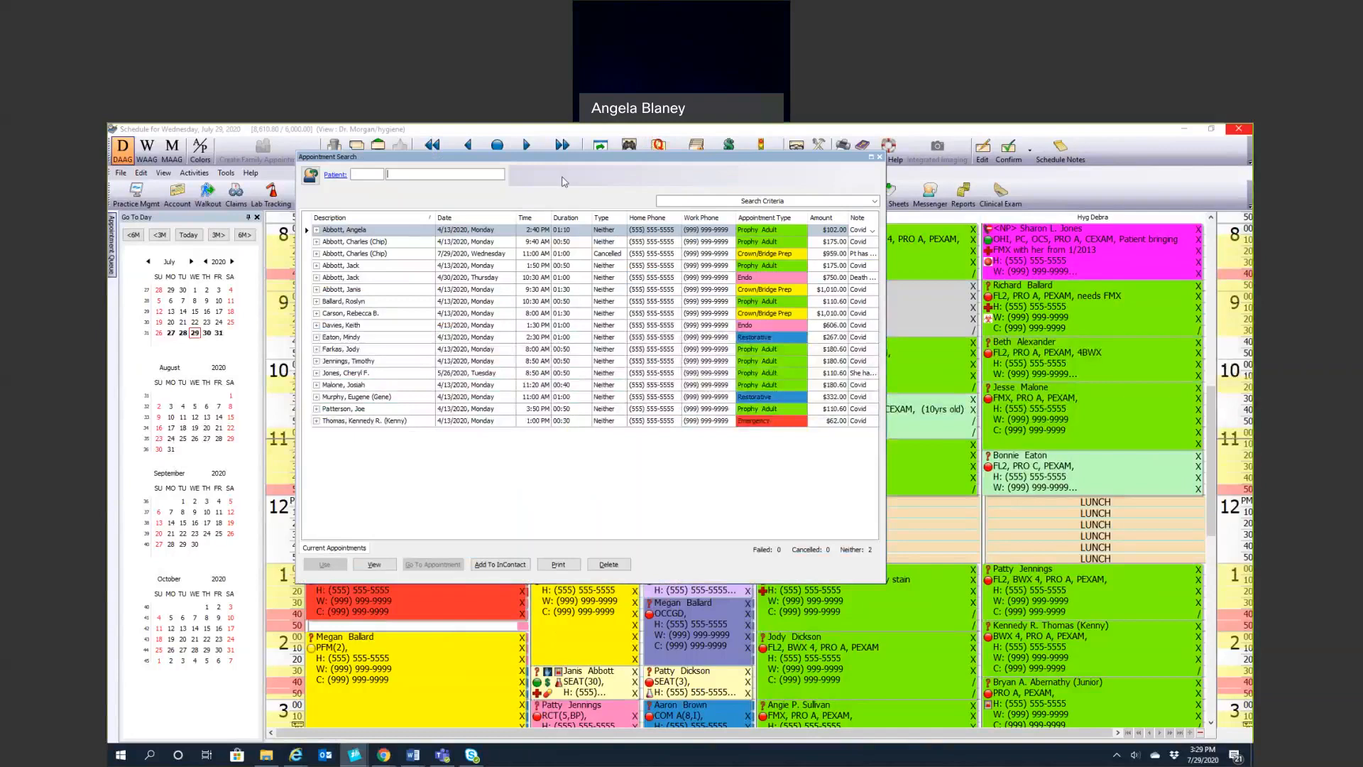
{"action": "left_click", "coordinate": [445, 218]}
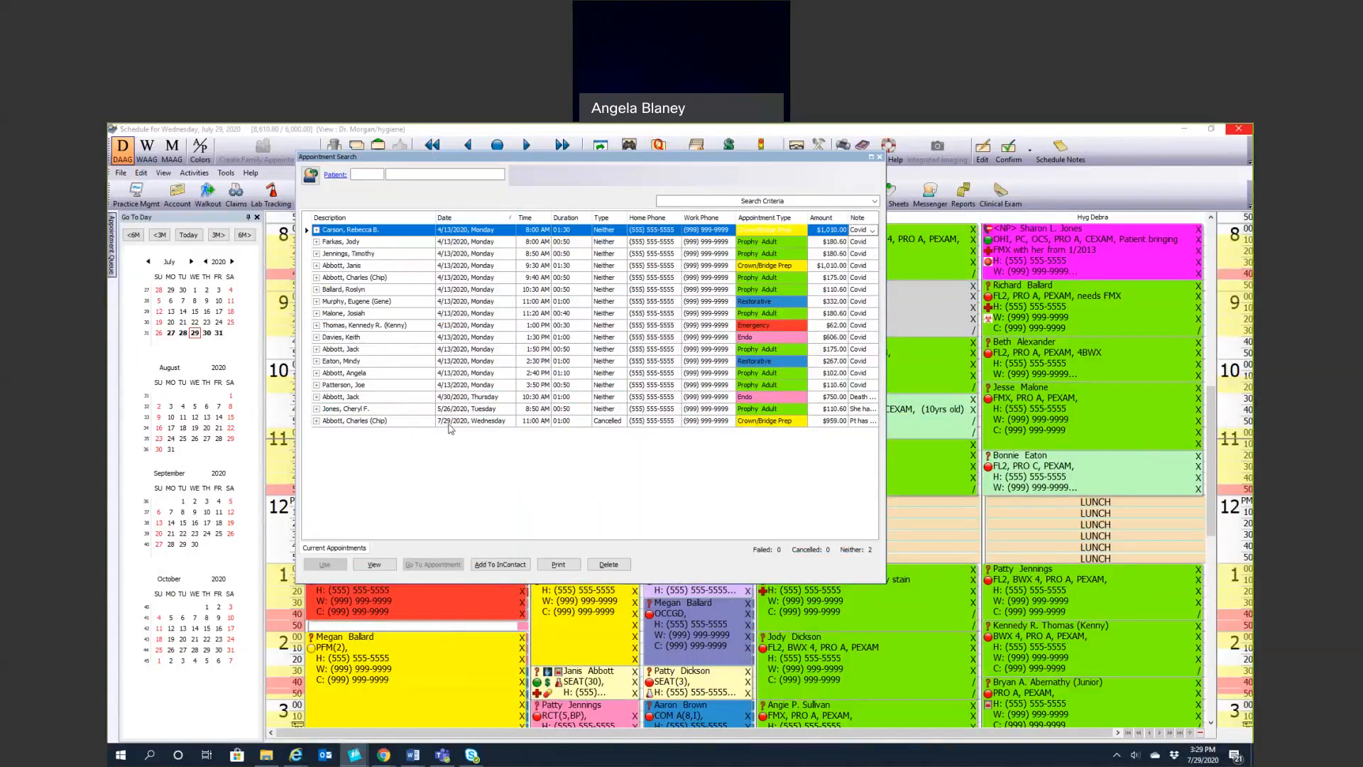
{"action": "mouse_move", "coordinate": [571, 429]}
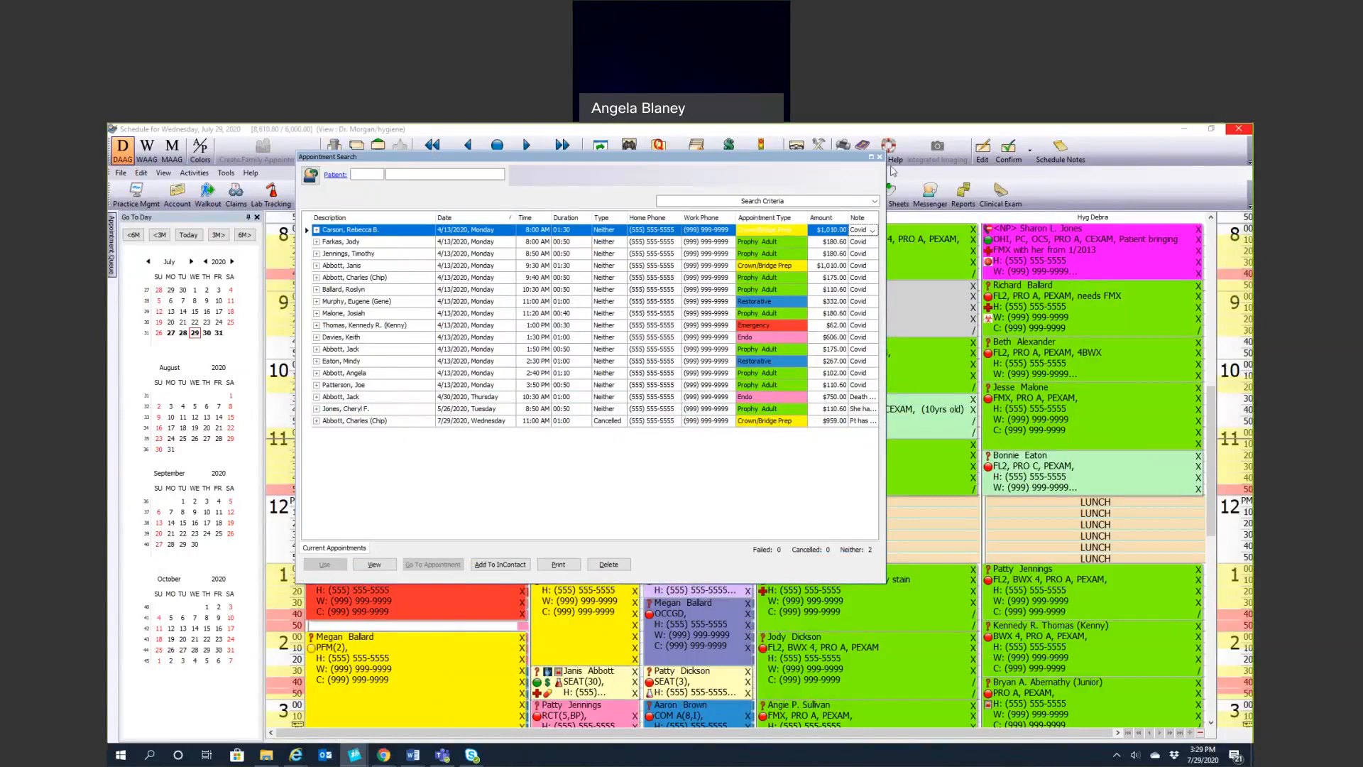
{"action": "left_click", "coordinate": [879, 157]}
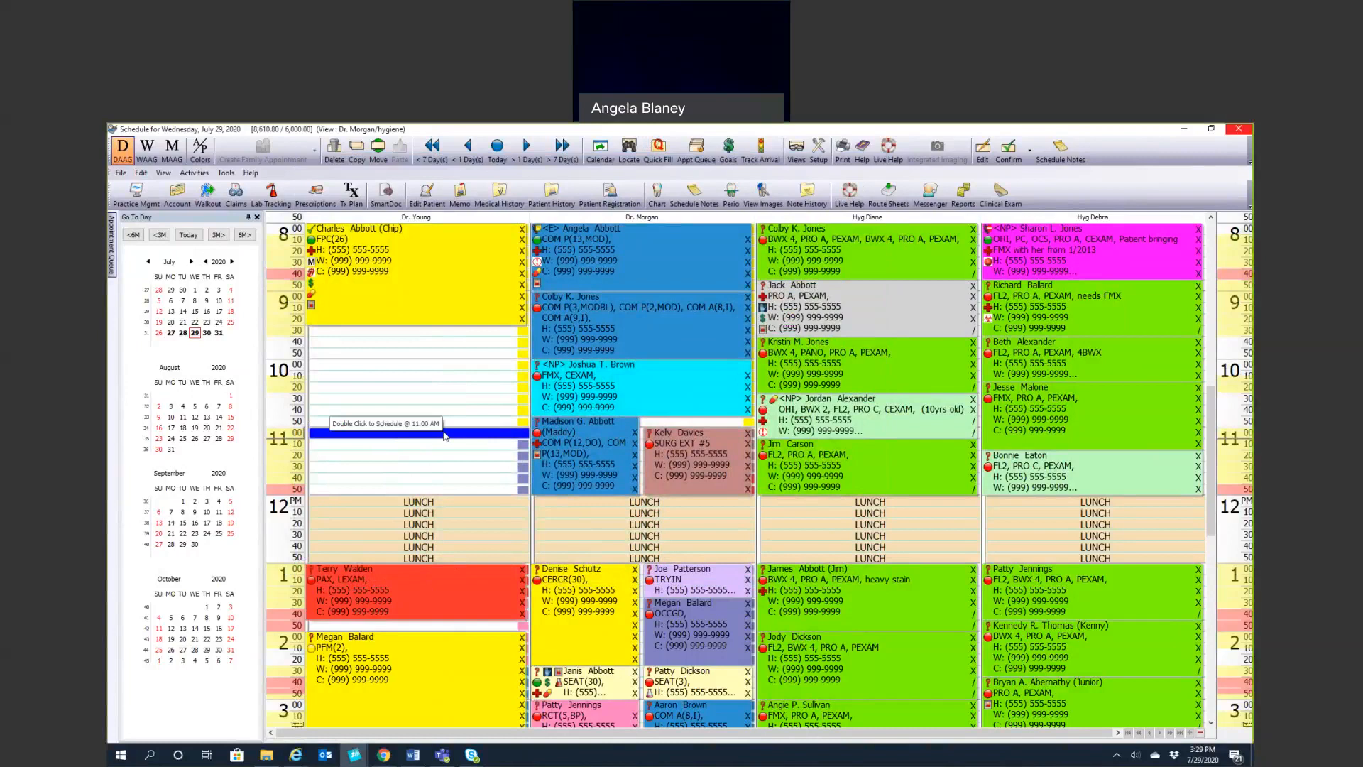
{"action": "double_click", "coordinate": [417, 432]}
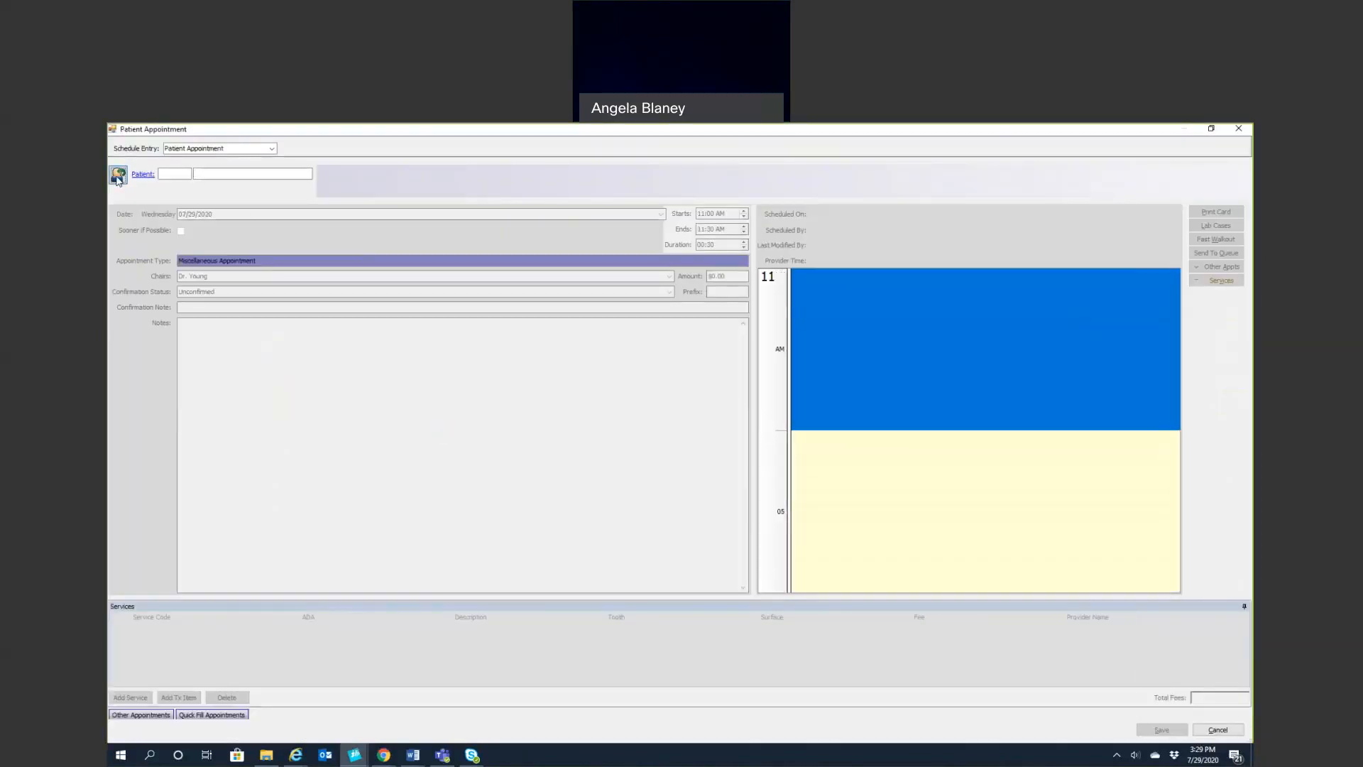
{"action": "left_click", "coordinate": [115, 176]}
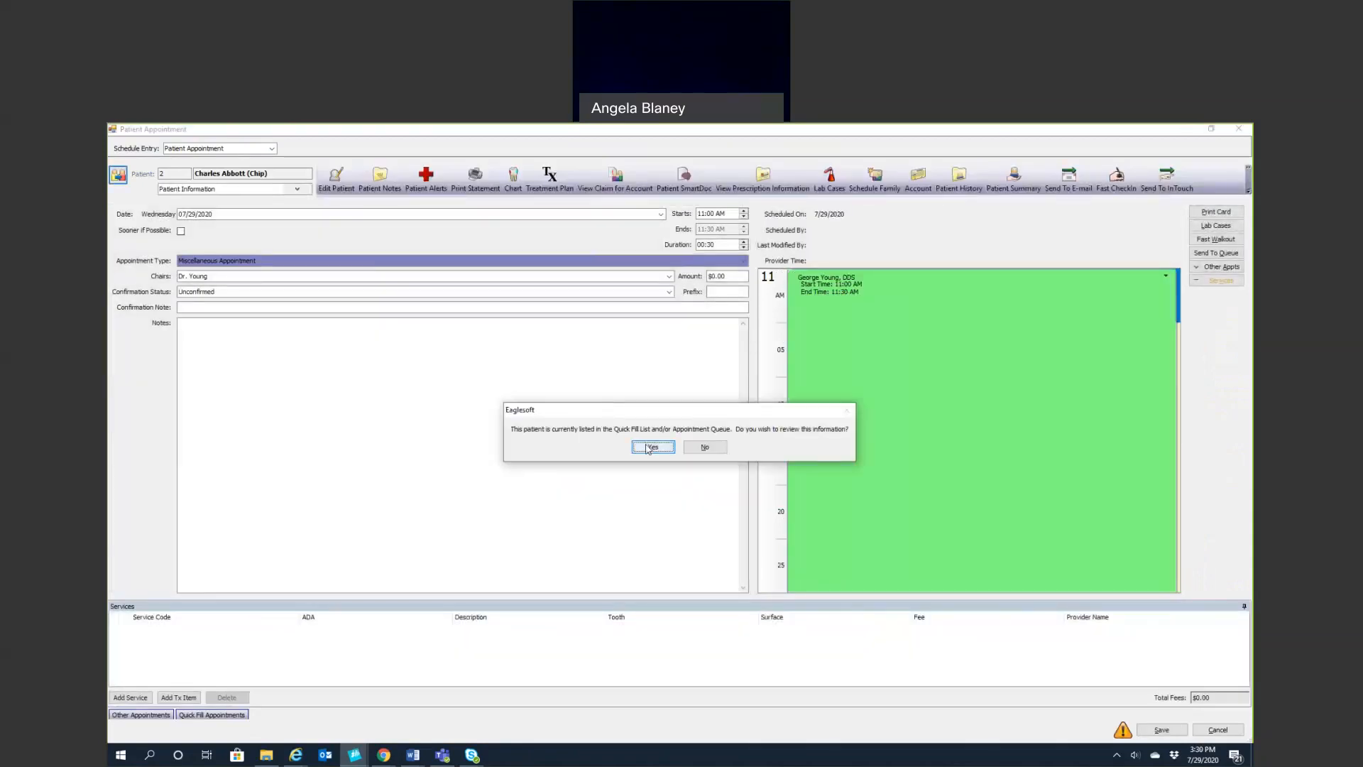
{"action": "left_click", "coordinate": [652, 447]}
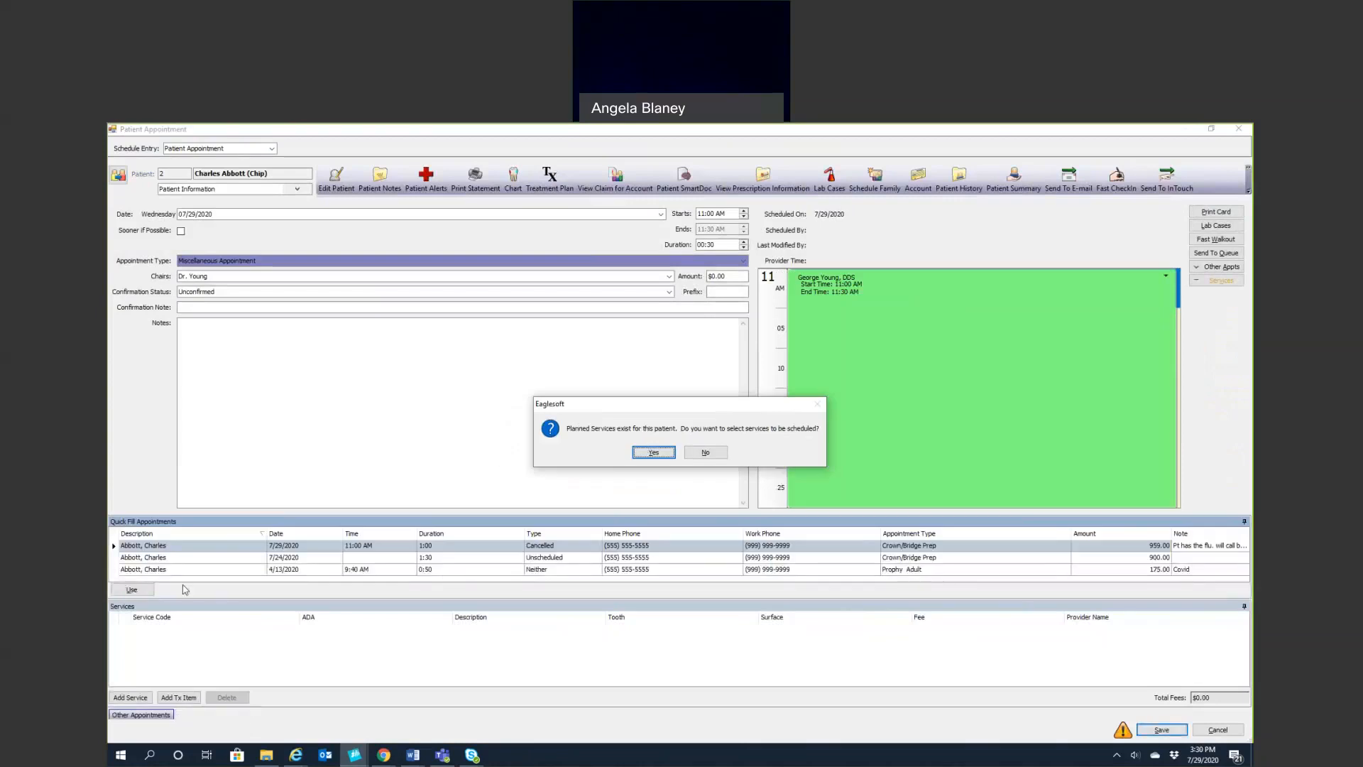
{"action": "mouse_move", "coordinate": [580, 472]}
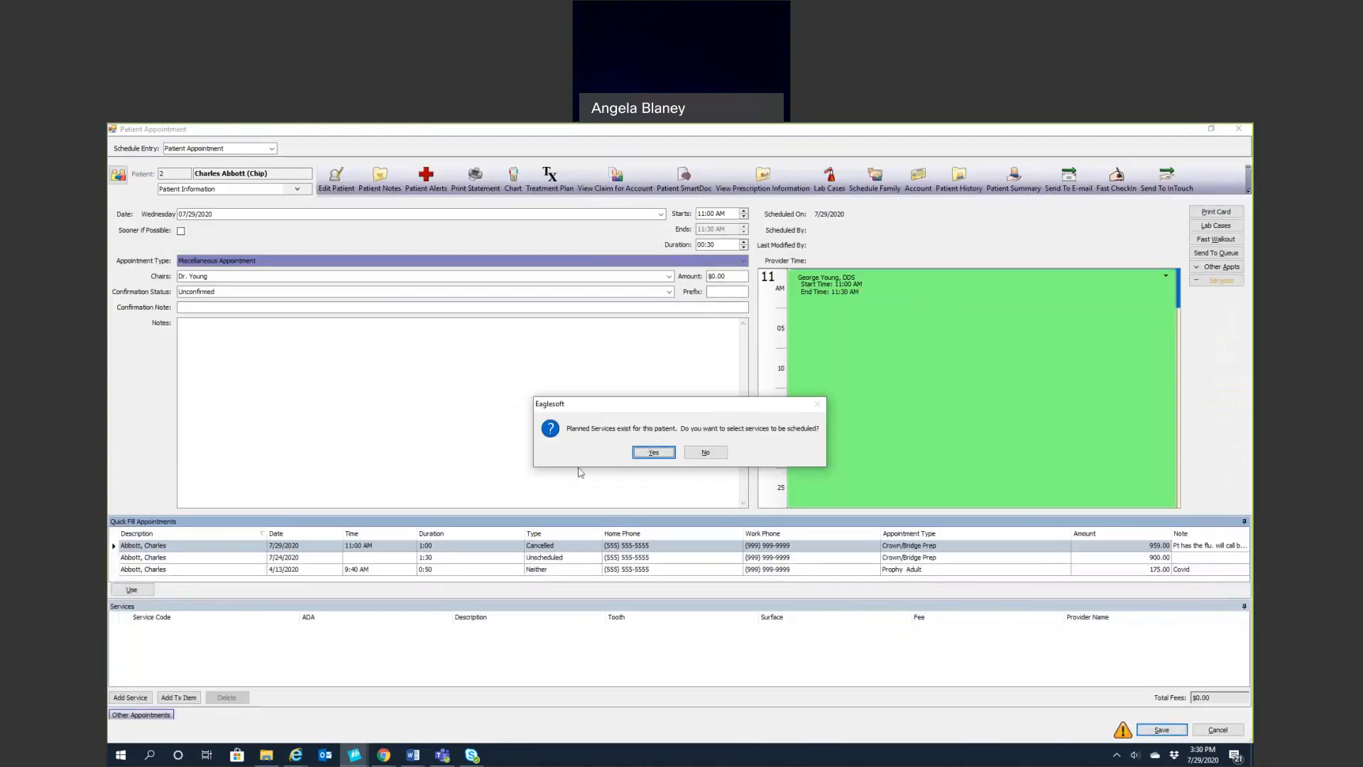
{"action": "mouse_move", "coordinate": [705, 451]}
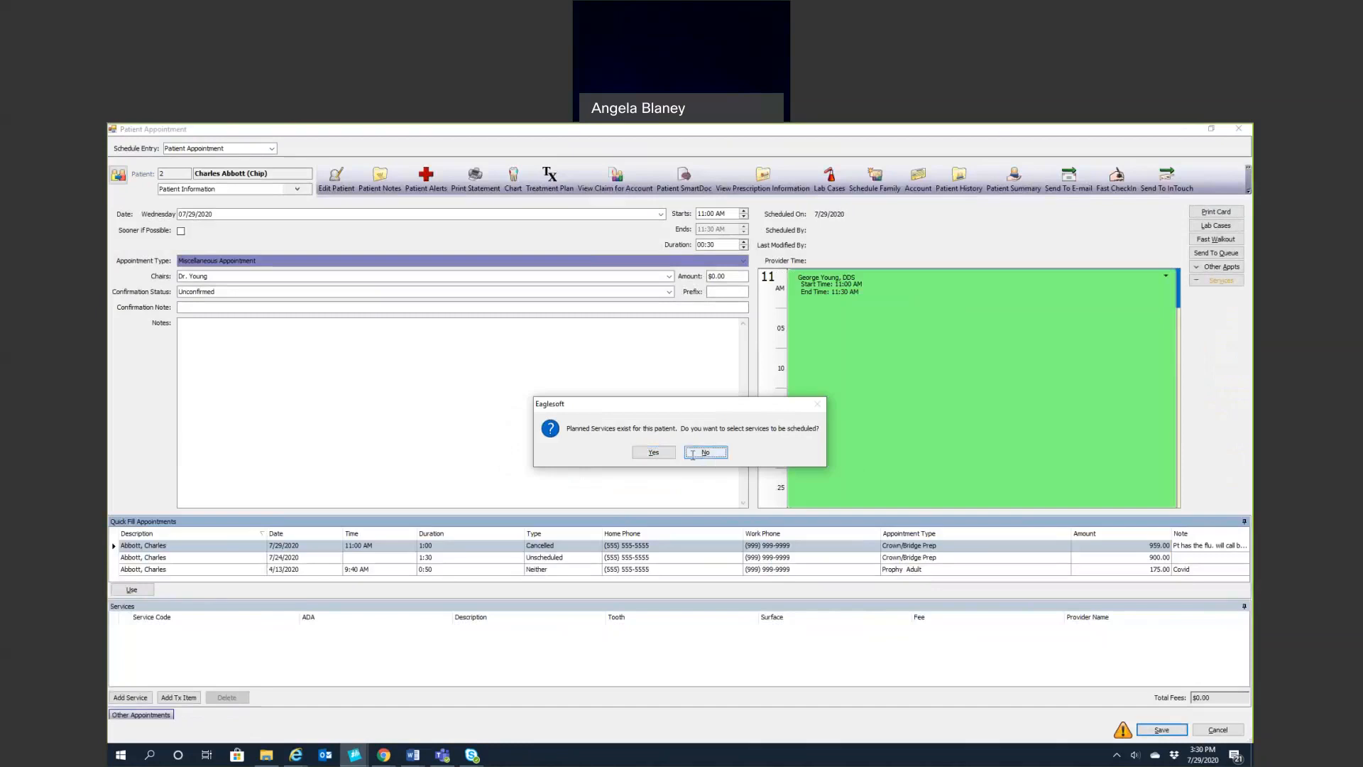
{"action": "left_click", "coordinate": [706, 452]}
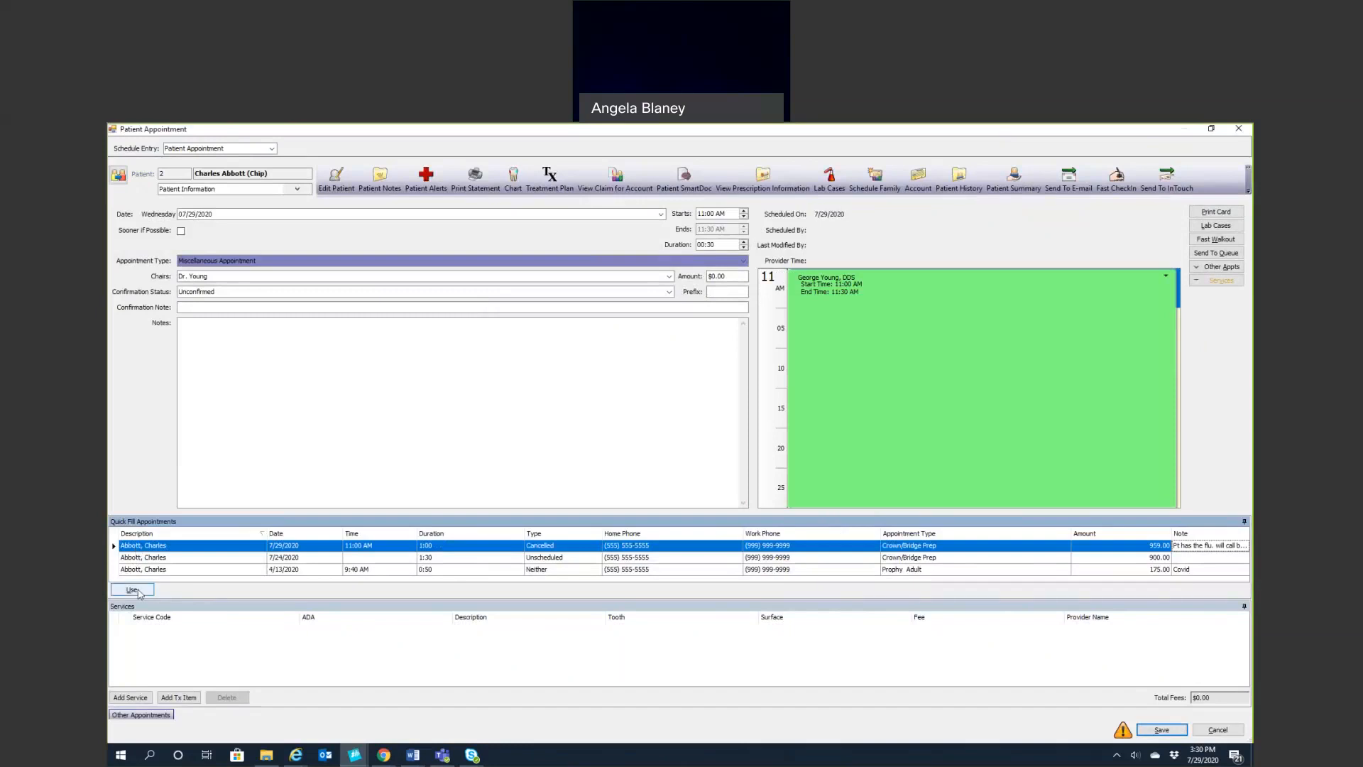
{"action": "left_click", "coordinate": [132, 589]}
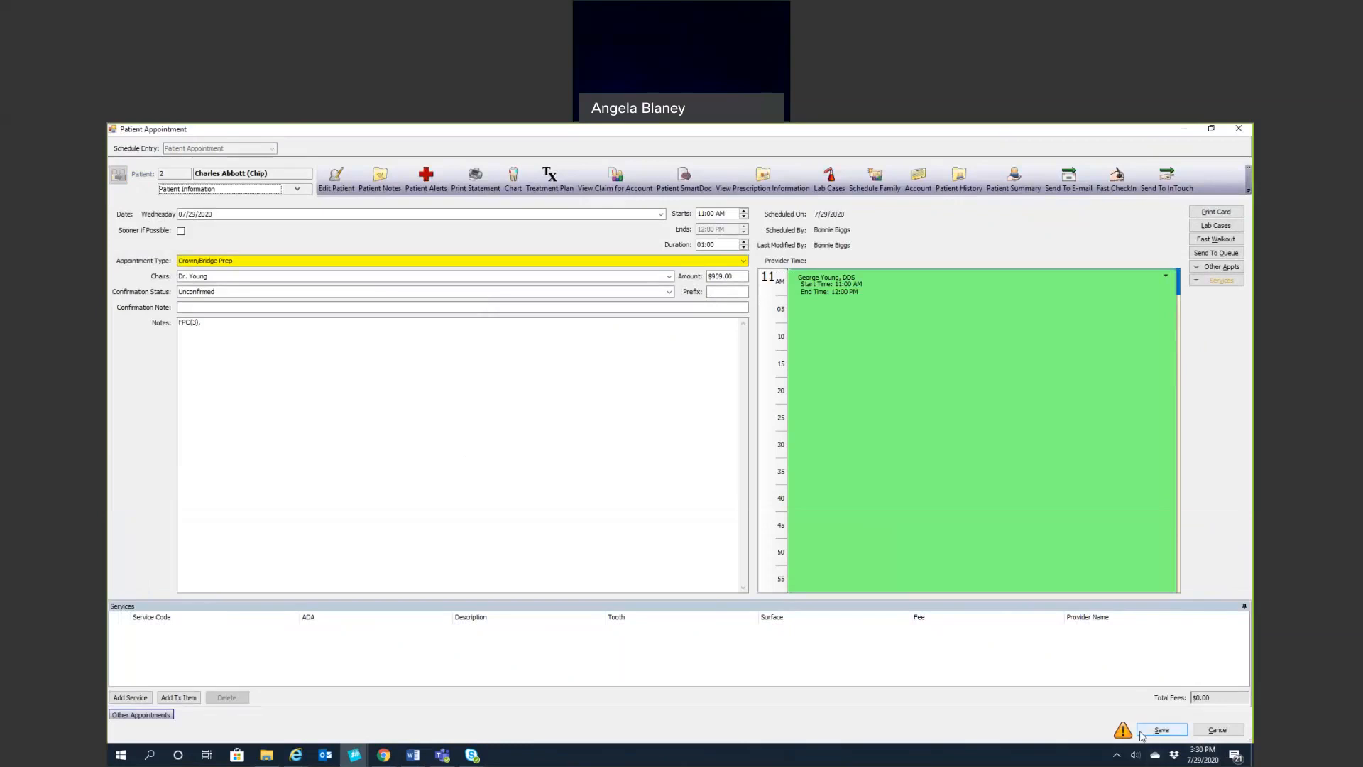
{"action": "left_click", "coordinate": [1164, 729]}
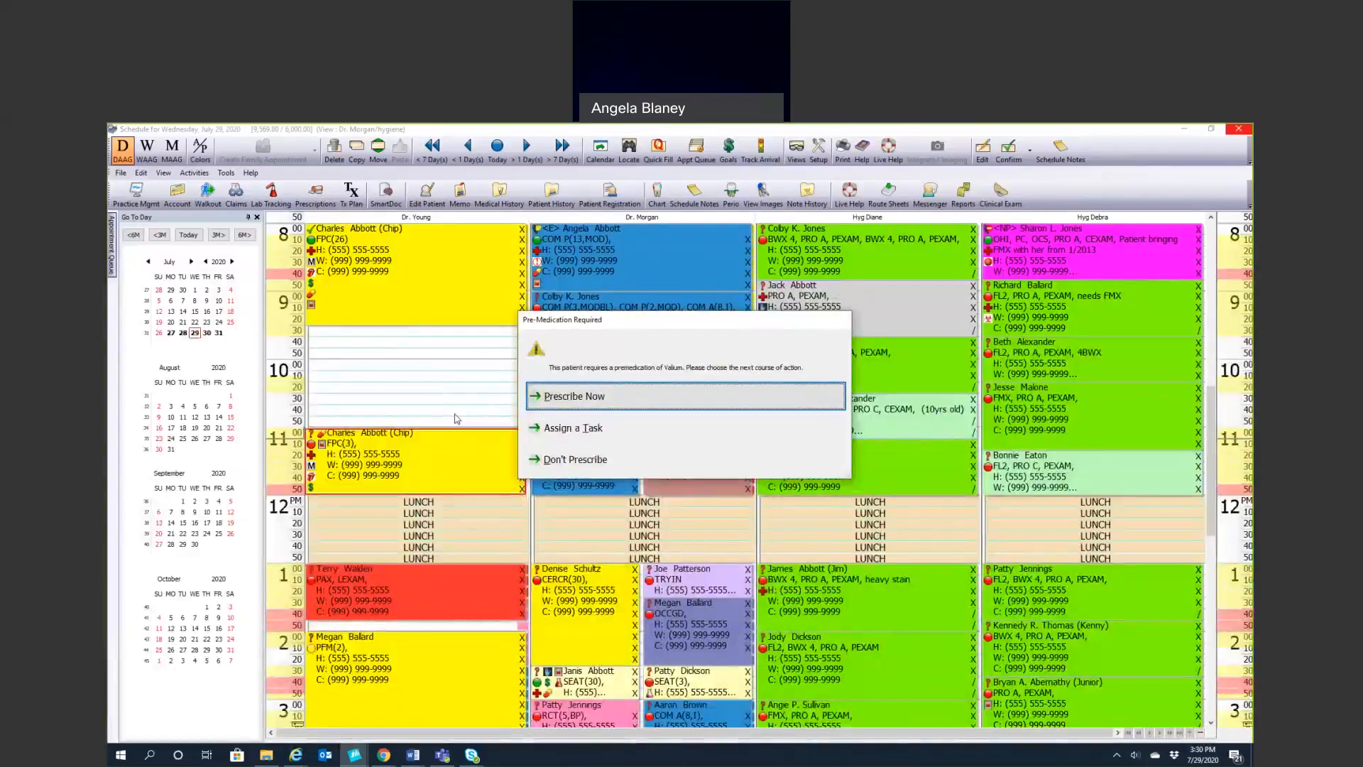
{"action": "mouse_move", "coordinate": [597, 389]}
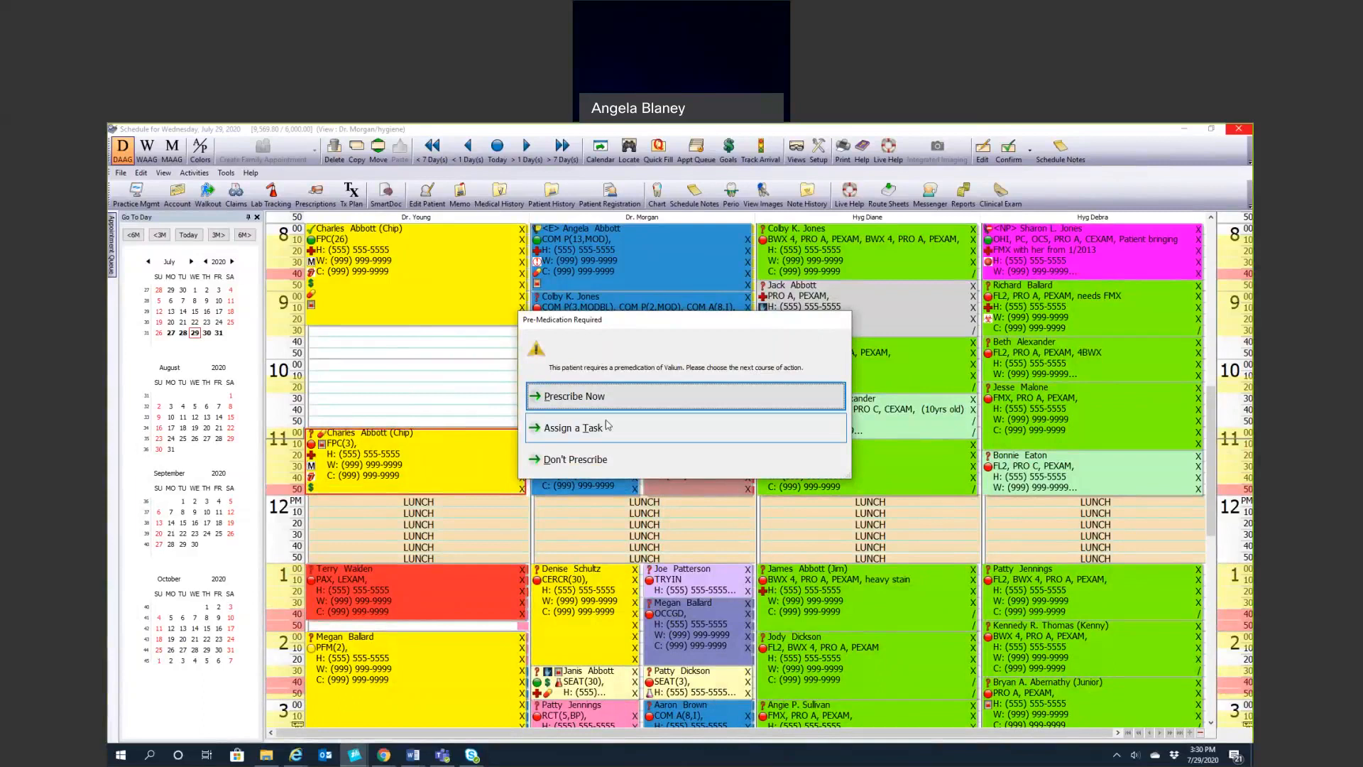
{"action": "mouse_move", "coordinate": [575, 459]}
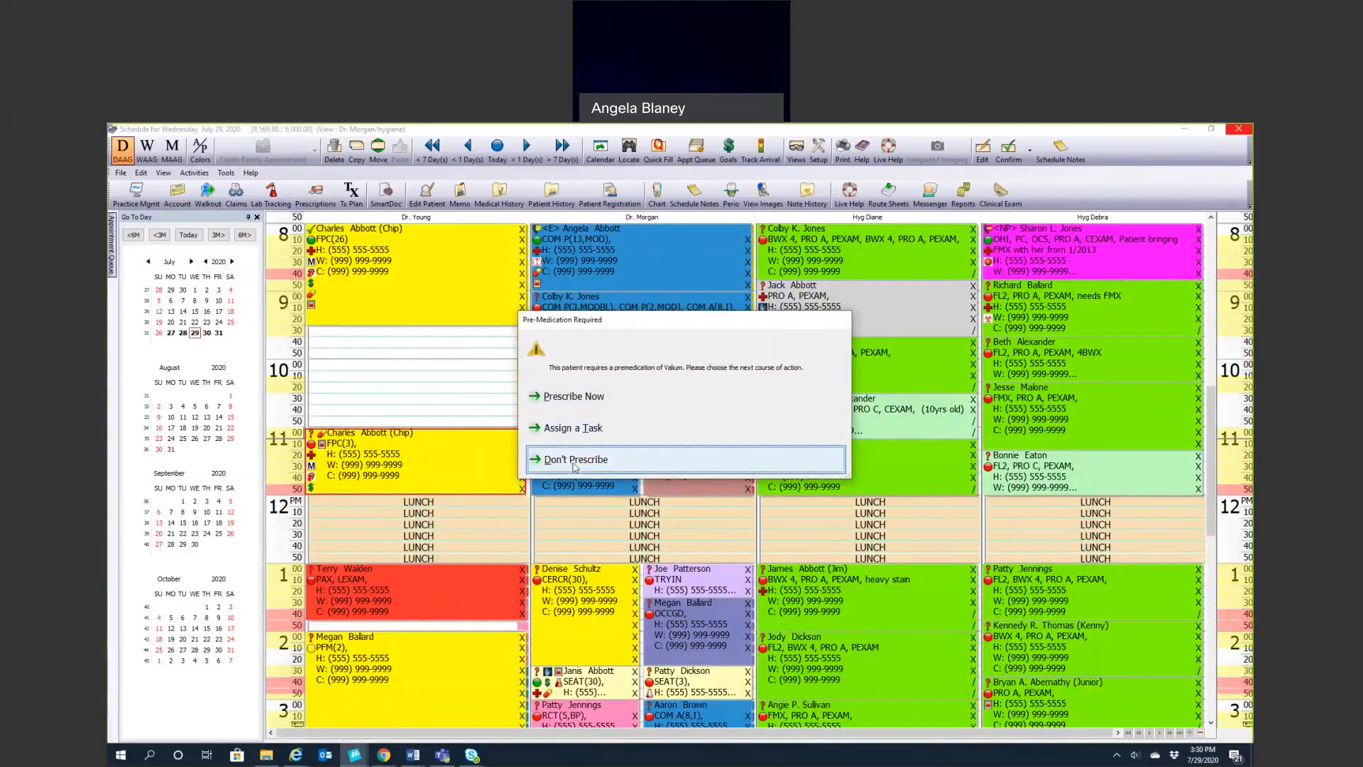
{"action": "left_click", "coordinate": [575, 459]}
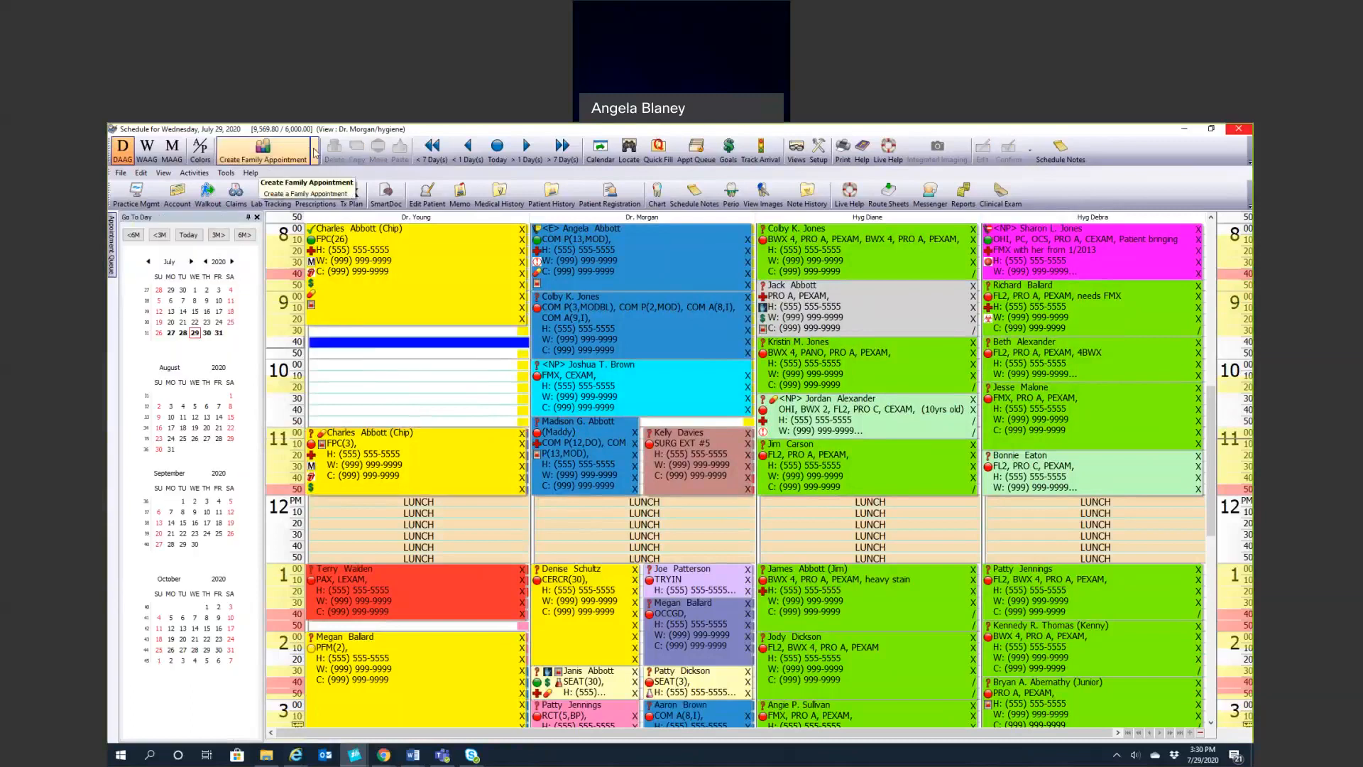
{"action": "left_click", "coordinate": [313, 149]}
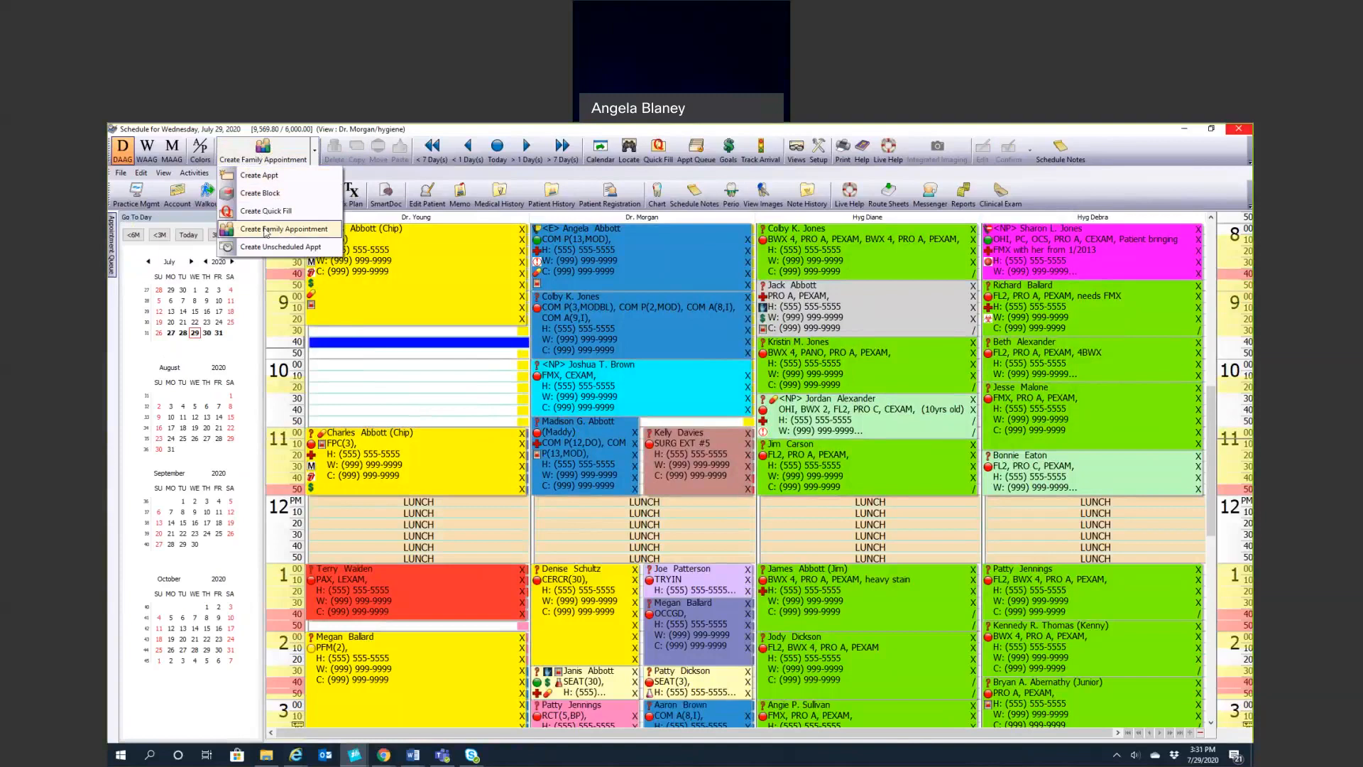
{"action": "left_click", "coordinate": [278, 228]}
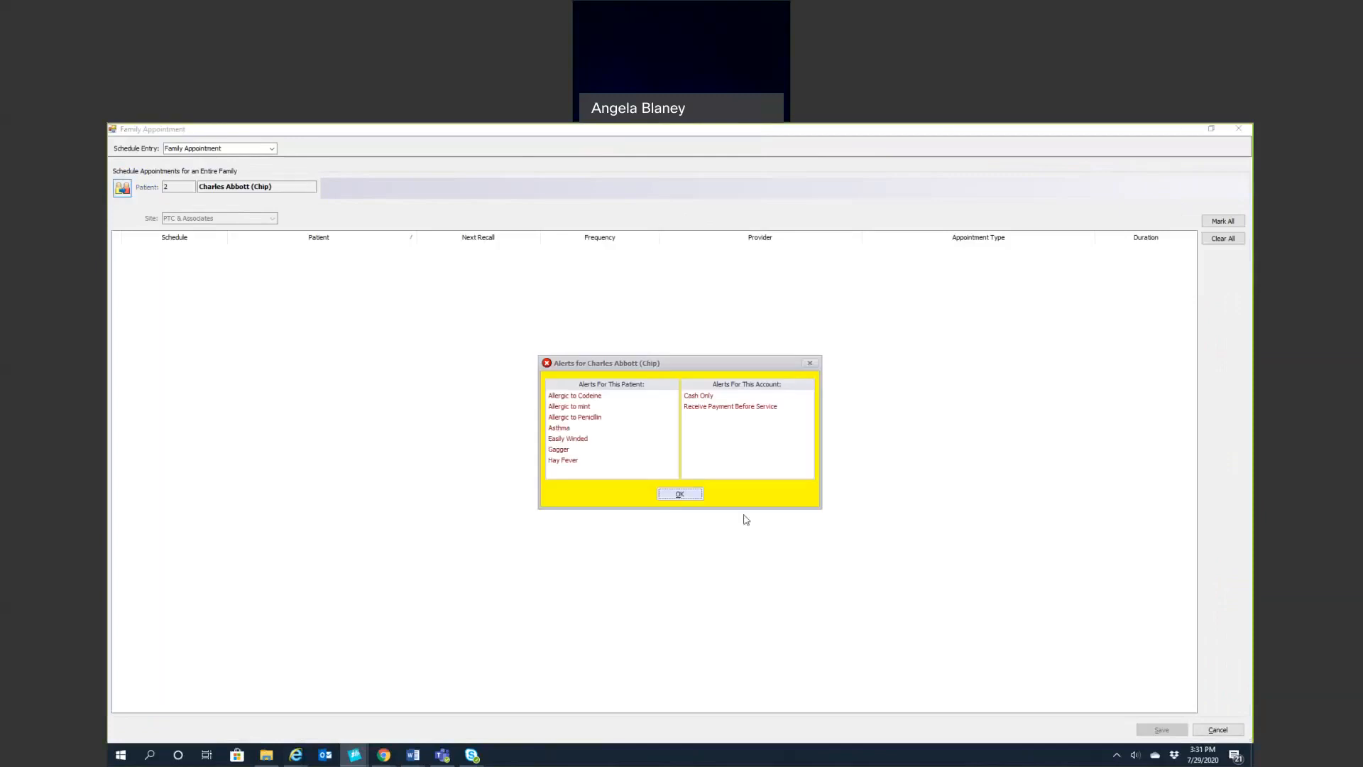
{"action": "left_click", "coordinate": [680, 494]}
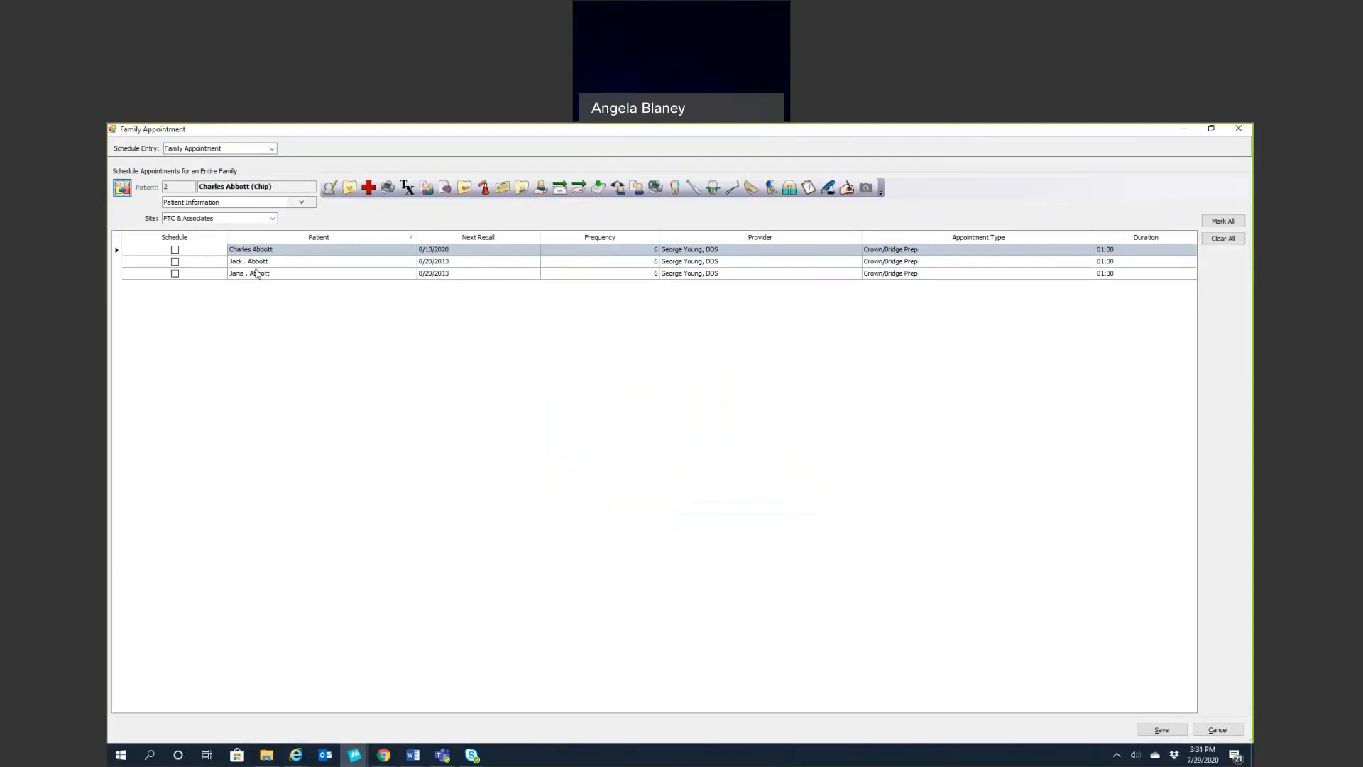
{"action": "mouse_move", "coordinate": [210, 289]}
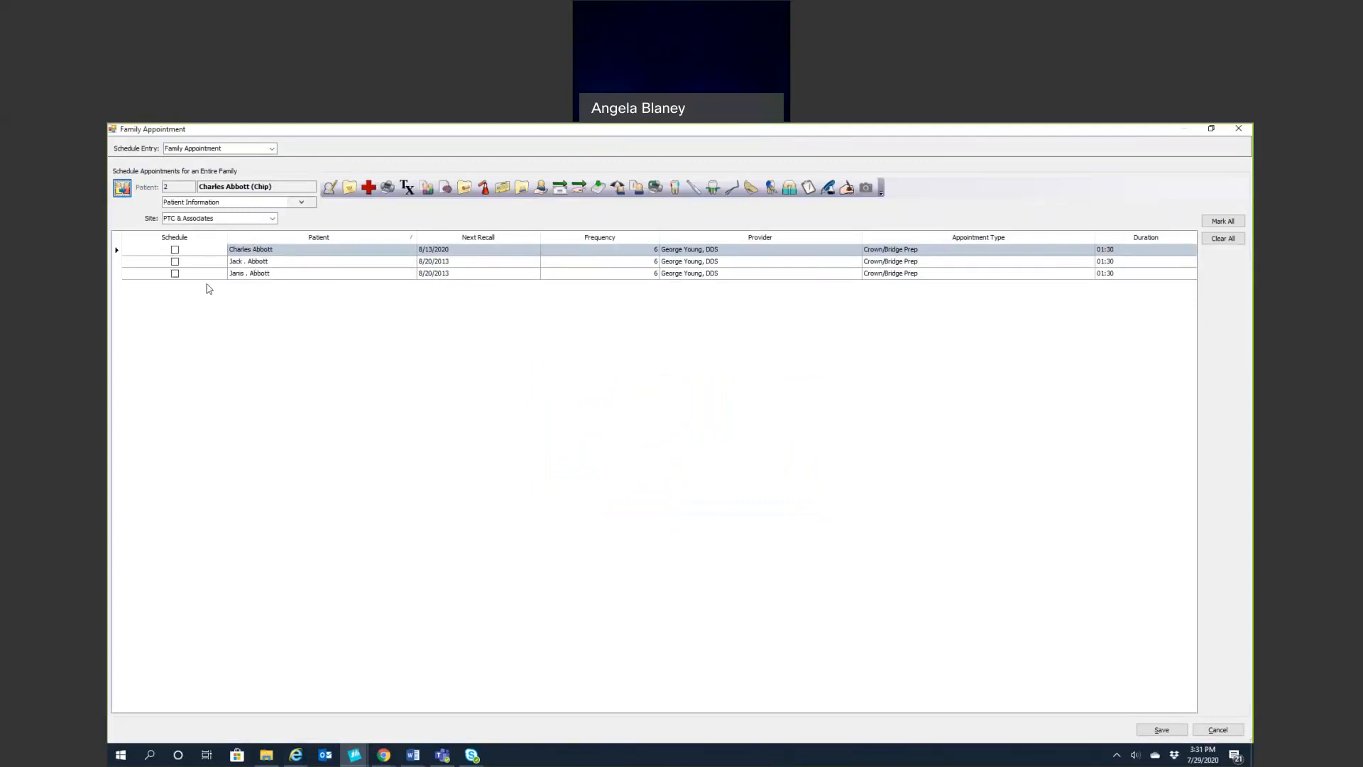
{"action": "left_click", "coordinate": [174, 250]}
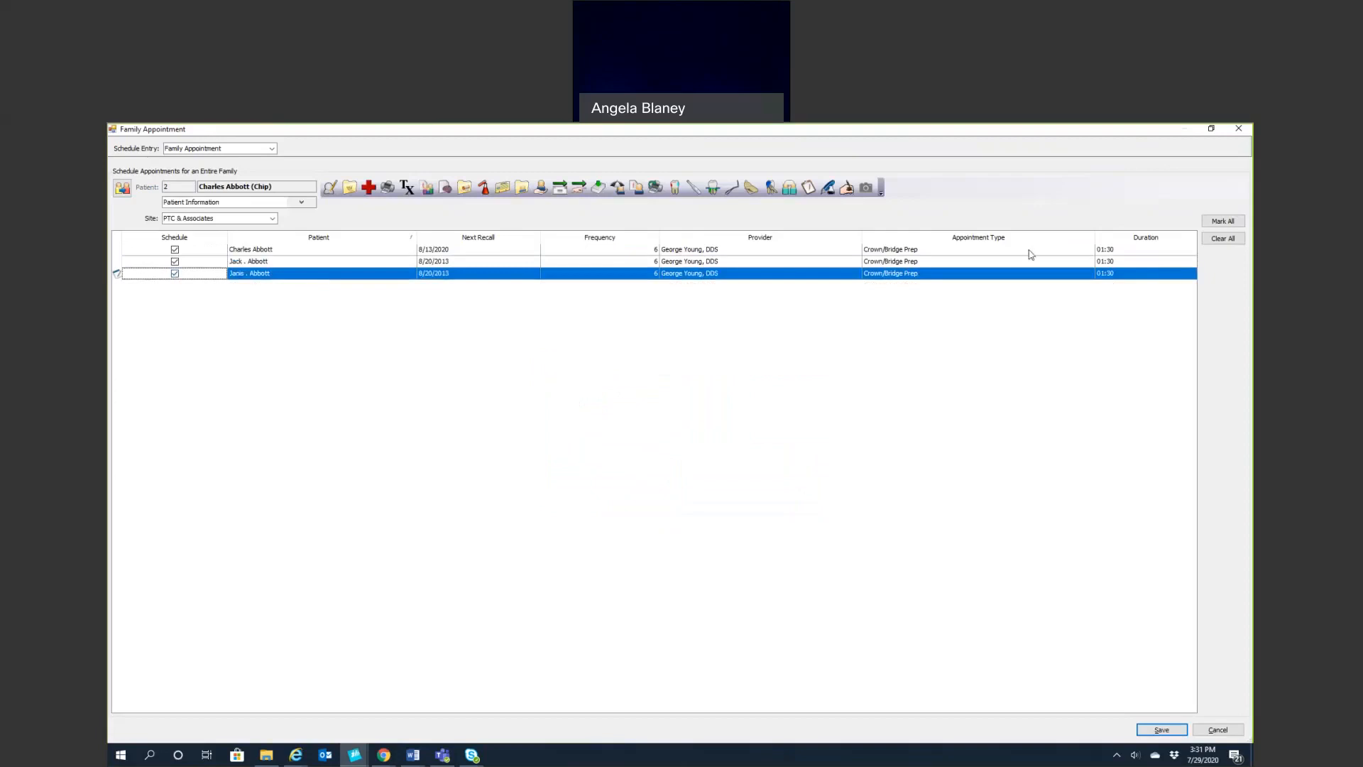
{"action": "left_click", "coordinate": [1088, 249]}
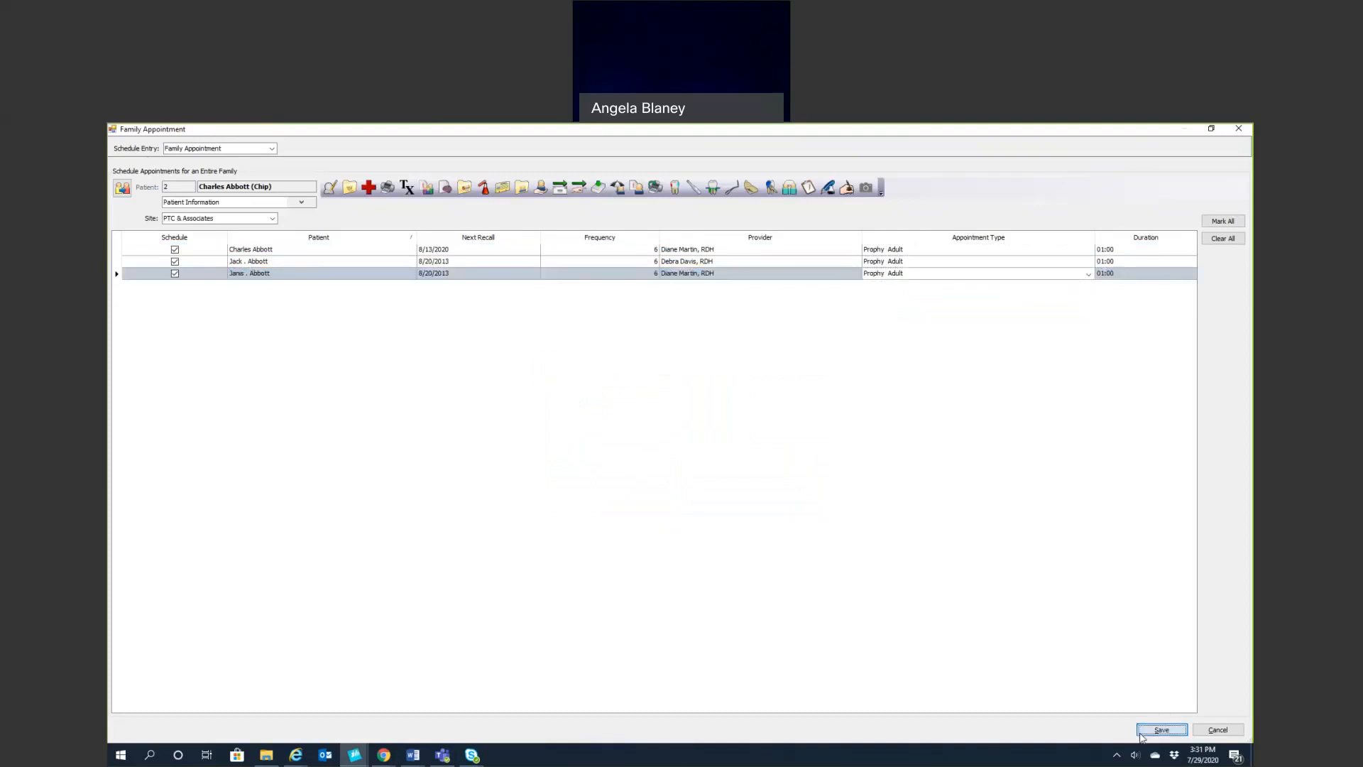
{"action": "left_click", "coordinate": [1163, 730]}
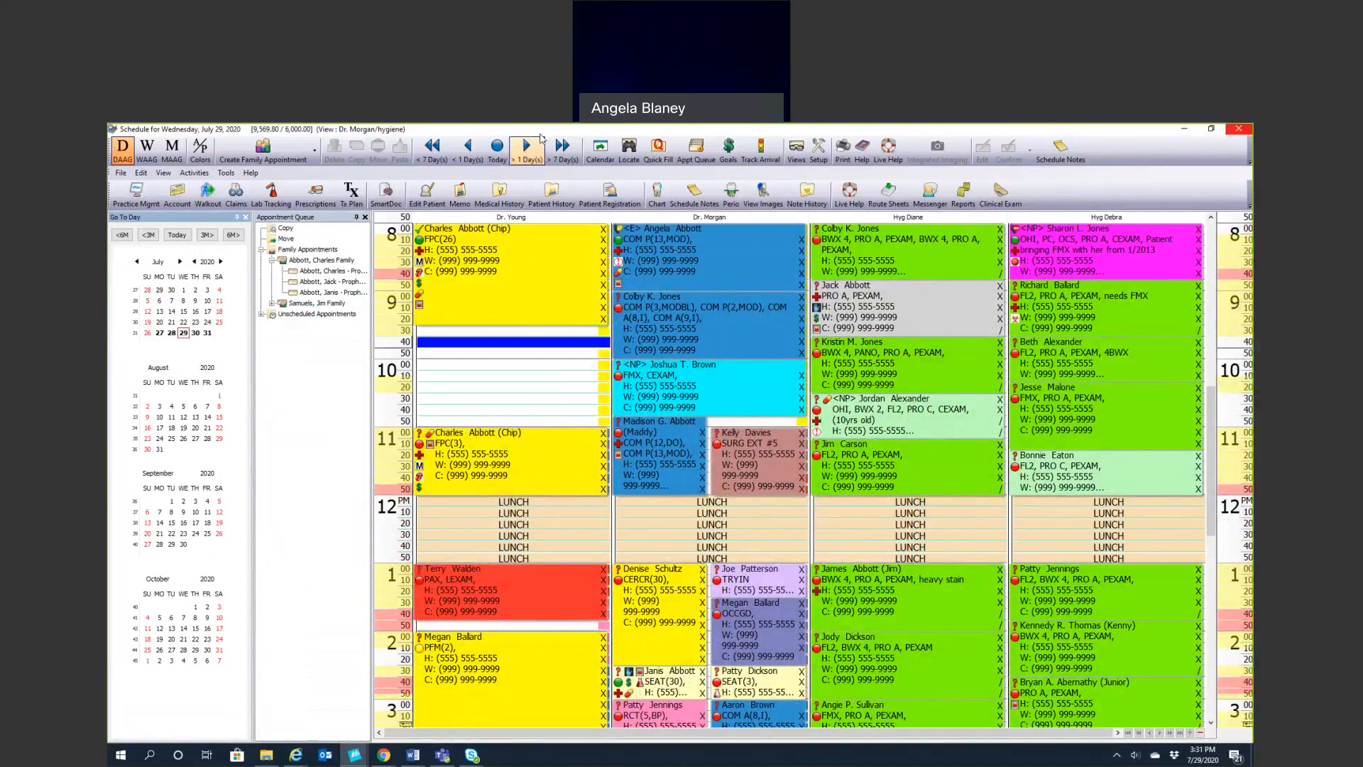
Move to Thursday, July 30, book the Abbott family, and decline the pre-medication
{"action": "left_click", "coordinate": [526, 145]}
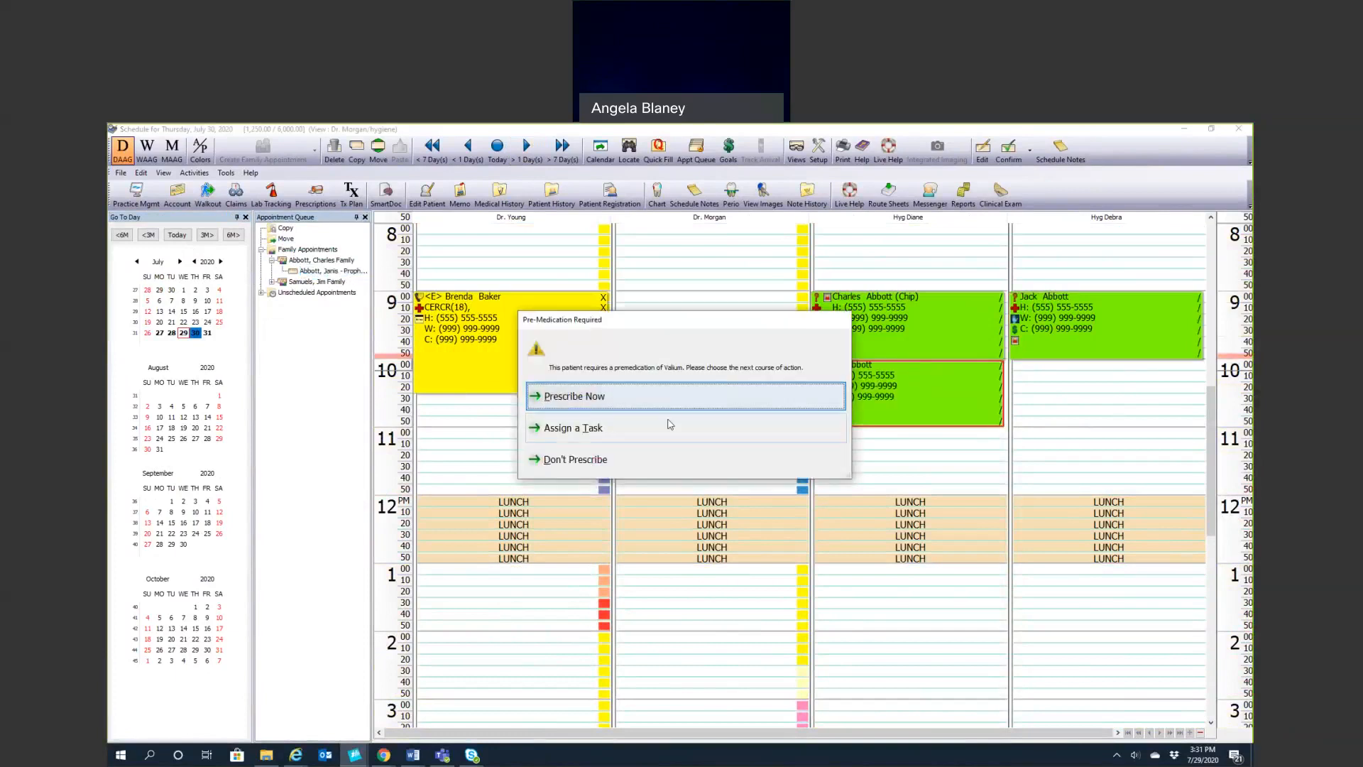
{"action": "mouse_move", "coordinate": [645, 431]}
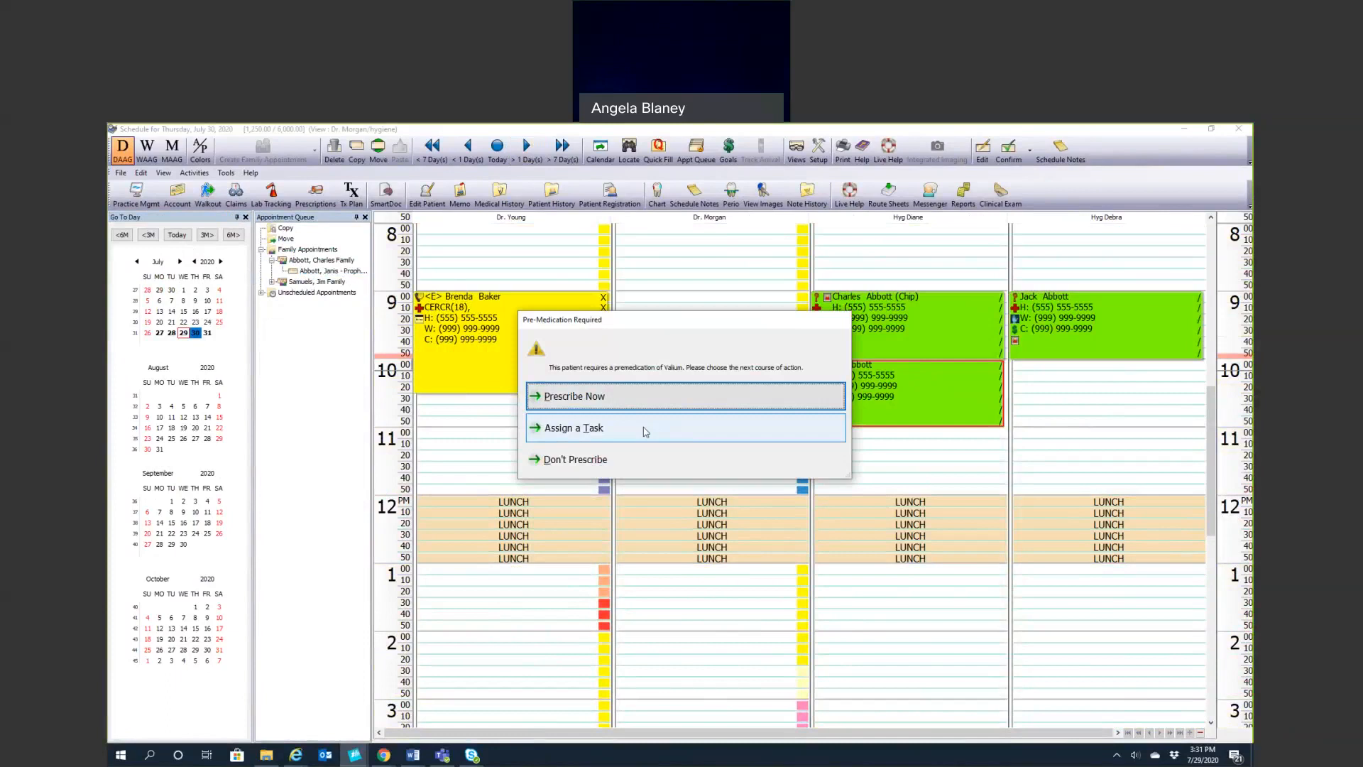
{"action": "mouse_move", "coordinate": [641, 439]}
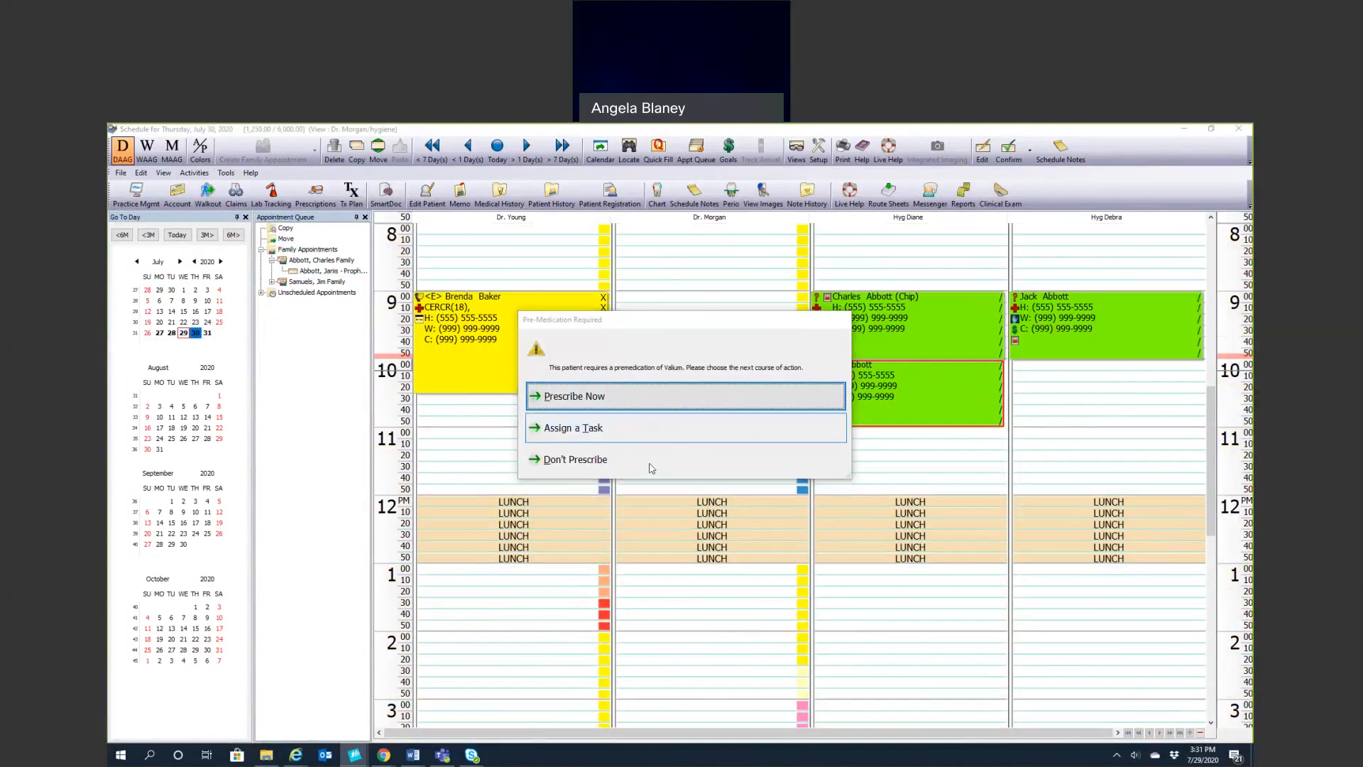
{"action": "left_click", "coordinate": [575, 460]}
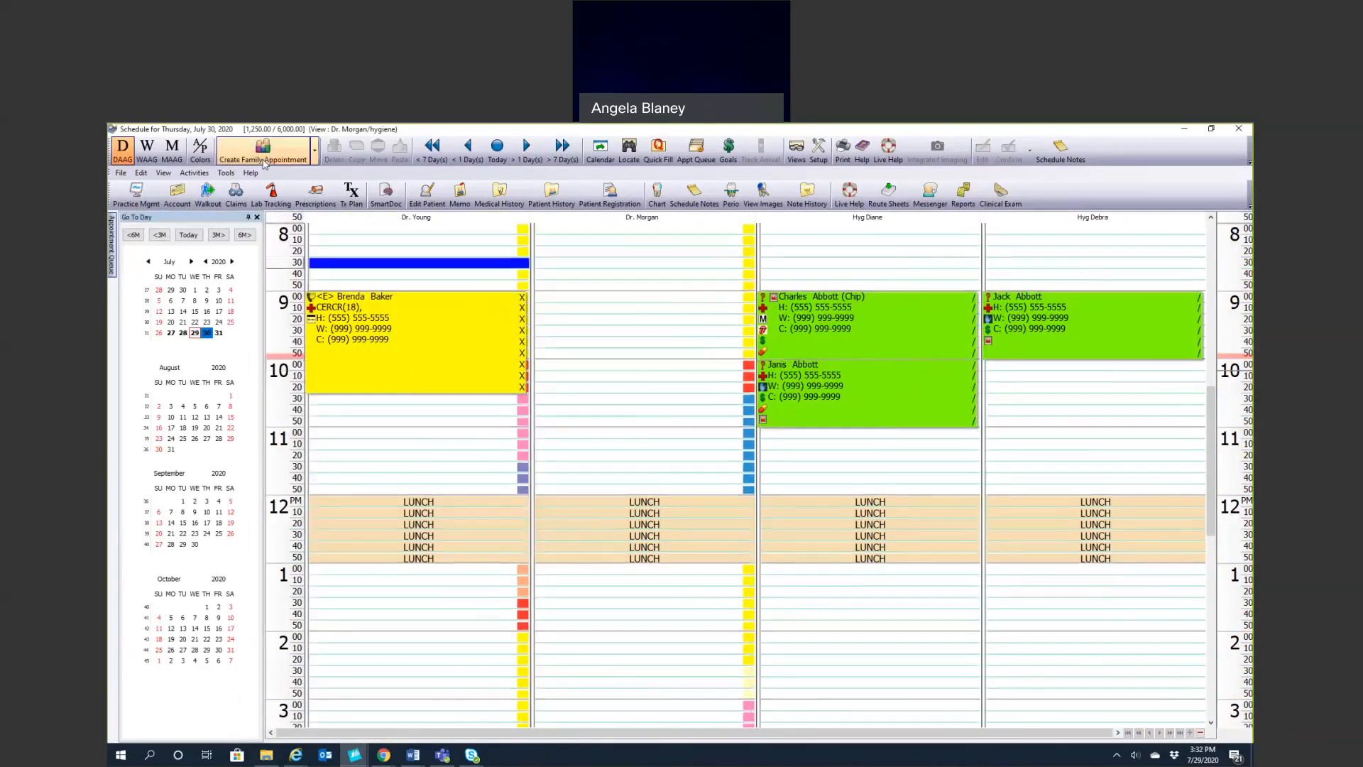
Switch the create dropdown's option from family appointment to Create Block
{"action": "left_click", "coordinate": [314, 149]}
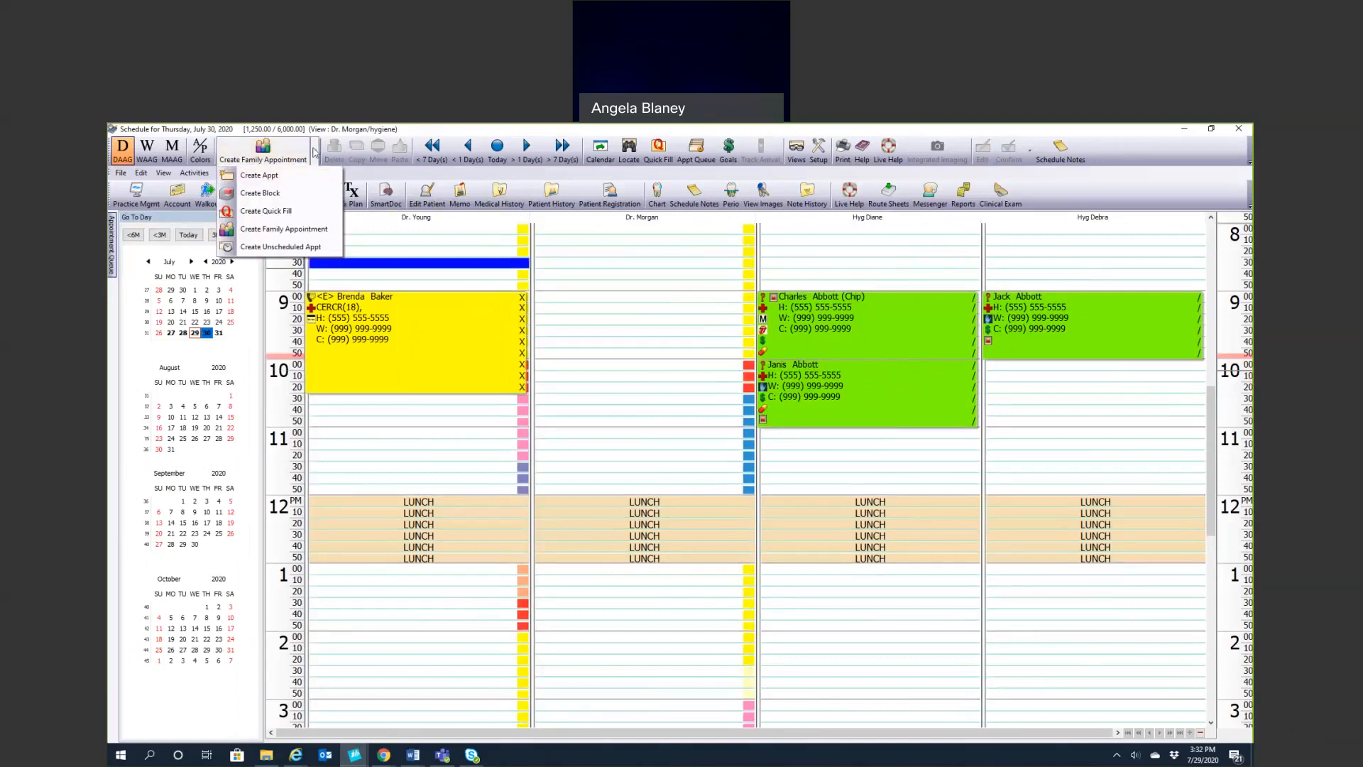
{"action": "mouse_move", "coordinate": [267, 211]}
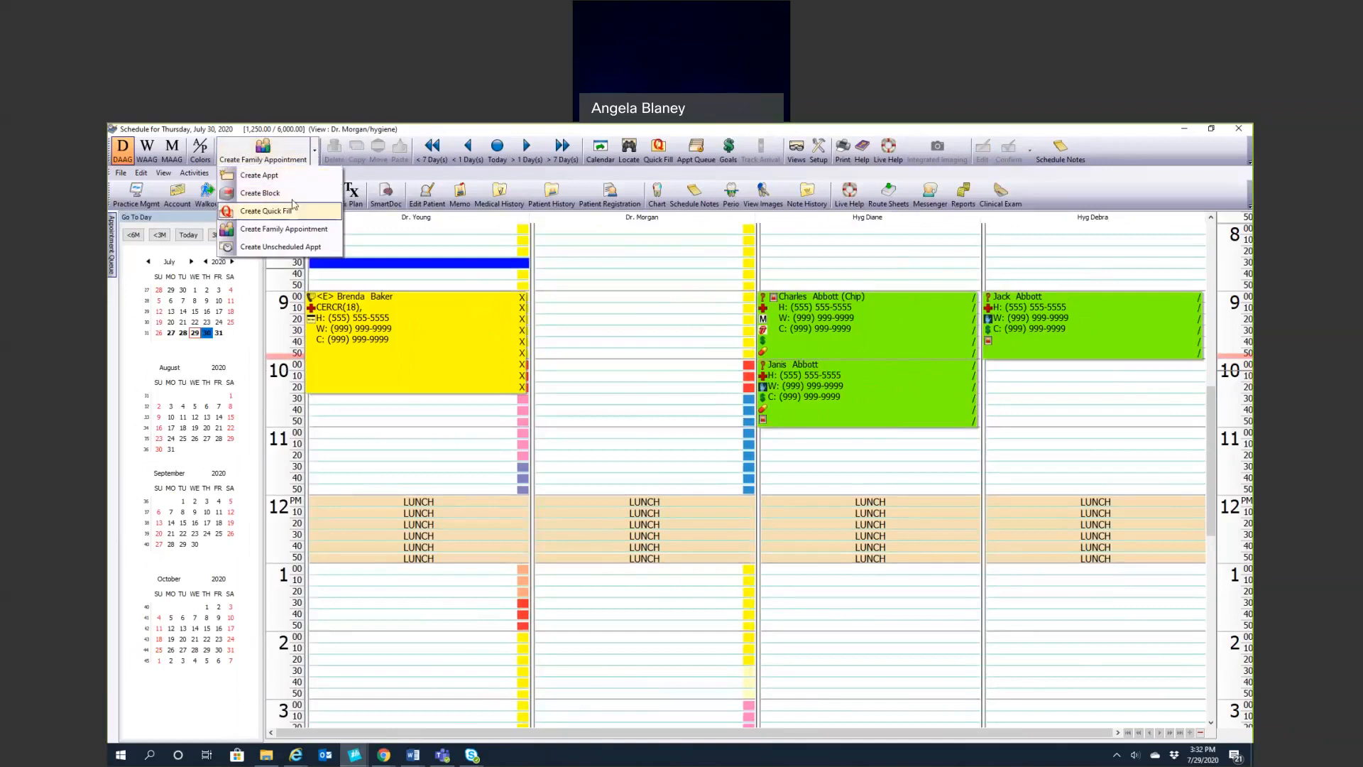
{"action": "mouse_move", "coordinate": [291, 193]}
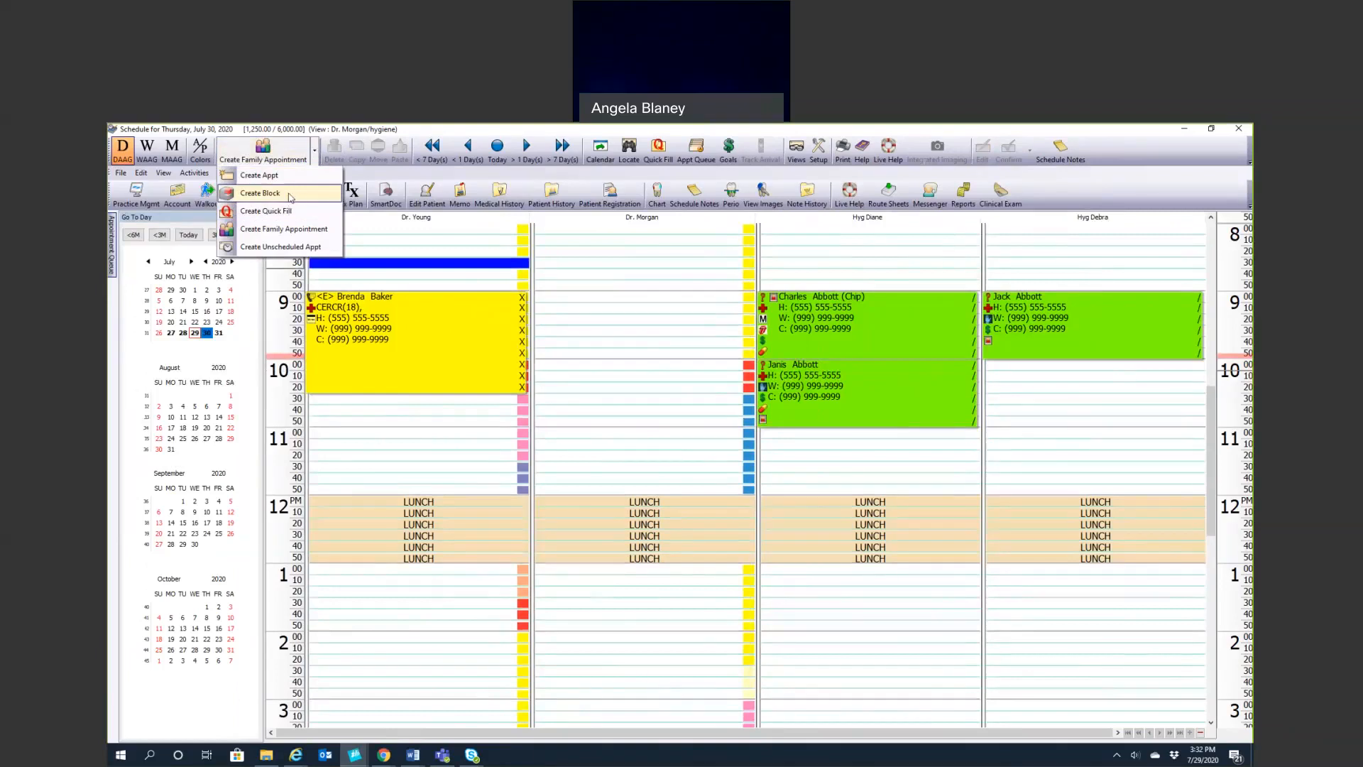
{"action": "left_click", "coordinate": [259, 193]}
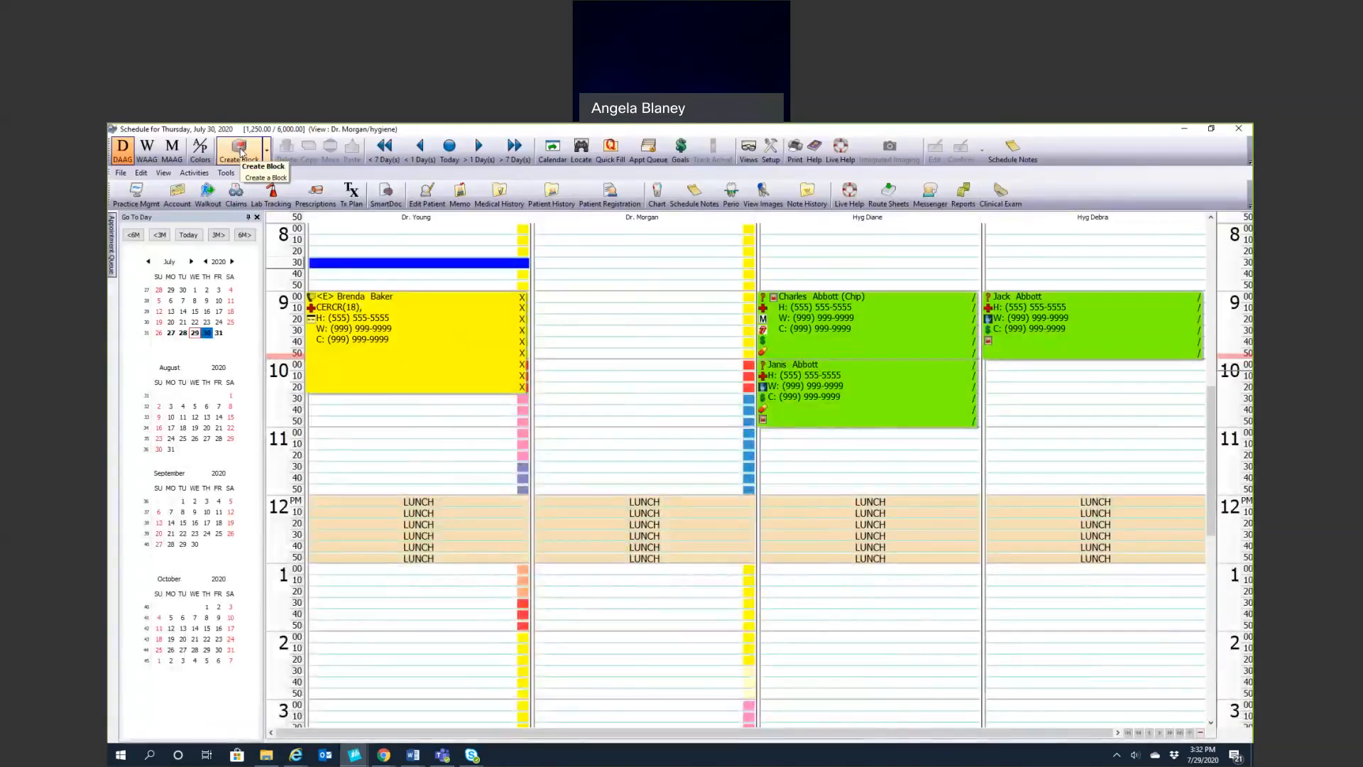
{"action": "left_click", "coordinate": [240, 149]}
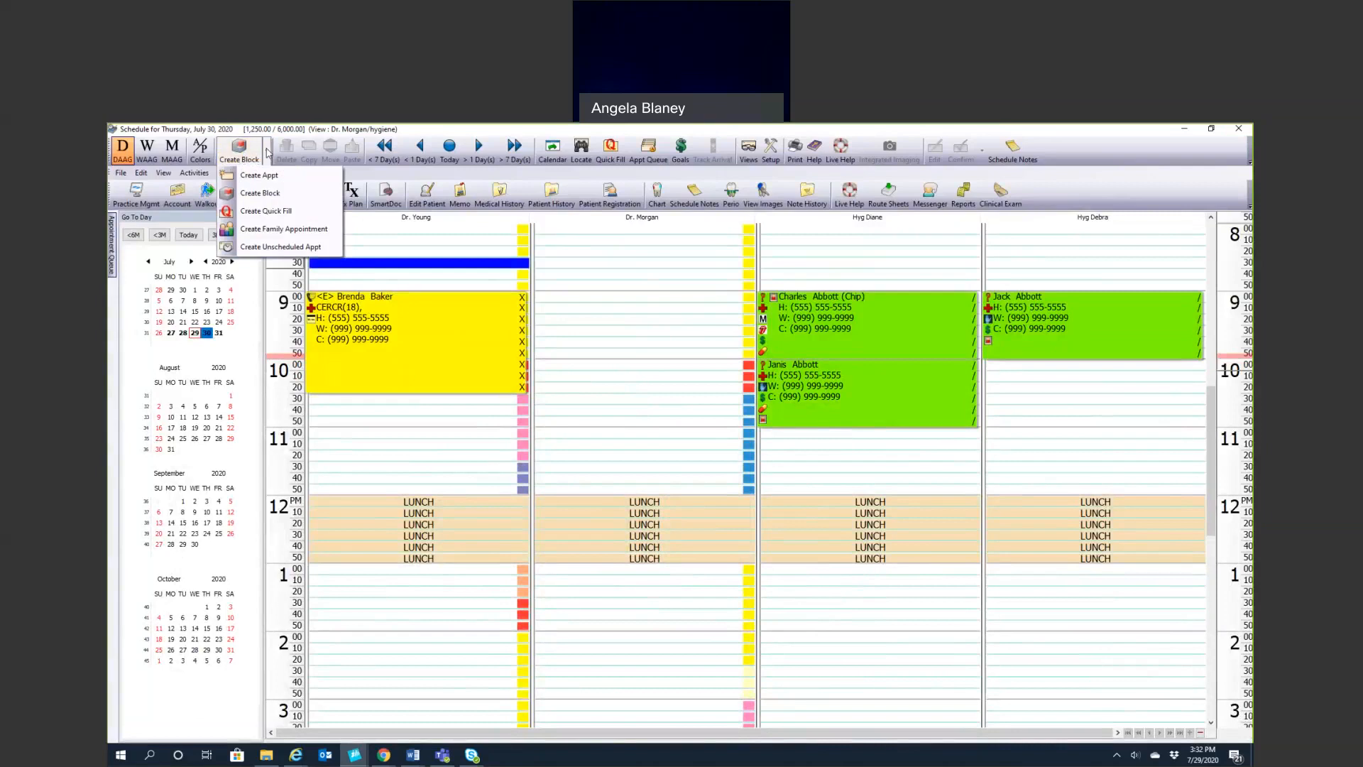
{"action": "left_click", "coordinate": [448, 147]}
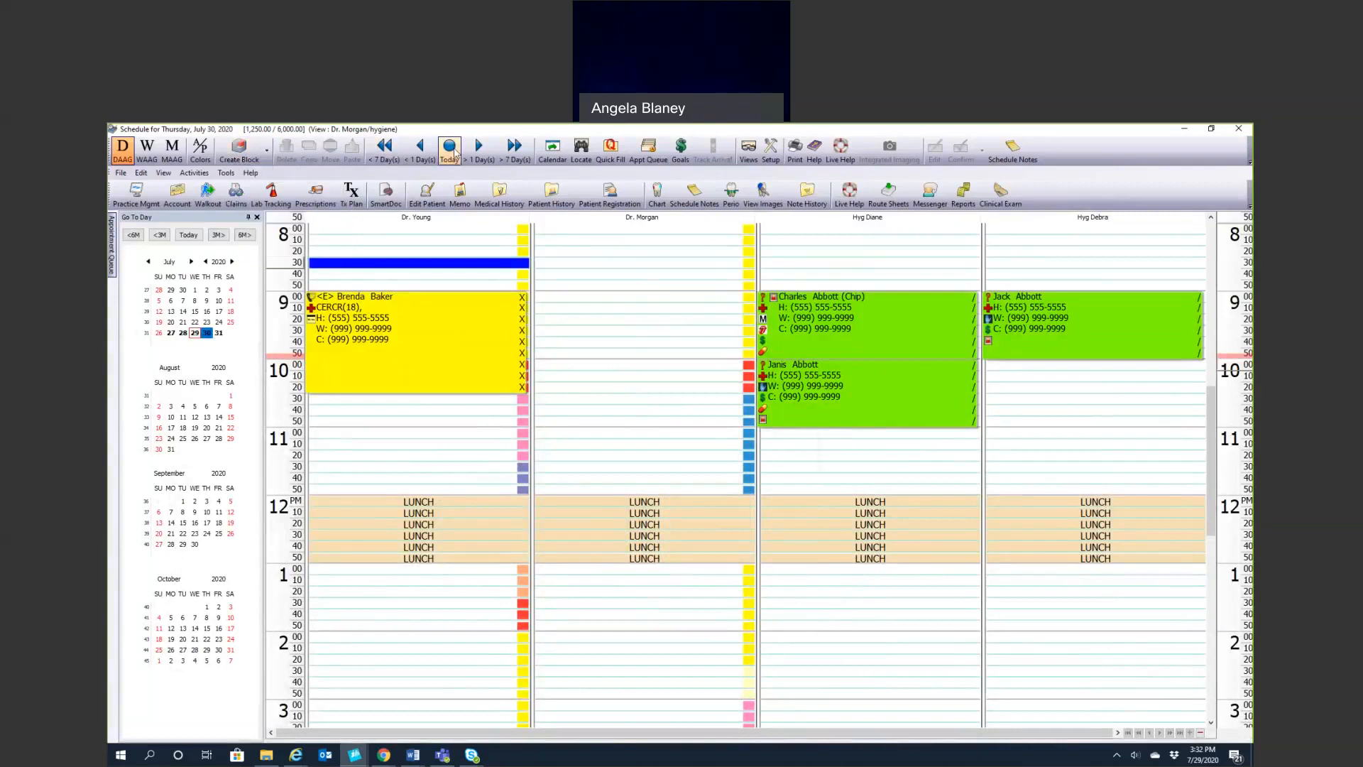